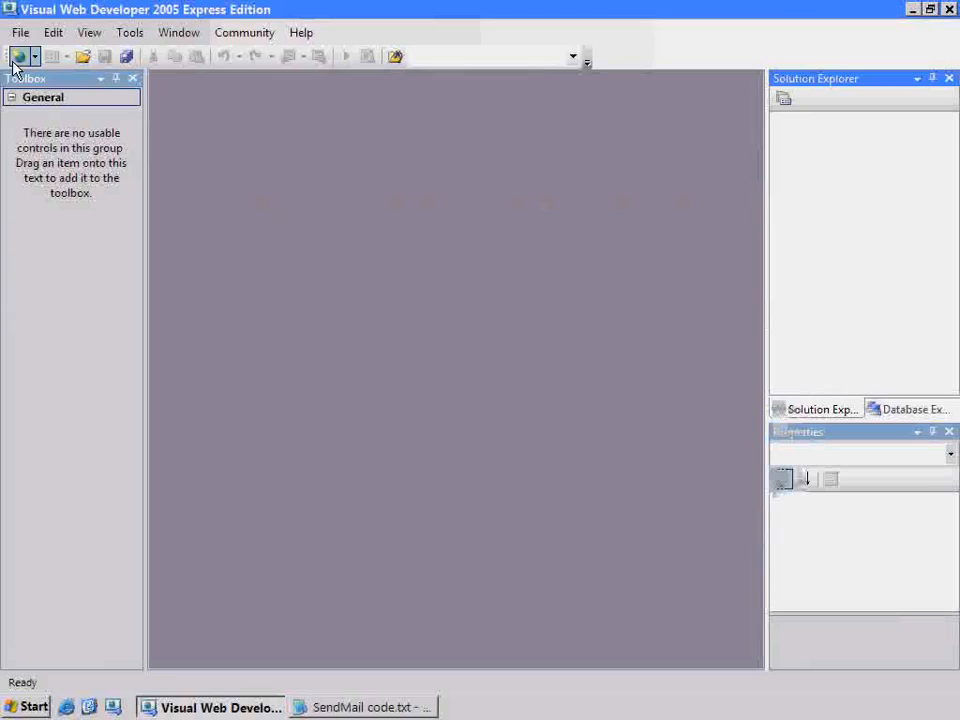
- Create a new ASP.NET web site at c:\websites\feedback
{"action": "left_click", "coordinate": [15, 56]}
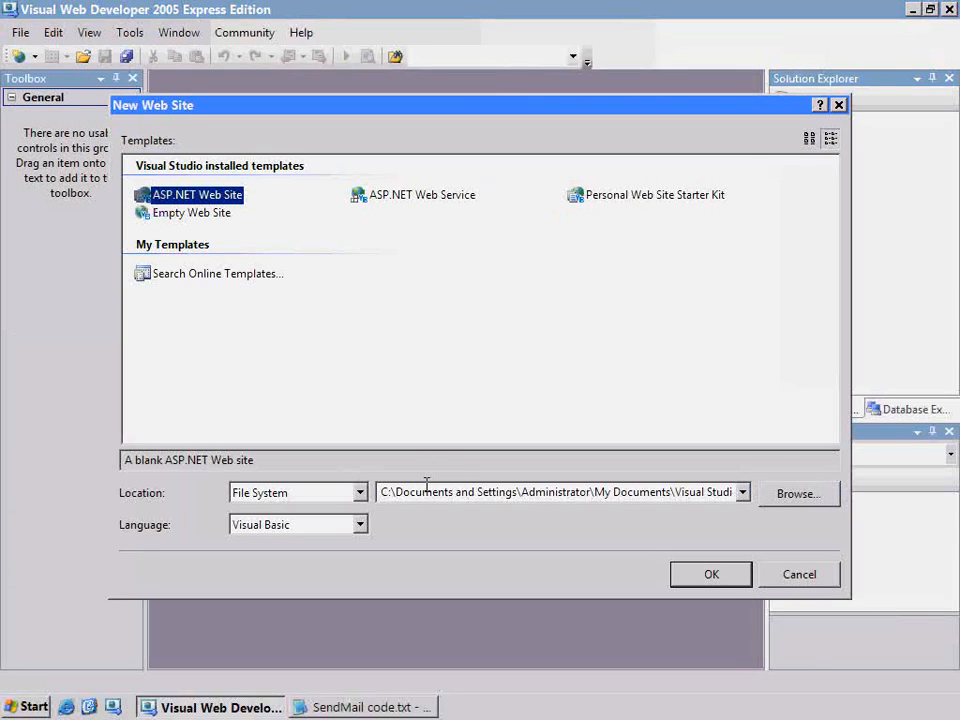
{"action": "type", "text": "c:\\websites\\fe"}
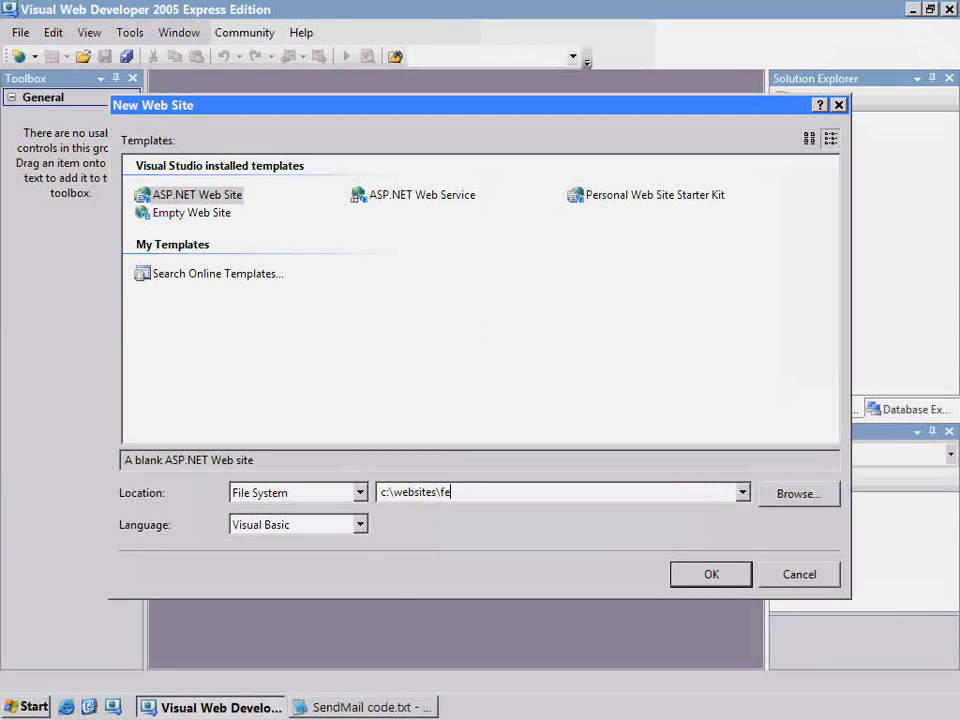
{"action": "type", "text": "edback"}
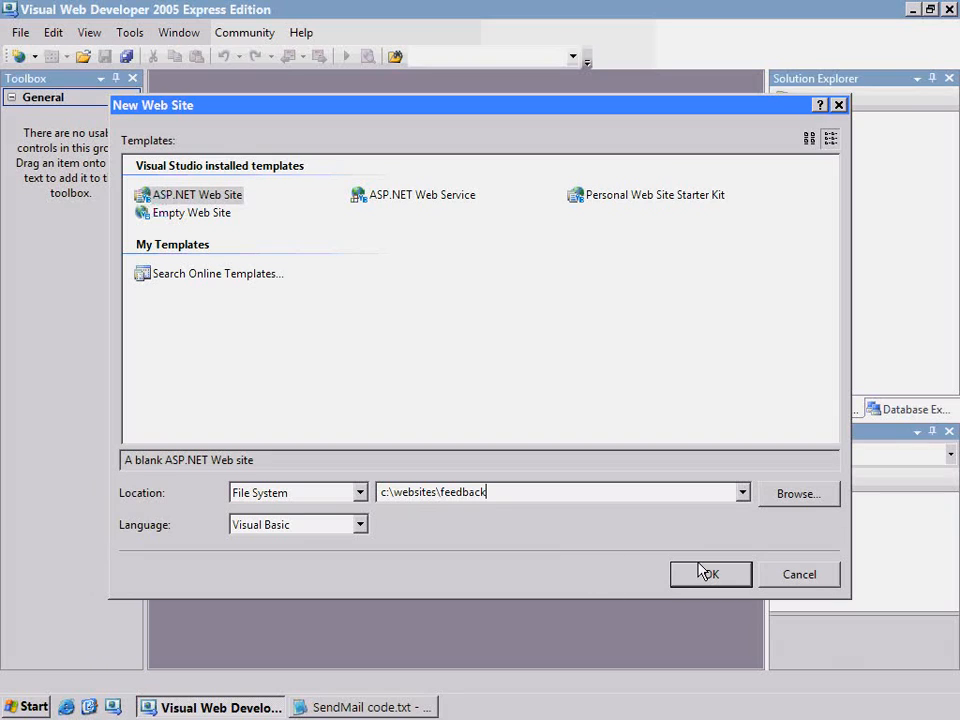
{"action": "left_click", "coordinate": [710, 573]}
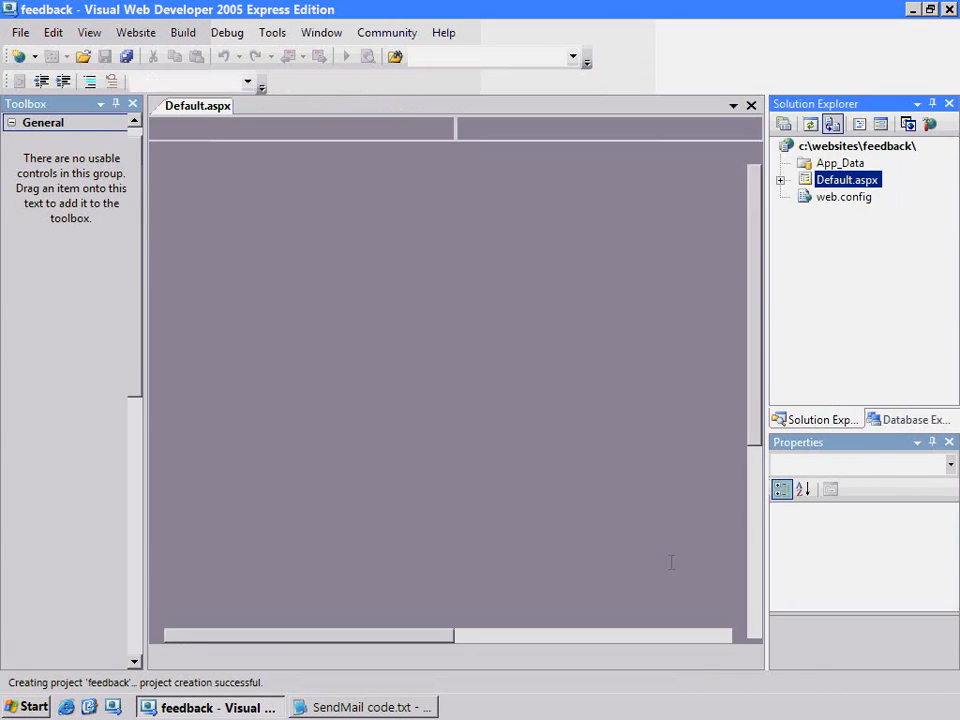
- Switch Default.aspx to Design view and apply the Colorful auto-format to the Wizard
{"action": "left_click", "coordinate": [249, 656]}
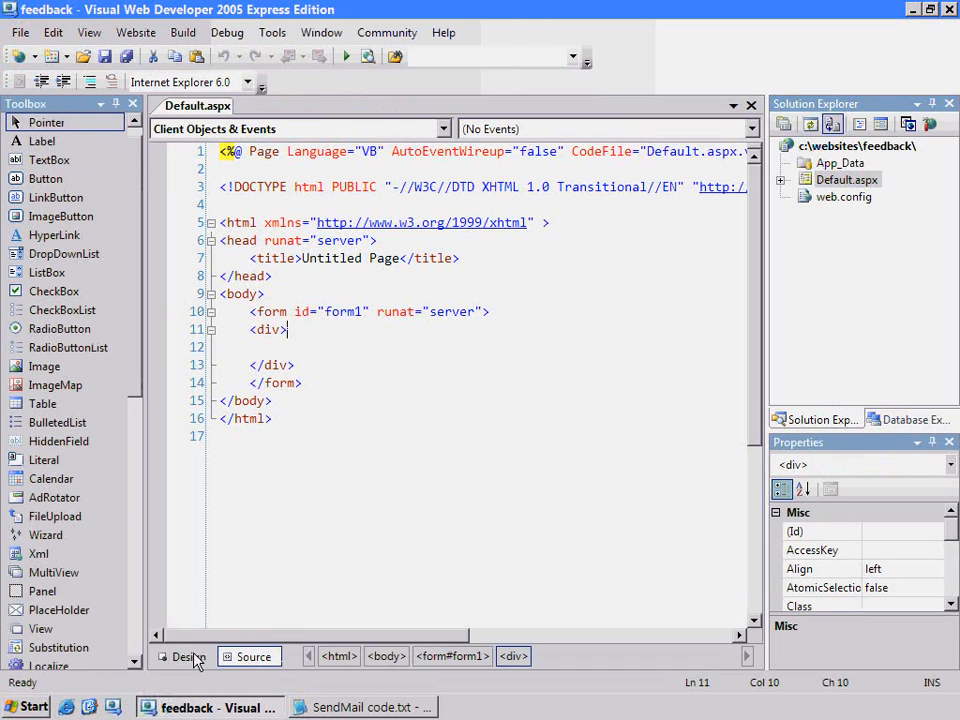
{"action": "left_click", "coordinate": [183, 656]}
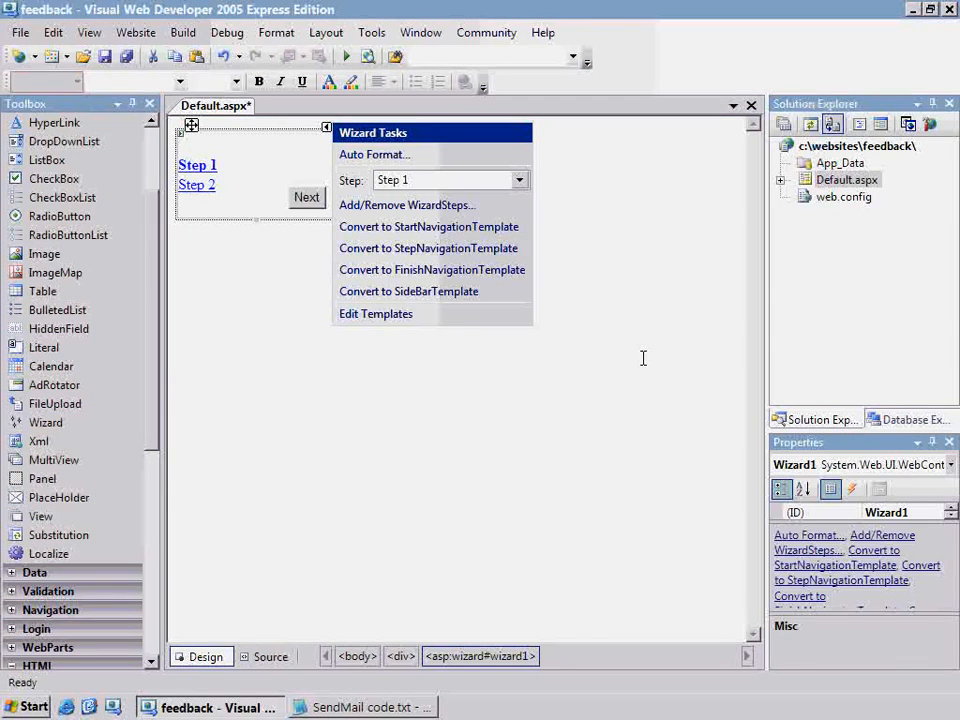
{"action": "left_click", "coordinate": [374, 154]}
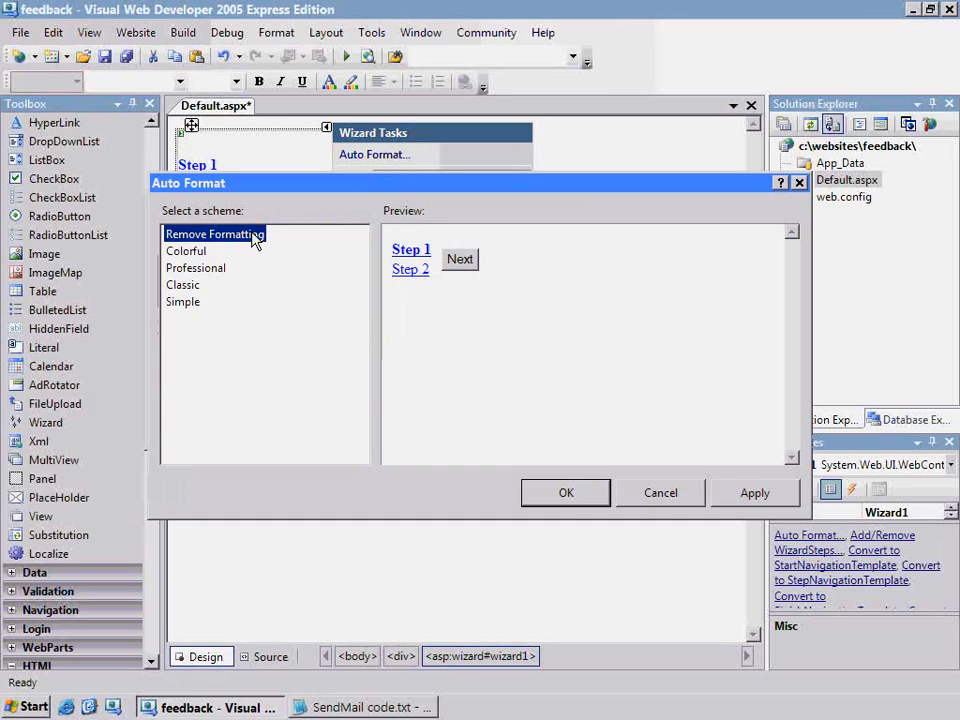
{"action": "left_click", "coordinate": [186, 250]}
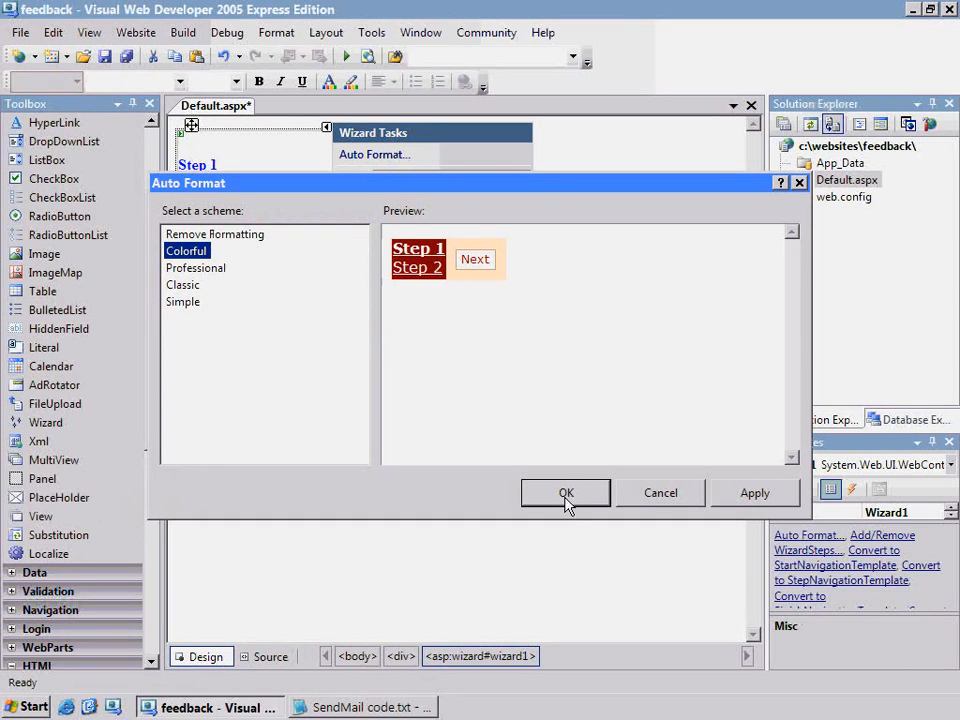
{"action": "left_click", "coordinate": [565, 493]}
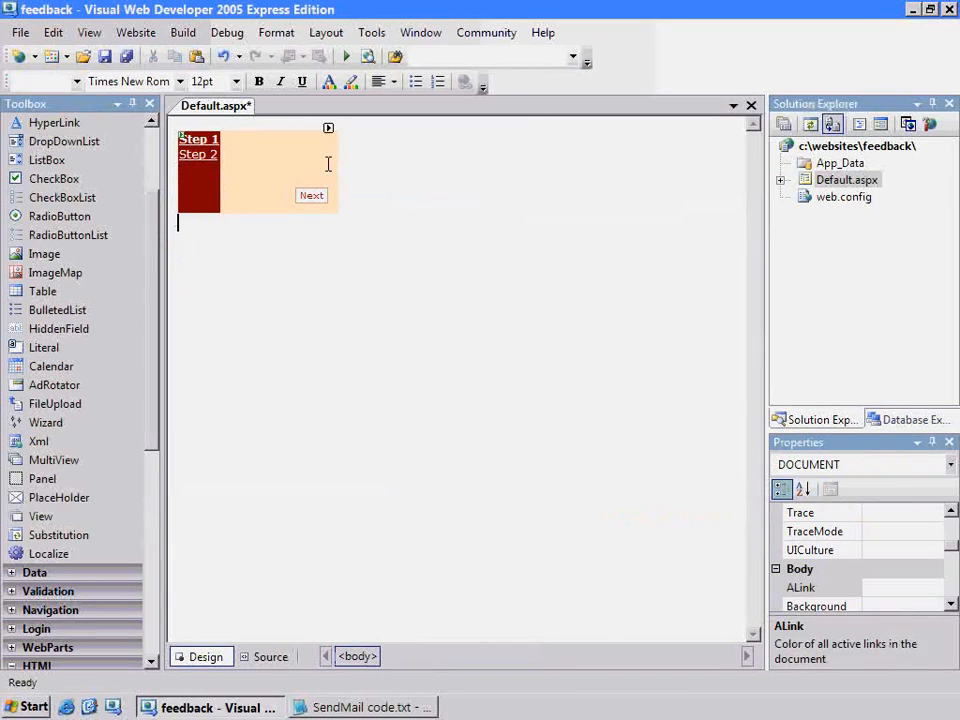
{"action": "left_click", "coordinate": [258, 190]}
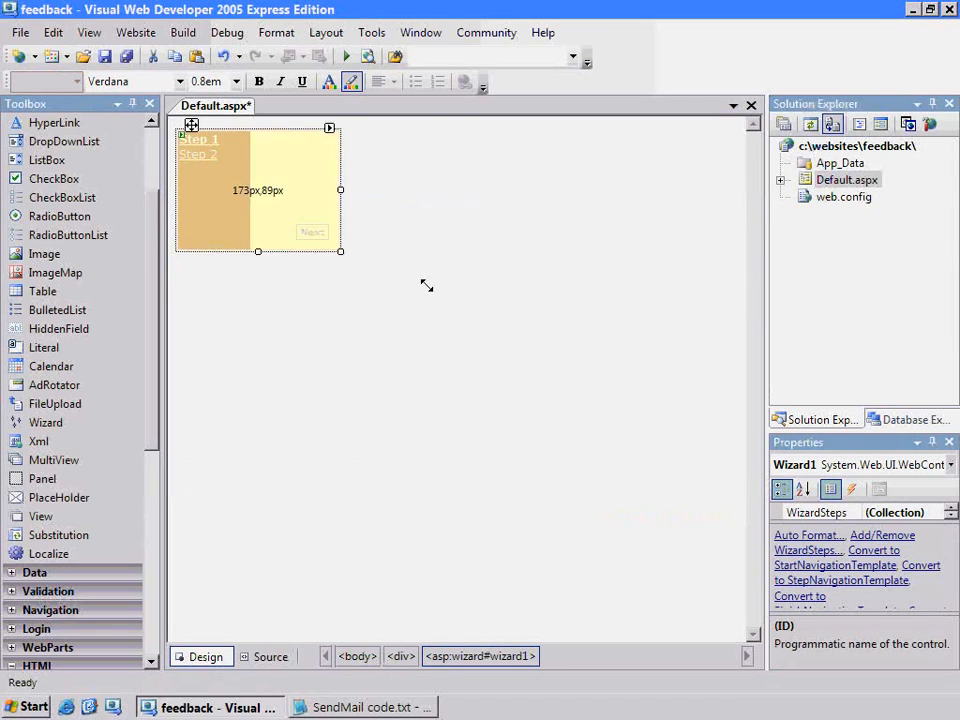
- Enlarge the Wizard and set its SideBarStyle width to 150px
{"action": "left_click_drag", "start_coordinate": [340, 251], "coordinate": [687, 479]}
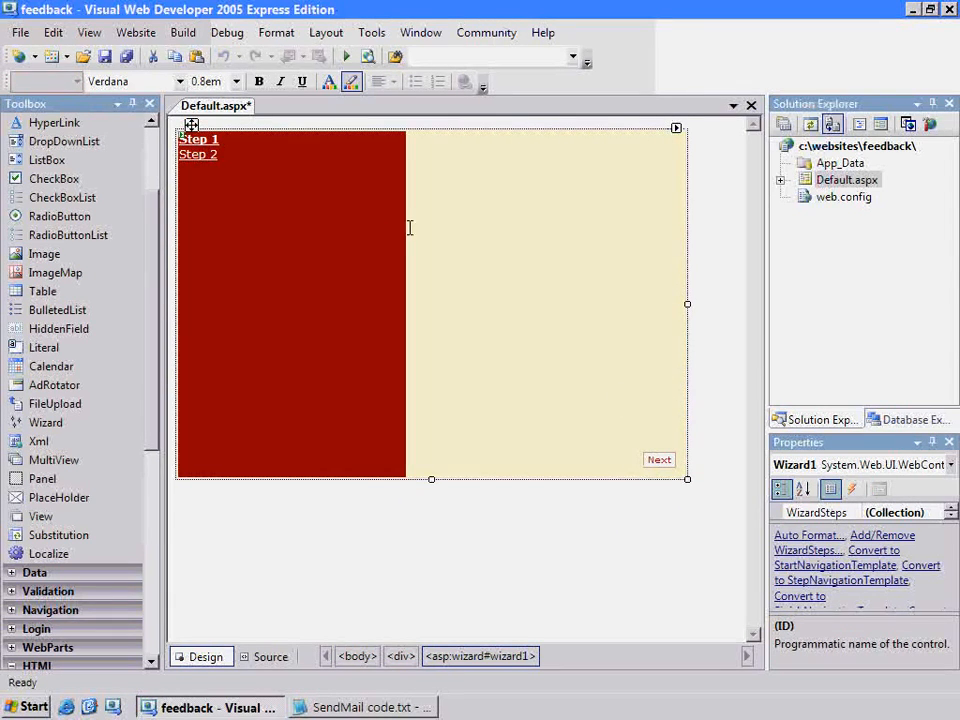
{"action": "mouse_move", "coordinate": [393, 236]}
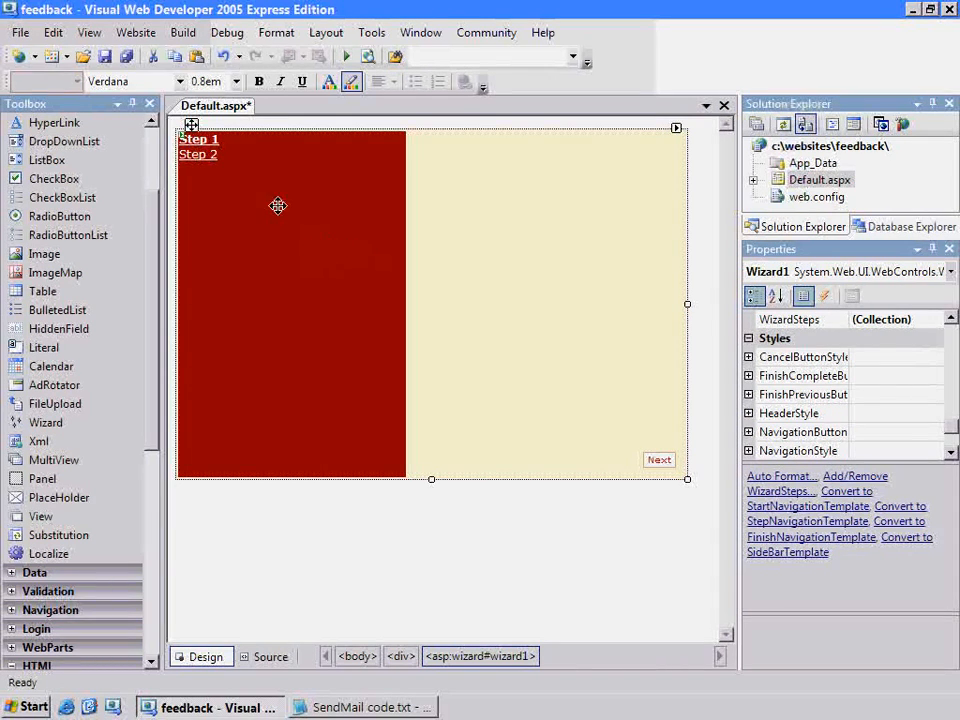
{"action": "mouse_move", "coordinate": [210, 160]}
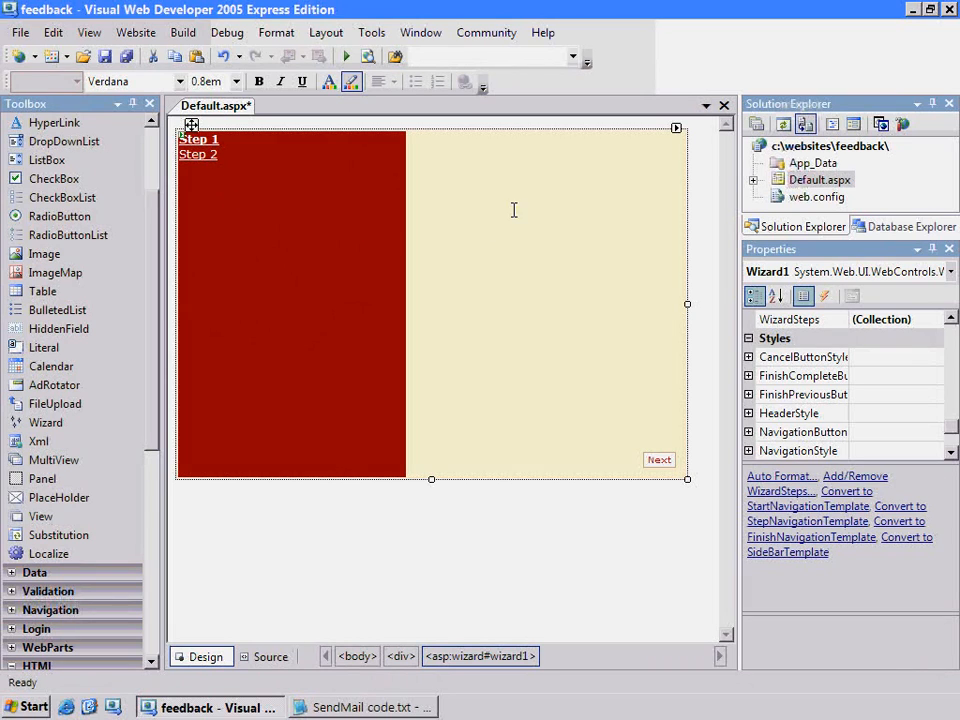
{"action": "mouse_move", "coordinate": [534, 242]}
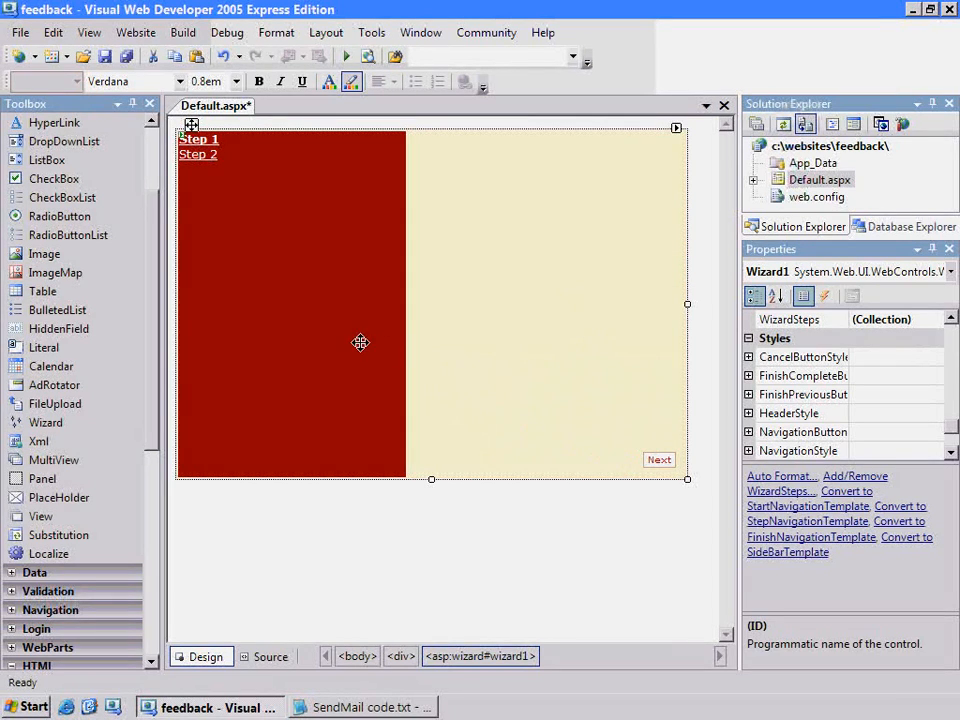
{"action": "scroll", "scroll_direction": "down", "scroll_amount": 3}
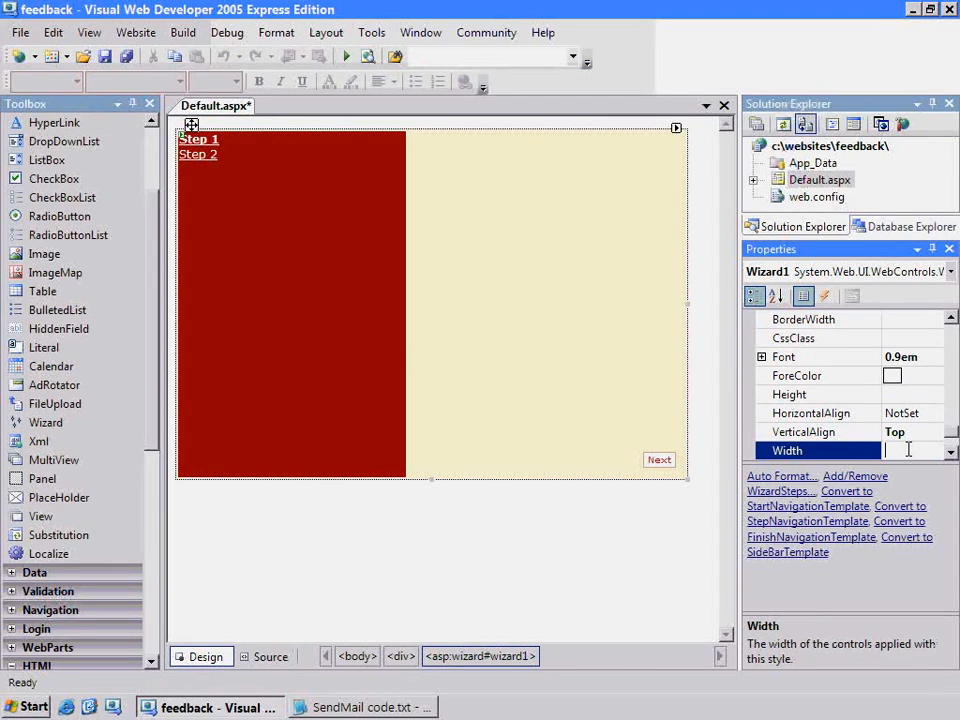
{"action": "type", "text": "150px"}
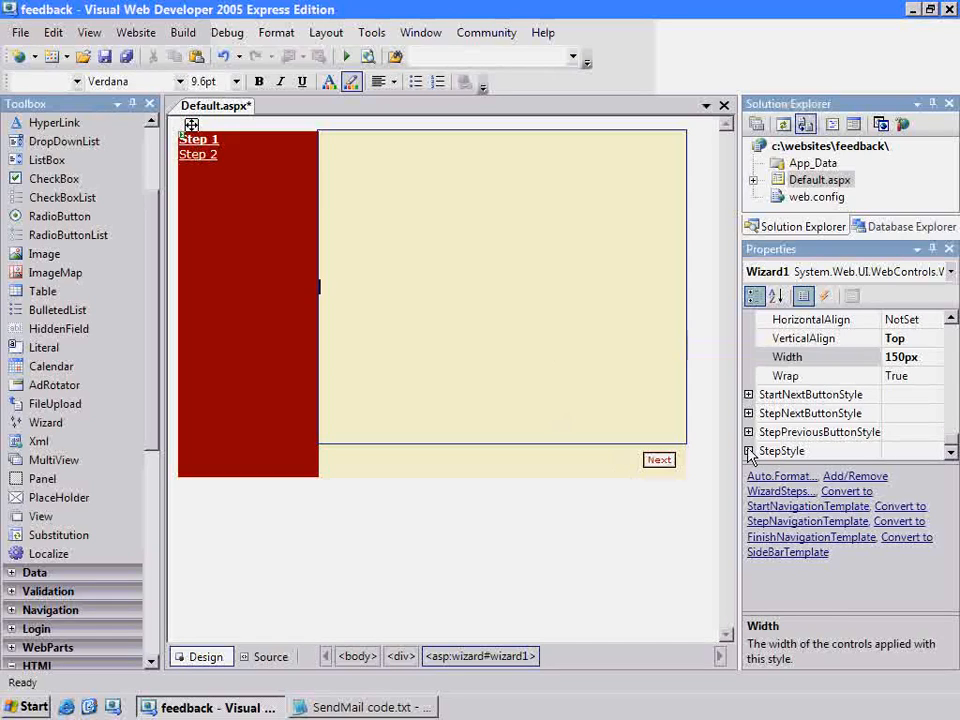
- Set the Wizard's StepStyle VerticalAlign to Top
{"action": "left_click", "coordinate": [749, 451]}
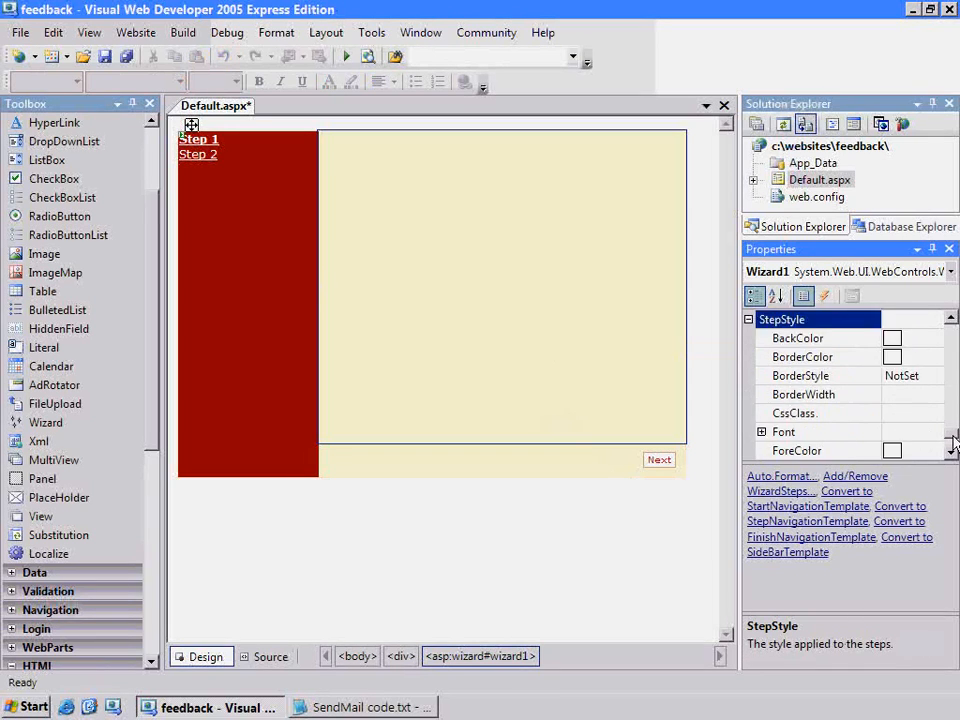
{"action": "scroll", "scroll_direction": "down", "scroll_amount": 3}
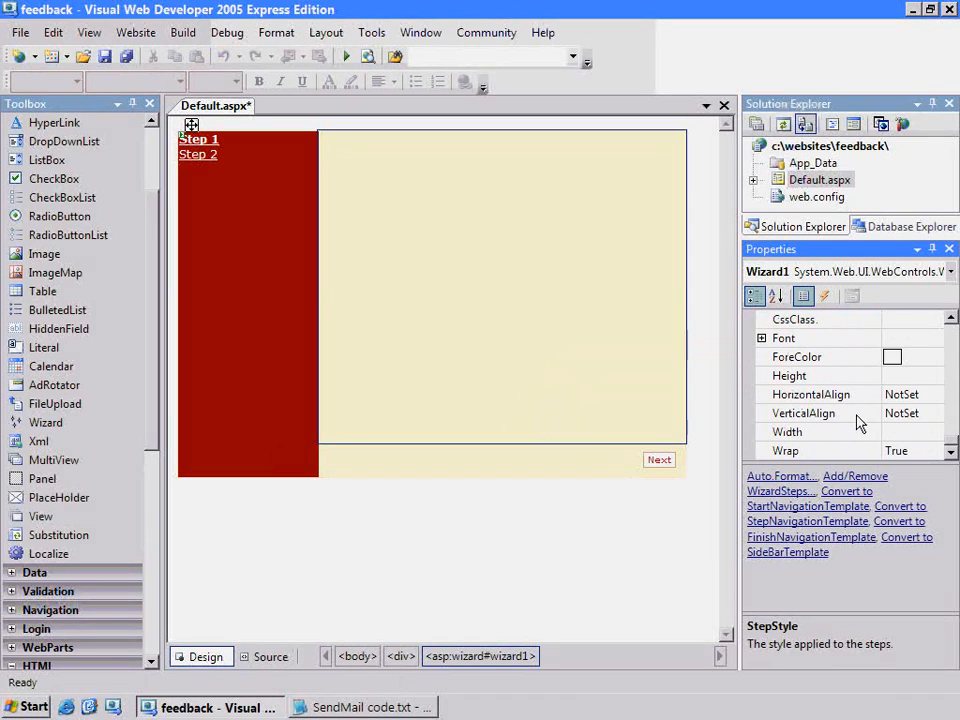
{"action": "left_click", "coordinate": [810, 413]}
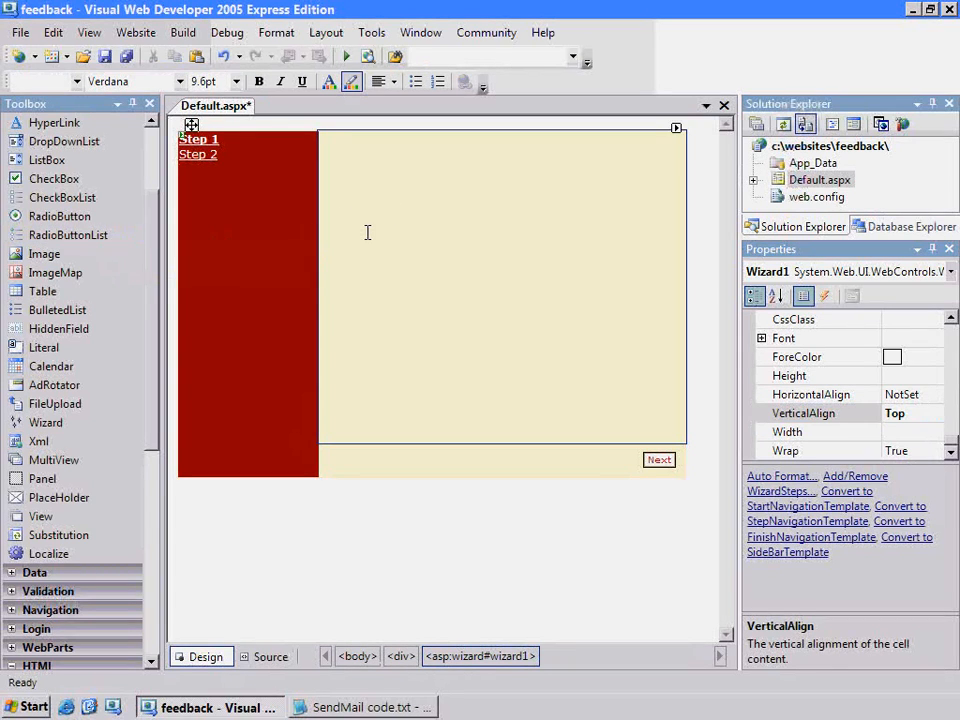
{"action": "left_click", "coordinate": [676, 128]}
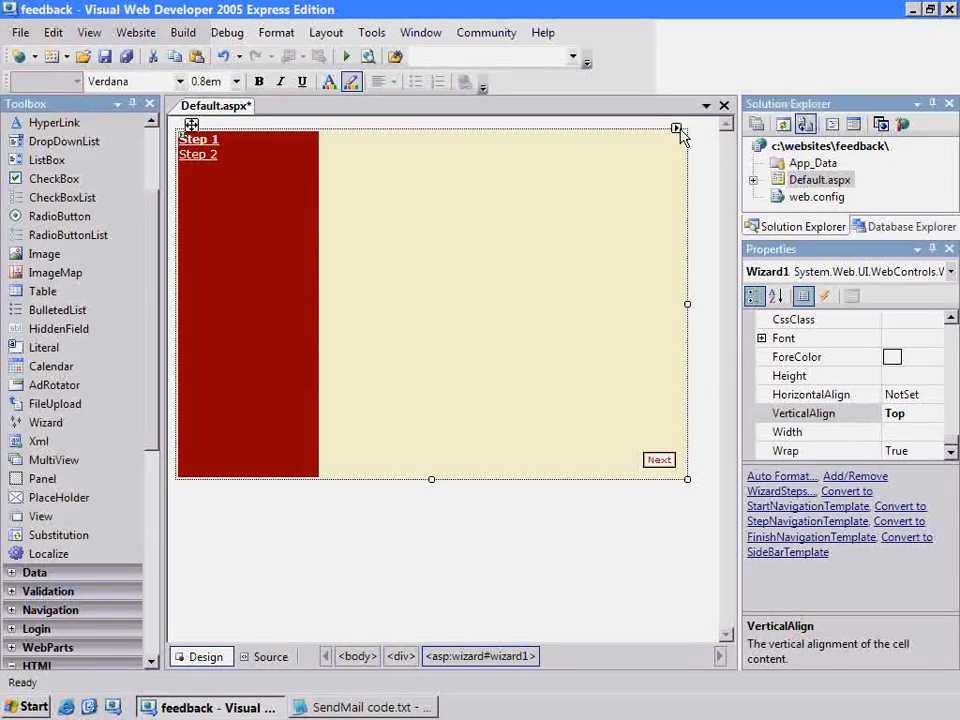
- Replace the default wizard steps with new steps titled Contact Info and Comments
{"action": "left_click", "coordinate": [677, 128]}
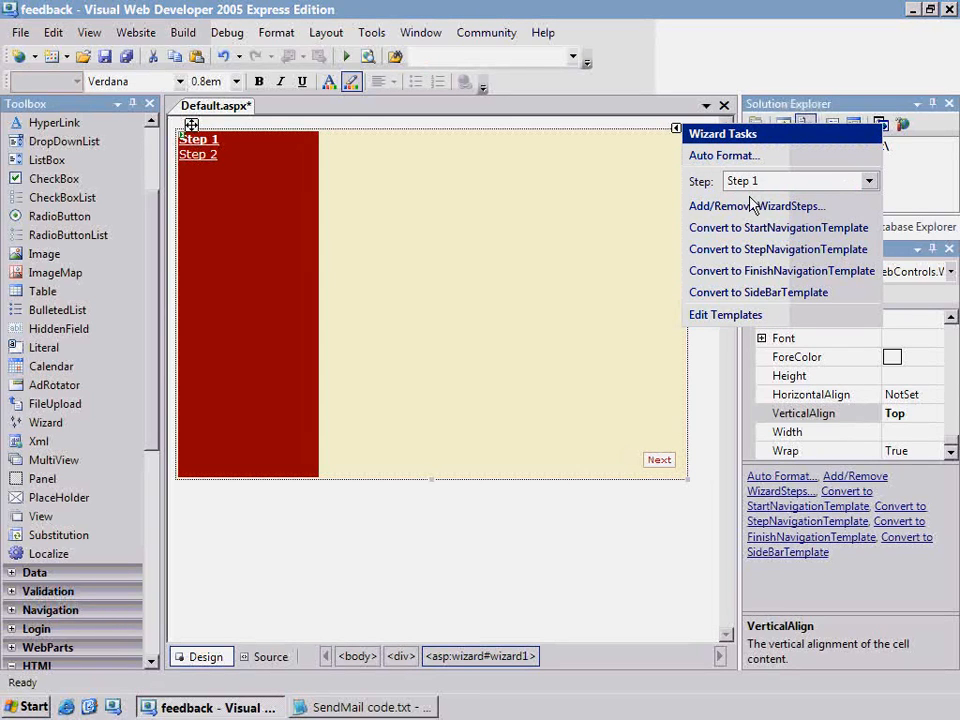
{"action": "left_click", "coordinate": [756, 205]}
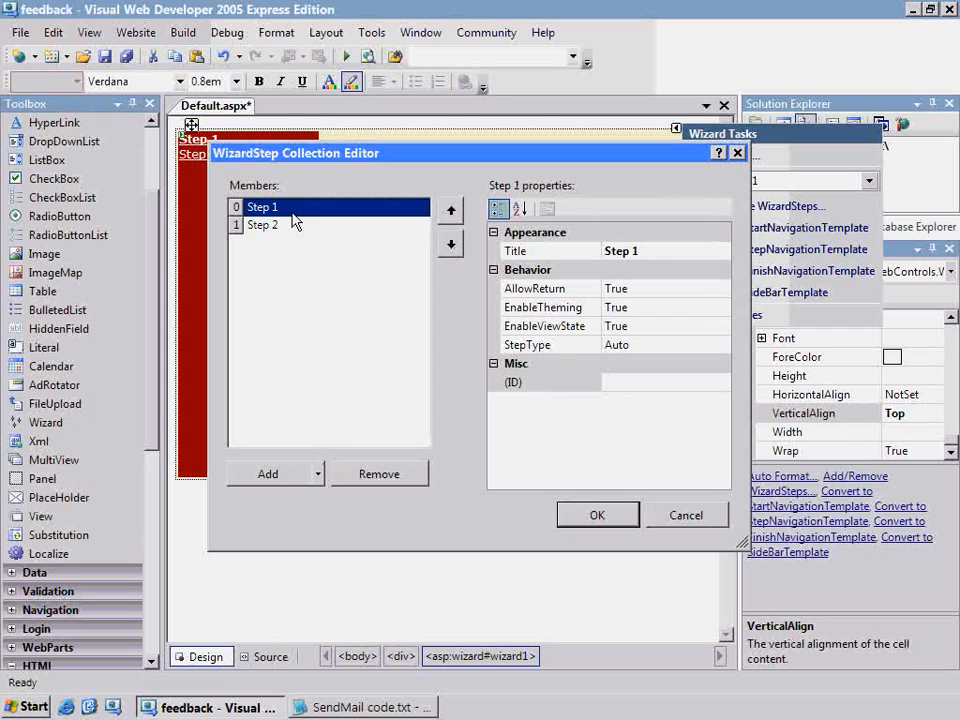
{"action": "left_click", "coordinate": [379, 473]}
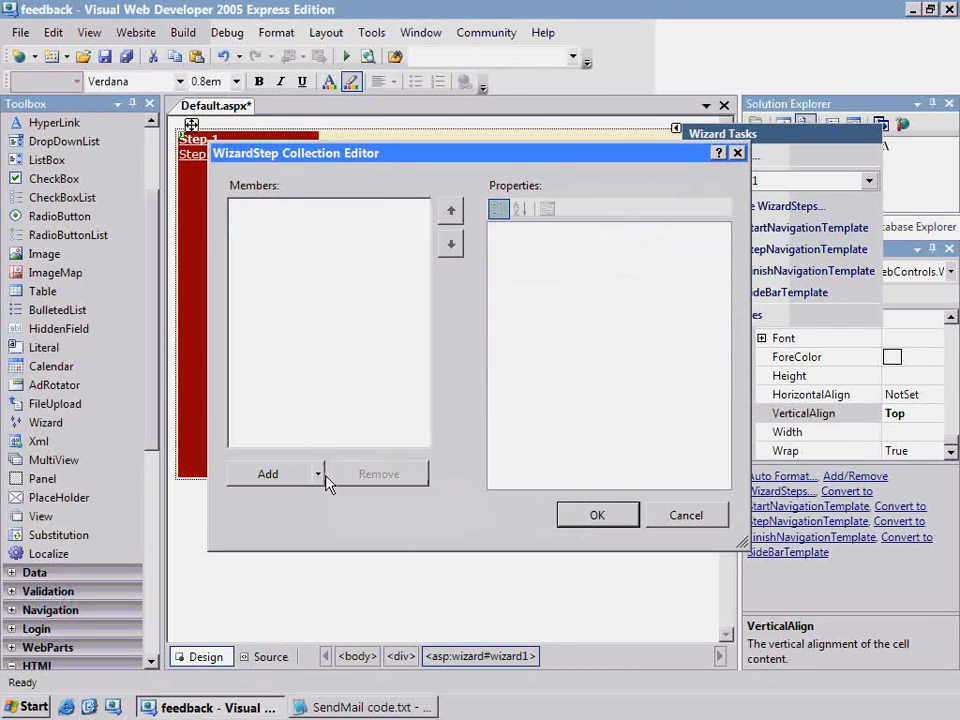
{"action": "left_click", "coordinate": [267, 473]}
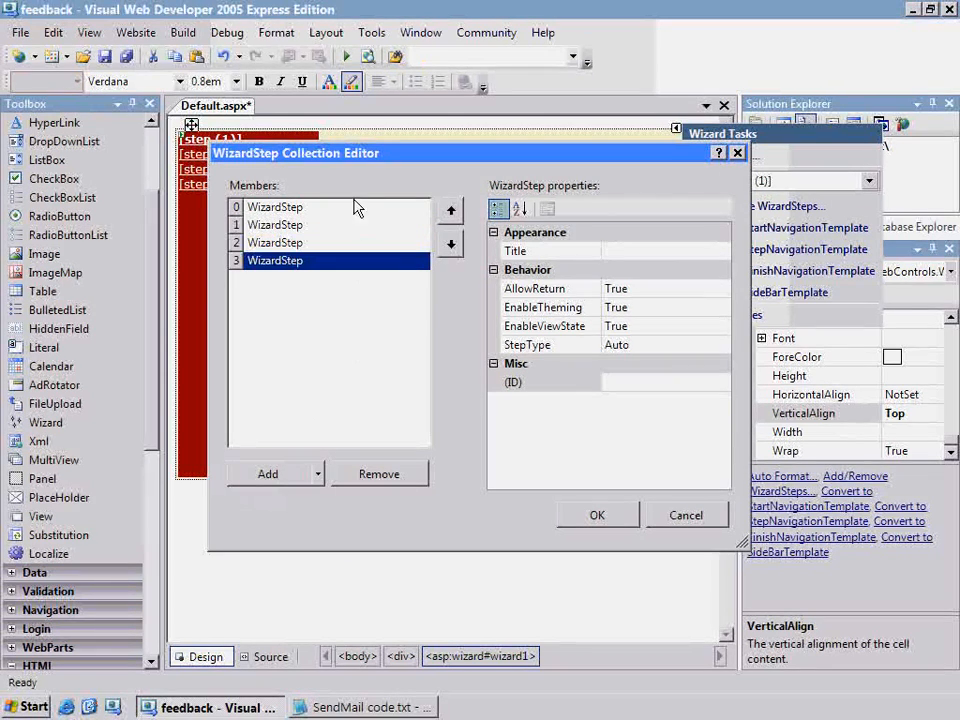
{"action": "left_click", "coordinate": [275, 206]}
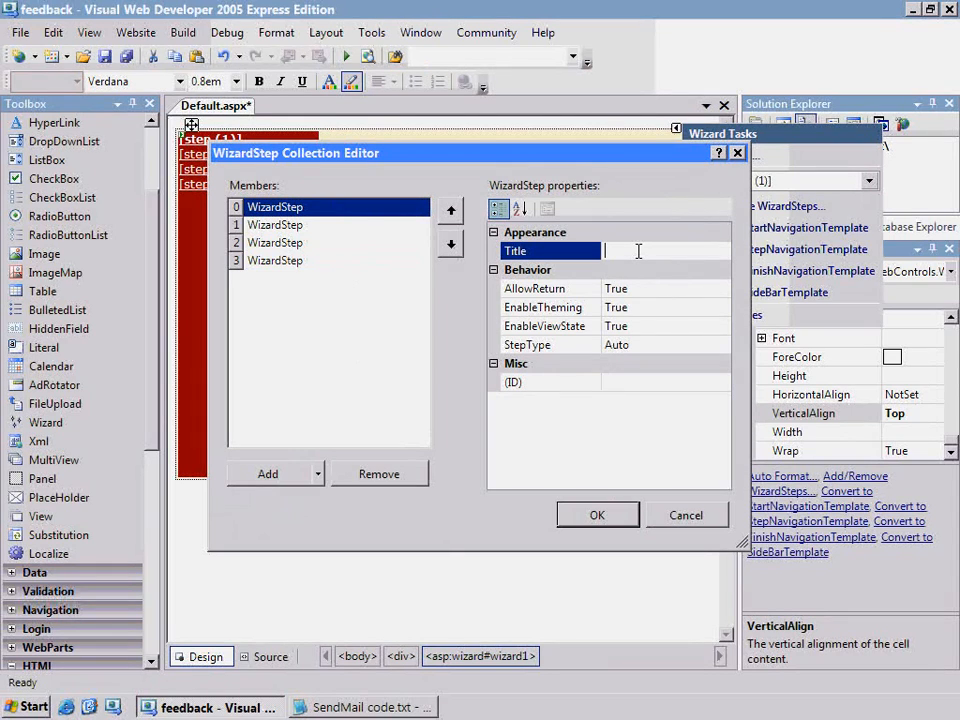
{"action": "type", "text": "Contact In"}
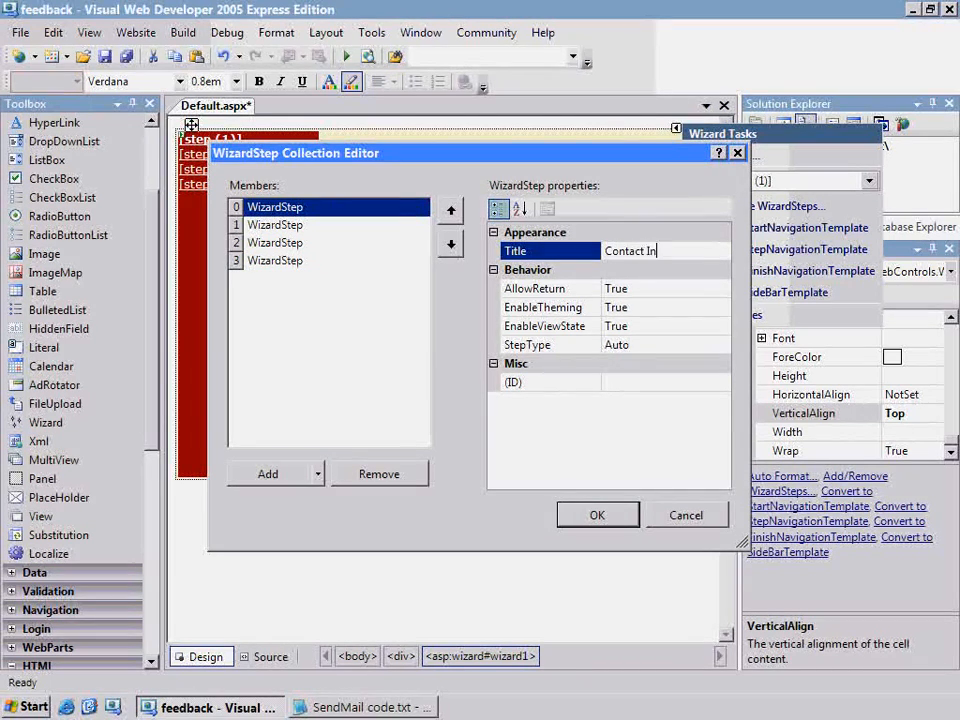
{"action": "type", "text": "fo"}
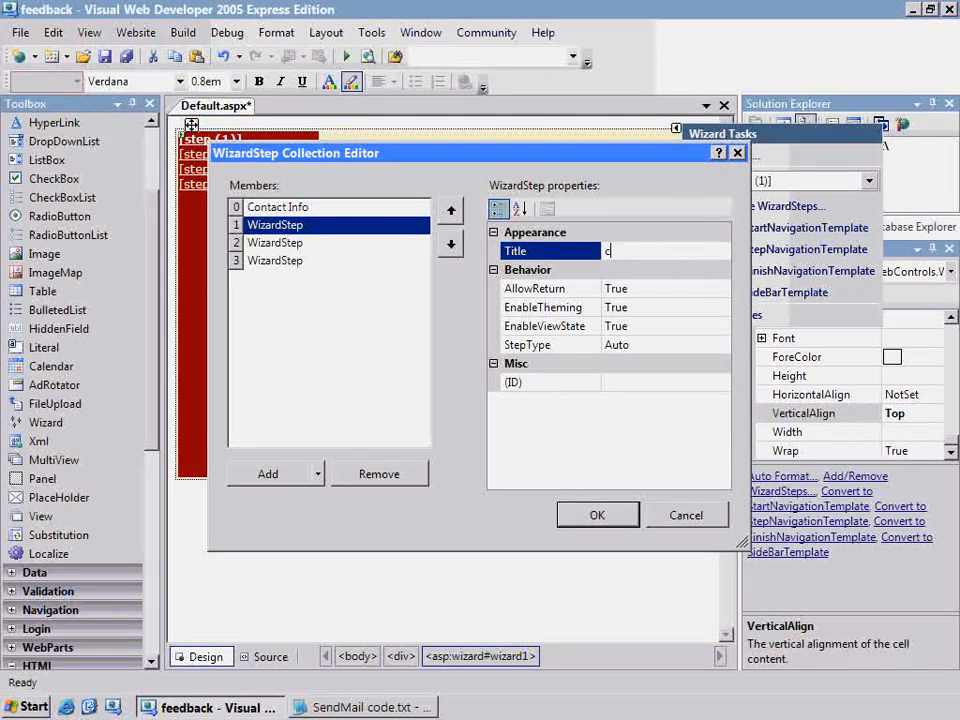
{"action": "type", "text": "omments"}
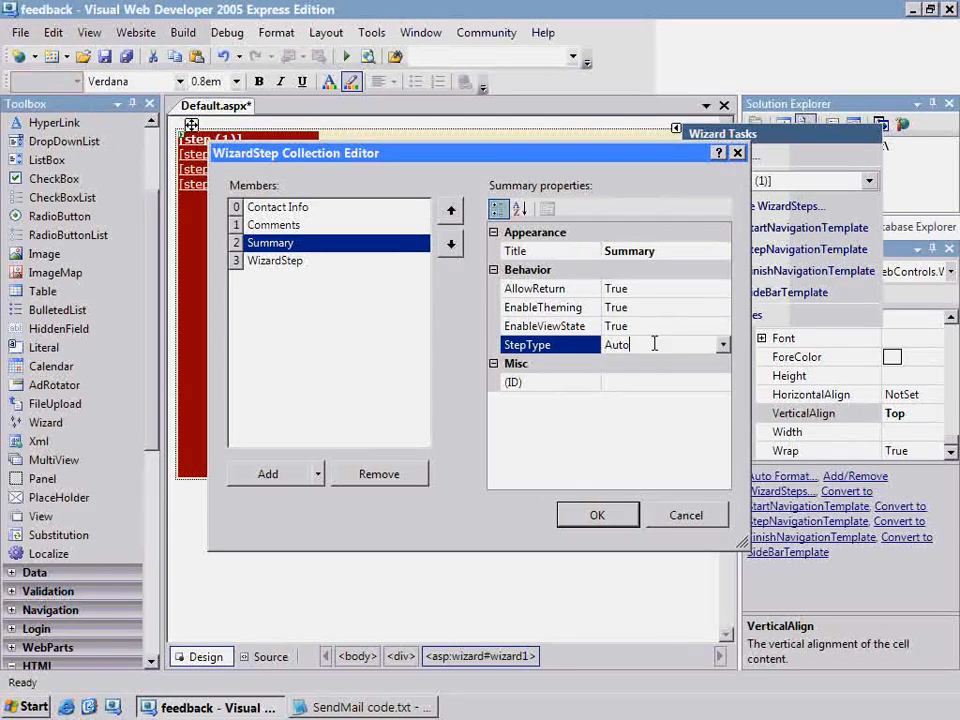
- Set Summary's StepType to Finish and title the fourth step Complete
{"action": "left_click", "coordinate": [721, 344]}
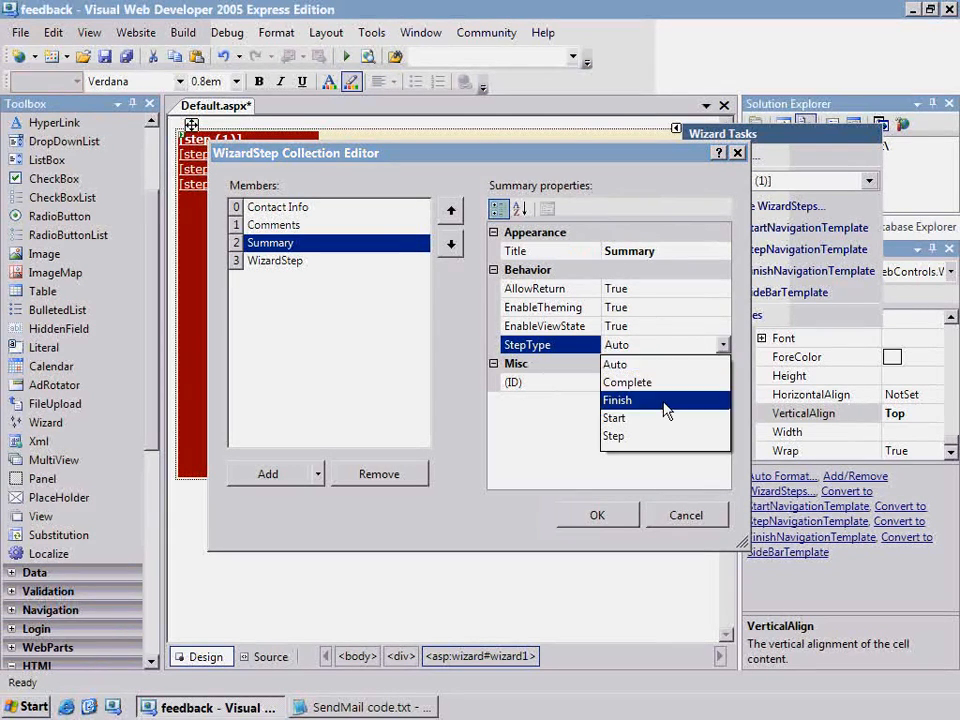
{"action": "left_click", "coordinate": [617, 400]}
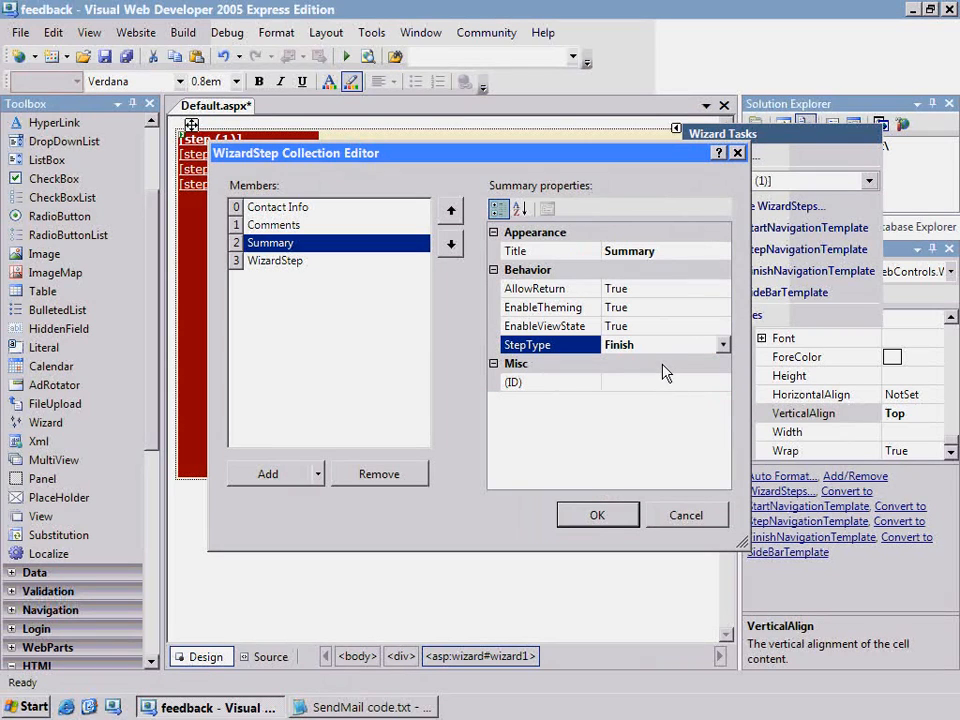
{"action": "left_click", "coordinate": [275, 260]}
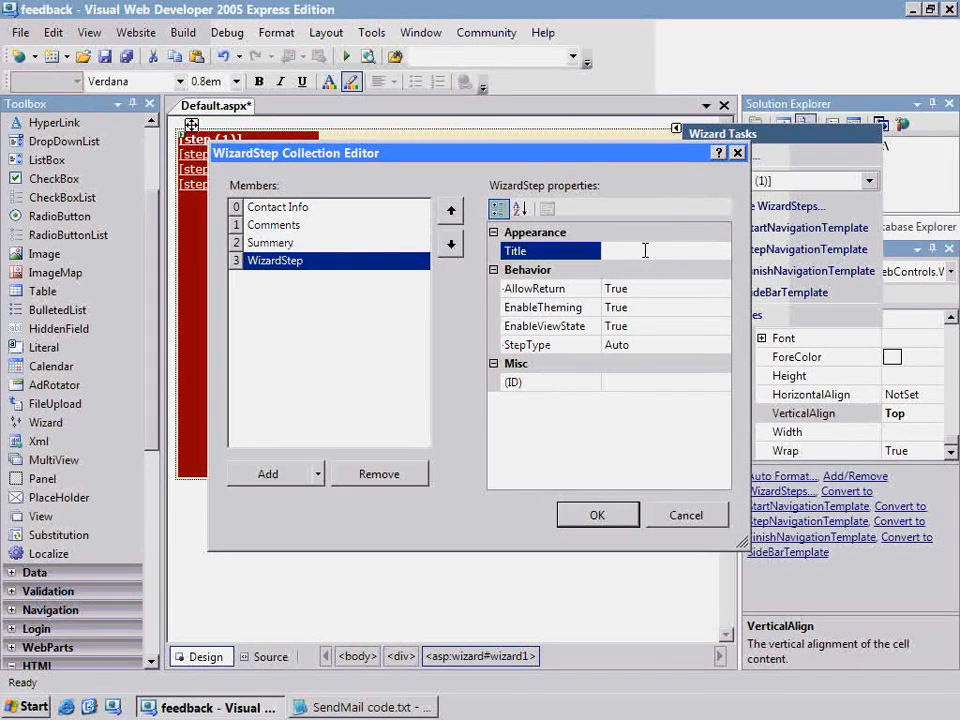
{"action": "type", "text": "Complete"}
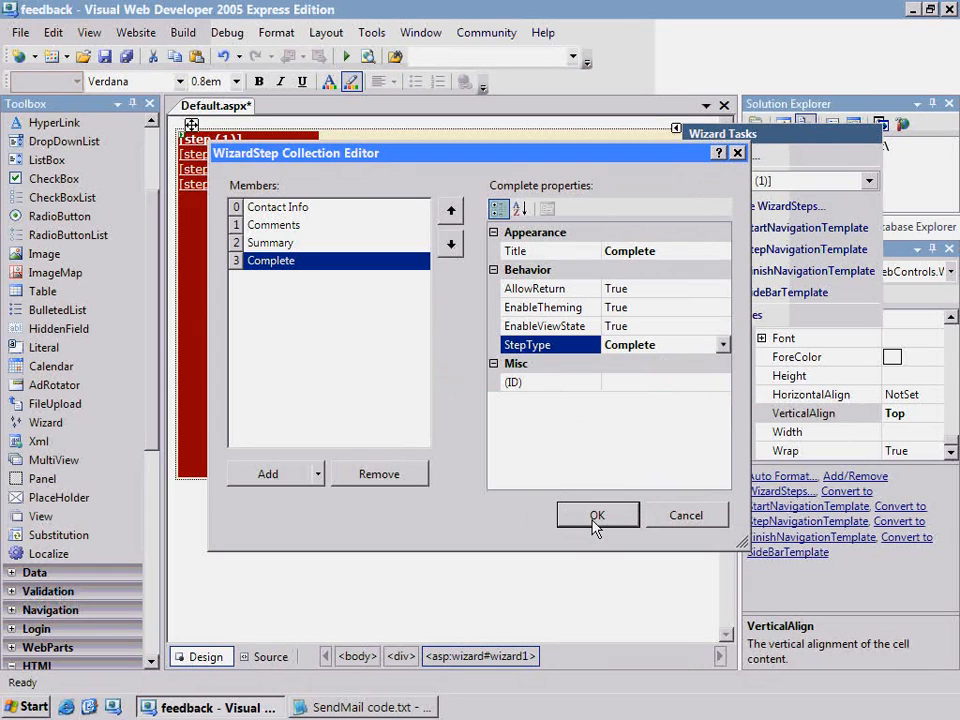
{"action": "left_click", "coordinate": [597, 515]}
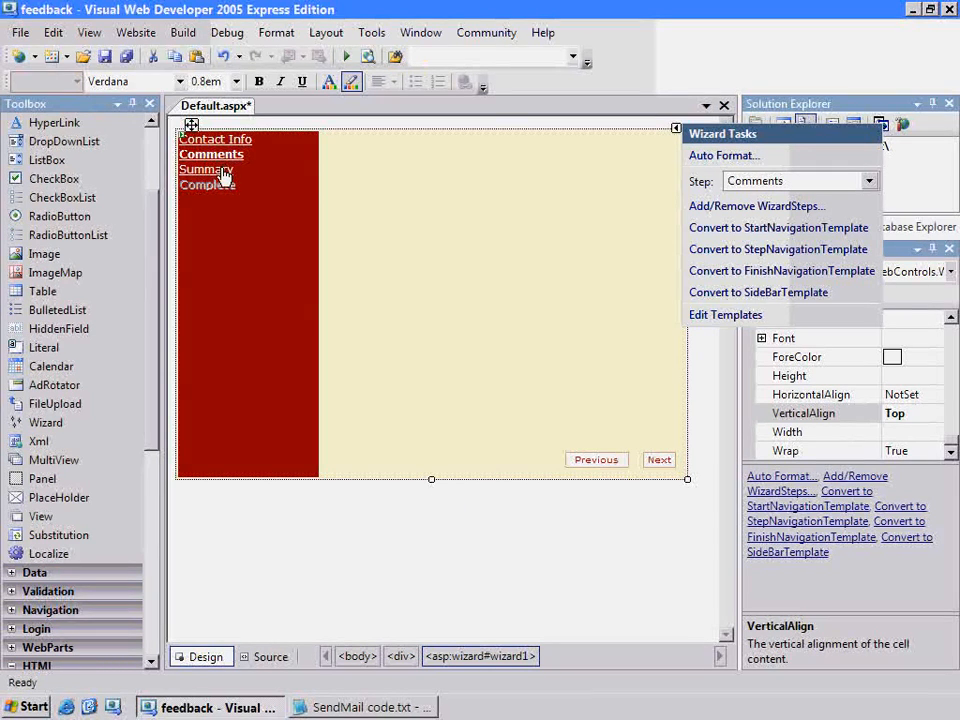
- Insert a 3×3 table with cell padding 10 into the Contact Info step
{"action": "left_click", "coordinate": [204, 169]}
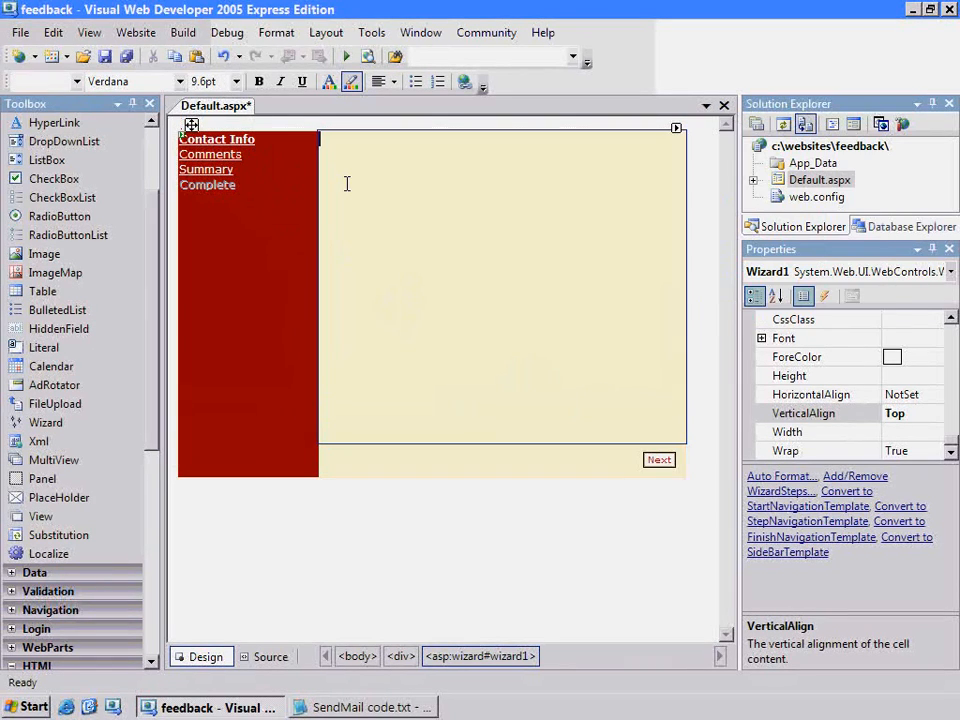
{"action": "mouse_move", "coordinate": [325, 32]}
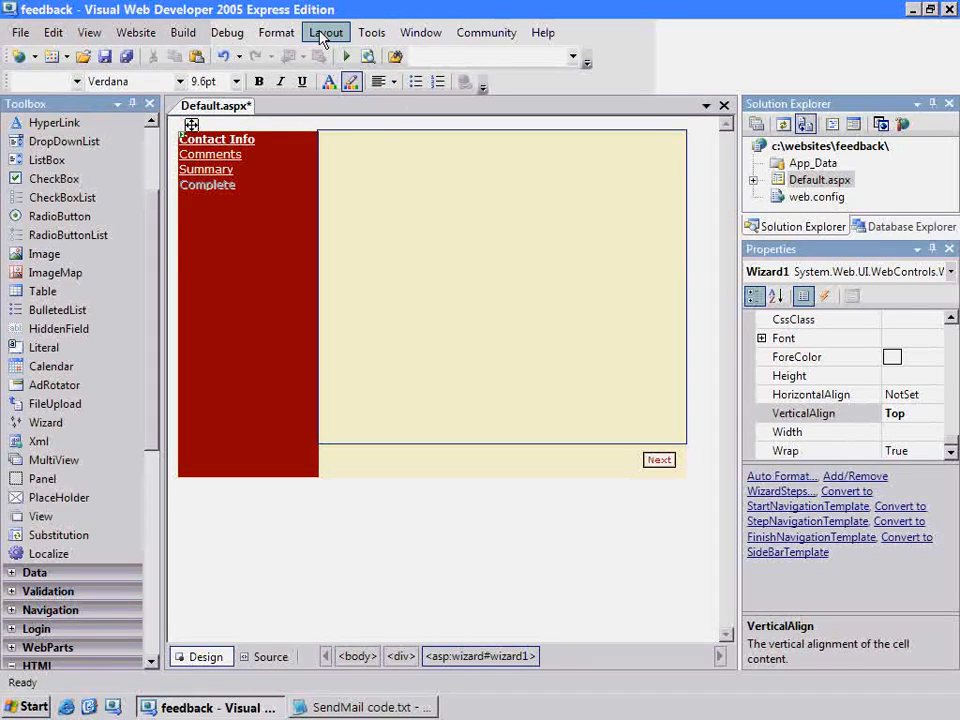
{"action": "left_click", "coordinate": [325, 32]}
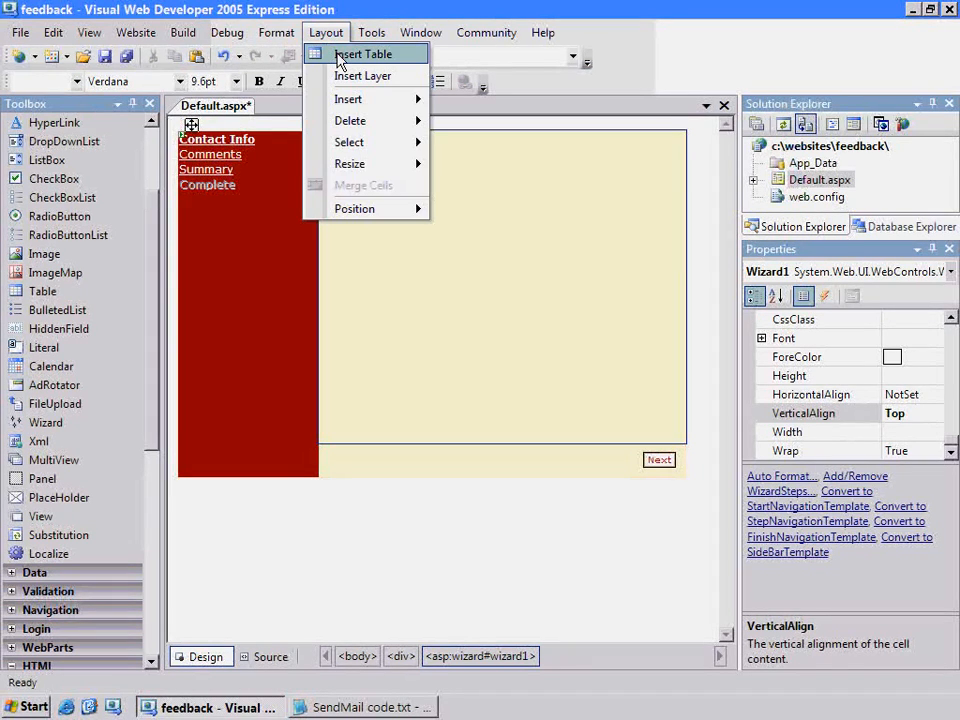
{"action": "left_click", "coordinate": [364, 54]}
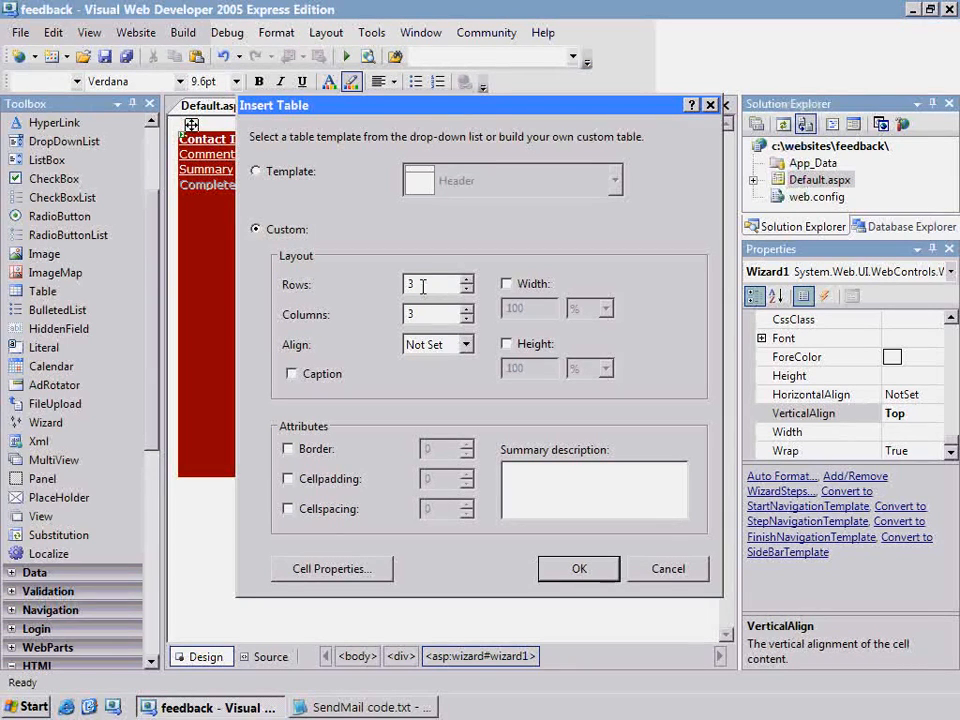
{"action": "mouse_move", "coordinate": [497, 557]}
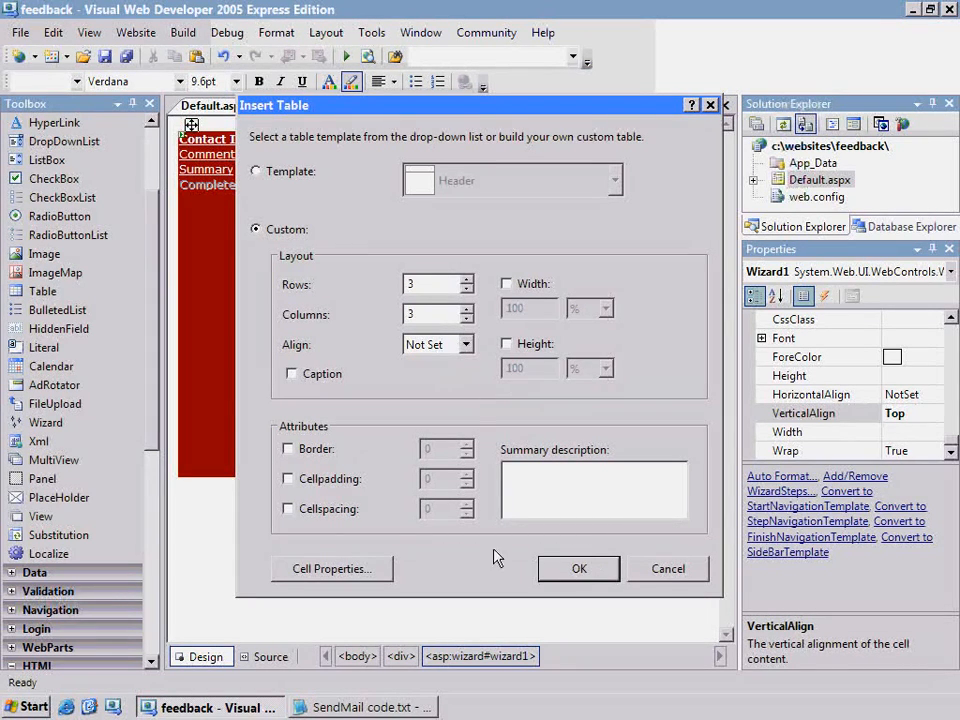
{"action": "left_click", "coordinate": [289, 478]}
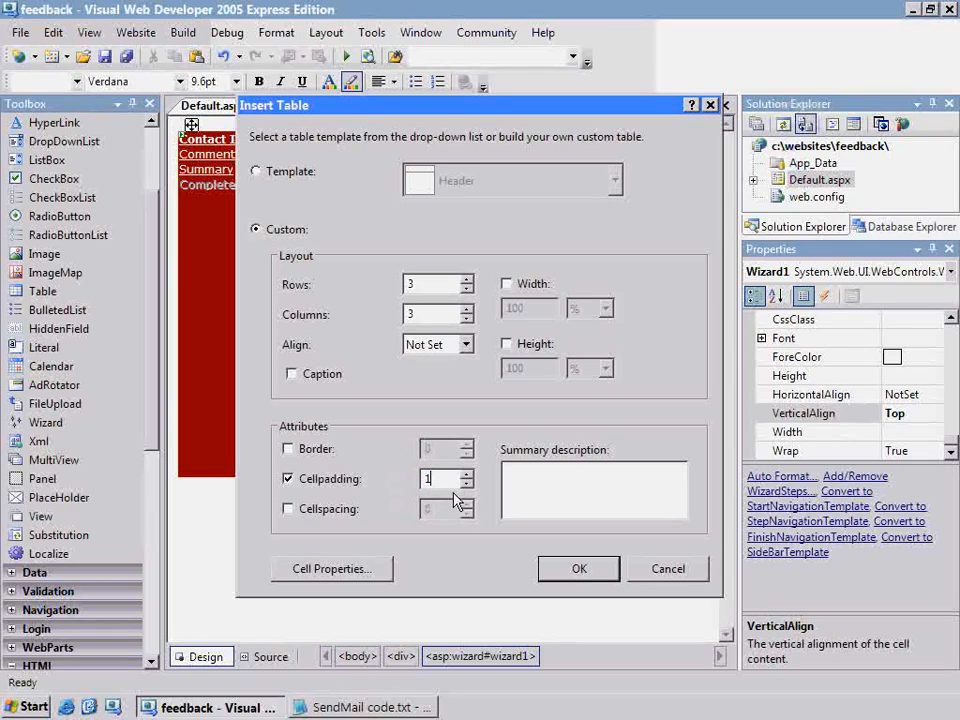
{"action": "left_click", "coordinate": [578, 568]}
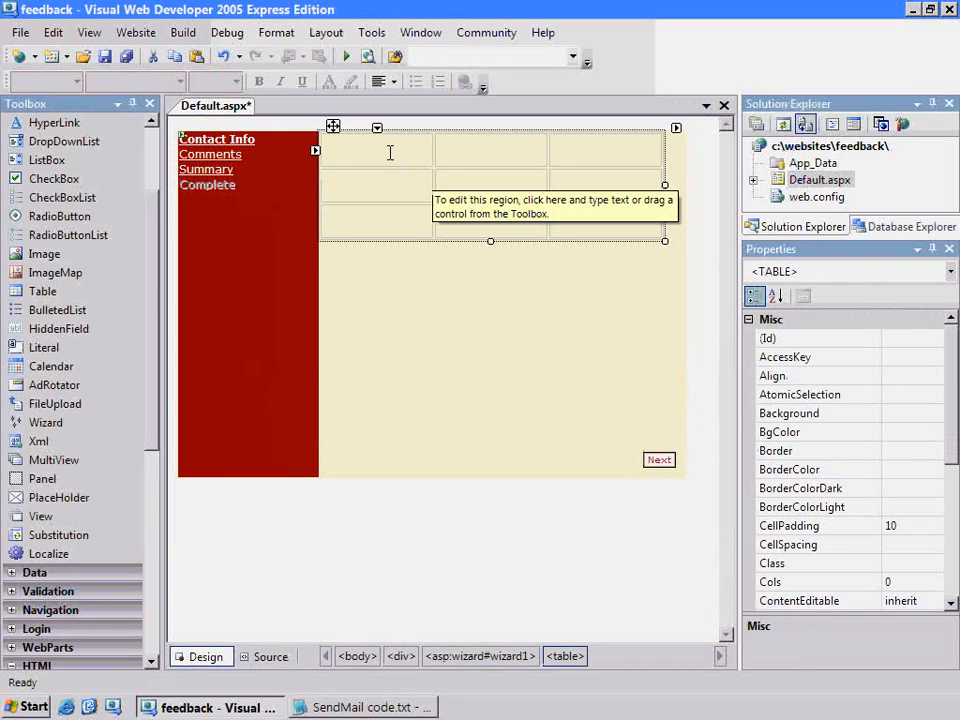
- Type the labels Your Name and Email in the table's first column
{"action": "type", "text": "First"}
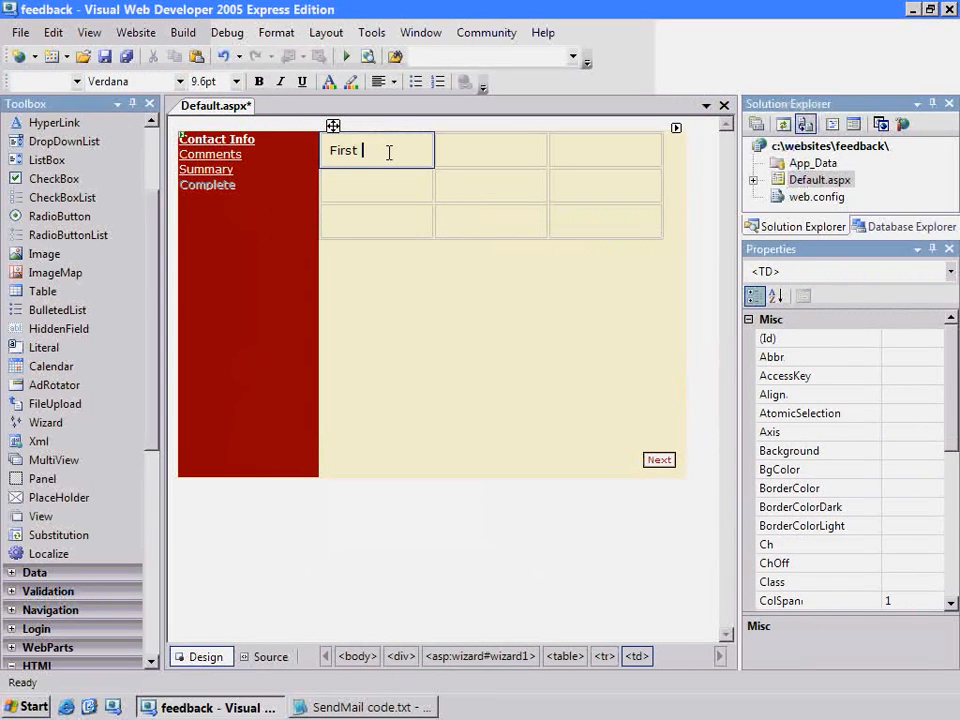
{"action": "type", "text": "Your Name"}
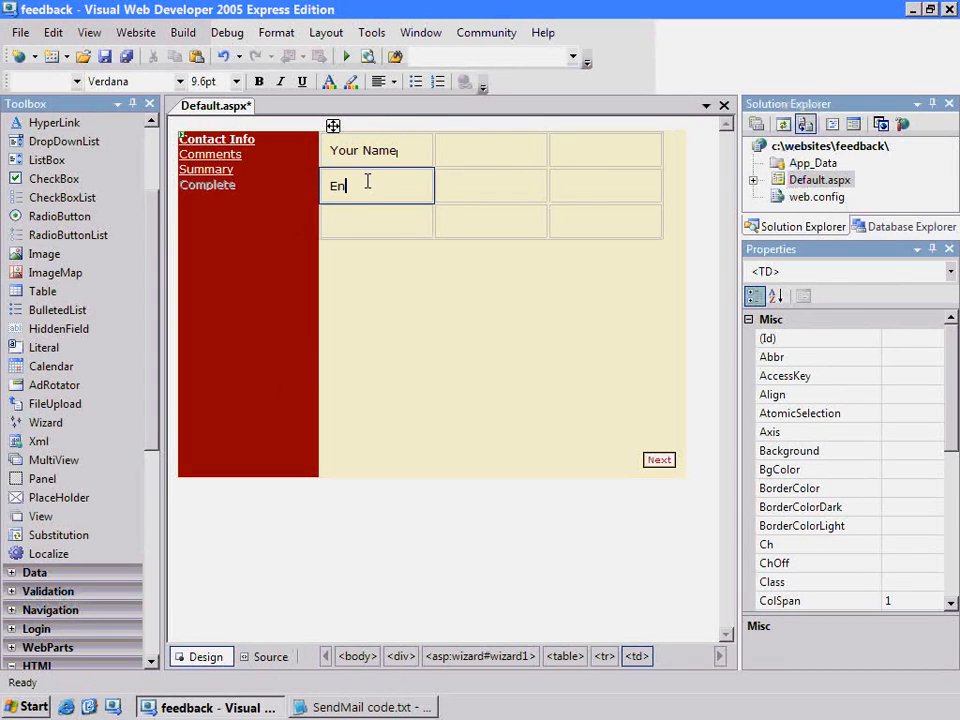
{"action": "type", "text": "mail"}
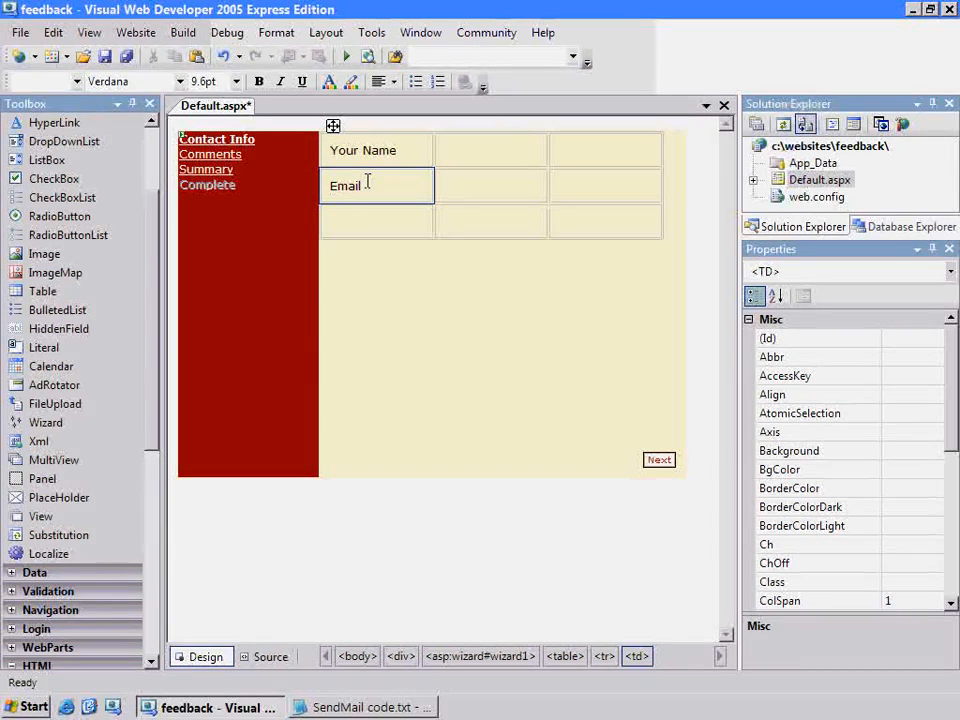
- Add text boxes txtName and txtEmail beside the labels and narrow the label column
{"action": "left_click", "coordinate": [377, 221]}
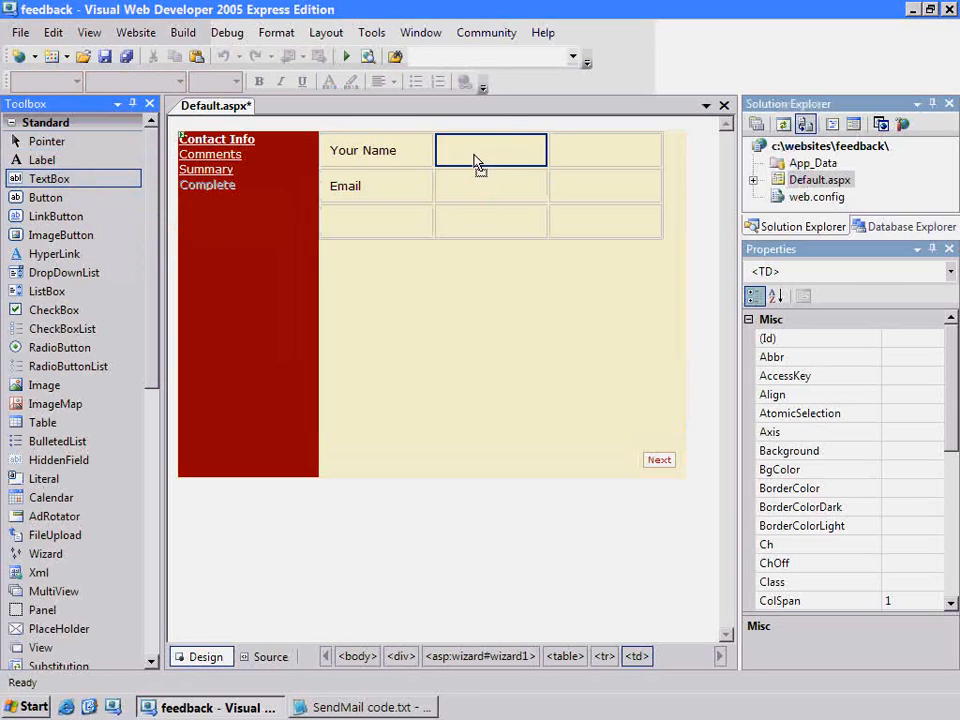
{"action": "left_click", "coordinate": [490, 149]}
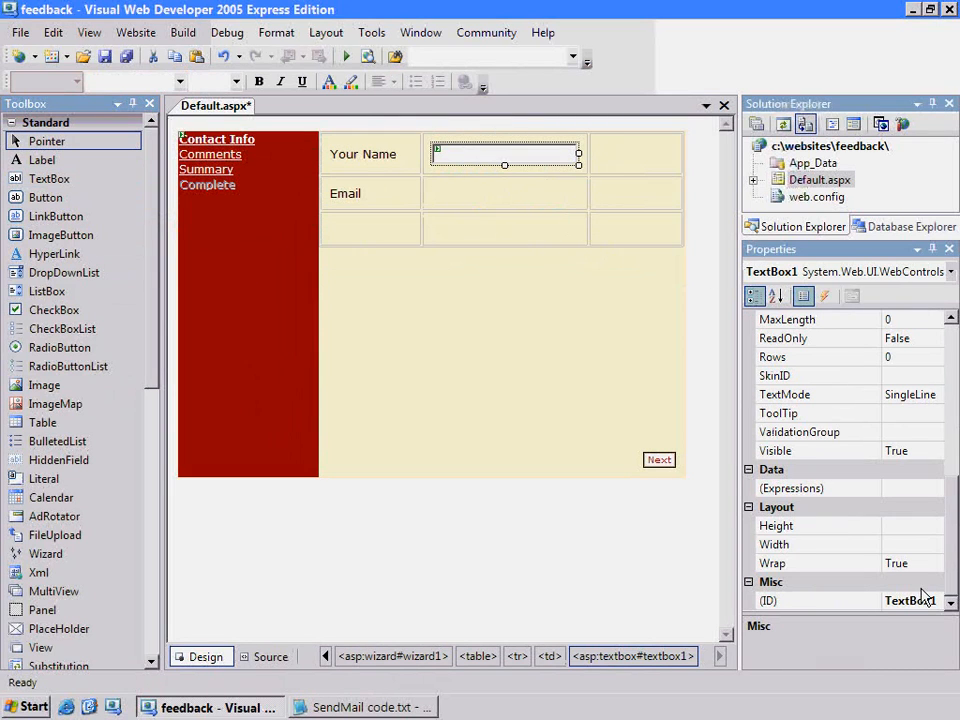
{"action": "left_click", "coordinate": [812, 600]}
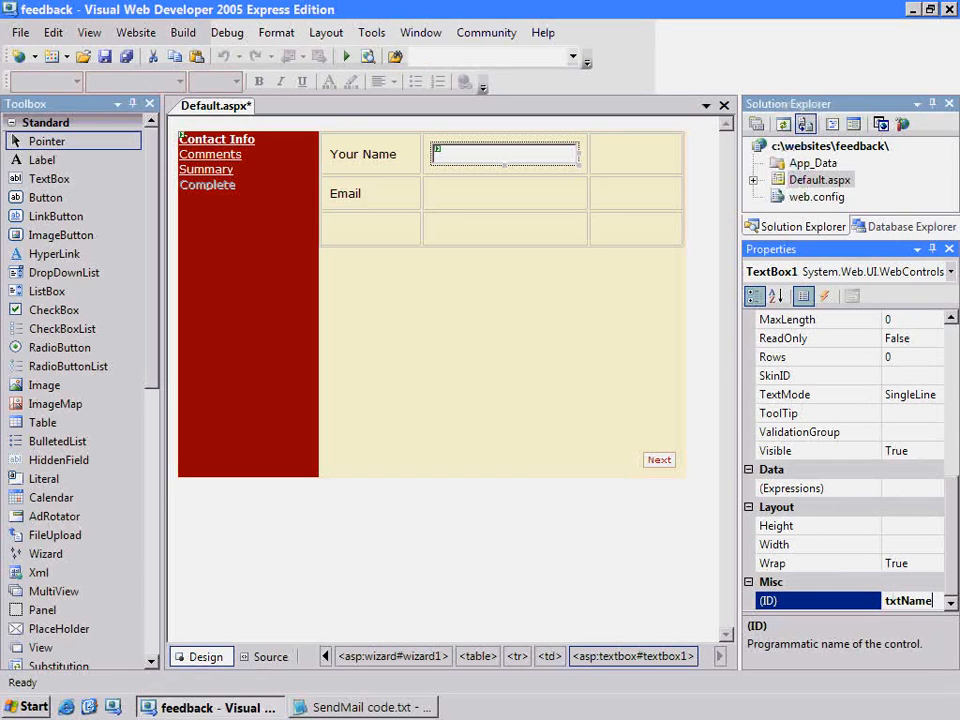
{"action": "mouse_move", "coordinate": [49, 178]}
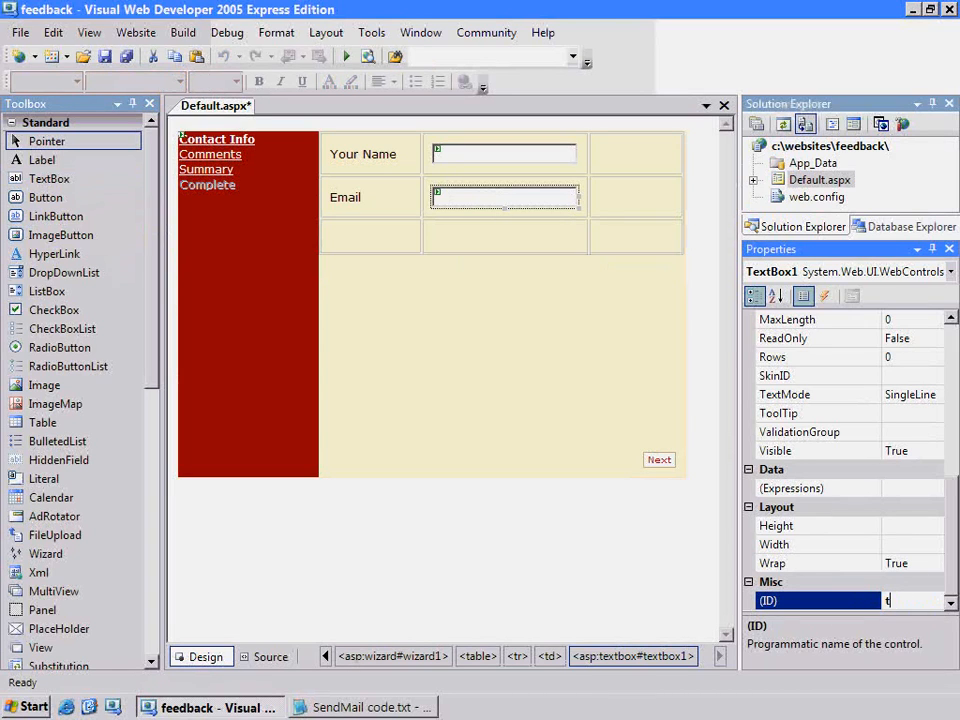
{"action": "type", "text": "xtEmail"}
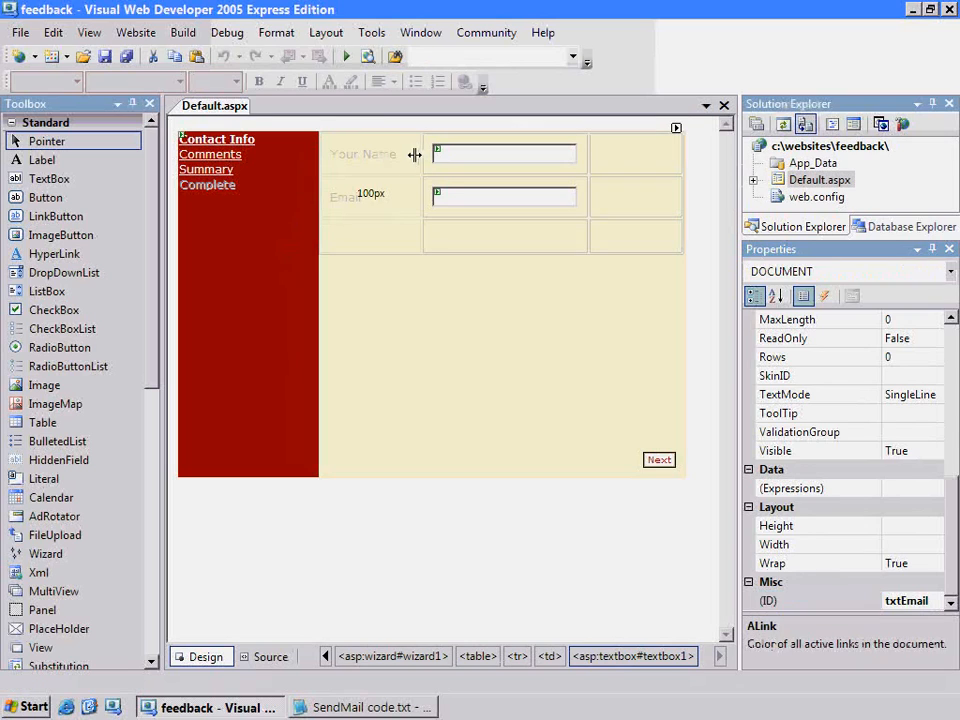
{"action": "left_click", "coordinate": [632, 153]}
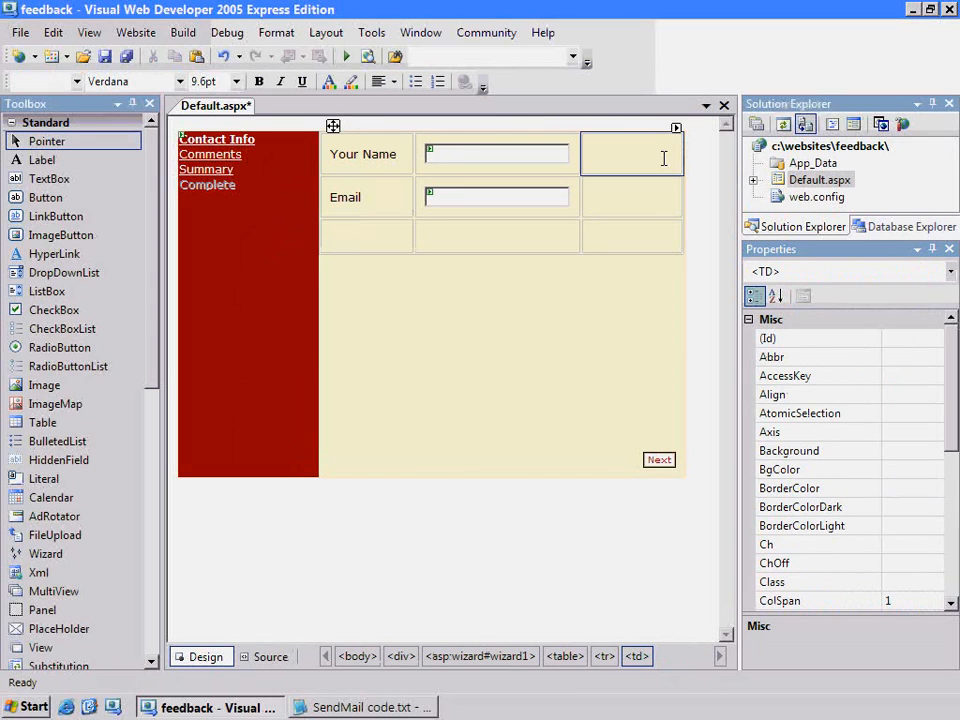
{"action": "left_click", "coordinate": [632, 153]}
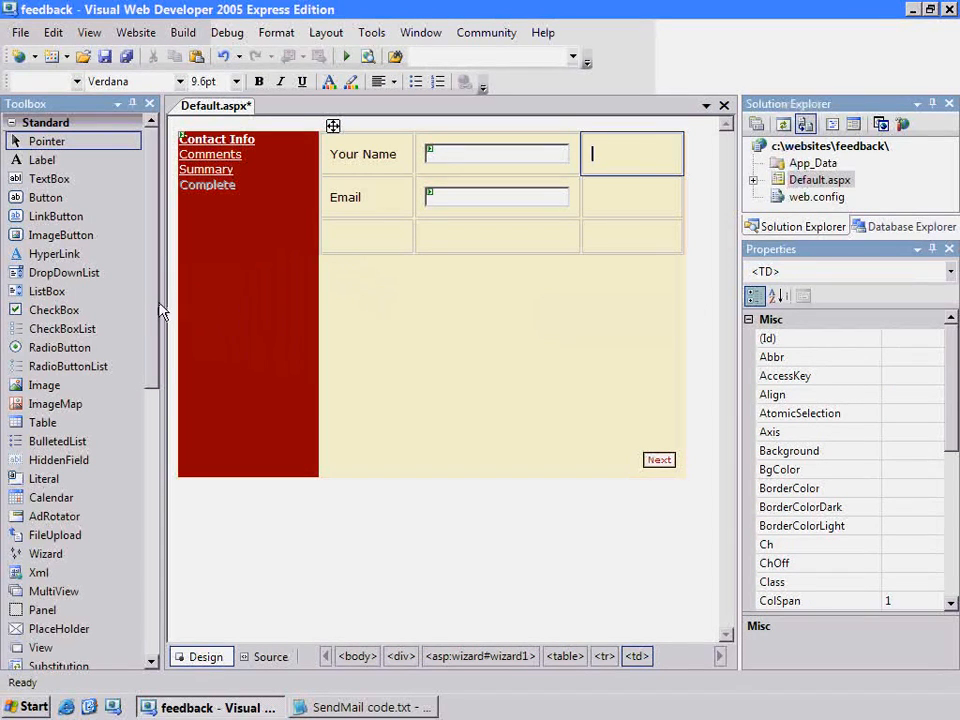
- Set RequiredFieldValidator1 to check txtName, with Text '*' and error 'Please enter your name'
{"action": "scroll", "scroll_direction": "down", "scroll_amount": 3}
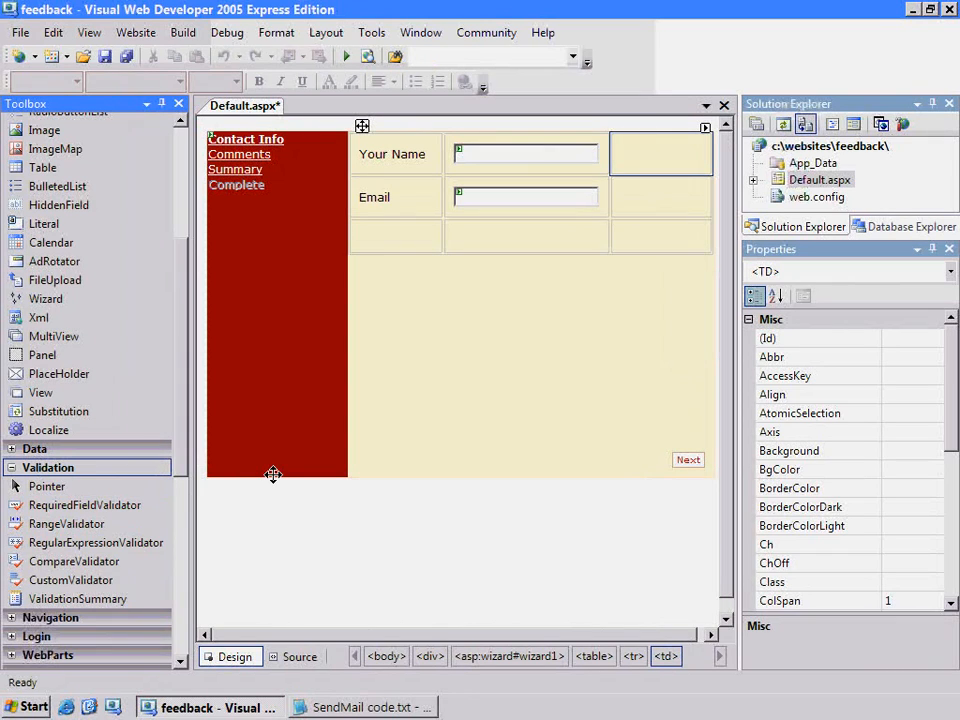
{"action": "mouse_move", "coordinate": [67, 523]}
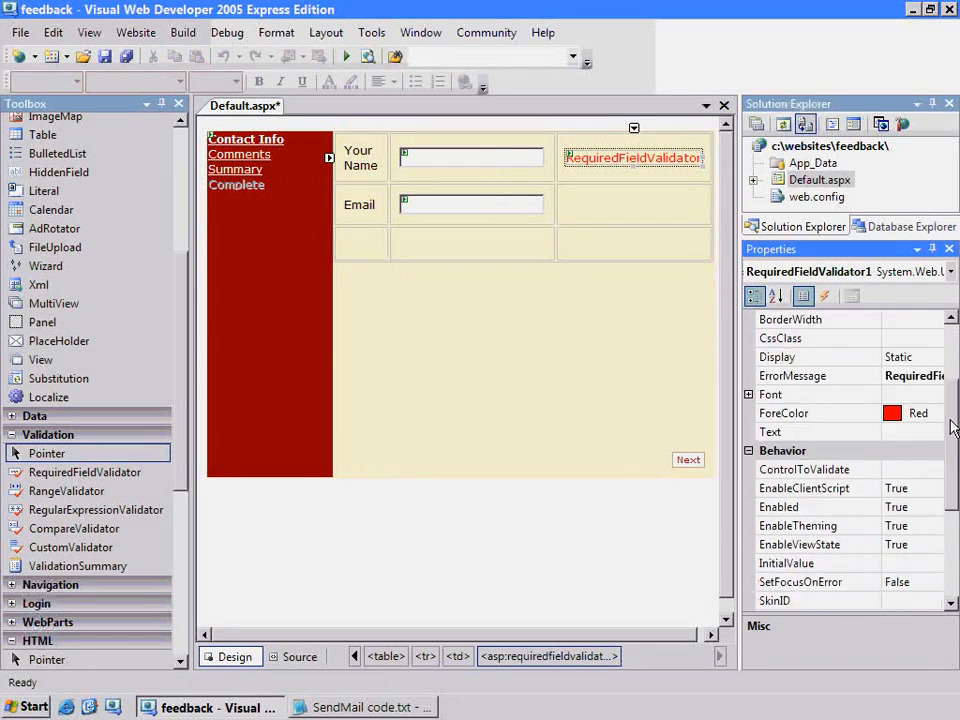
{"action": "scroll", "scroll_direction": "down", "scroll_amount": 3}
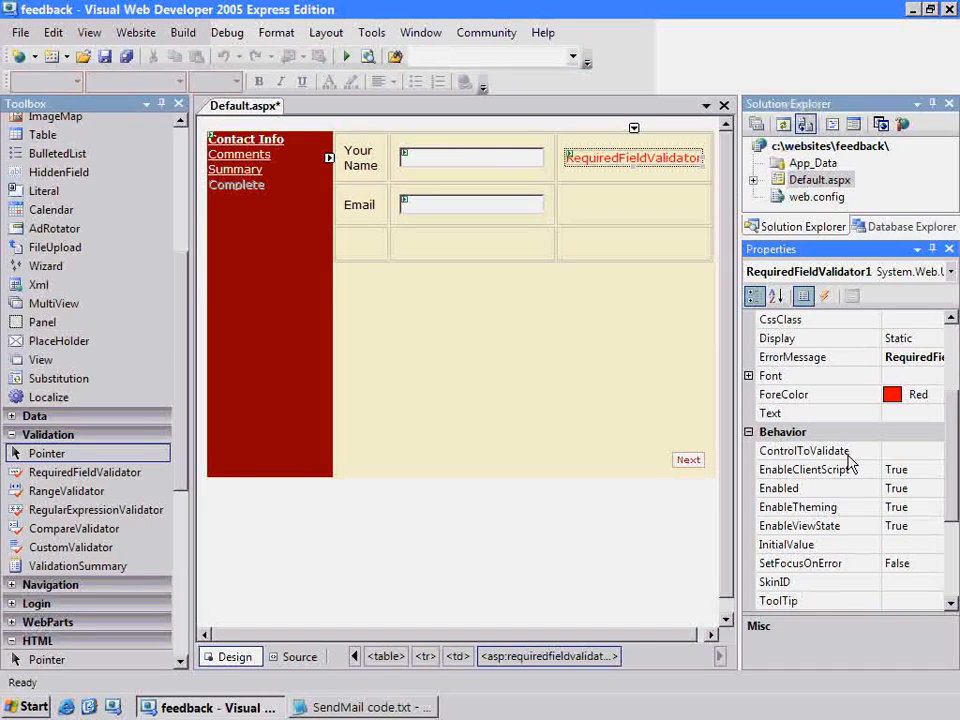
{"action": "left_click", "coordinate": [938, 450]}
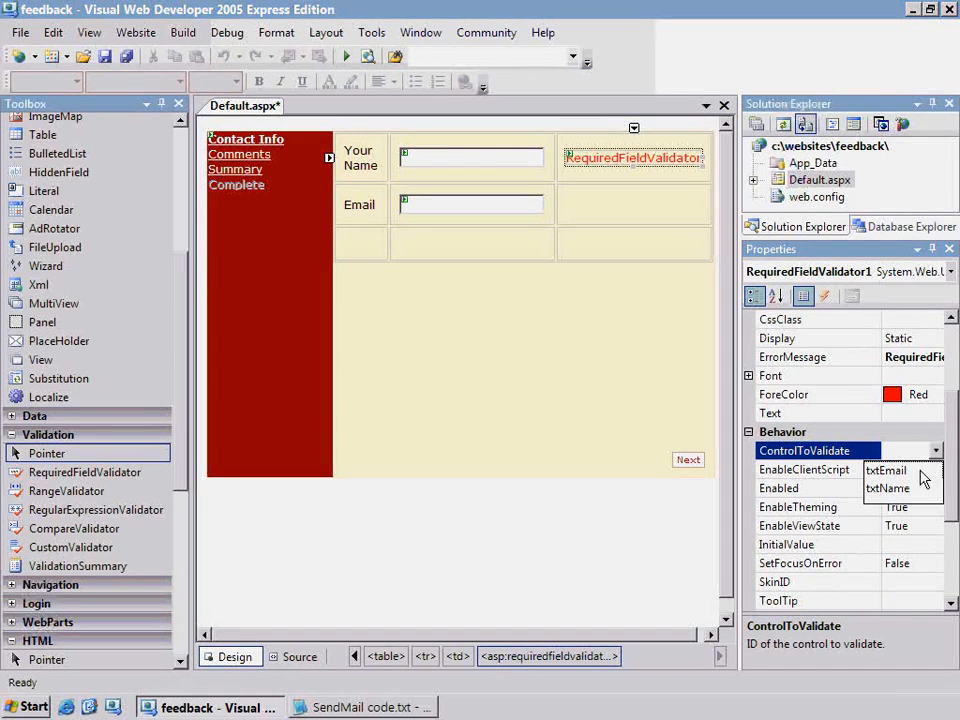
{"action": "left_click", "coordinate": [887, 488]}
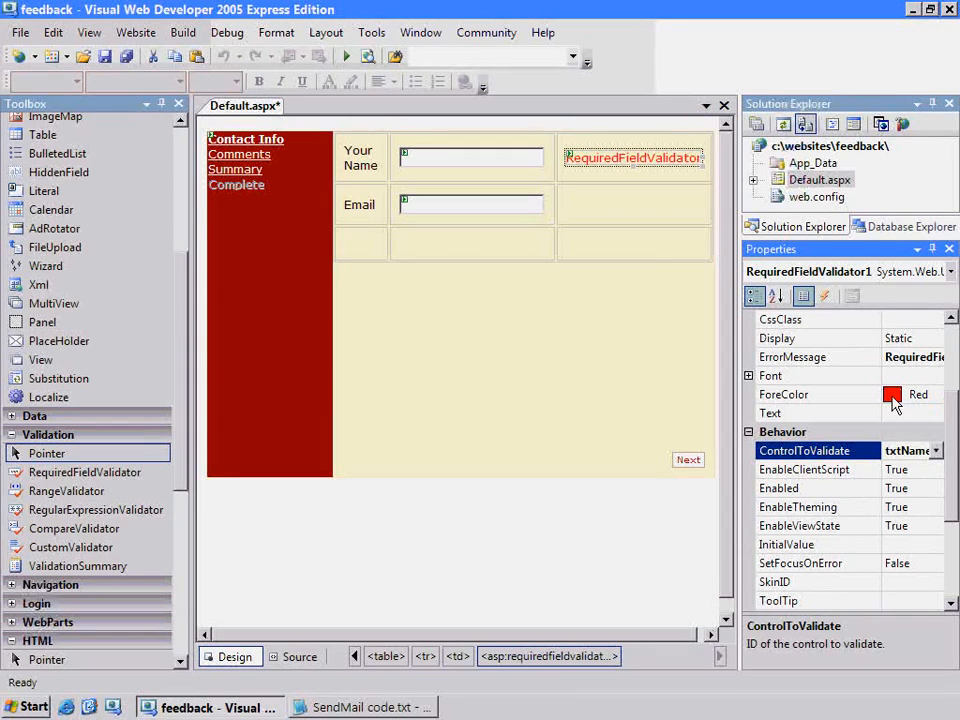
{"action": "left_click", "coordinate": [790, 412]}
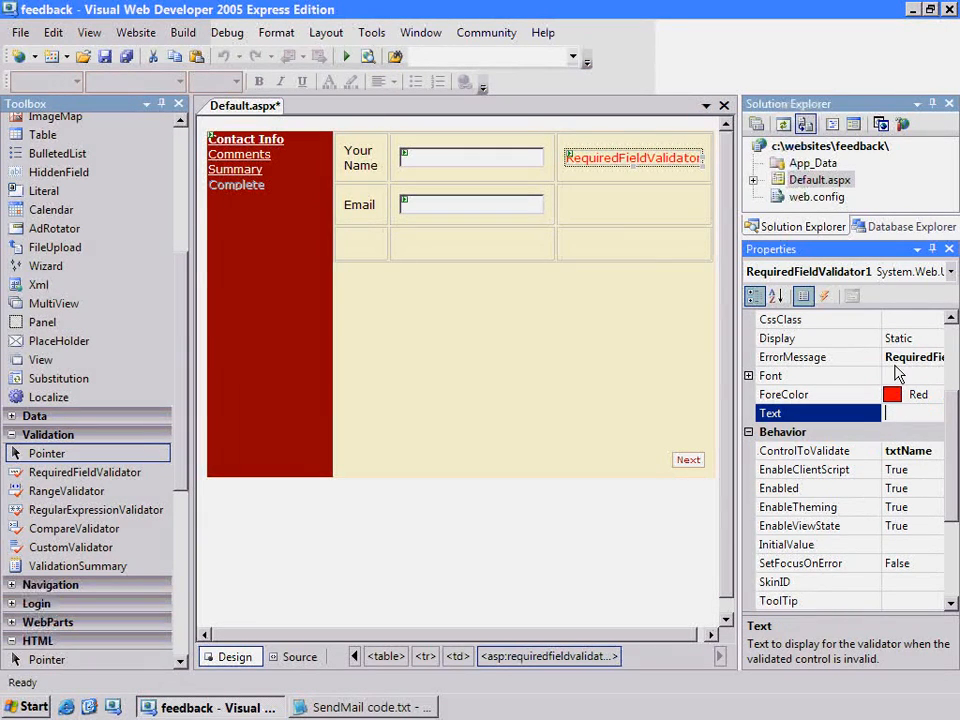
{"action": "left_click", "coordinate": [792, 357]}
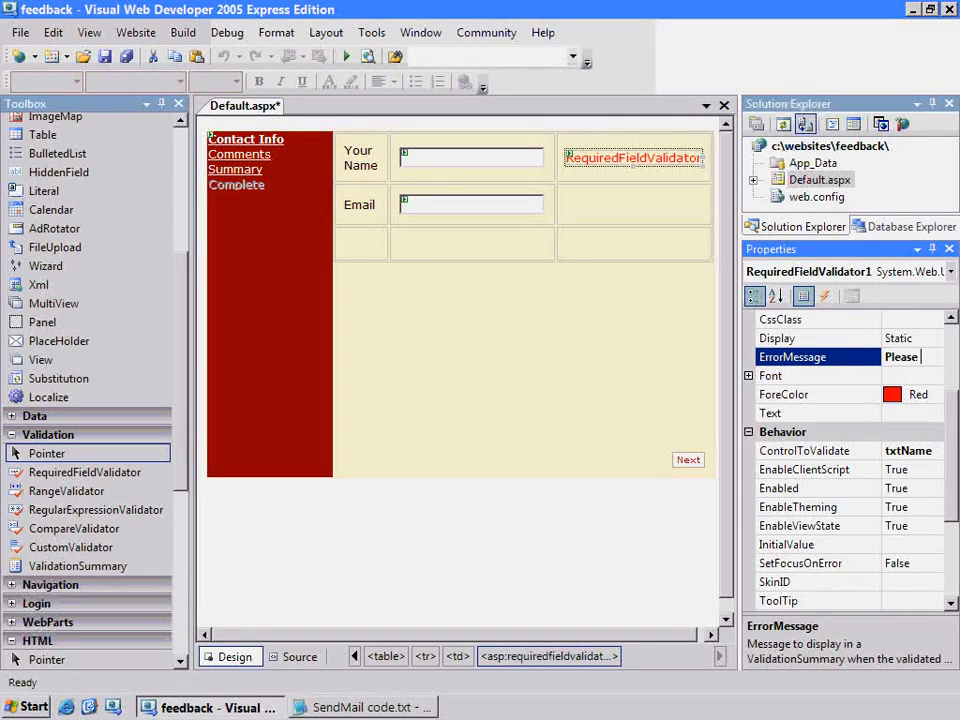
{"action": "type", "text": "er your na"}
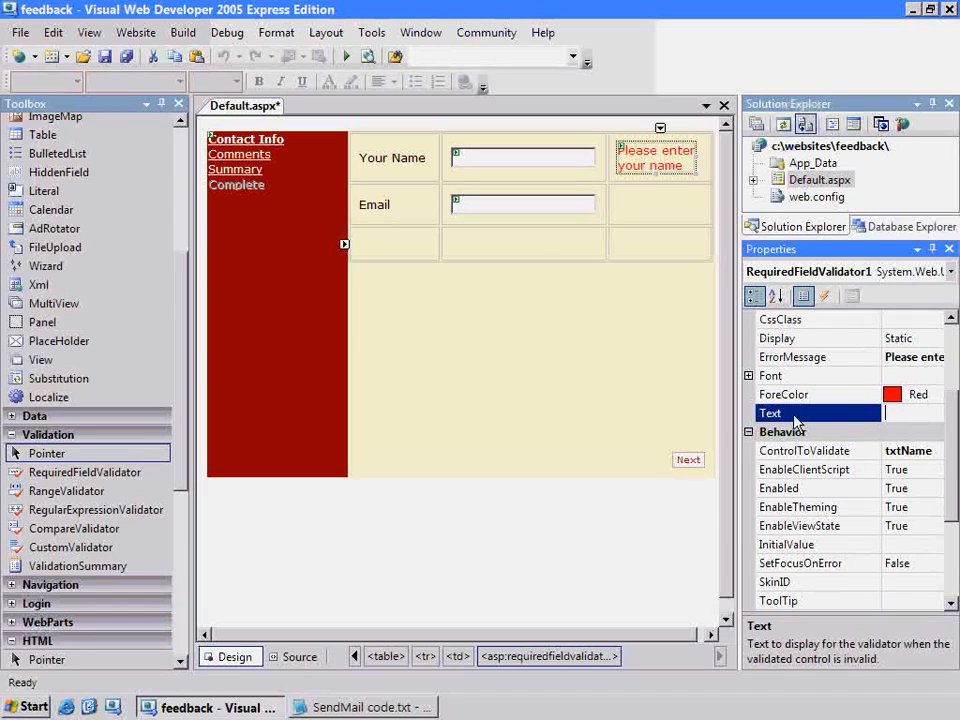
{"action": "mouse_move", "coordinate": [845, 418]}
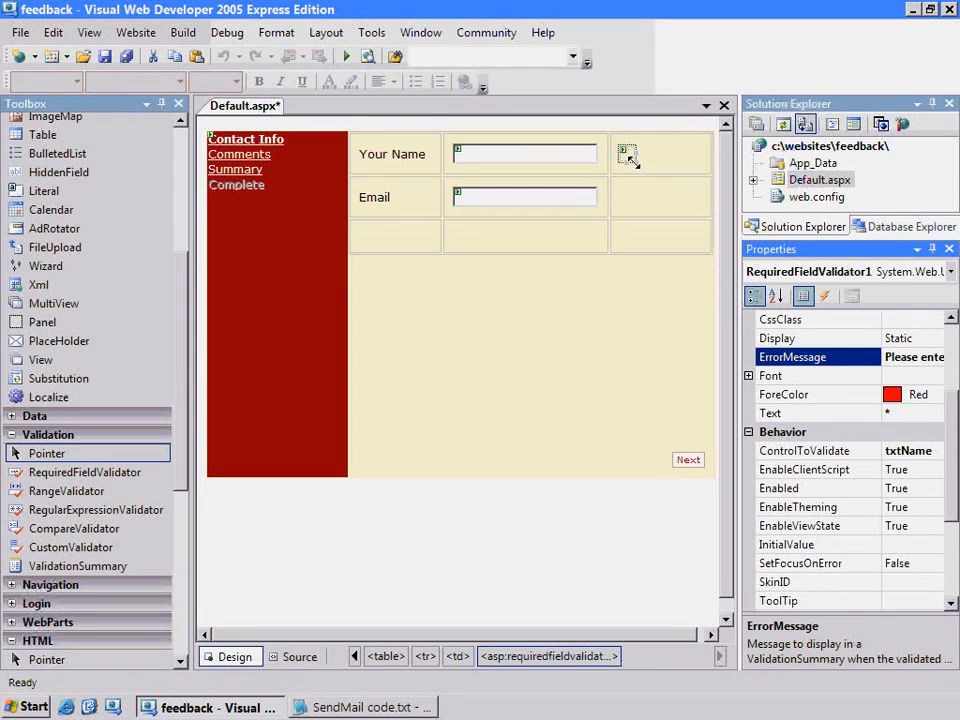
{"action": "mouse_move", "coordinate": [635, 197]}
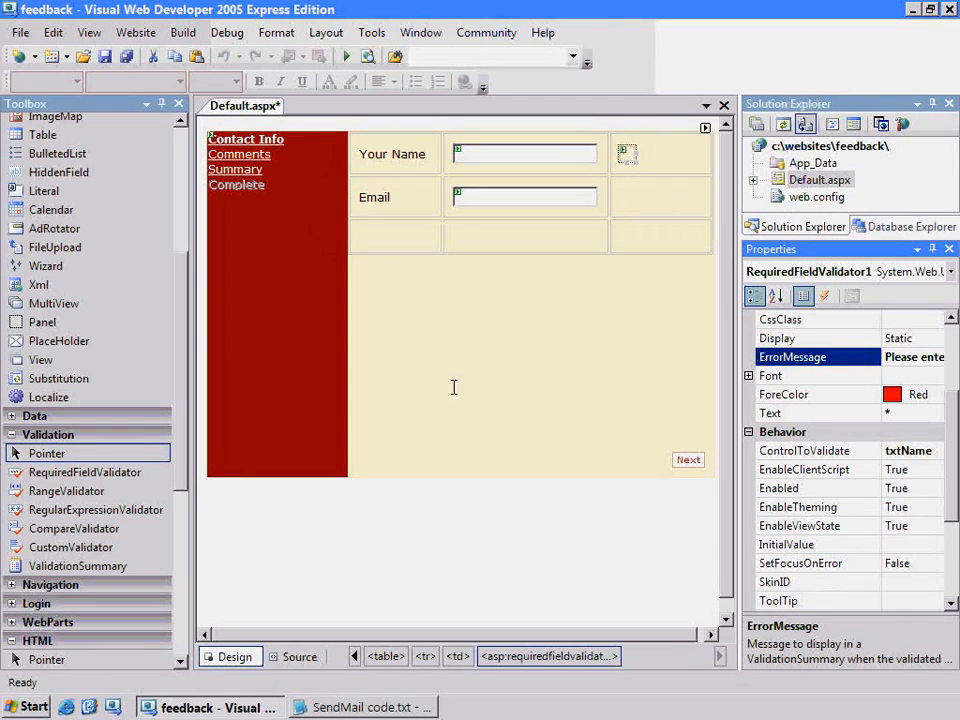
{"action": "mouse_move", "coordinate": [70, 547]}
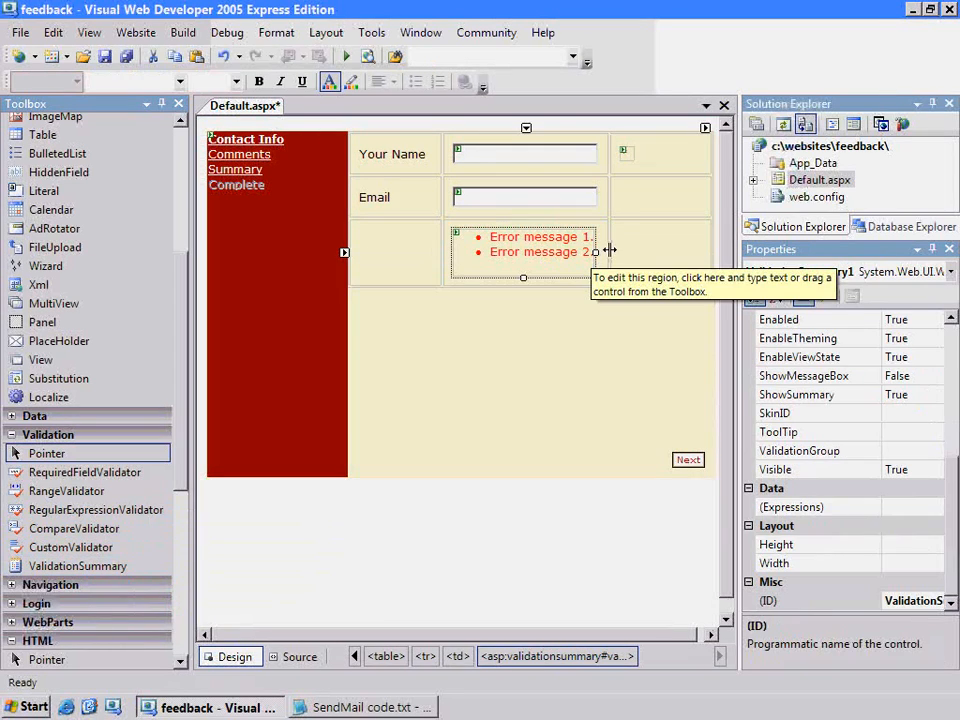
- Place a ValidationSummary in the table cell below the Email text box
{"action": "left_click", "coordinate": [525, 244]}
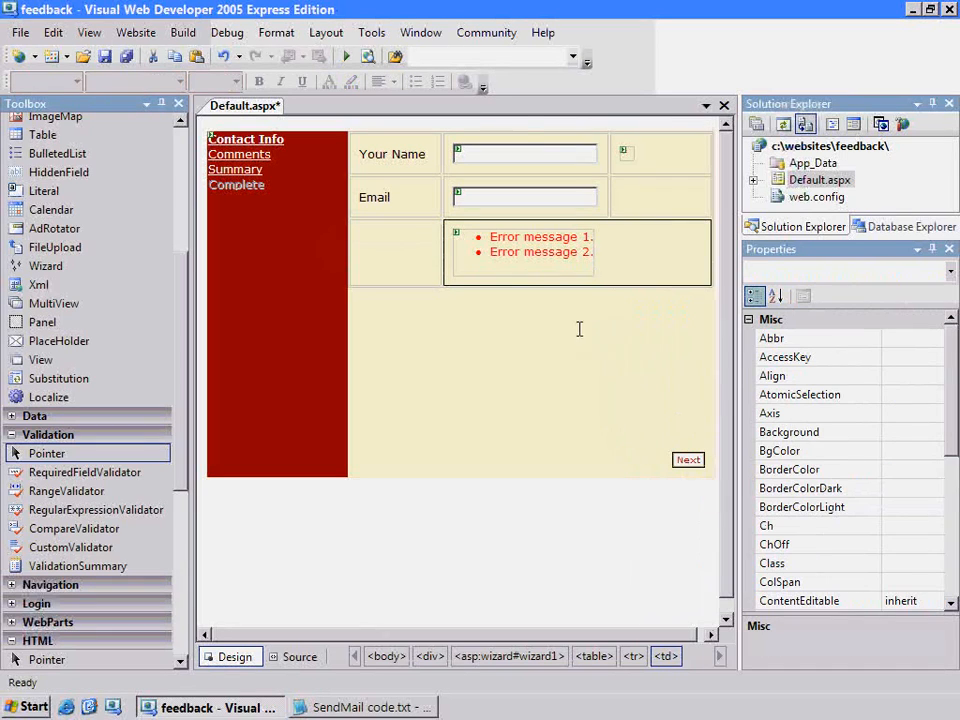
{"action": "left_click", "coordinate": [560, 252]}
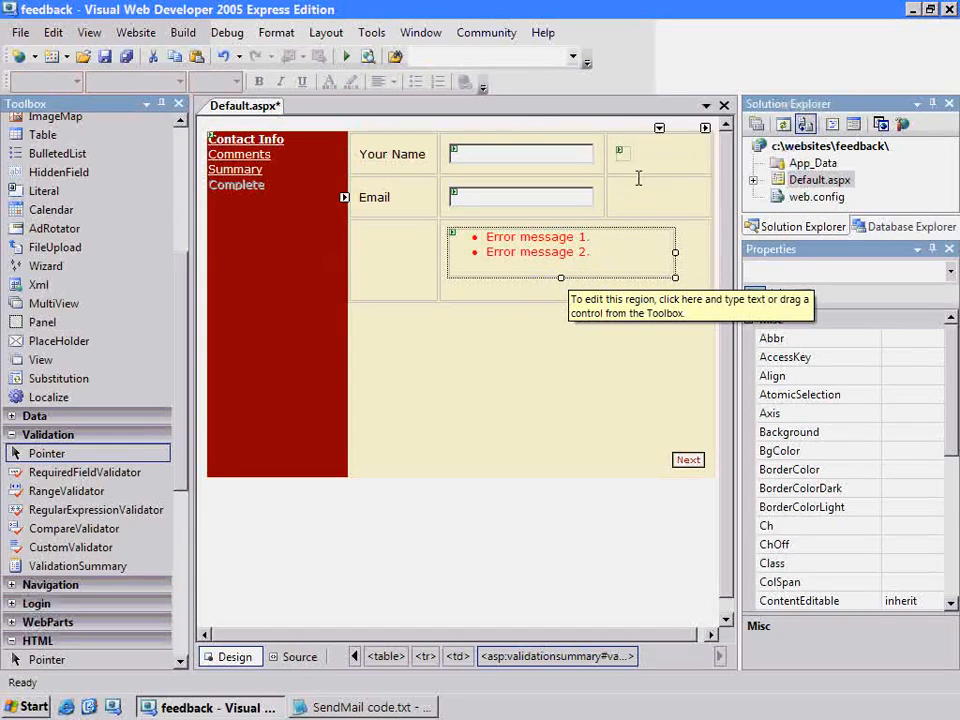
{"action": "left_click", "coordinate": [658, 197]}
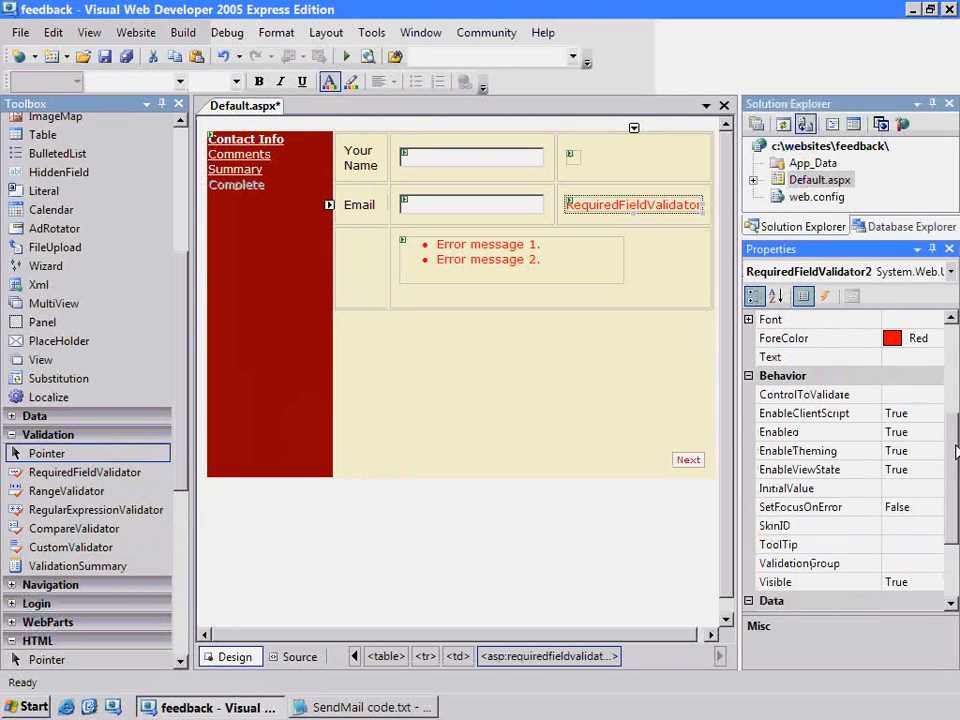
- Give the email RequiredFieldValidator an error message requiring an email address
{"action": "left_click", "coordinate": [790, 394]}
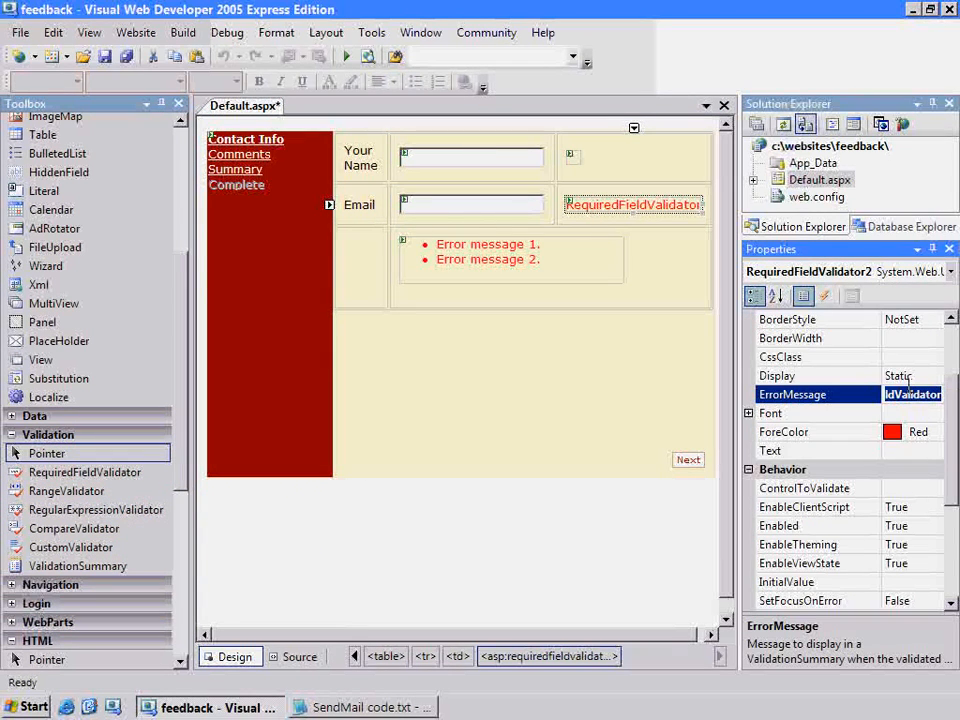
{"action": "type", "text": "ust enter"}
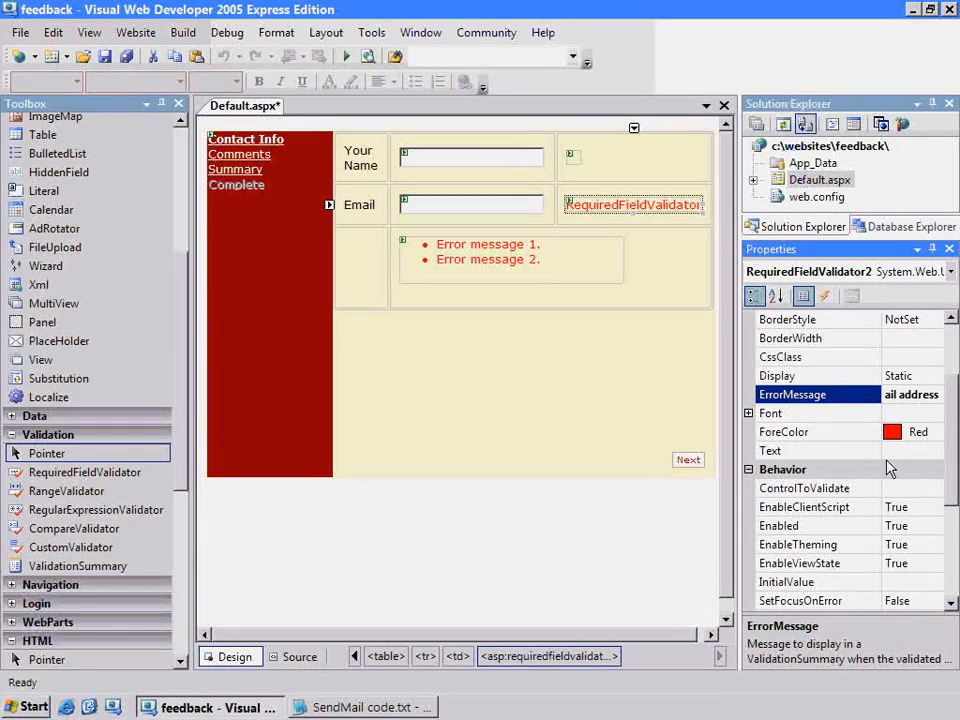
{"action": "left_click", "coordinate": [818, 450]}
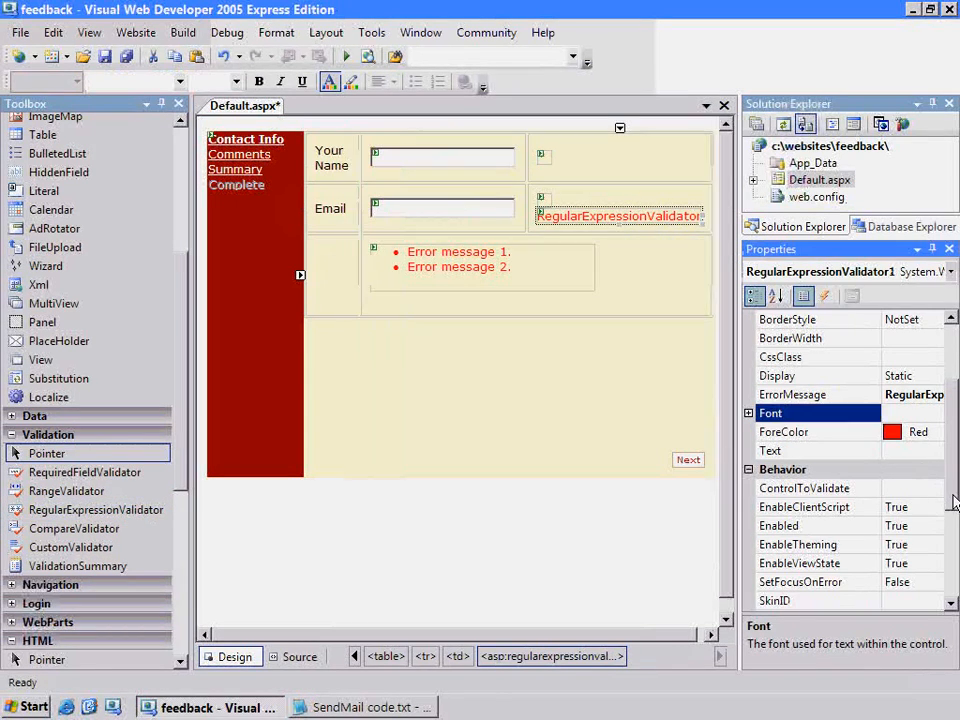
{"action": "scroll", "scroll_direction": "down", "scroll_amount": 3}
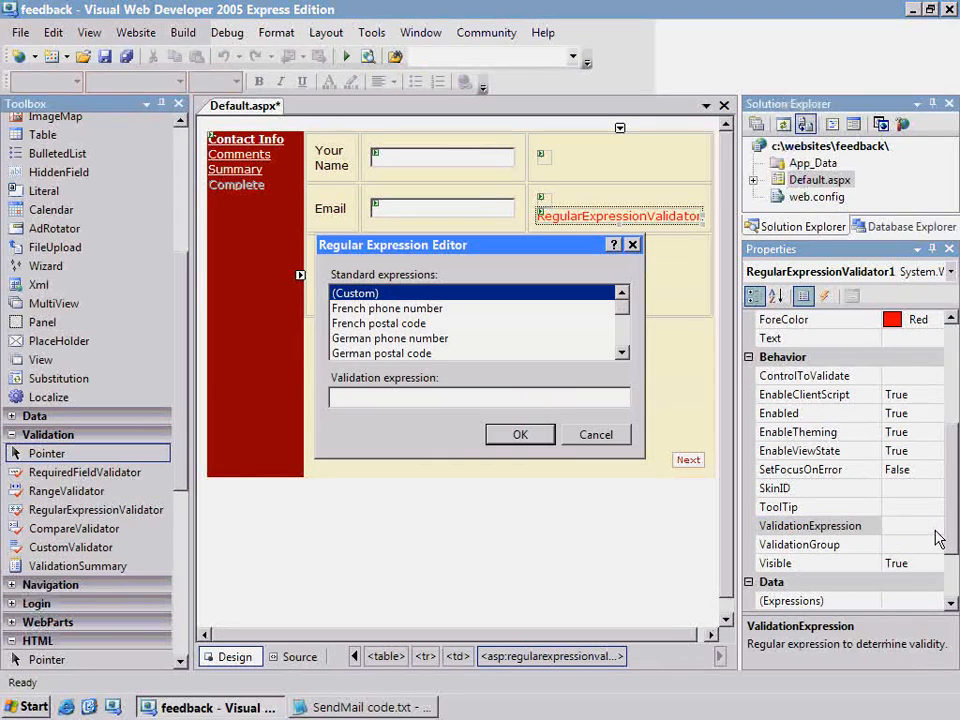
{"action": "left_click", "coordinate": [390, 338]}
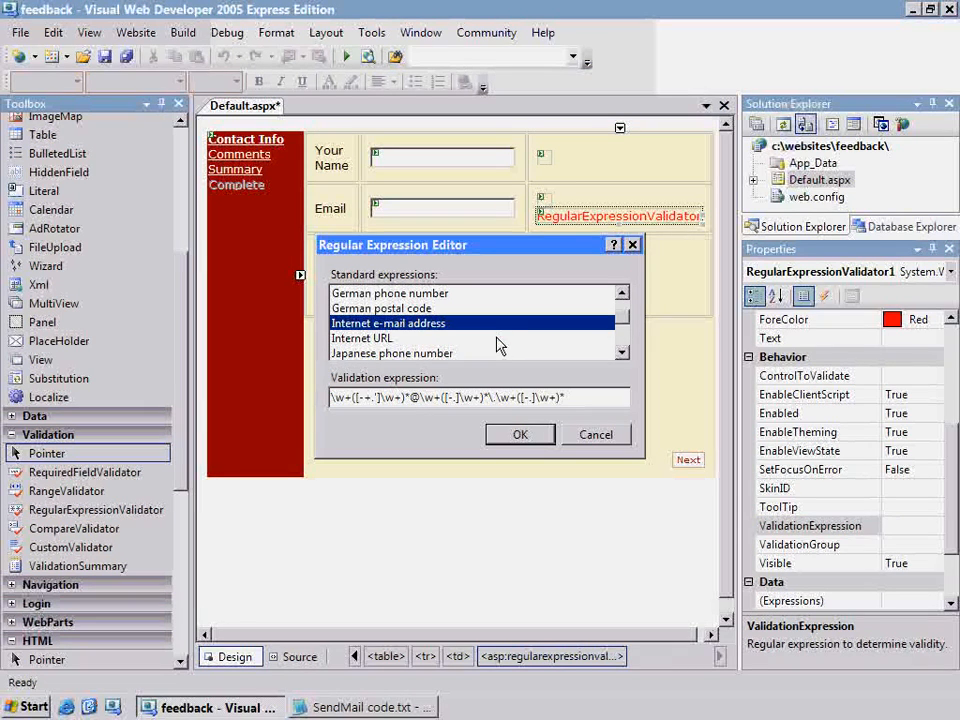
{"action": "mouse_move", "coordinate": [435, 340]}
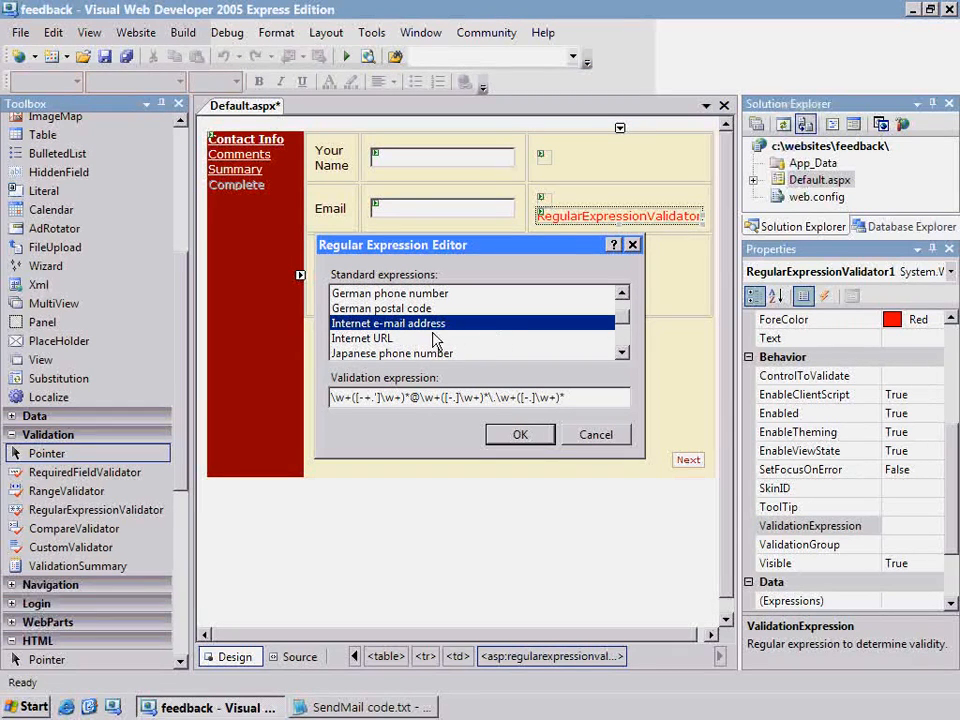
{"action": "left_click", "coordinate": [519, 434]}
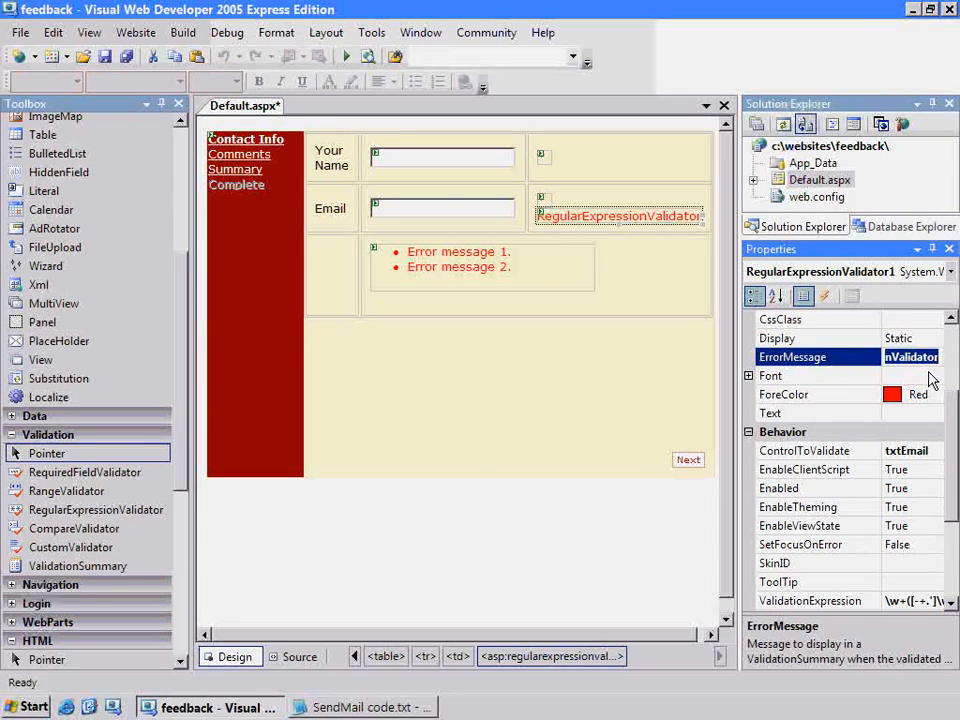
{"action": "type", "text": "Enter a"}
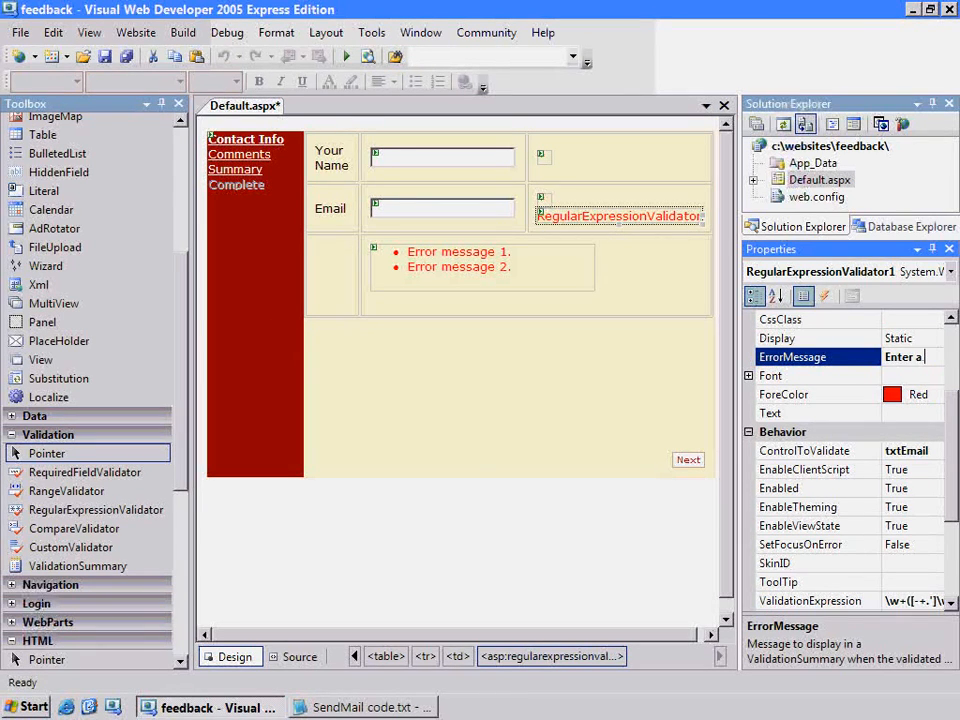
{"action": "type", "text": "alid email a"}
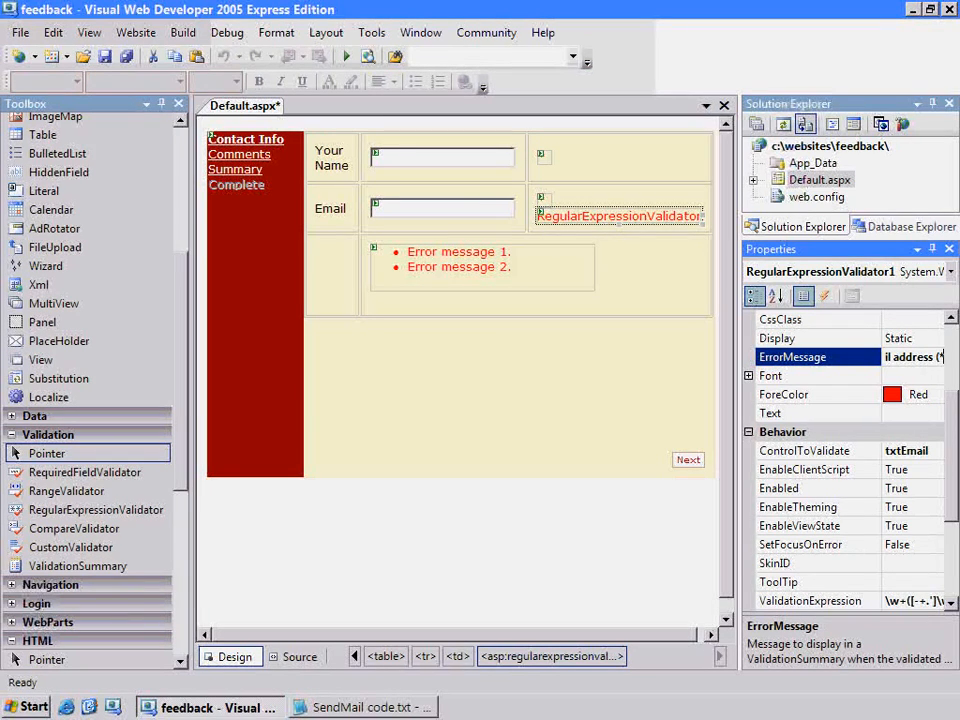
{"action": "type", "text": "oo@bar.co"}
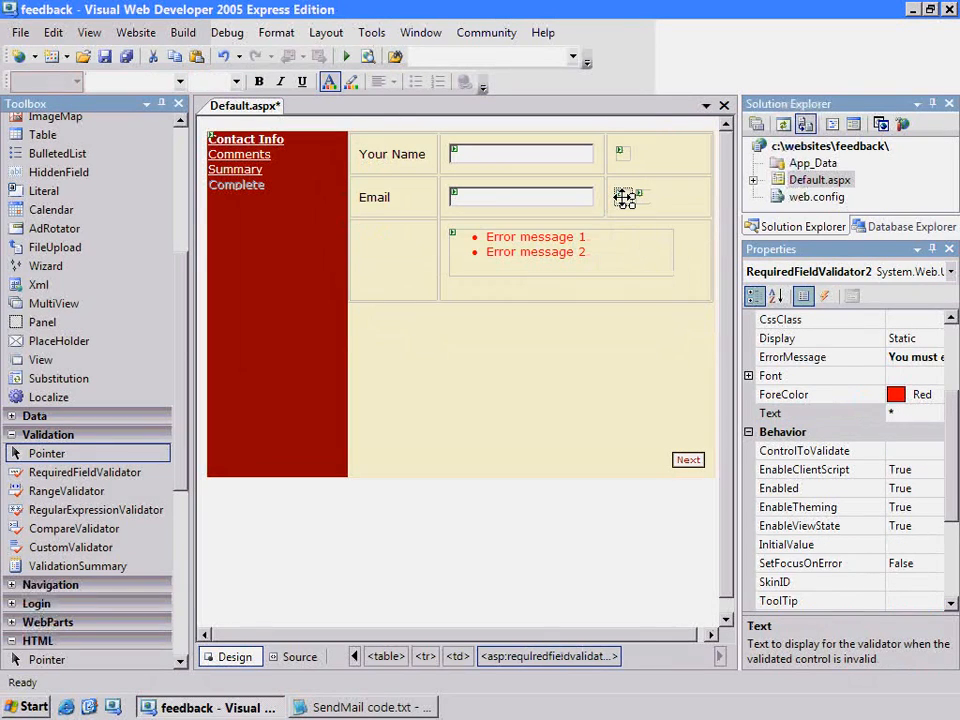
- Point RequiredFieldValidator2 at txtEmail, save, and preview the page in Internet Explorer
{"action": "left_click", "coordinate": [937, 450]}
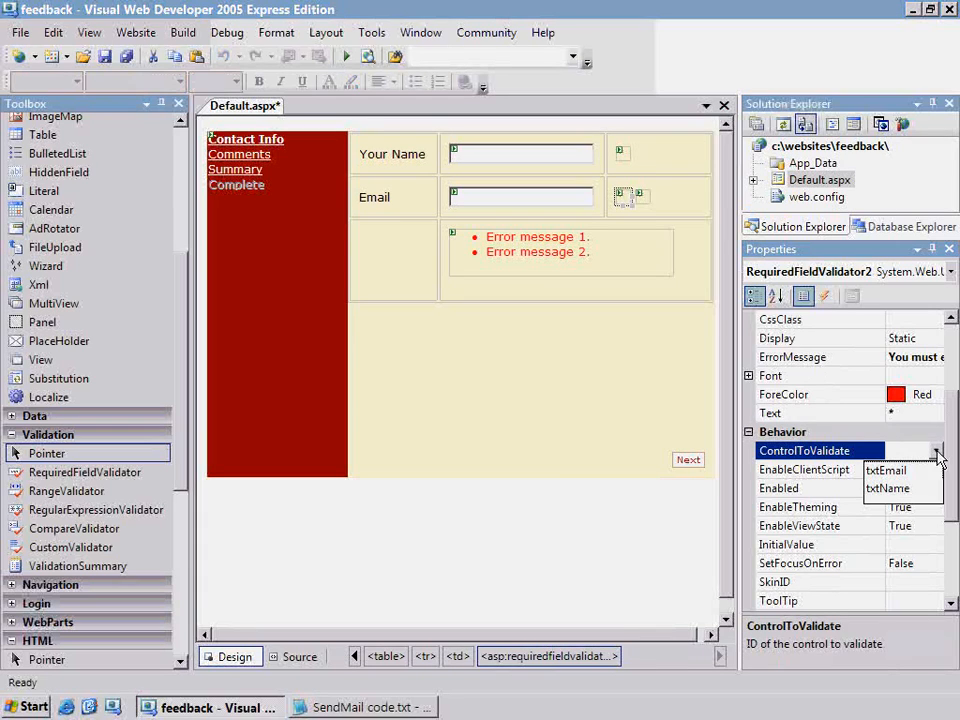
{"action": "left_click", "coordinate": [885, 470]}
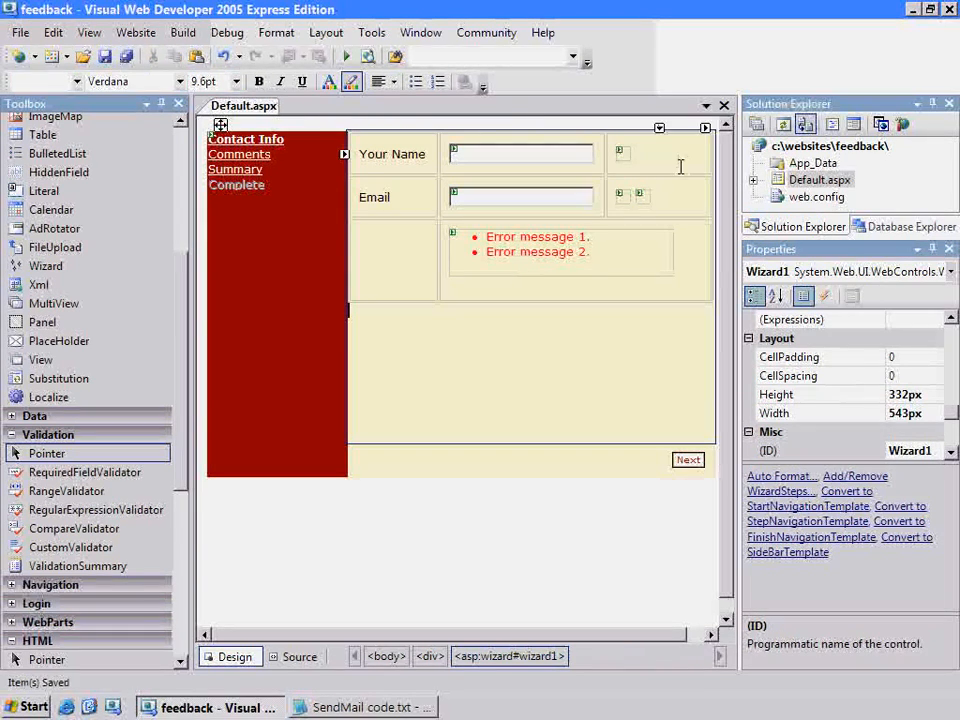
{"action": "left_click", "coordinate": [537, 244]}
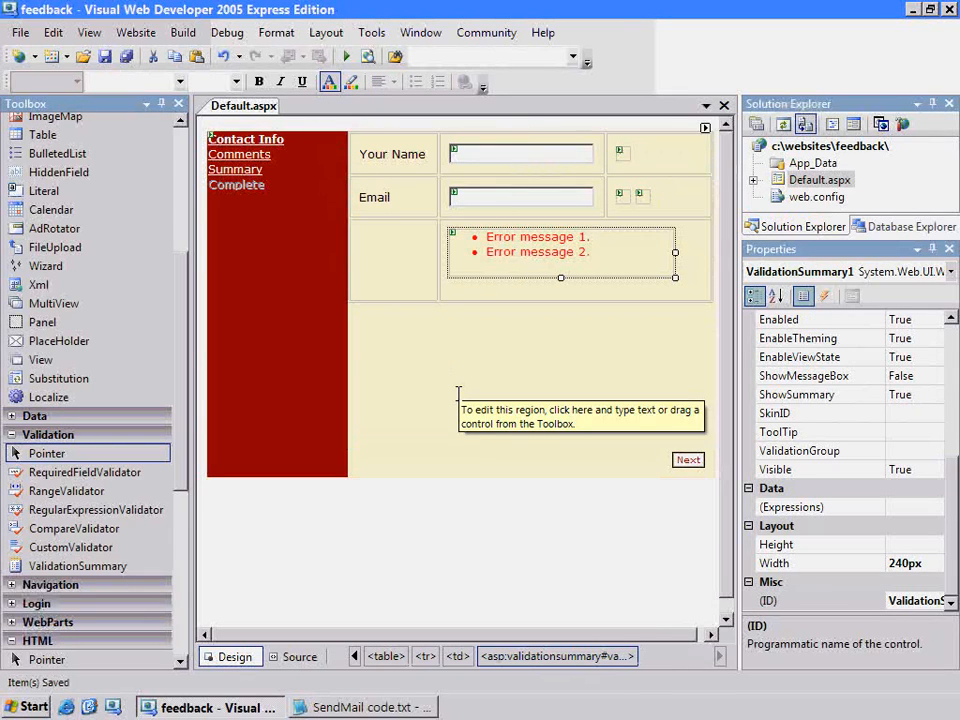
{"action": "right_click", "coordinate": [560, 400]}
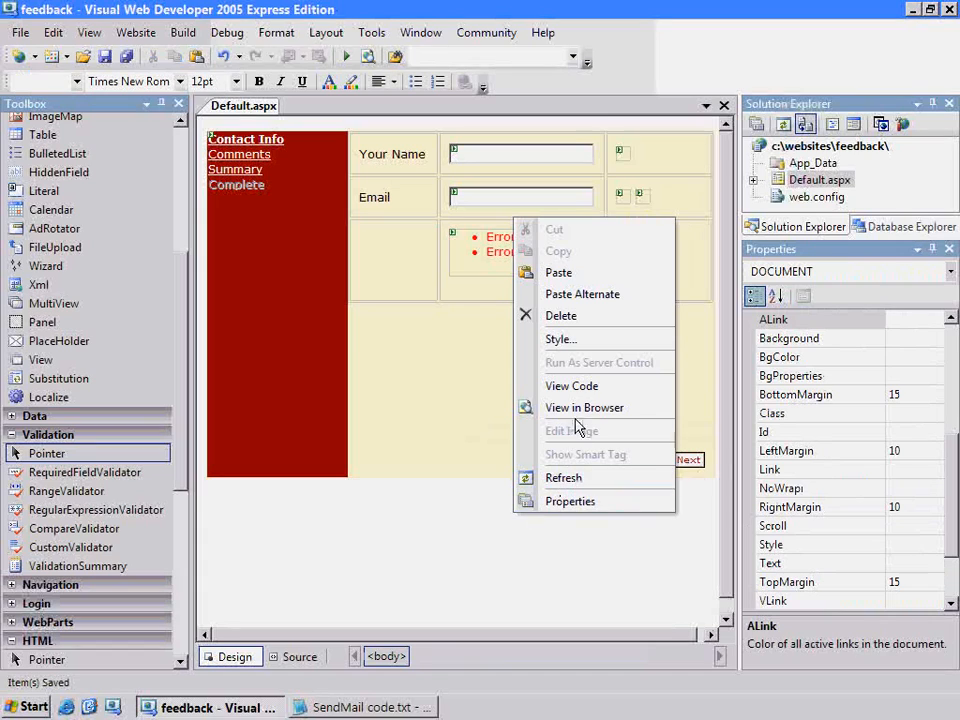
{"action": "left_click", "coordinate": [584, 407]}
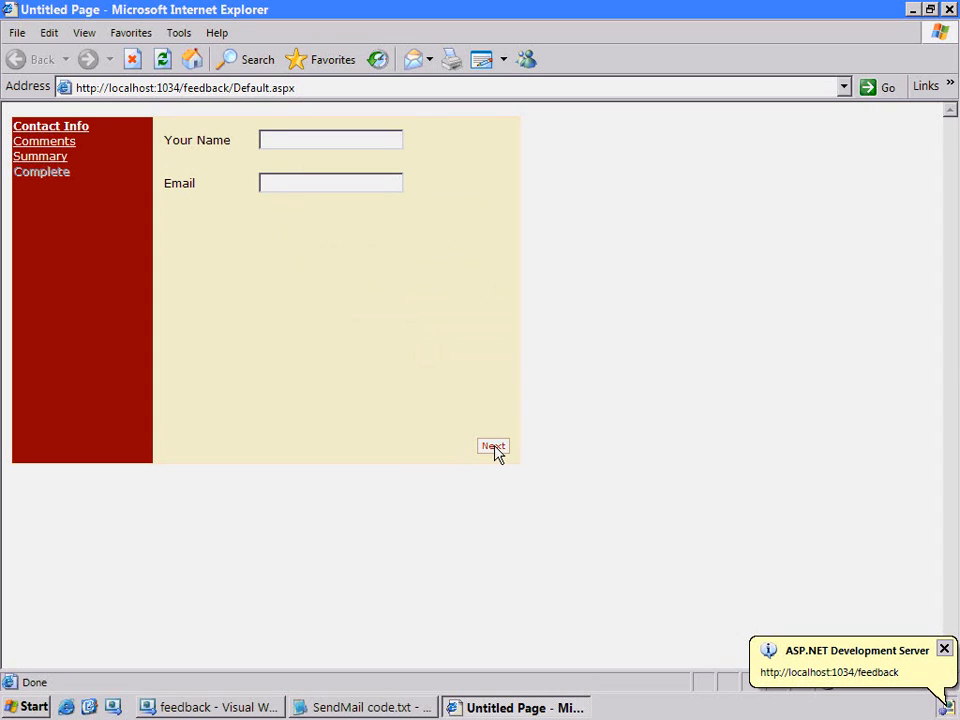
- Test Contact Info validation with empty fields, name 'scott' and email 'asdlkfdkj', then close the browser
{"action": "left_click", "coordinate": [492, 446]}
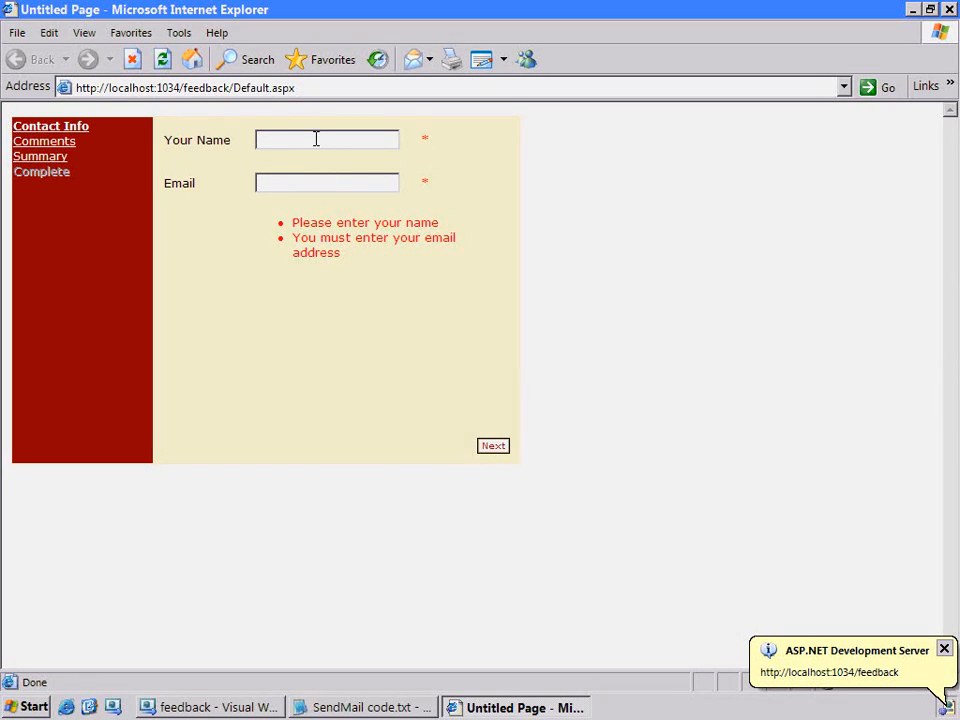
{"action": "type", "text": "scott"}
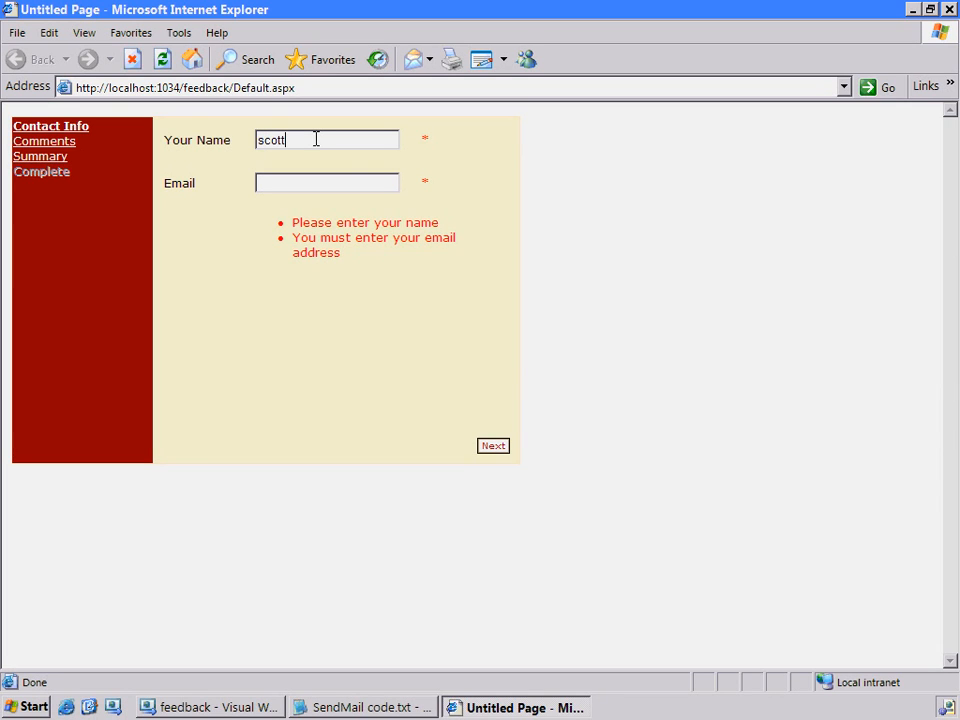
{"action": "mouse_move", "coordinate": [425, 145]}
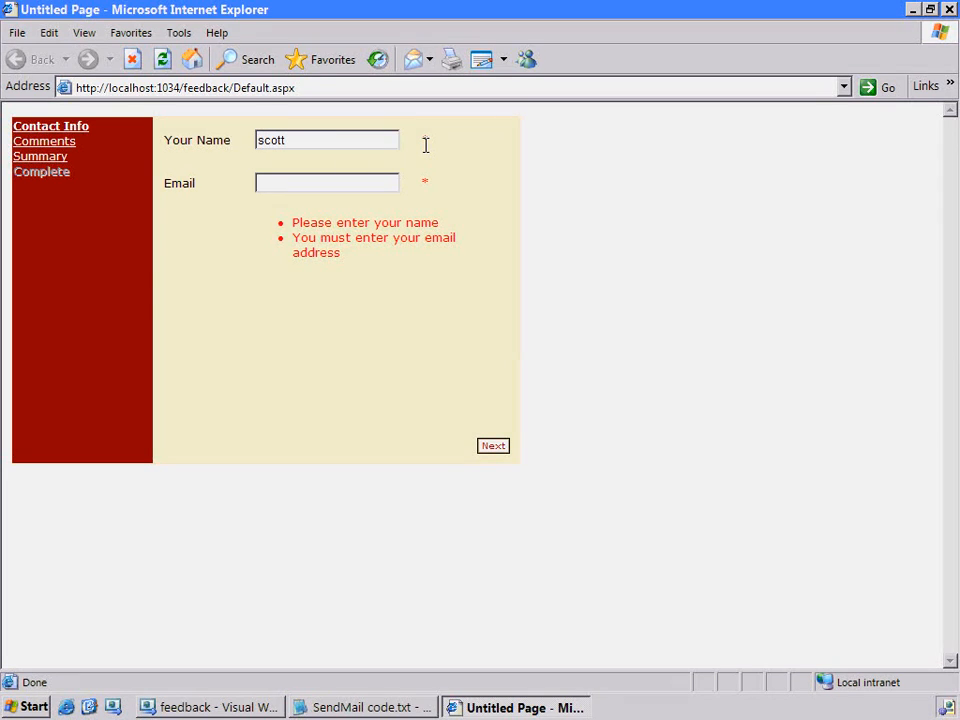
{"action": "mouse_move", "coordinate": [378, 178]}
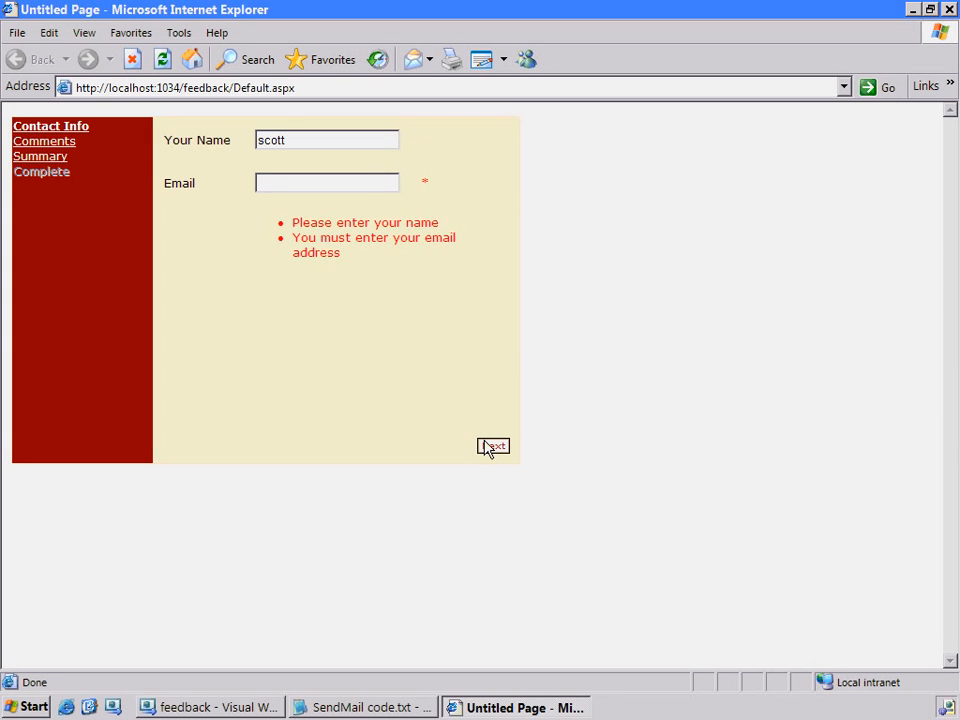
{"action": "left_click", "coordinate": [493, 446]}
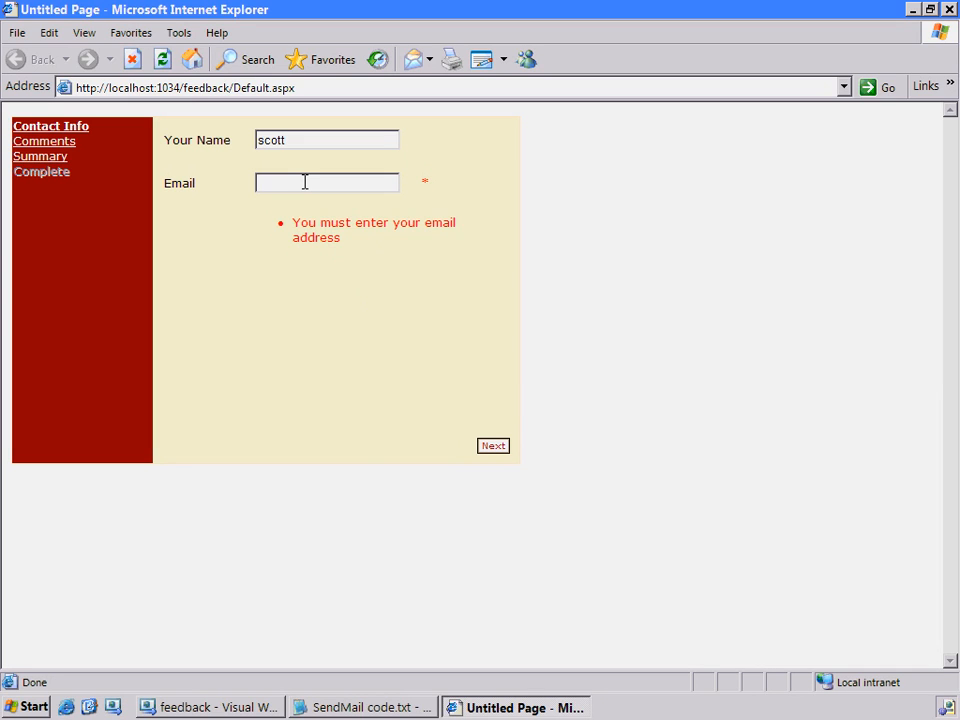
{"action": "type", "text": "asdlkfdkj"}
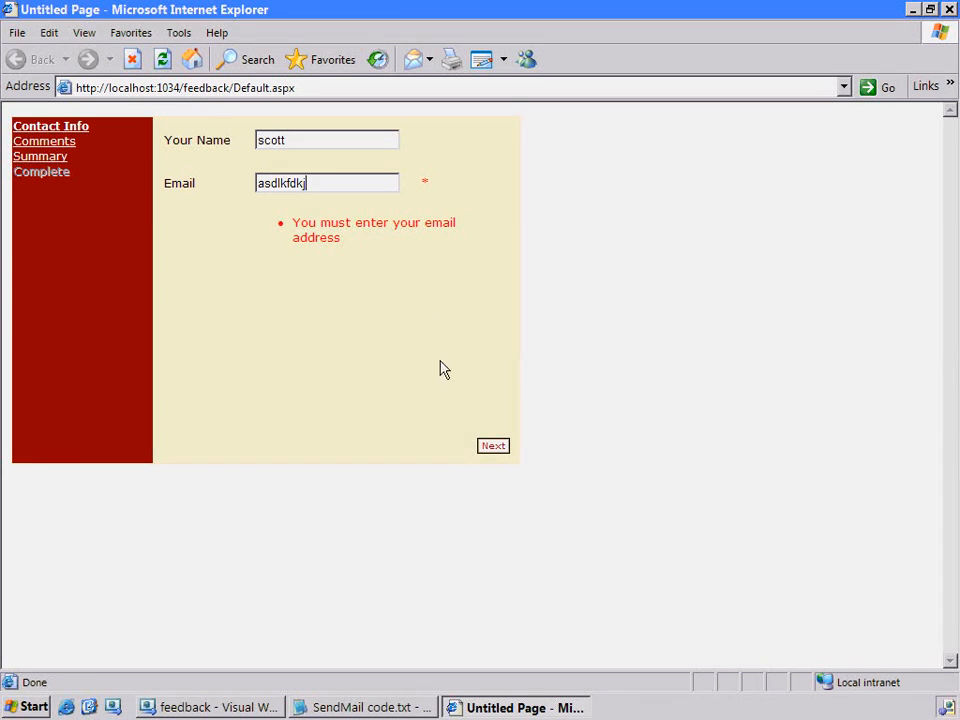
{"action": "left_click", "coordinate": [492, 445]}
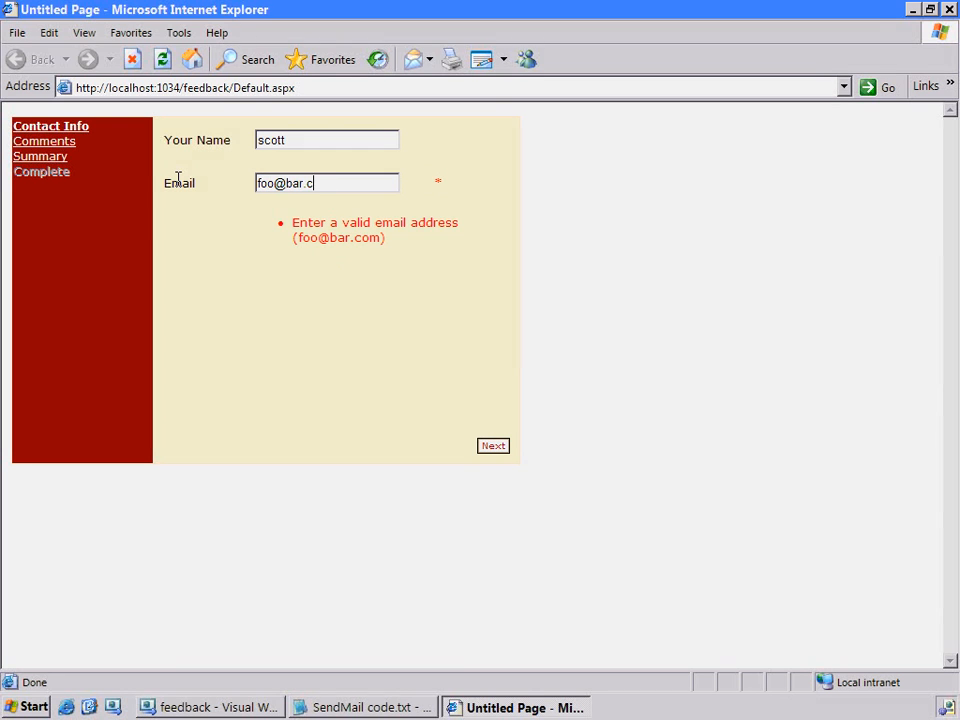
{"action": "left_click", "coordinate": [492, 445]}
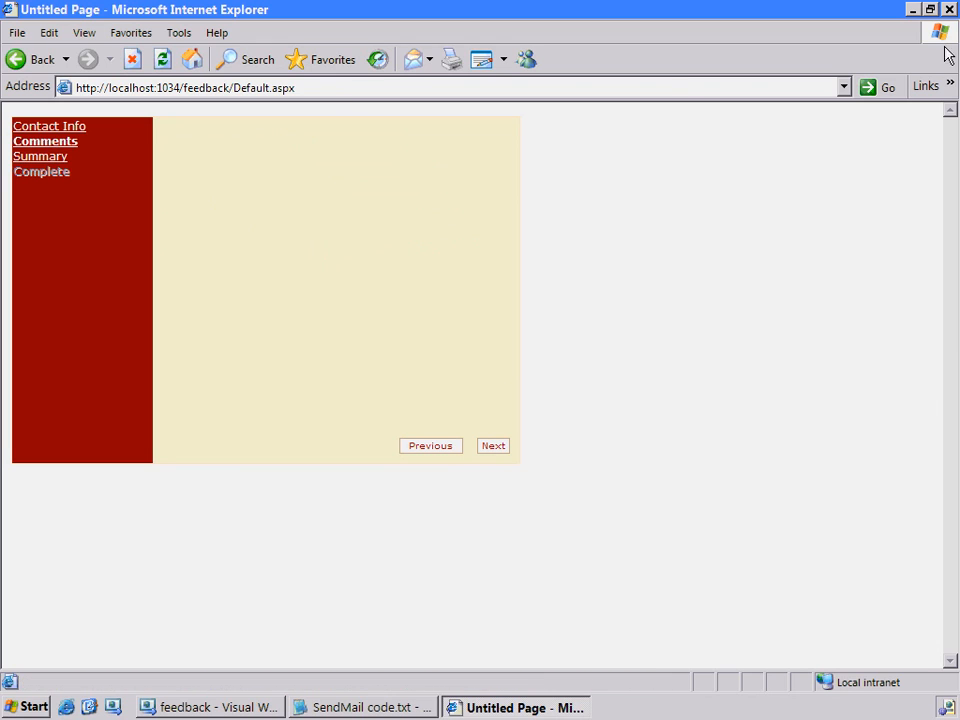
{"action": "left_click", "coordinate": [209, 707]}
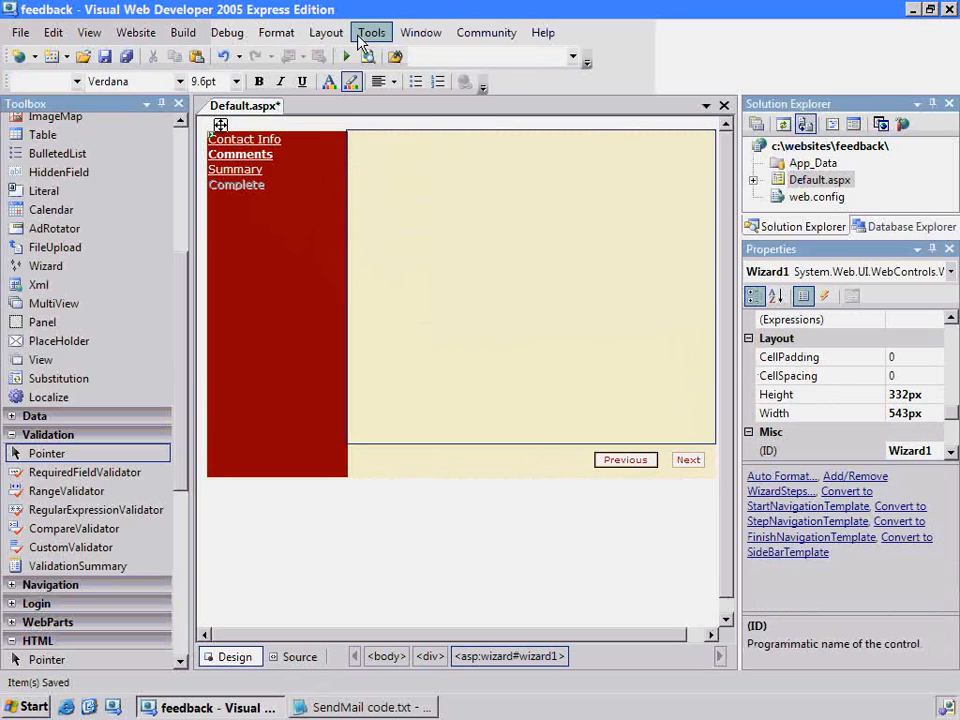
- Insert a table into the Comments step with Comments and Rating labels
{"action": "left_click", "coordinate": [325, 32]}
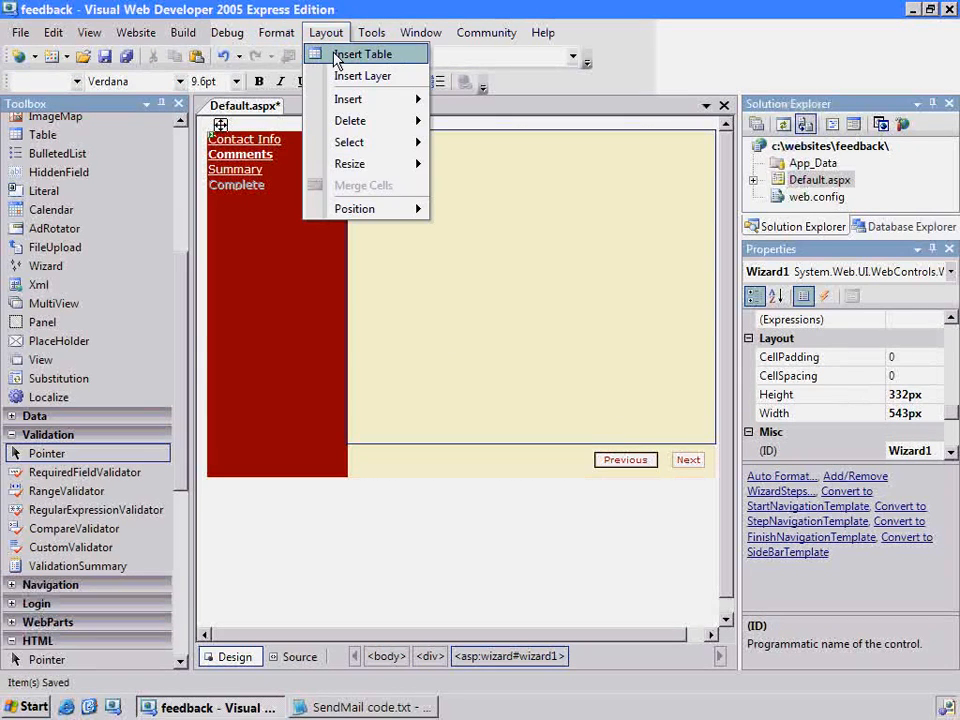
{"action": "left_click", "coordinate": [362, 54]}
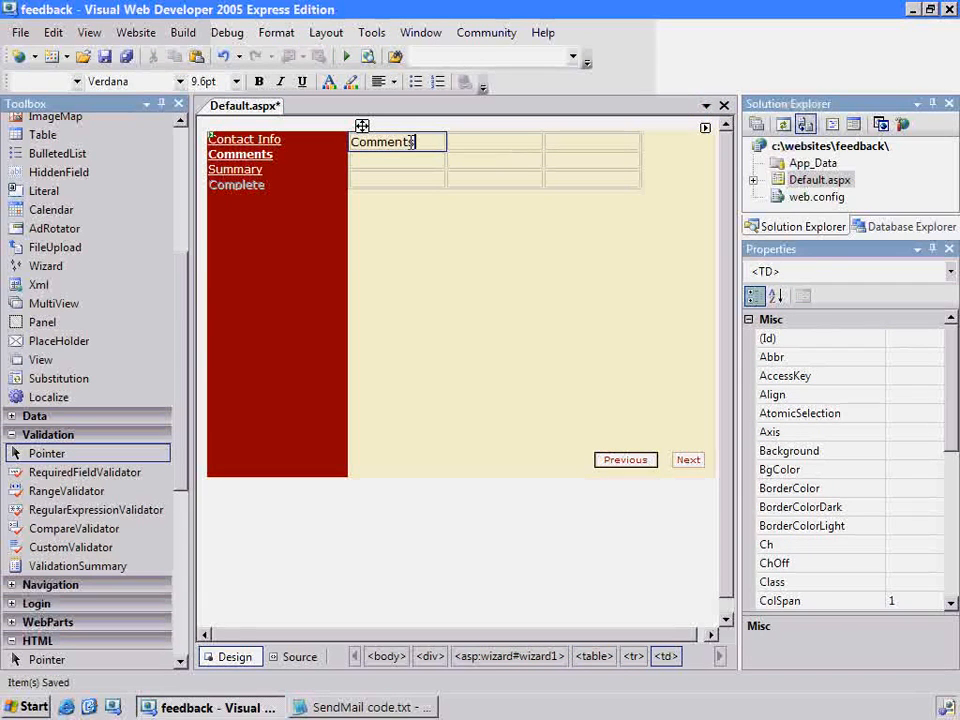
{"action": "type", "text": "Rating"}
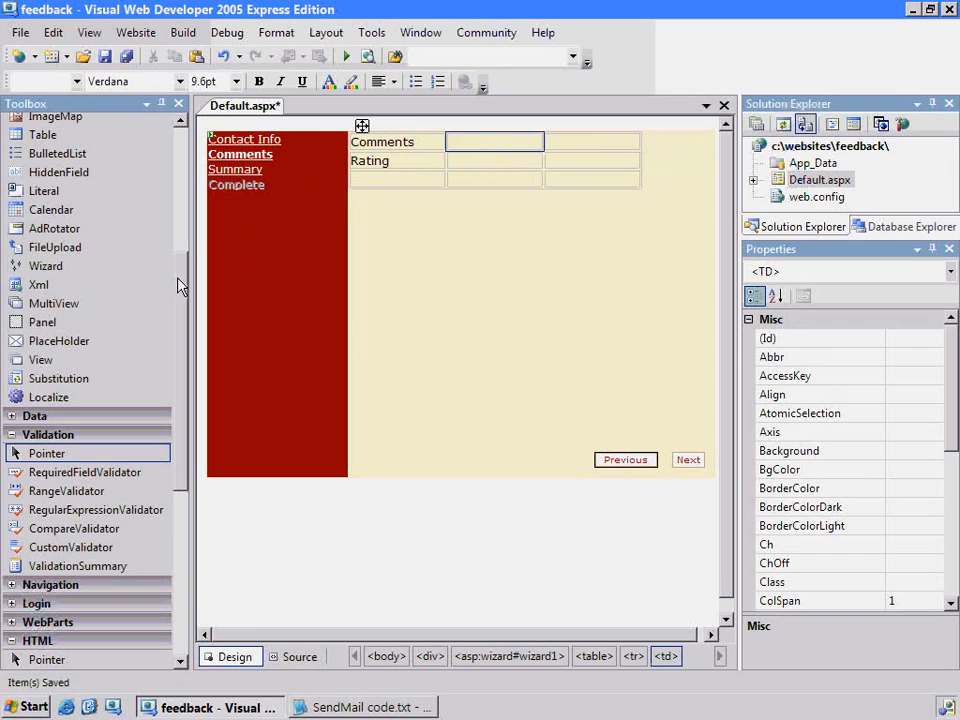
{"action": "scroll", "scroll_direction": "up", "scroll_amount": 3}
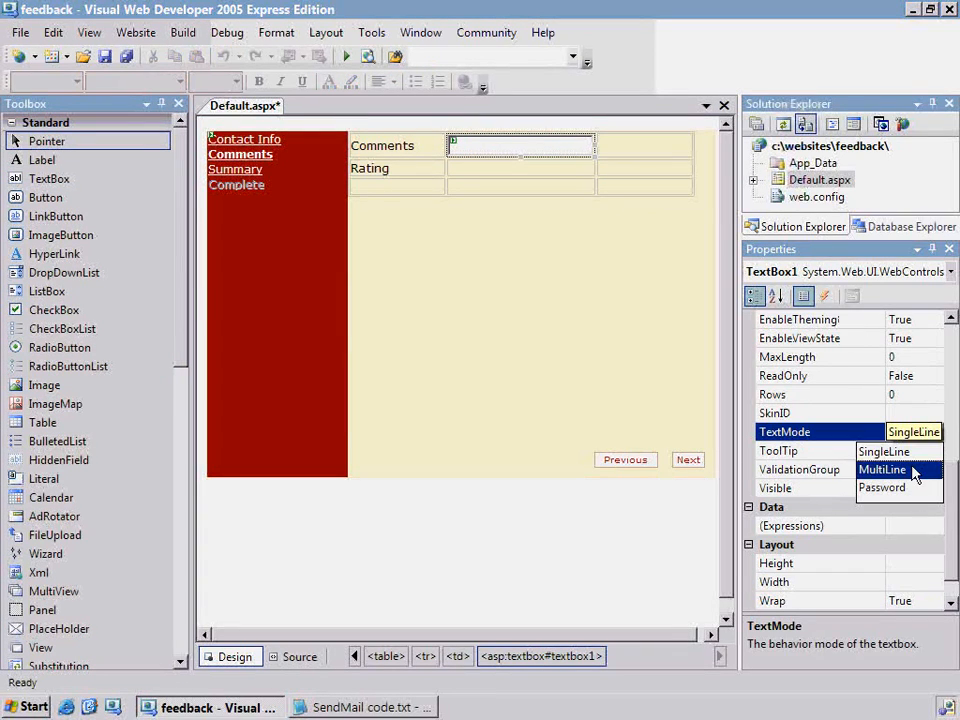
- Add a multiline txtComments text box and a txtRating text box beside the labels
{"action": "left_click", "coordinate": [882, 469]}
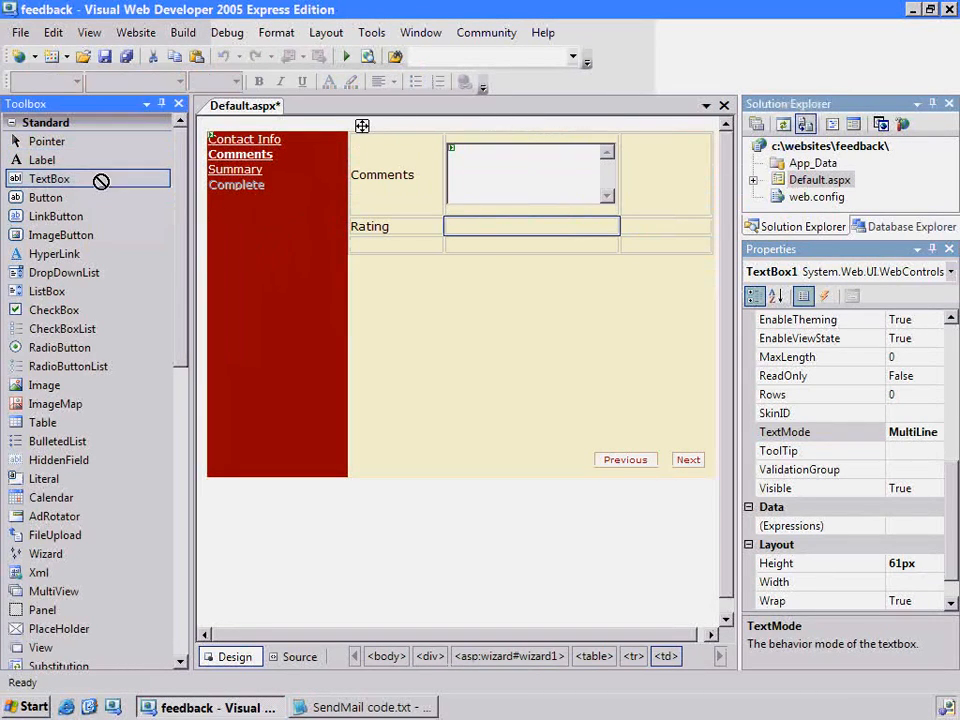
{"action": "left_click", "coordinate": [519, 229]}
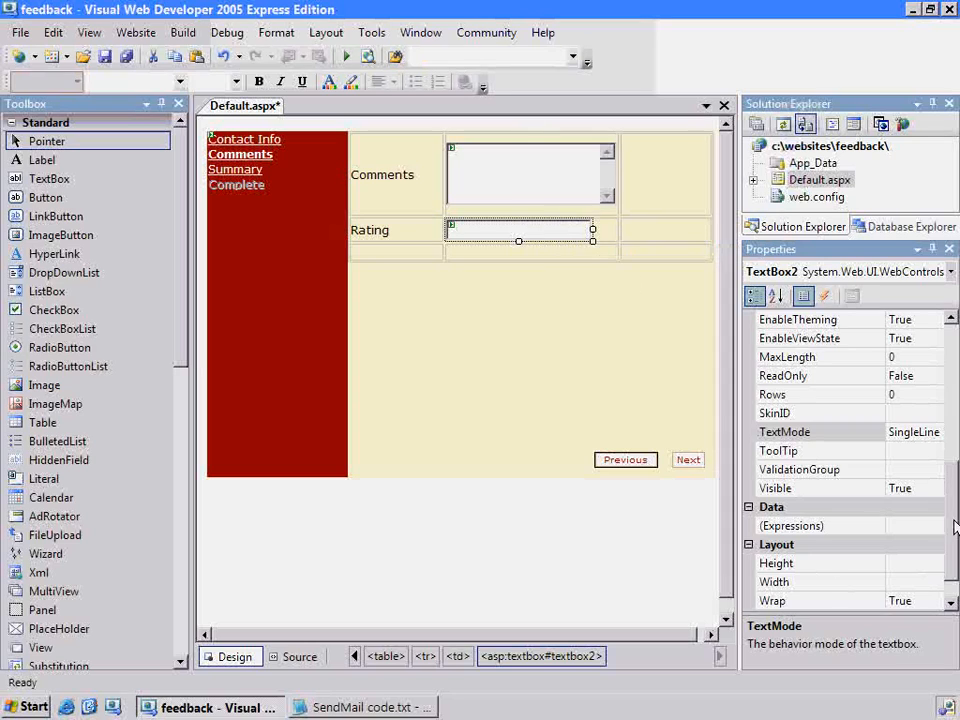
{"action": "scroll", "scroll_direction": "down", "scroll_amount": 3}
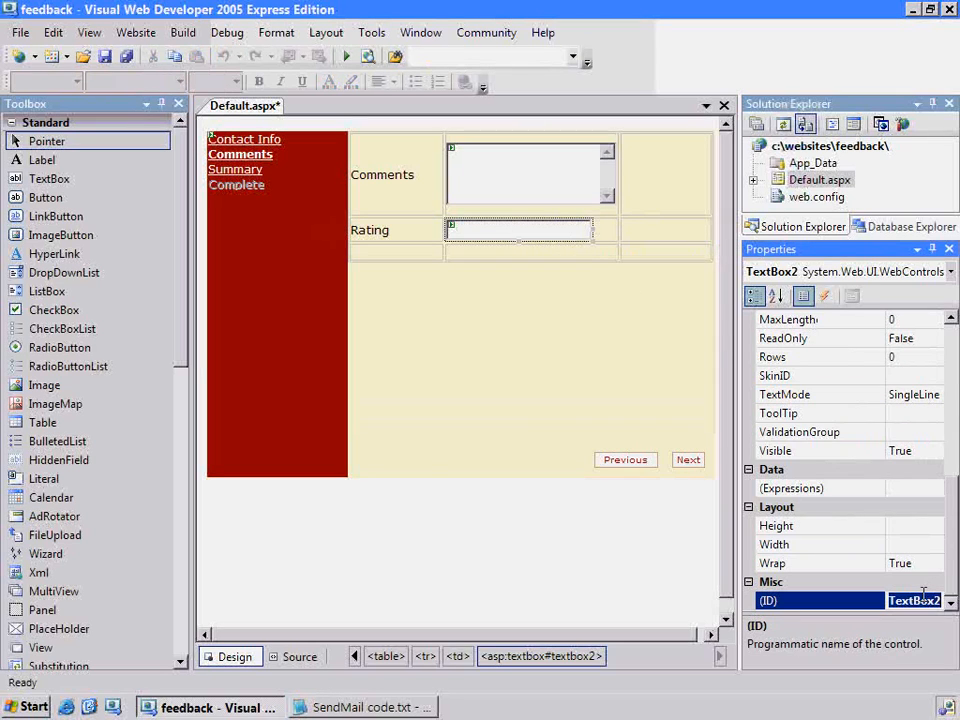
{"action": "type", "text": "txtRating"}
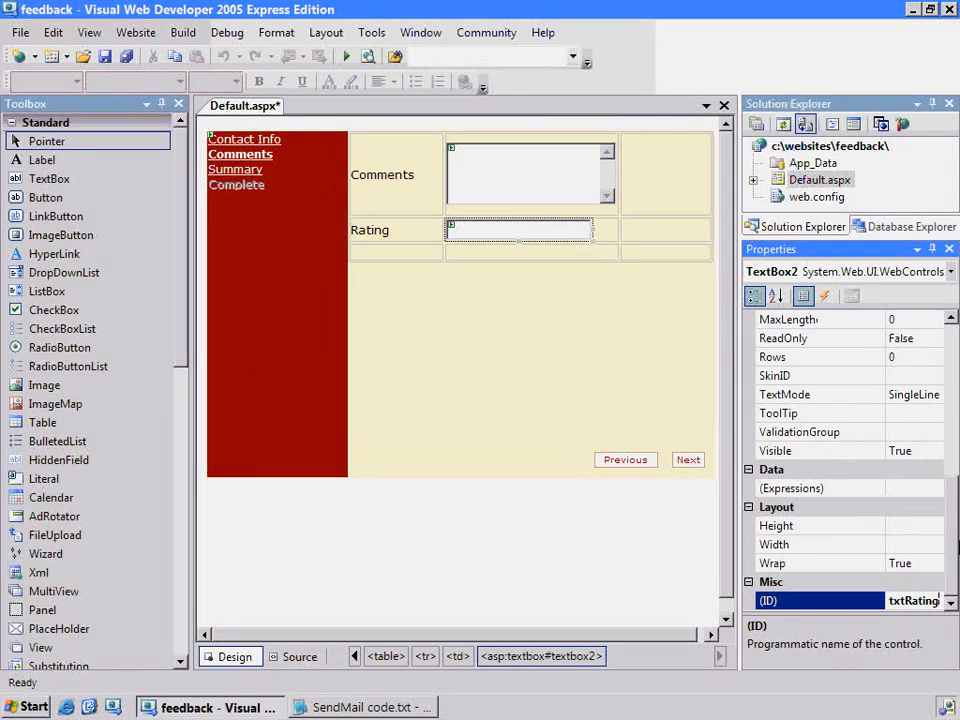
{"action": "left_click", "coordinate": [530, 175]}
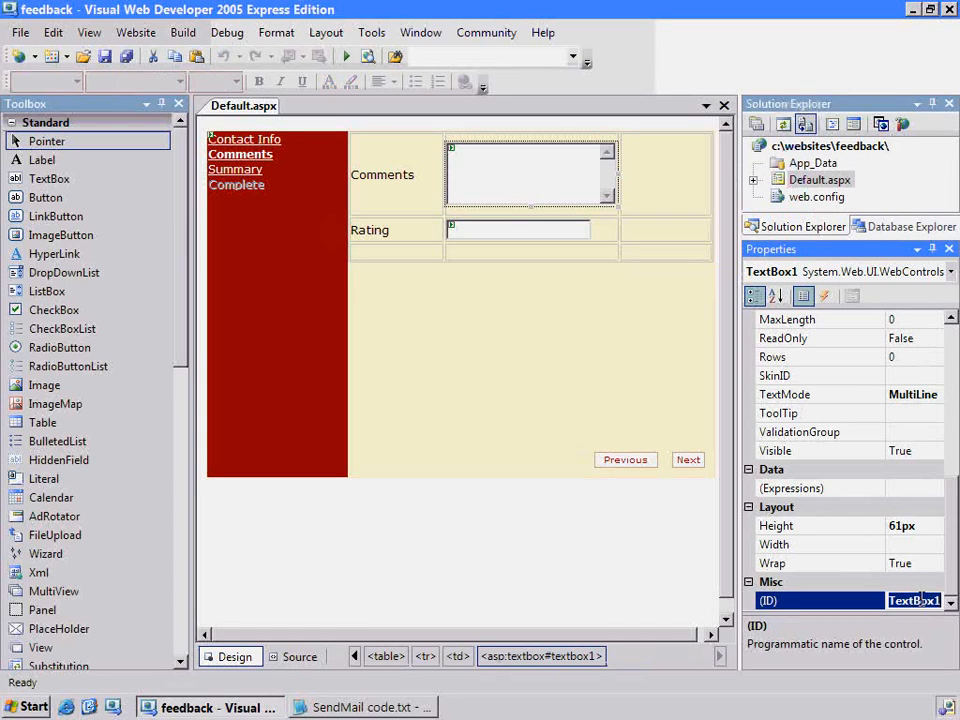
{"action": "type", "text": "txtComments"}
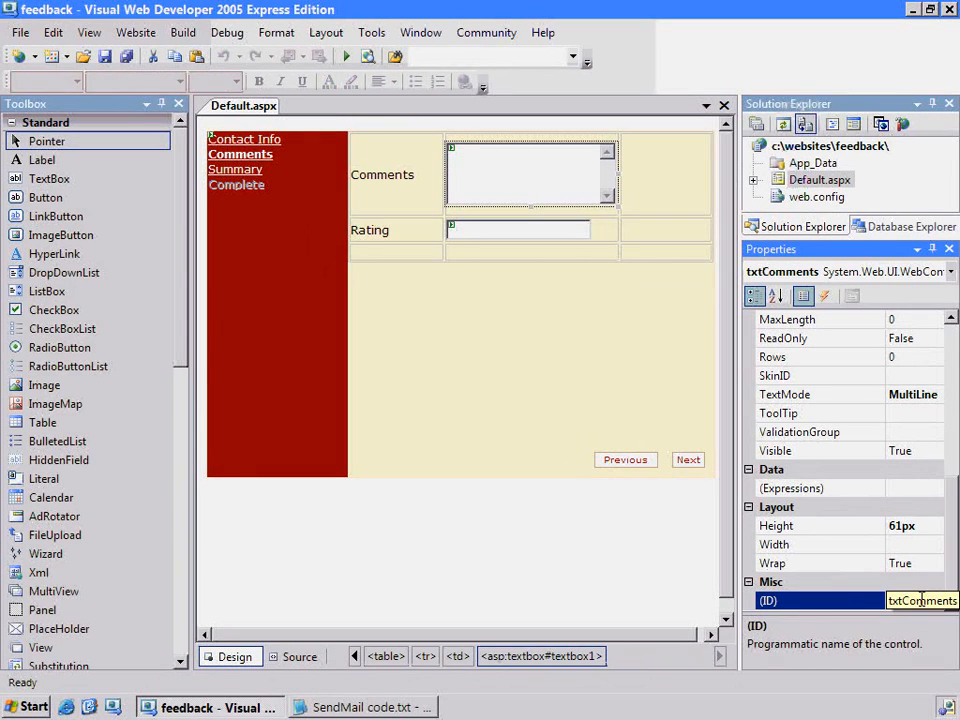
{"action": "left_click", "coordinate": [530, 175]}
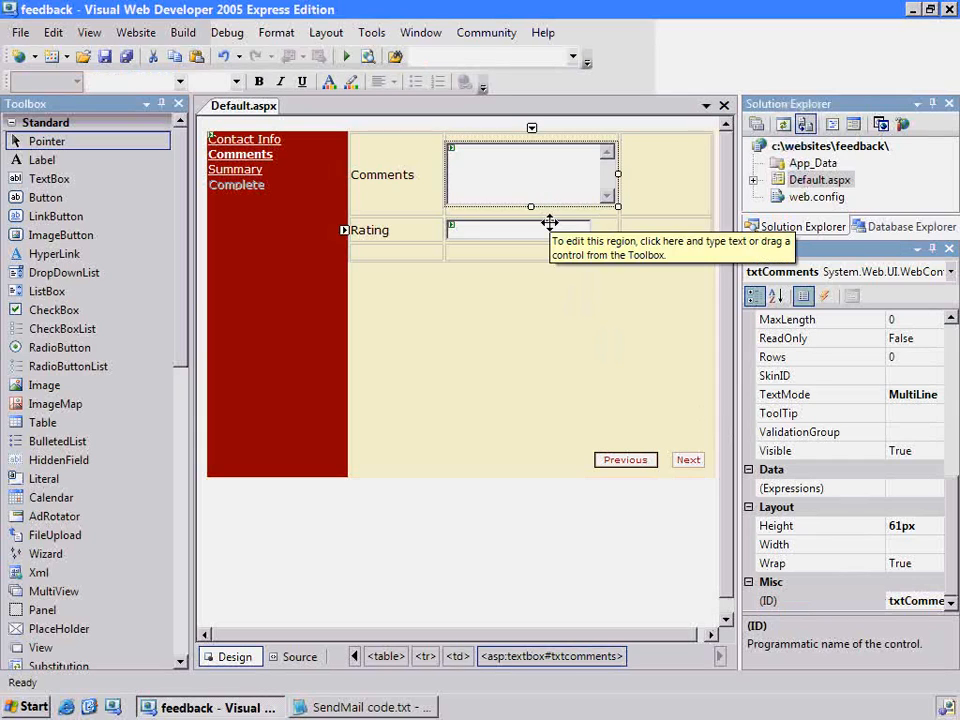
{"action": "left_click", "coordinate": [518, 229]}
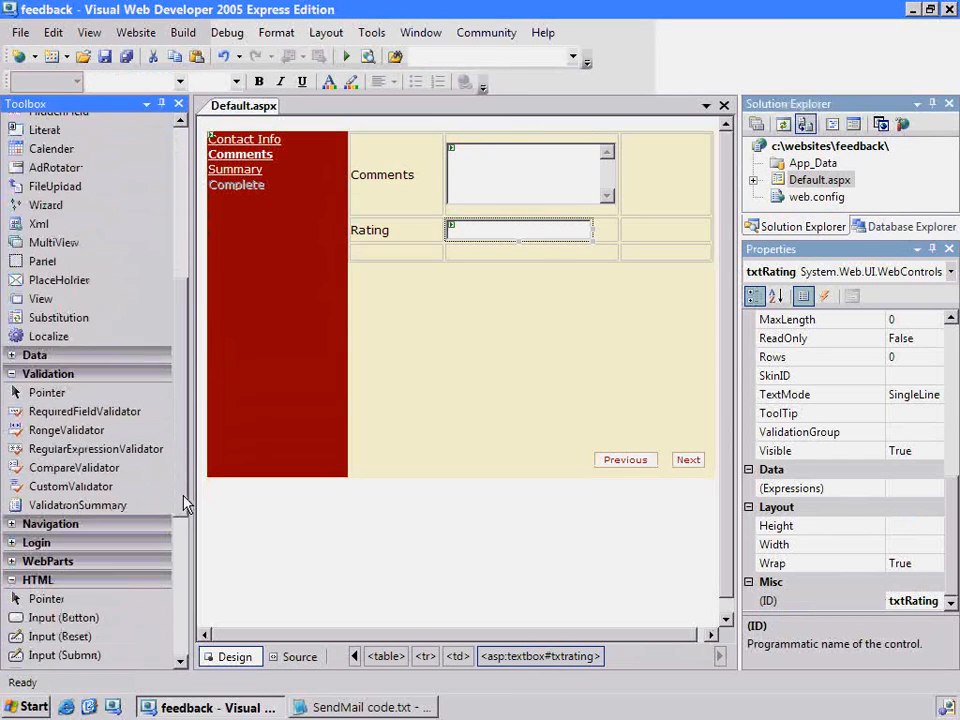
- Add a CustomValidator validating txtComments and relabel the field 'Comments (no more than 10 chars)'
{"action": "left_click", "coordinate": [528, 174]}
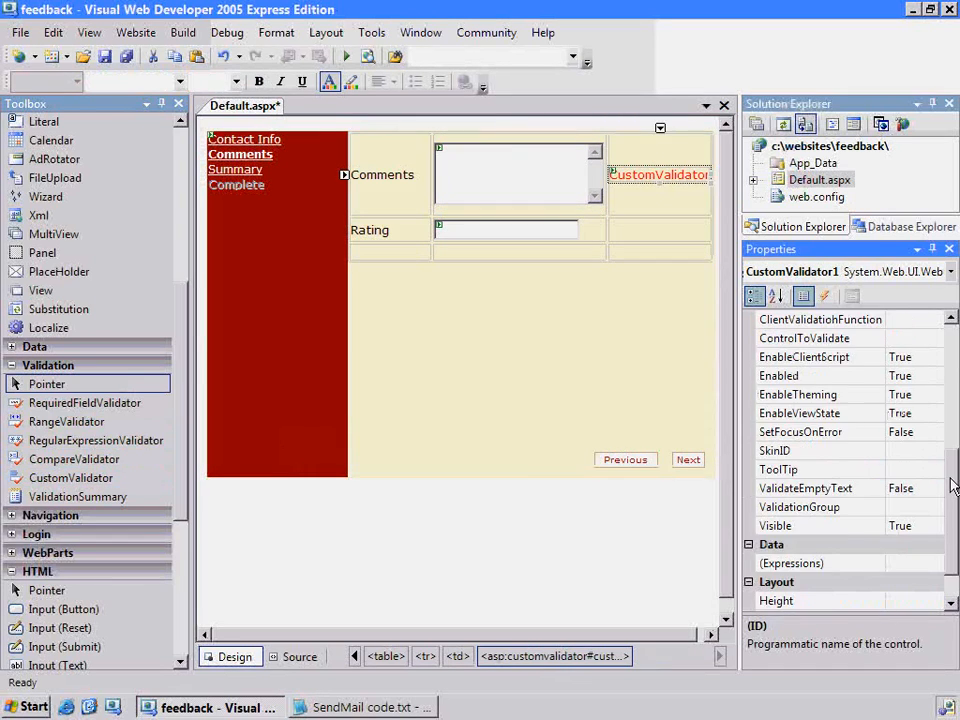
{"action": "left_click", "coordinate": [381, 174]}
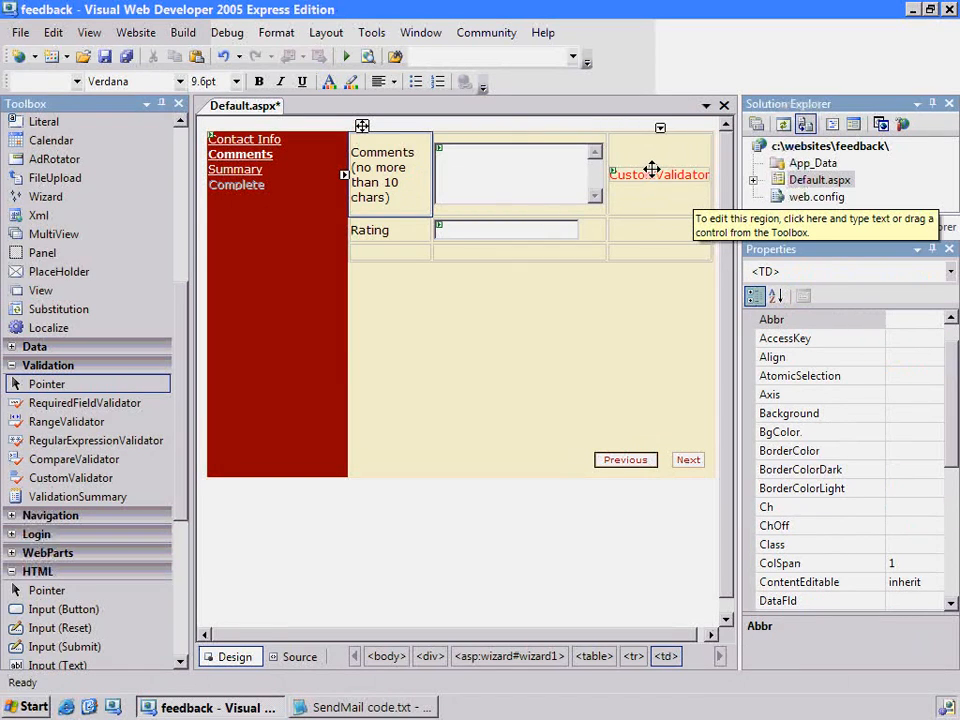
{"action": "left_click", "coordinate": [659, 174]}
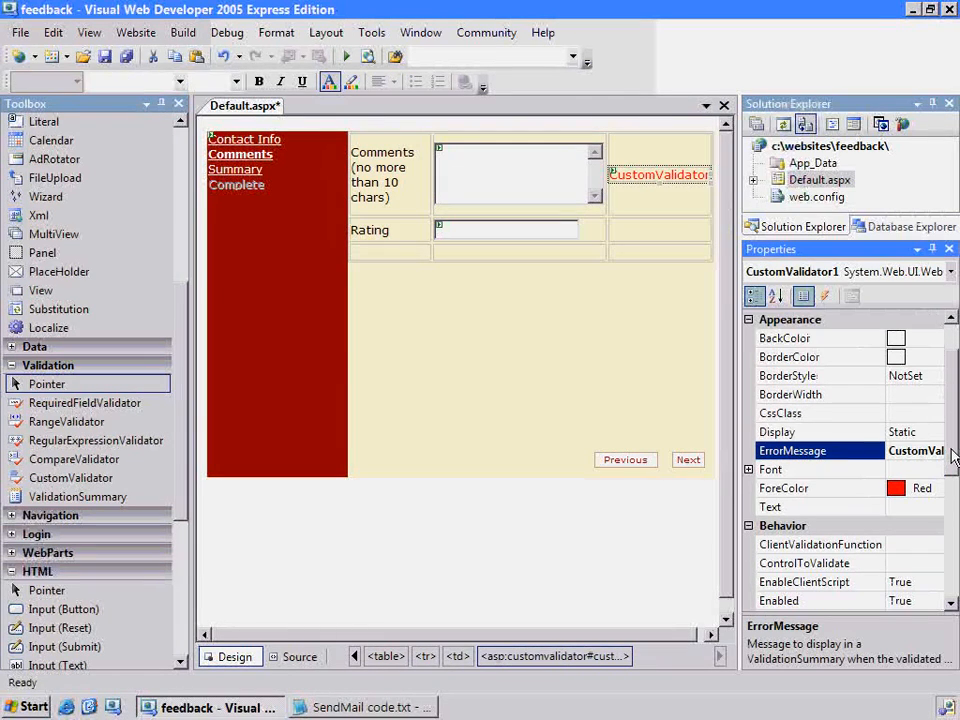
{"action": "scroll", "scroll_direction": "down", "scroll_amount": 3}
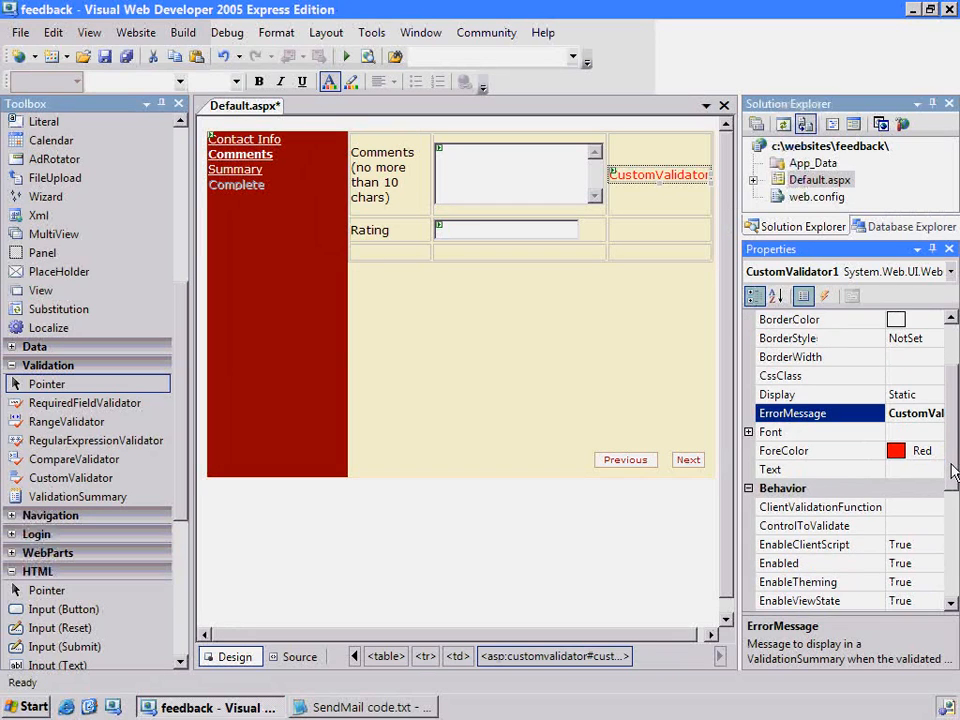
{"action": "scroll", "scroll_direction": "down", "scroll_amount": 3}
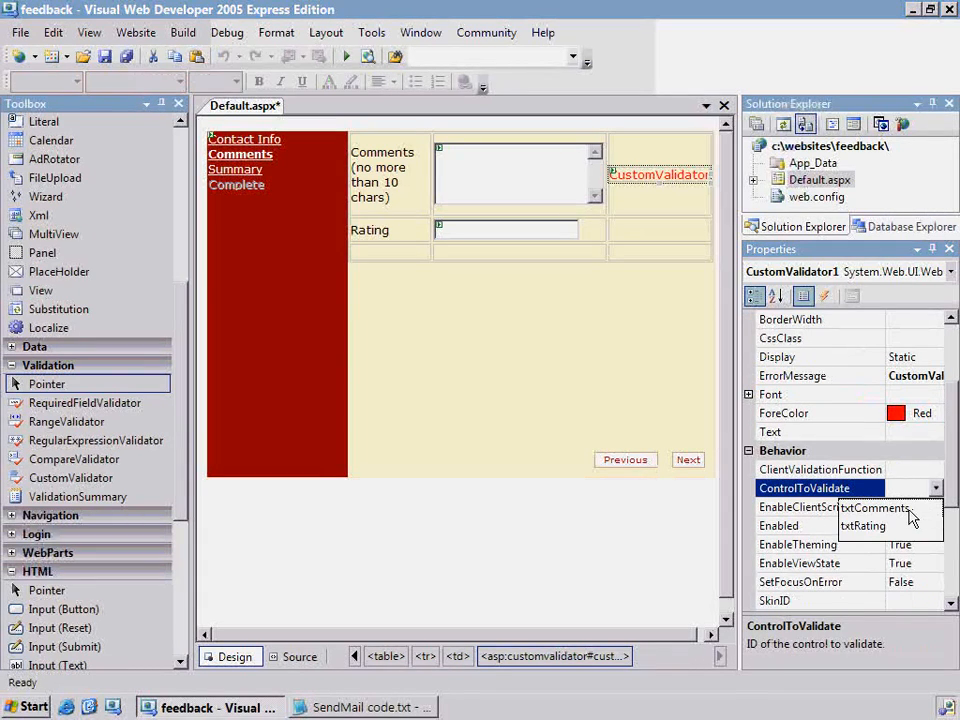
{"action": "left_click", "coordinate": [874, 507]}
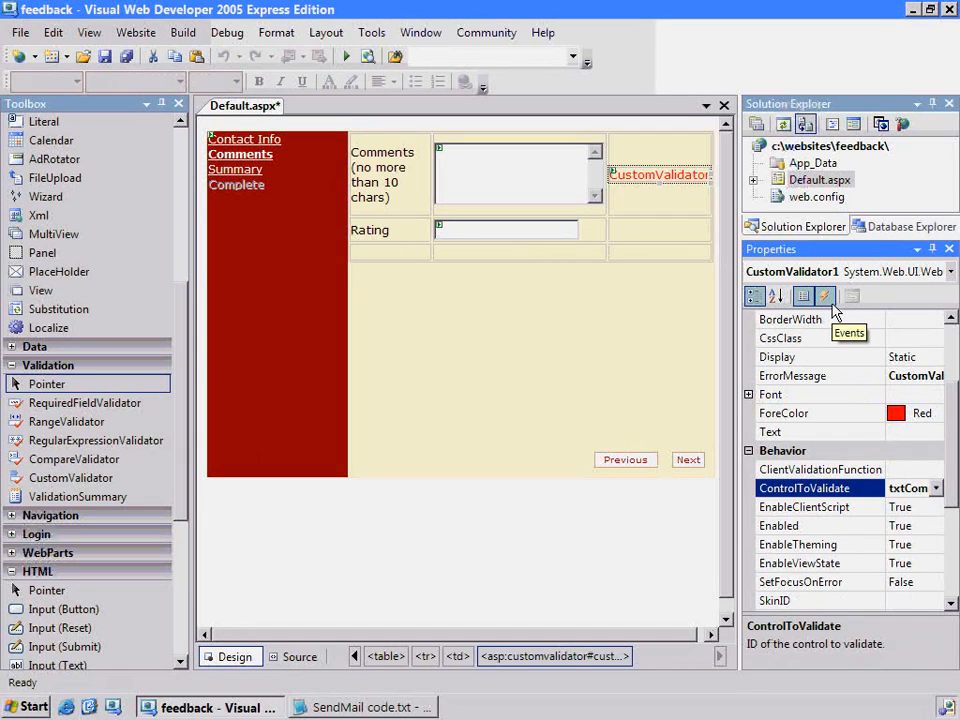
{"action": "left_click", "coordinate": [824, 295]}
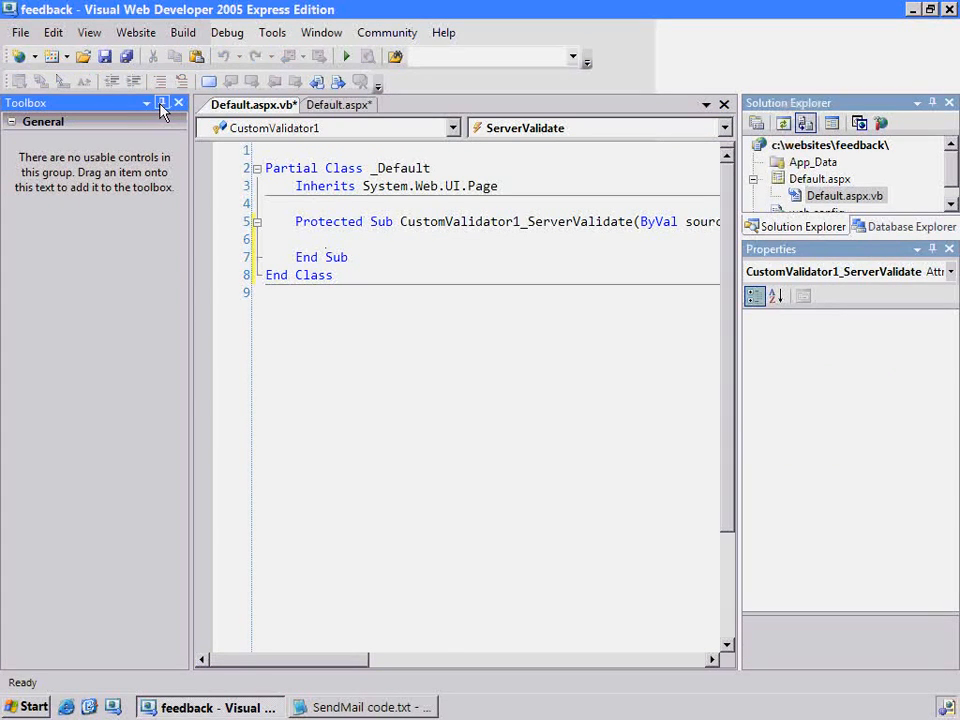
- Write 'If txtComments.Text.Length > 10 Then' inside the ServerValidate handler
{"action": "left_click", "coordinate": [162, 104]}
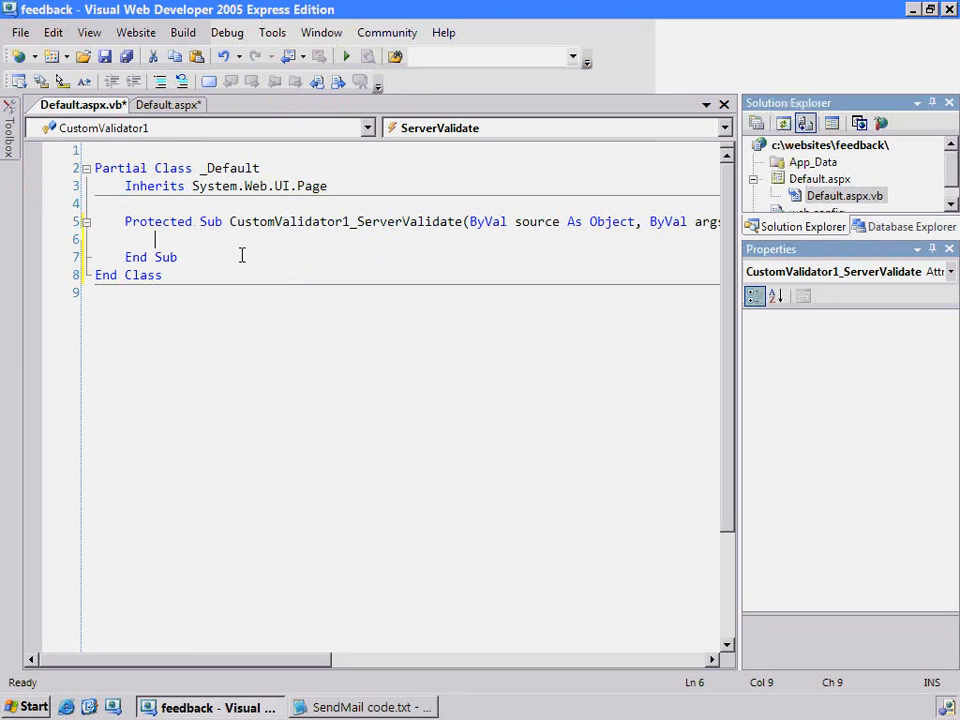
{"action": "type", "text": "if t"}
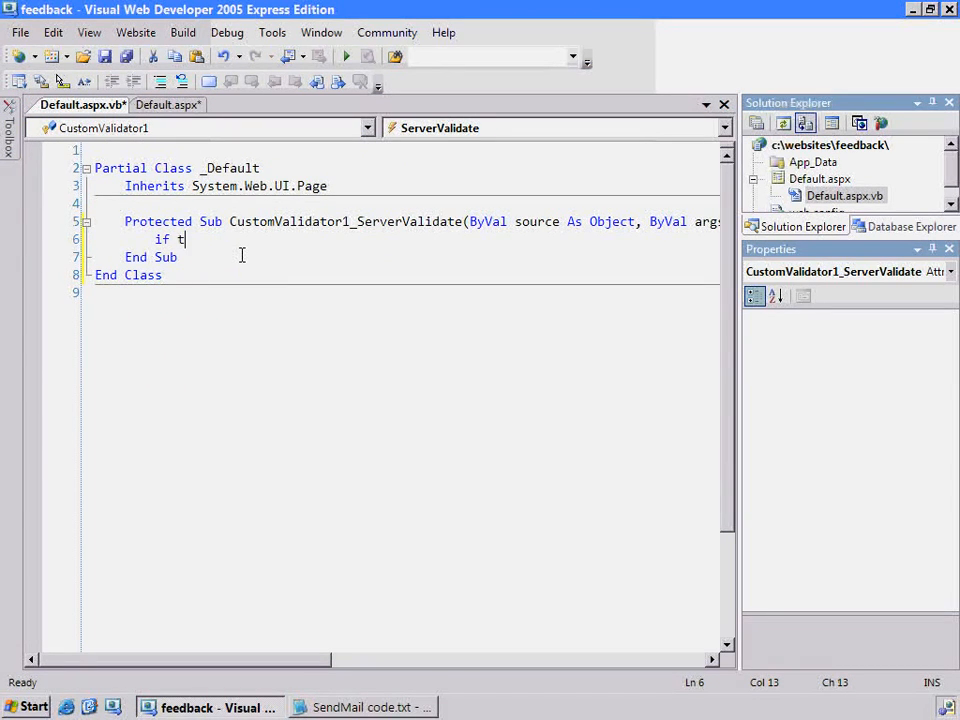
{"action": "type", "text": "xtCom"}
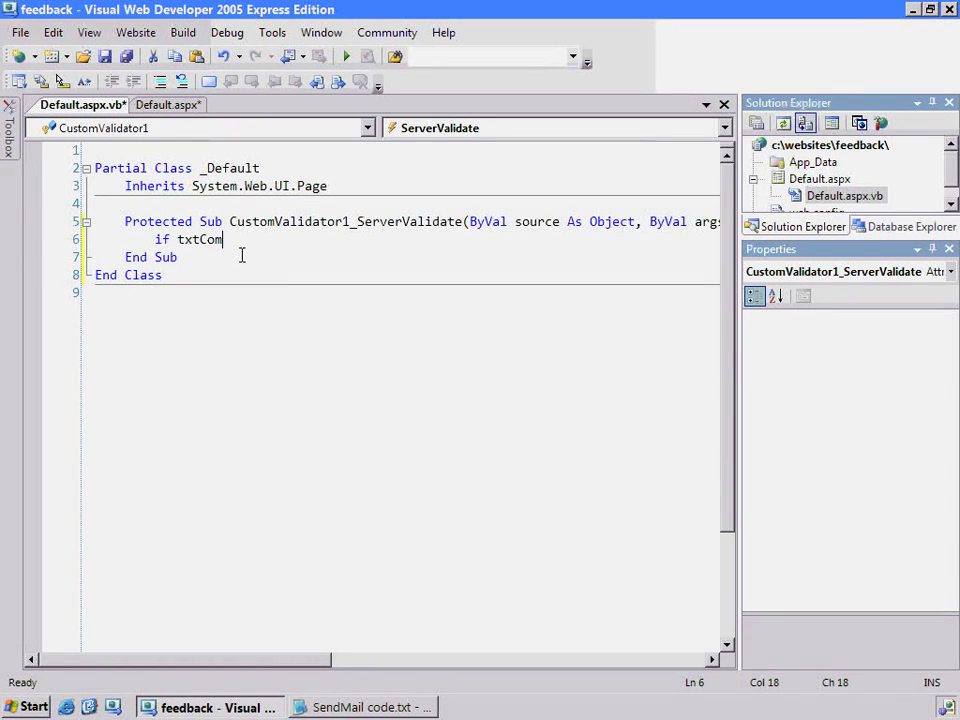
{"action": "type", "text": "ments"}
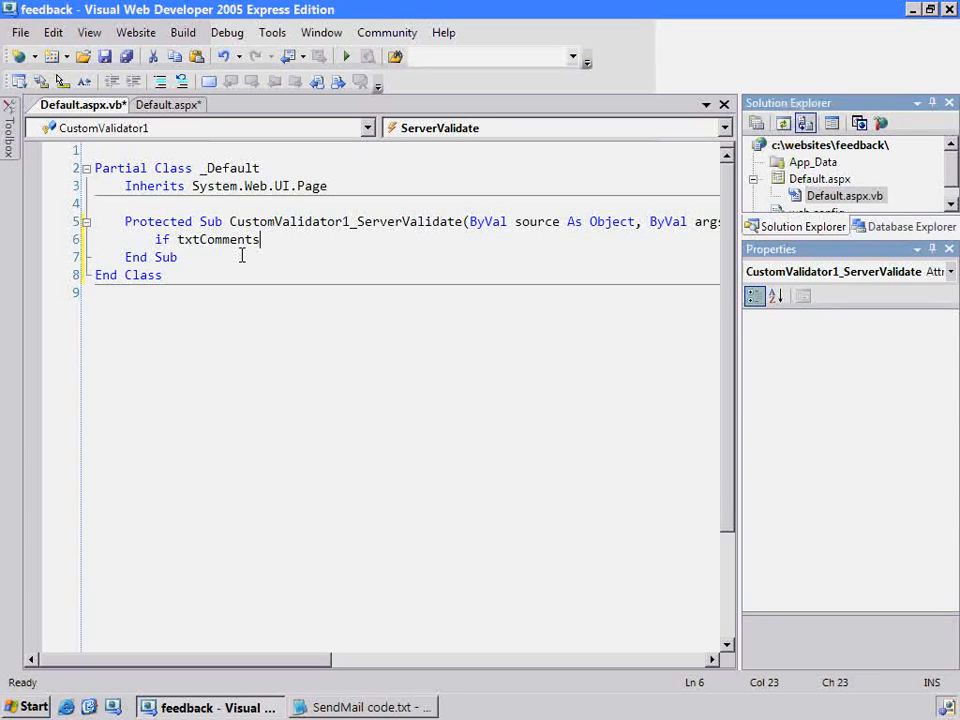
{"action": "type", "text": ".te"}
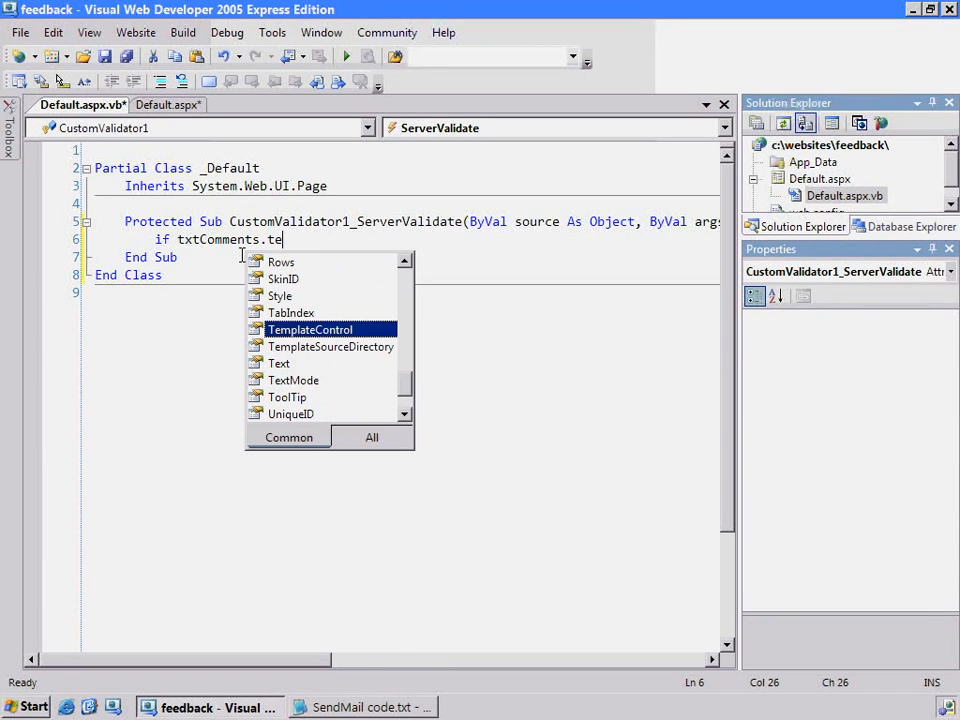
{"action": "type", "text": "xt.l"}
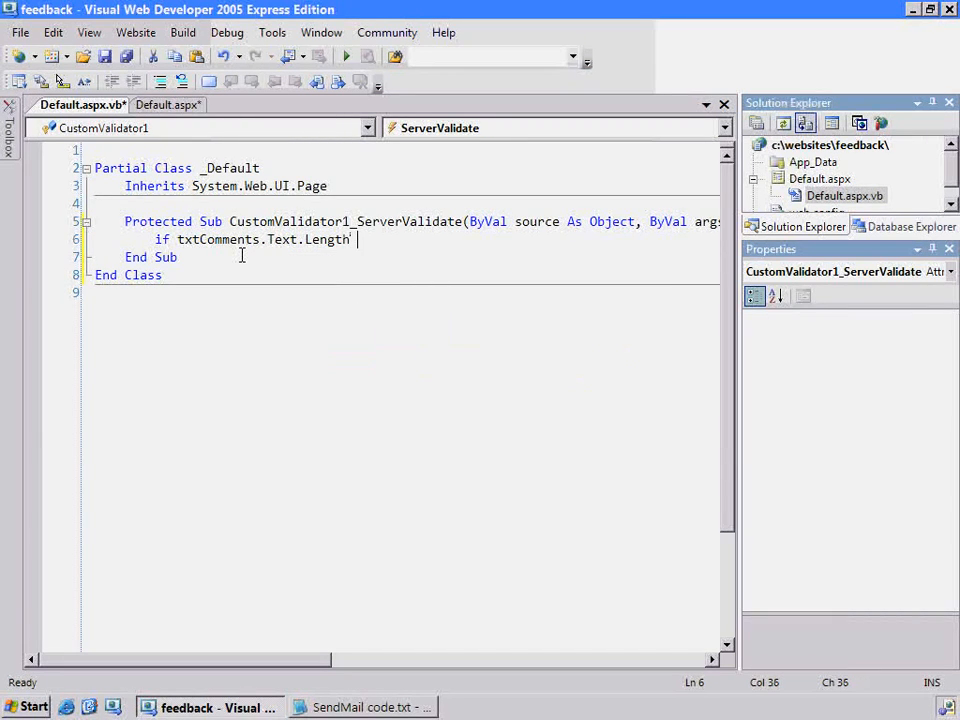
{"action": "type", "text": "> 10 Then"}
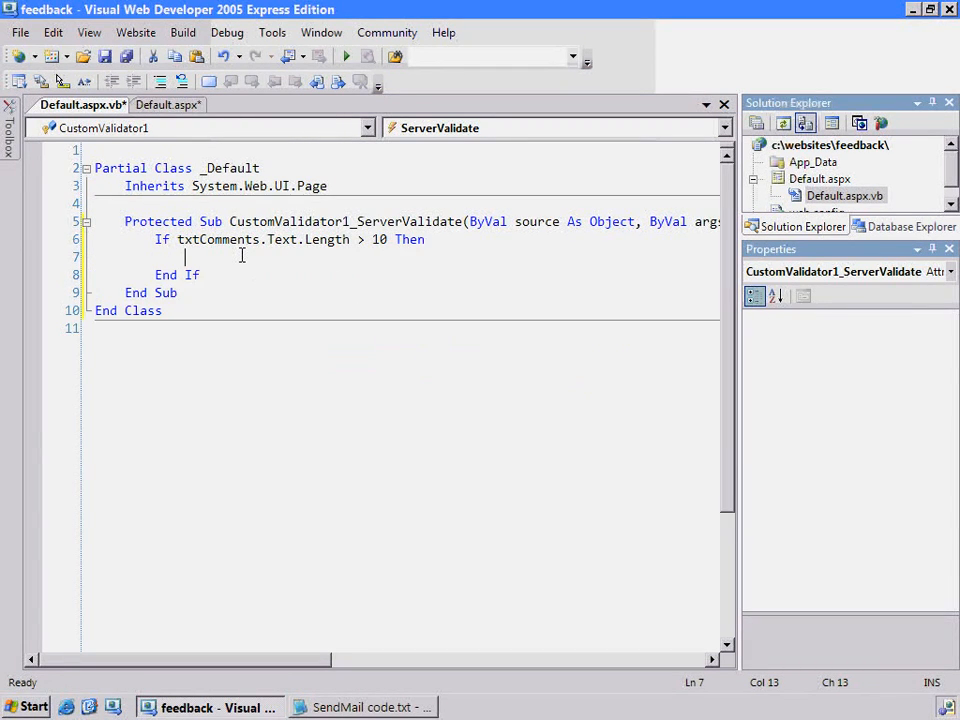
{"action": "mouse_move", "coordinate": [328, 662]}
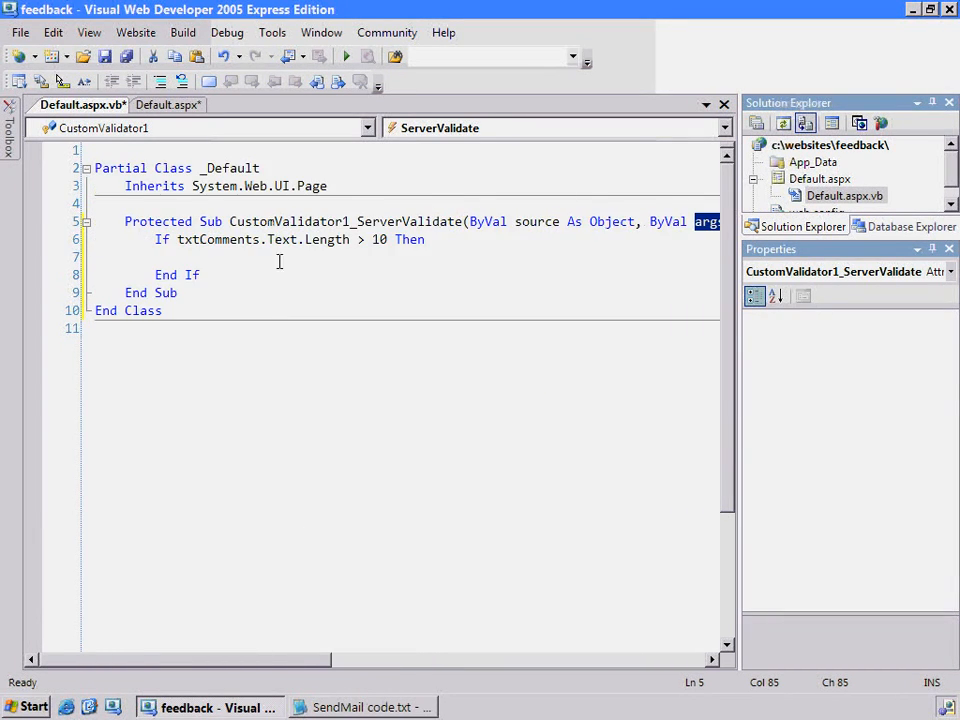
{"action": "type", "text": "args."}
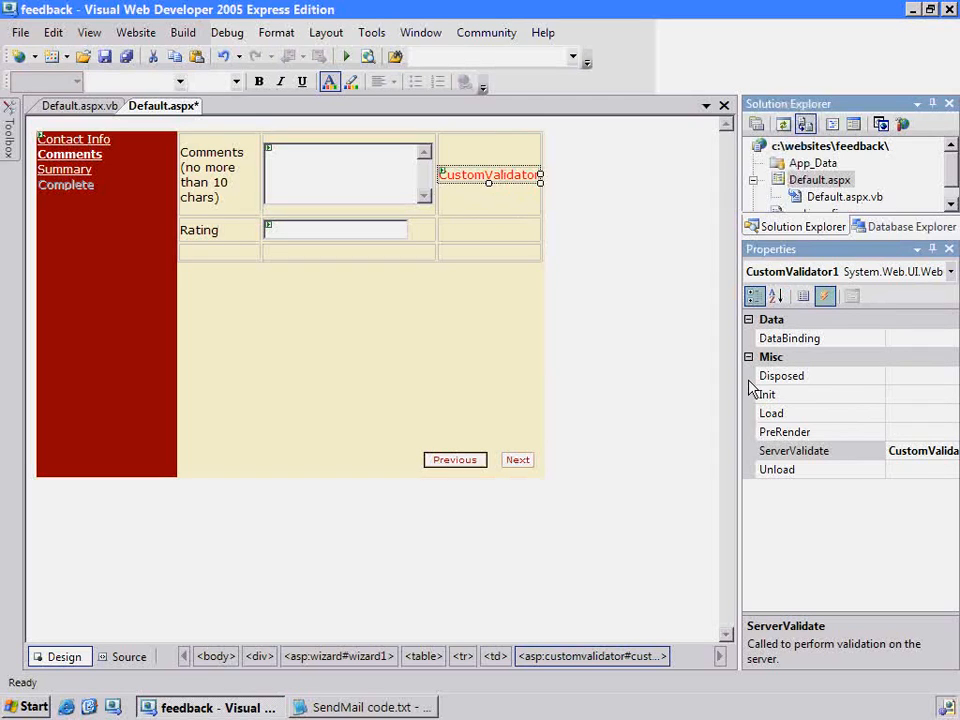
{"action": "mouse_move", "coordinate": [669, 347]}
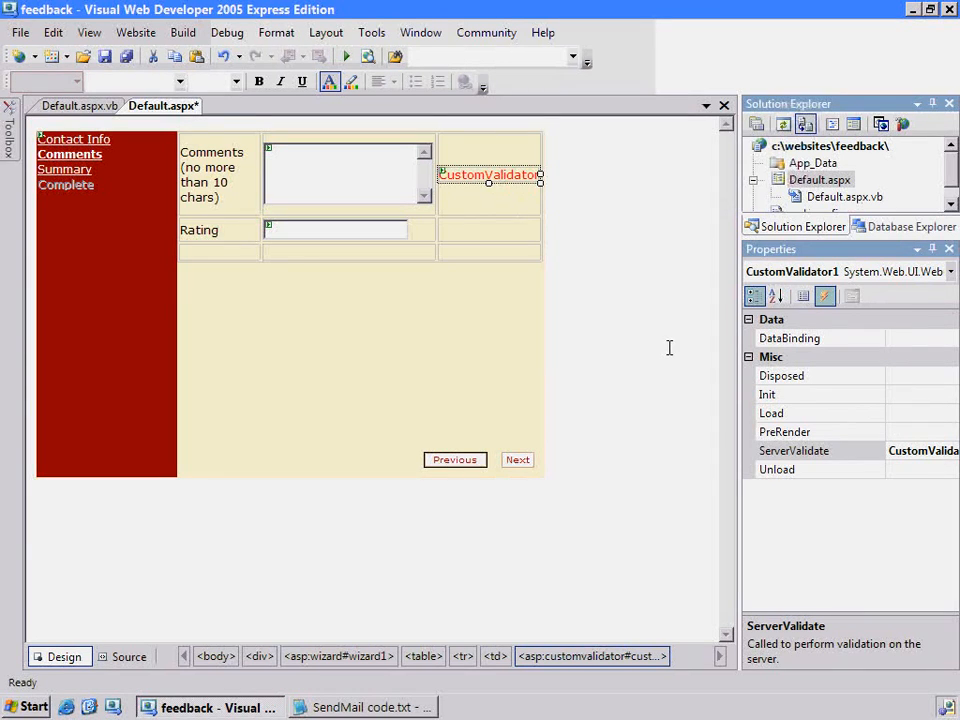
- Set the custom validator's ErrorMessage to 'No more than 10 characters please'
{"action": "left_click", "coordinate": [754, 295]}
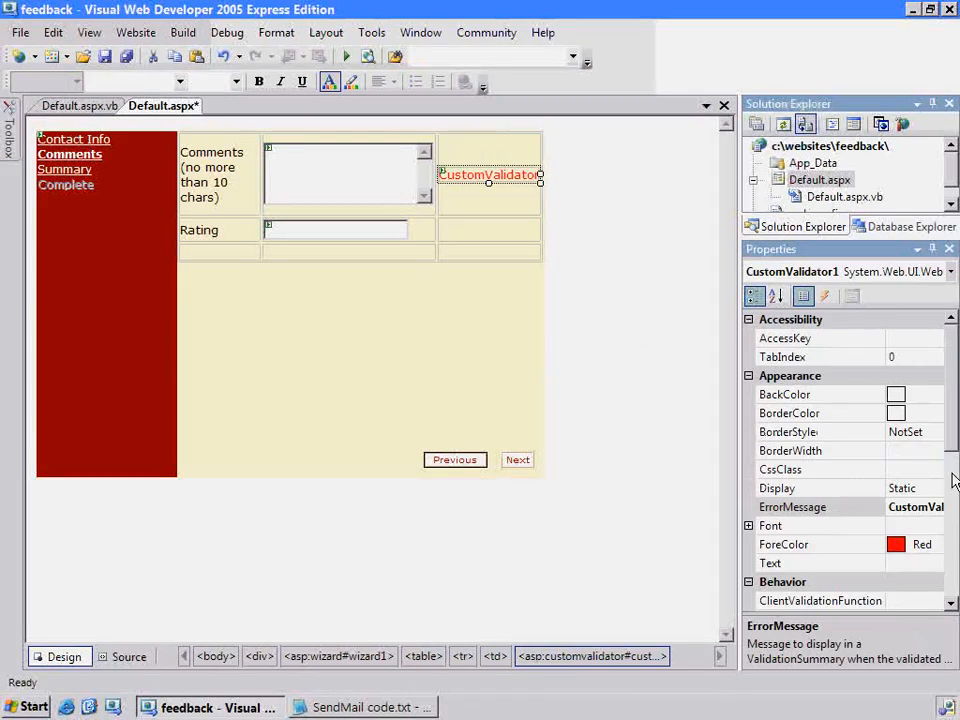
{"action": "left_click", "coordinate": [820, 507]}
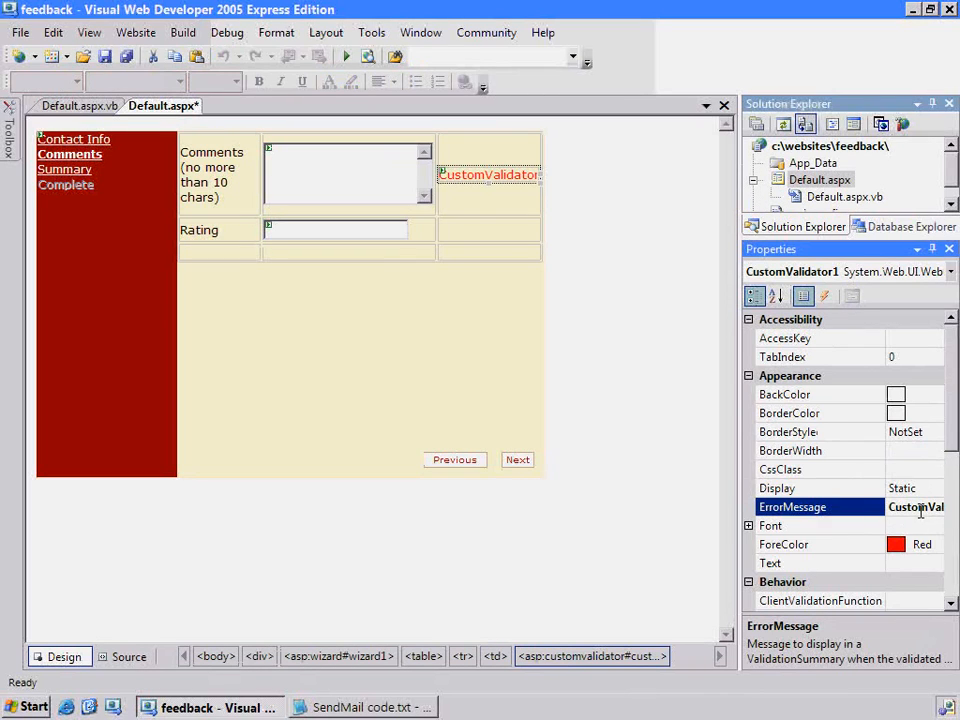
{"action": "type", "text": "No mor"}
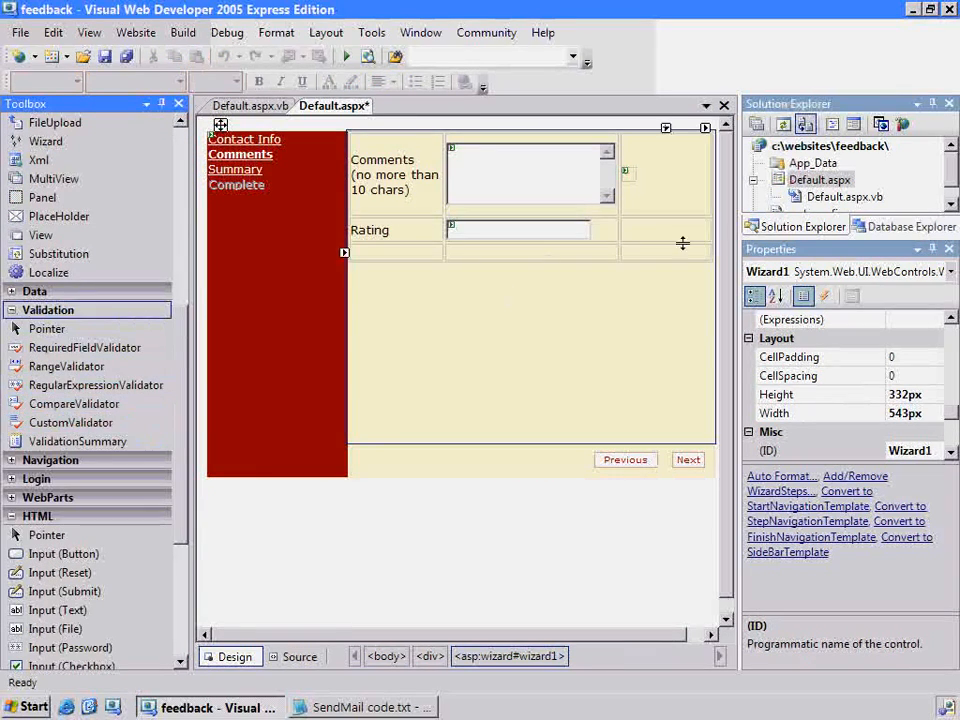
- Place a ValidationSummary in the empty cell below the Rating row
{"action": "right_click", "coordinate": [531, 251]}
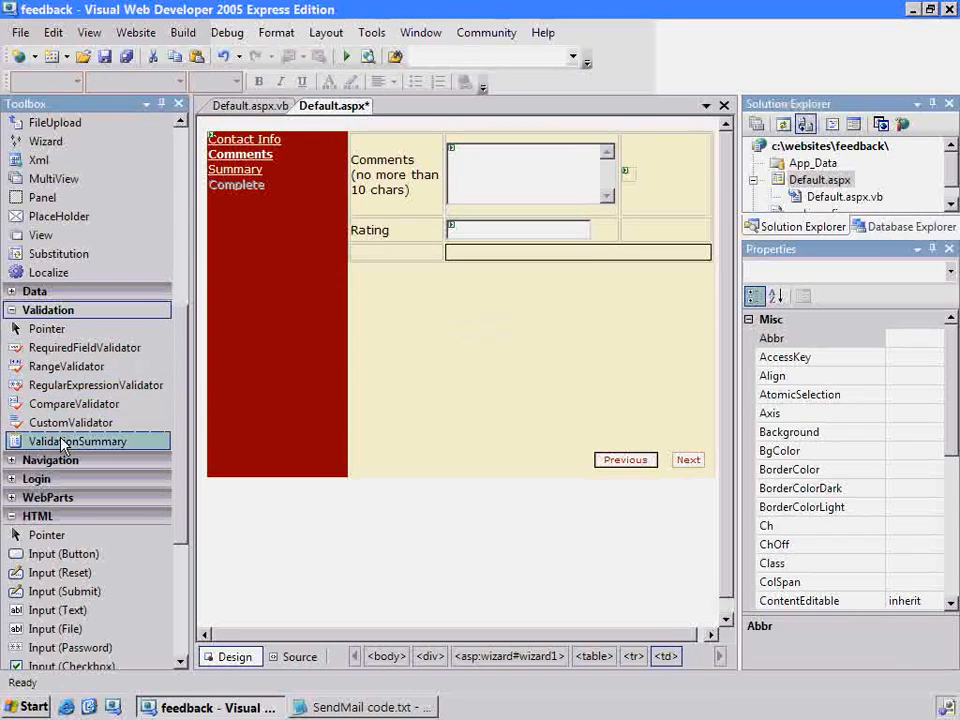
{"action": "left_click", "coordinate": [578, 252]}
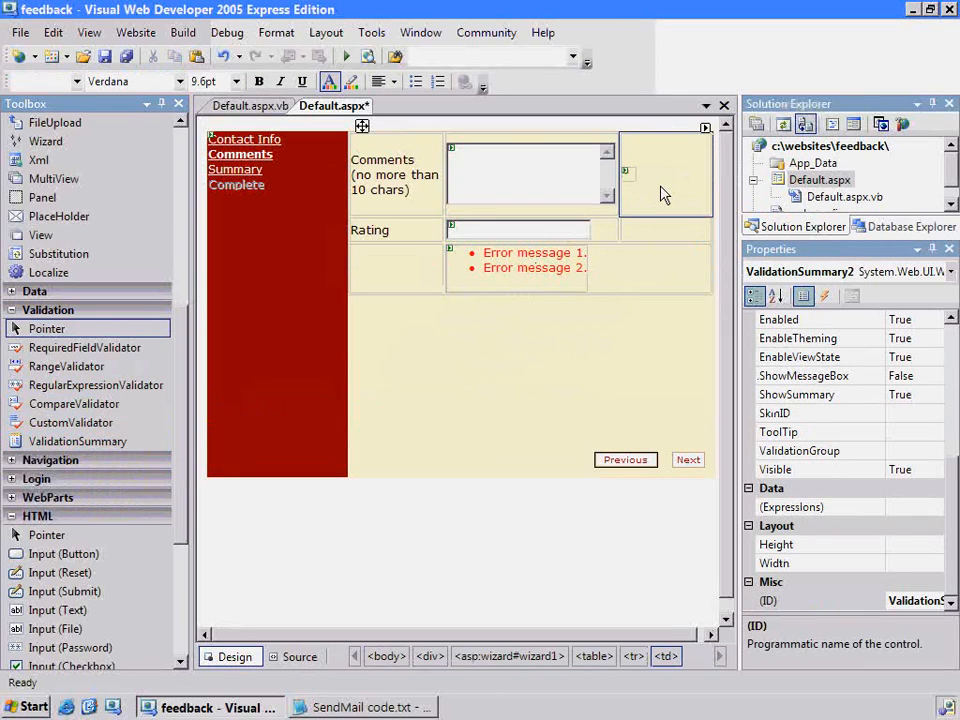
{"action": "left_click", "coordinate": [665, 175]}
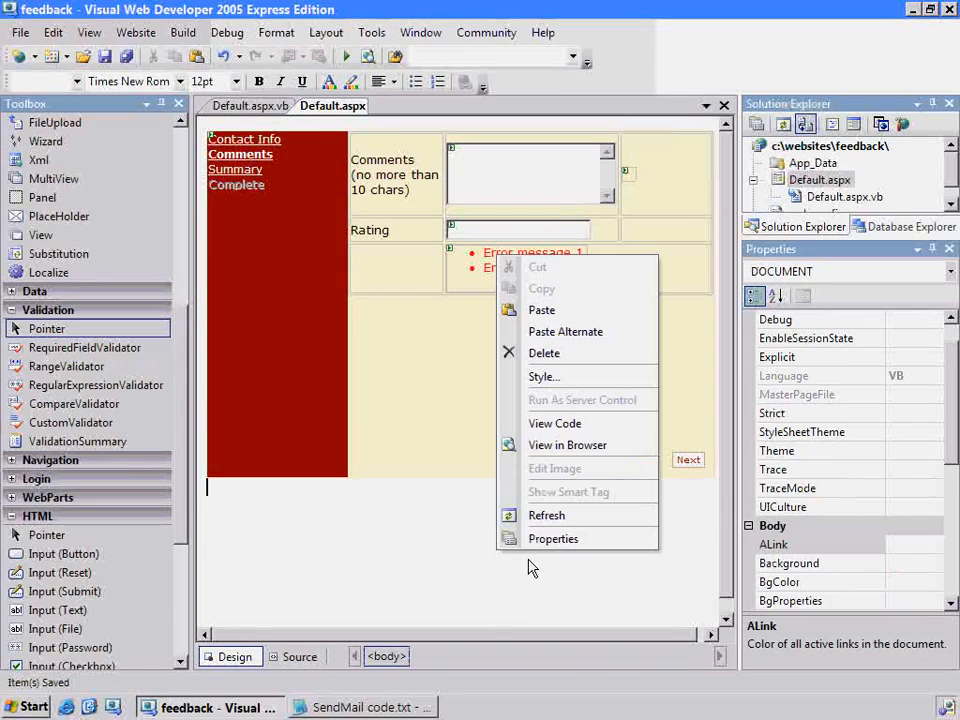
{"action": "left_click", "coordinate": [567, 445]}
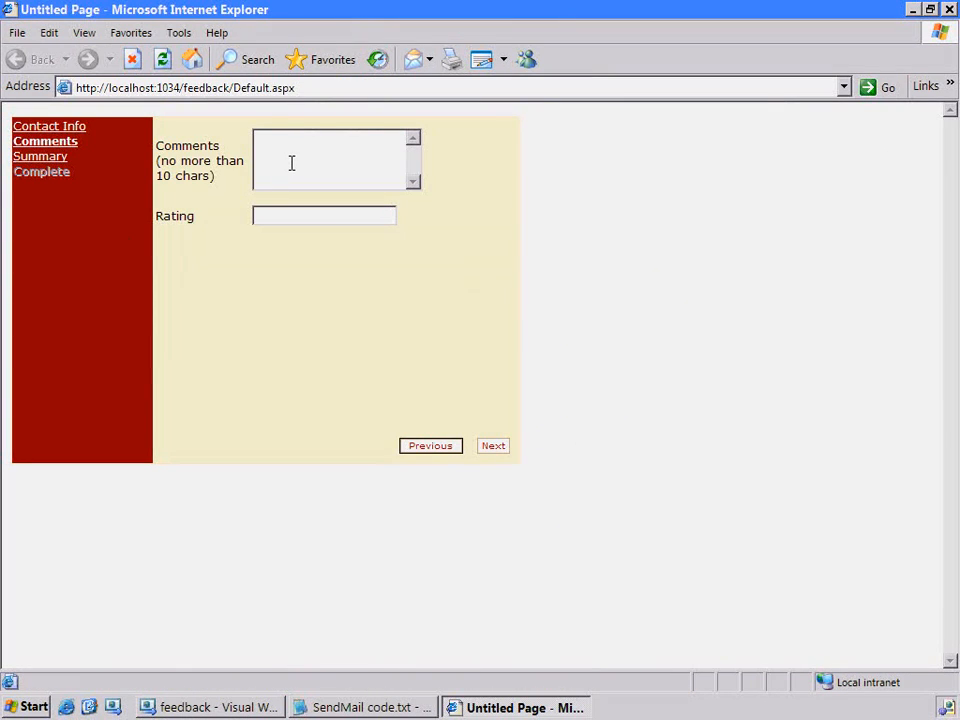
{"action": "left_click", "coordinate": [330, 160]}
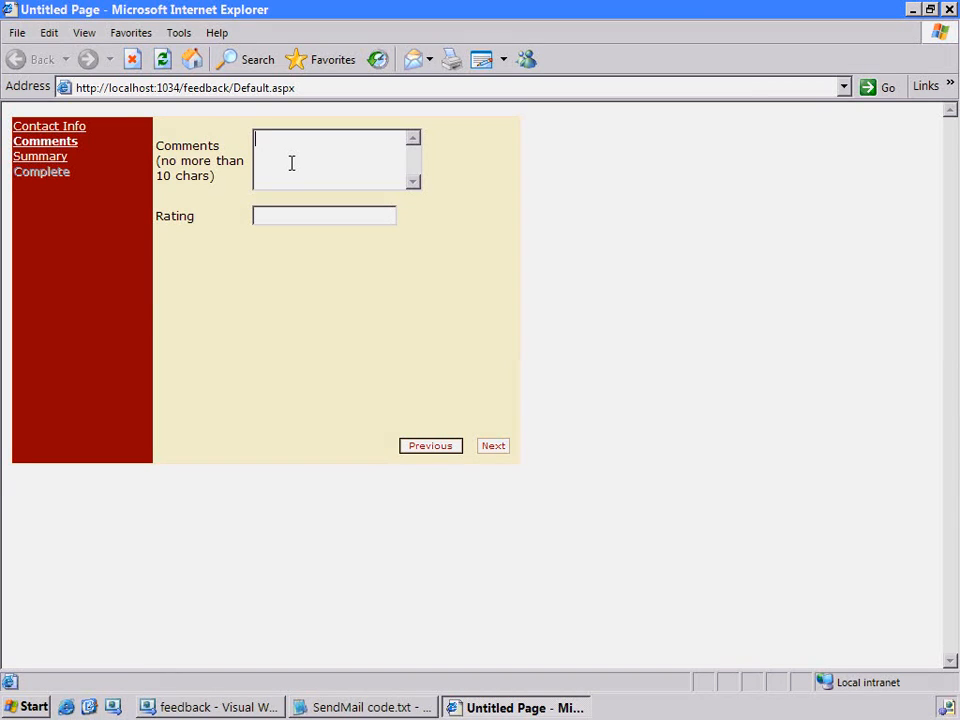
{"action": "type", "text": "089024982094820398sfdad;f"}
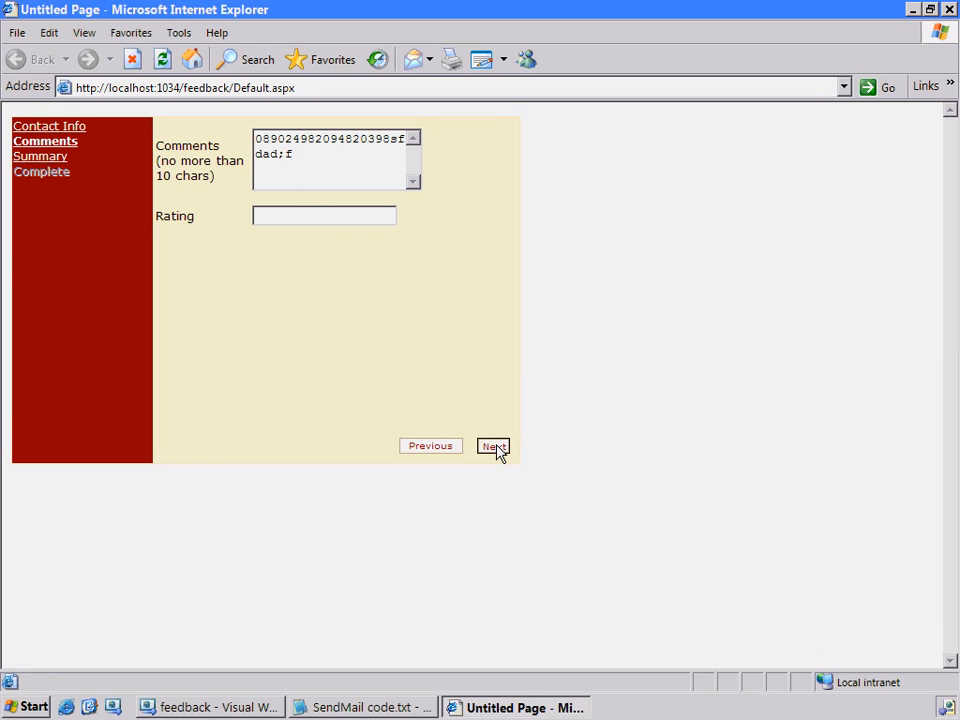
{"action": "left_click", "coordinate": [493, 445]}
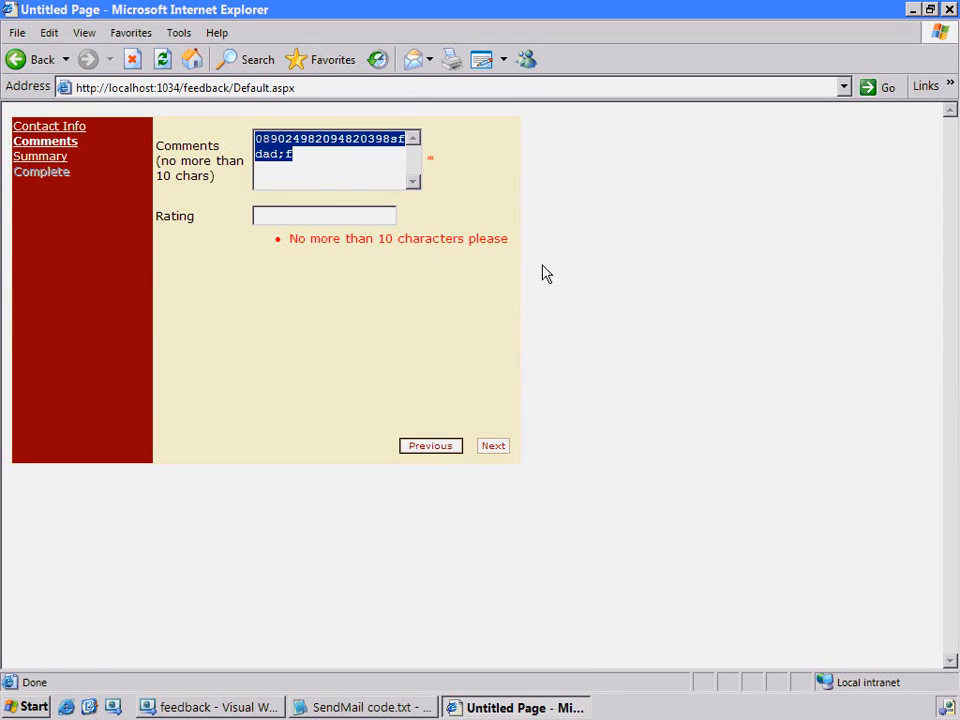
{"action": "left_click", "coordinate": [492, 445]}
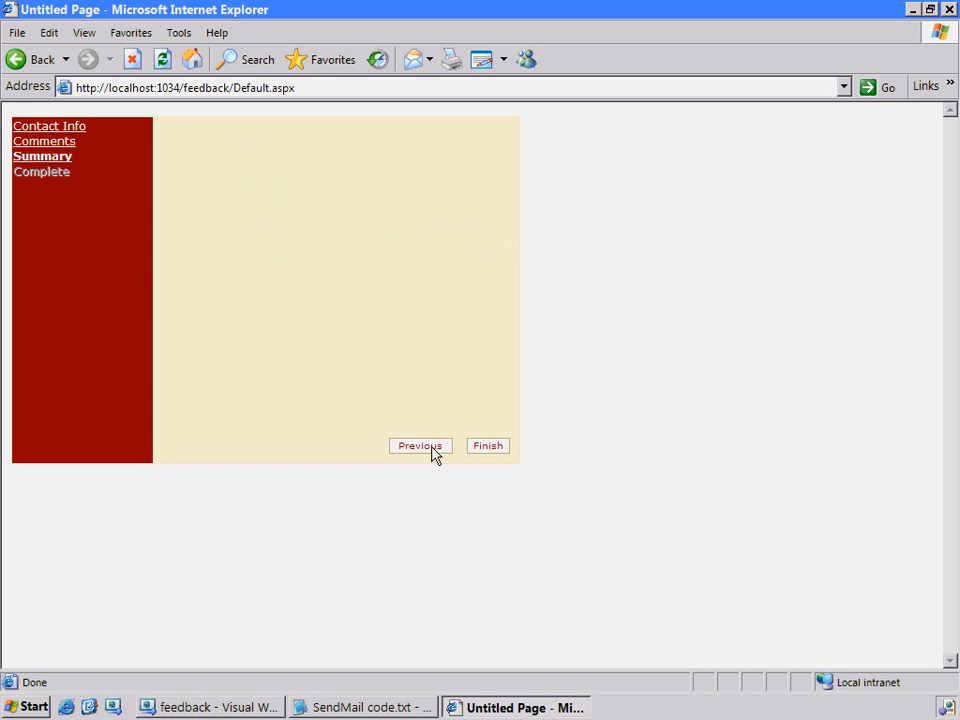
{"action": "left_click", "coordinate": [420, 445]}
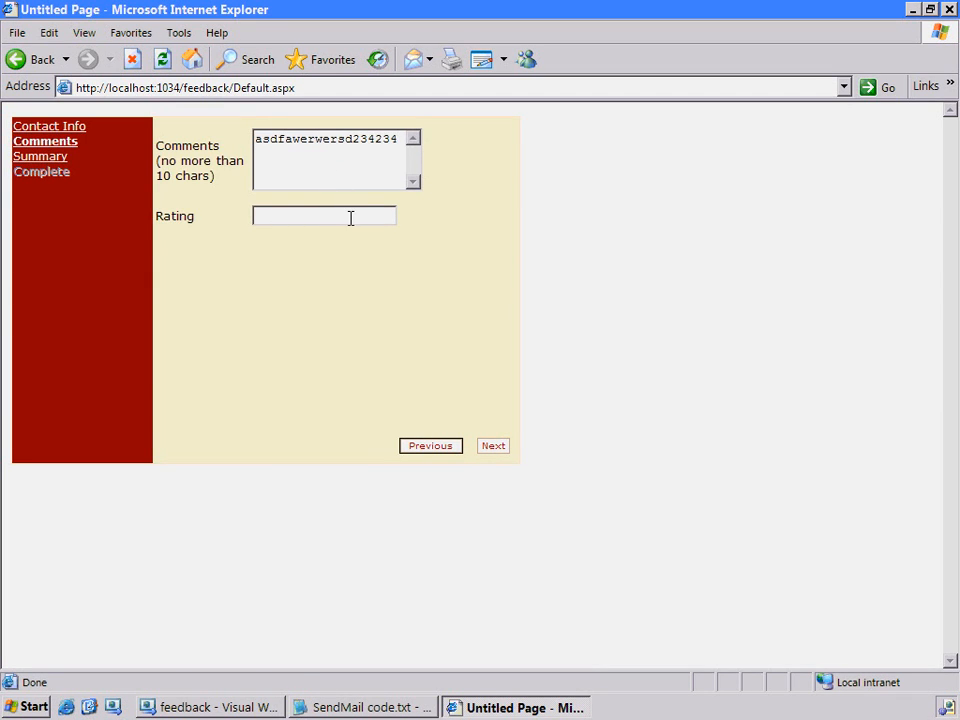
{"action": "left_click", "coordinate": [492, 445]}
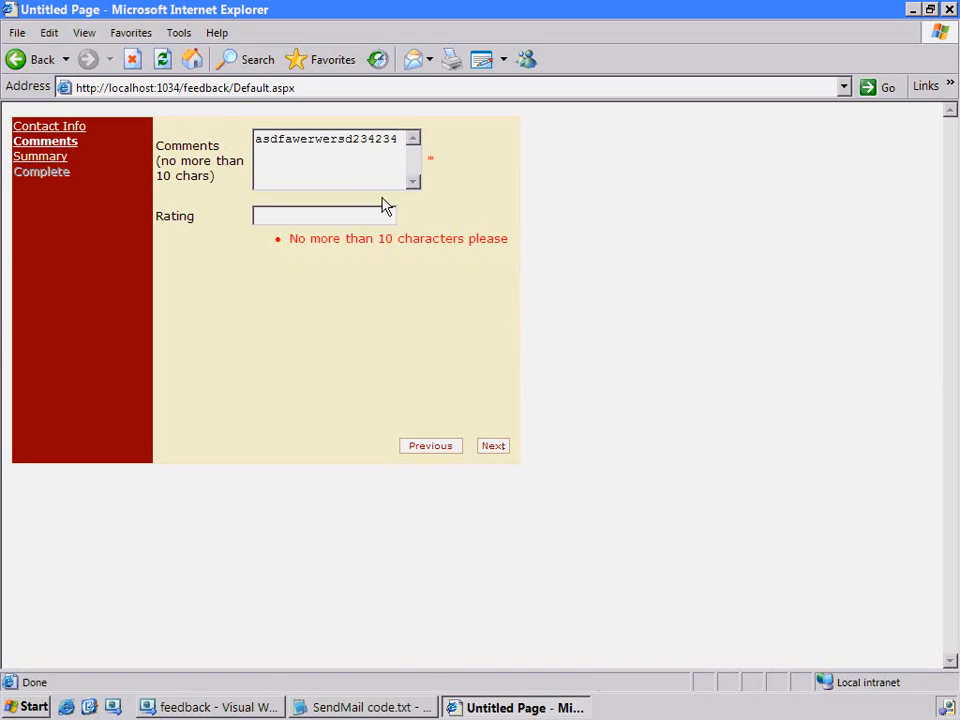
{"action": "triple_click", "coordinate": [330, 139]}
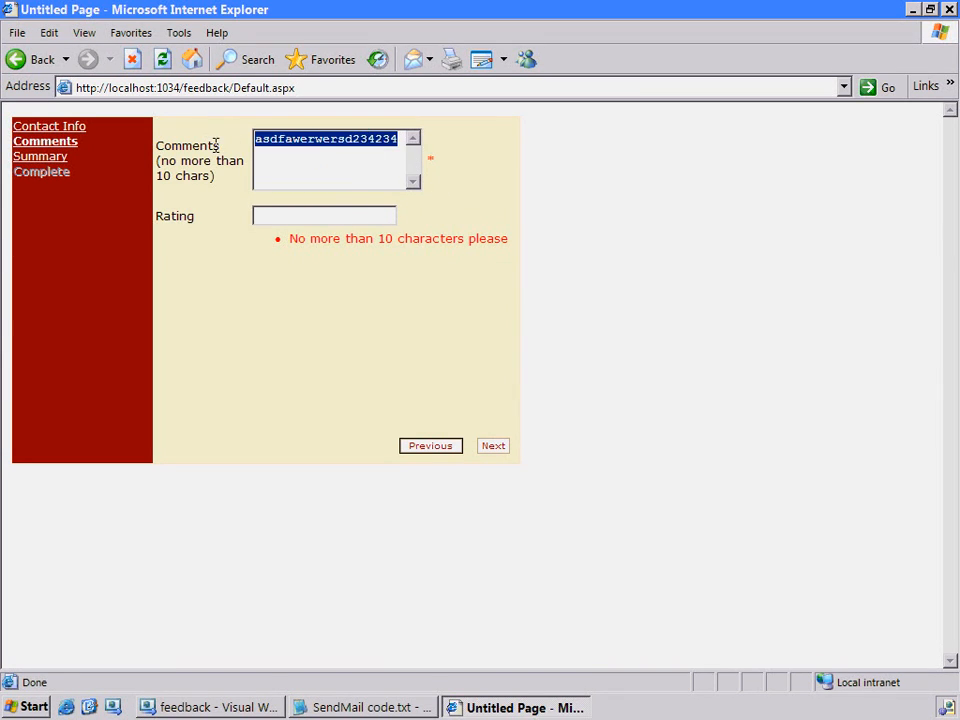
{"action": "left_click", "coordinate": [207, 707]}
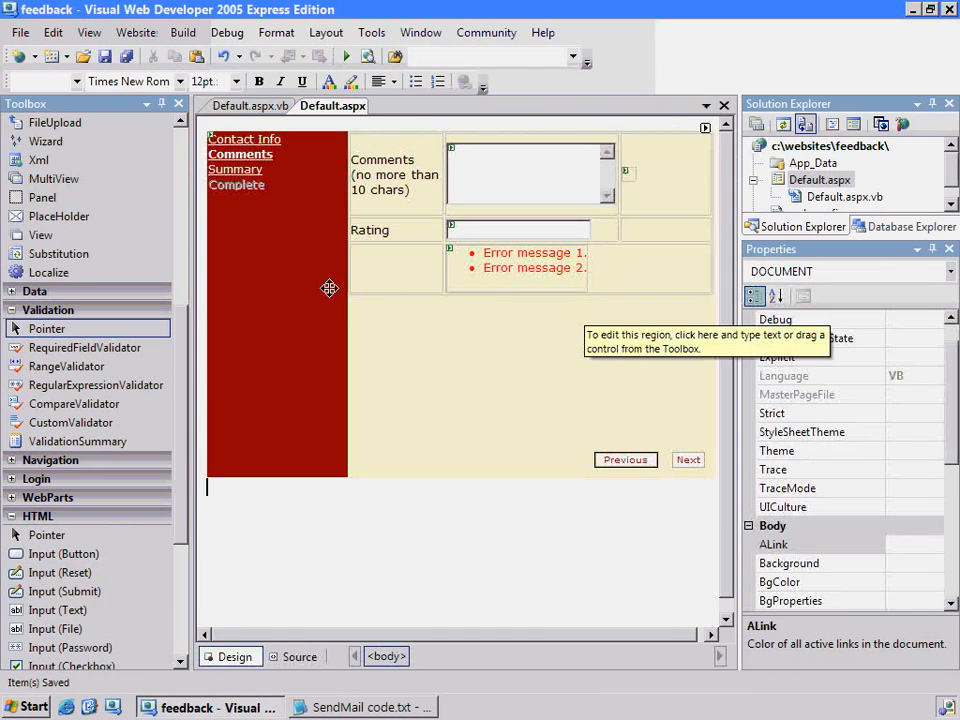
{"action": "mouse_move", "coordinate": [556, 189]}
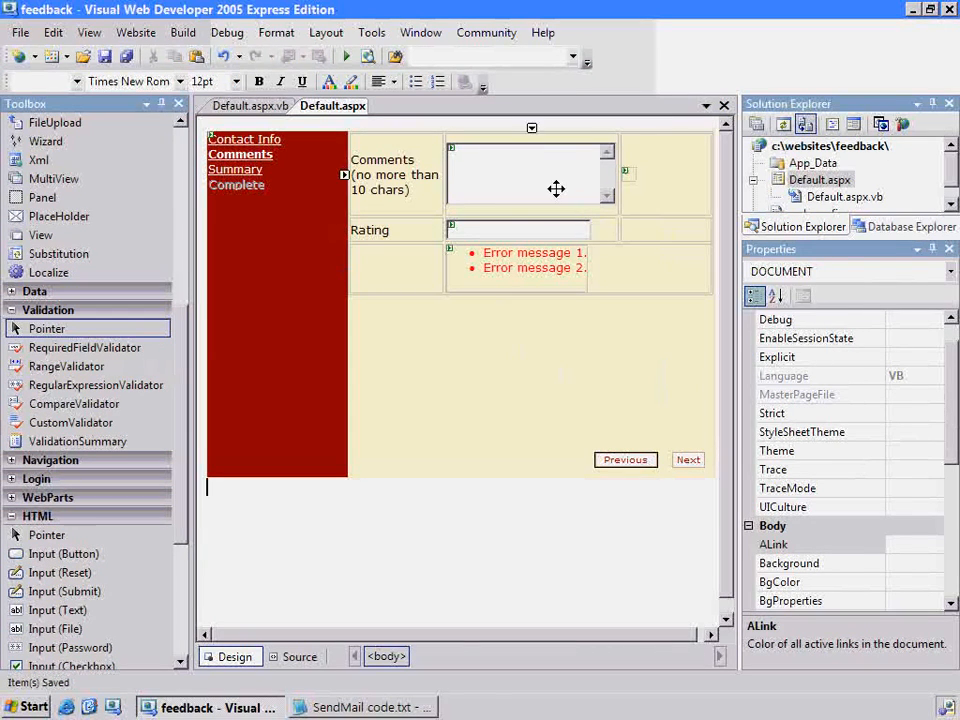
- Set CustomValidator1's ClientValidationFunction to ValidateComments
{"action": "left_click", "coordinate": [630, 175]}
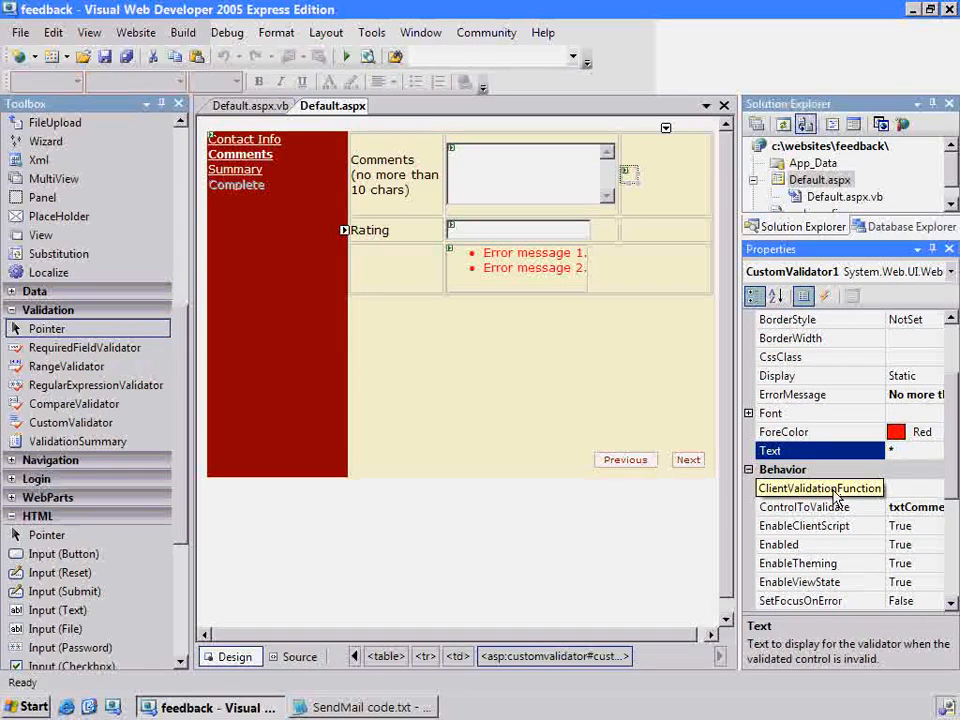
{"action": "left_click", "coordinate": [820, 488]}
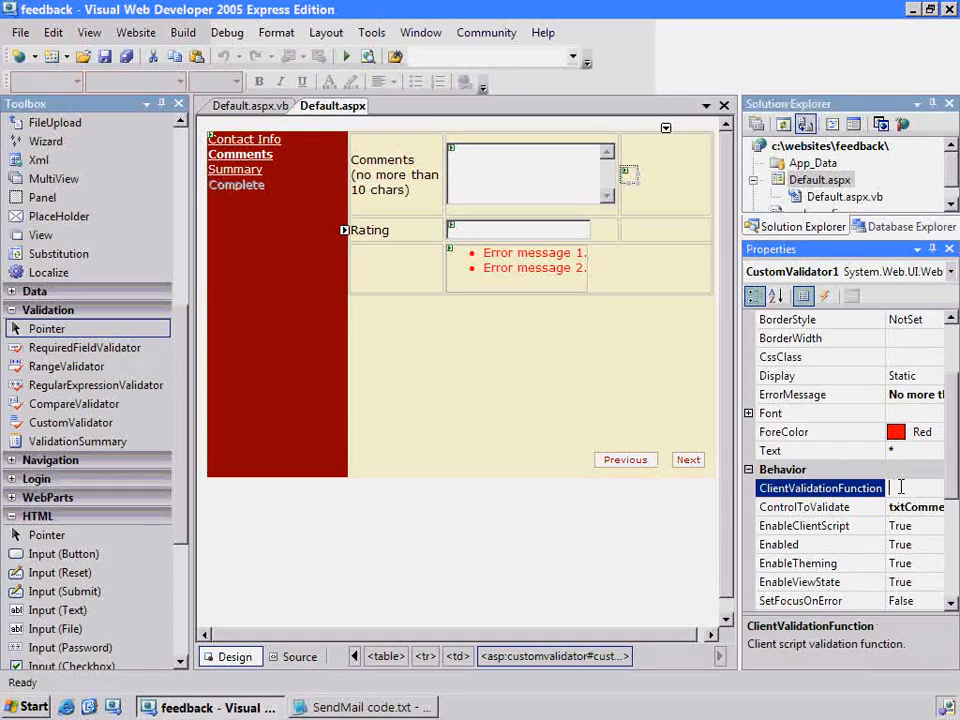
{"action": "type", "text": "Validate"}
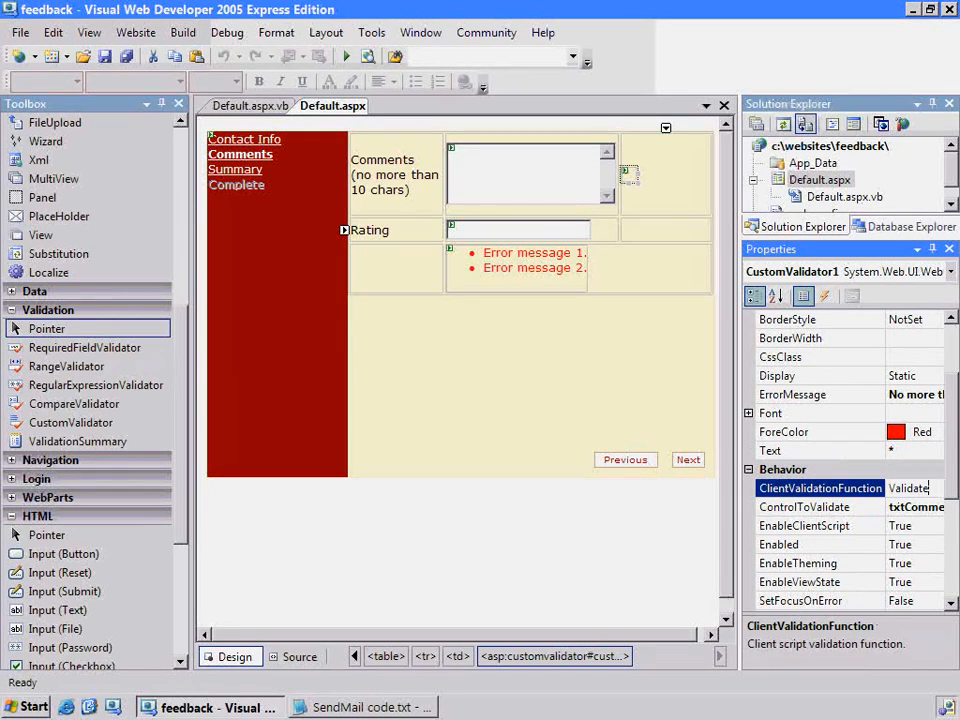
{"action": "type", "text": "Comments"}
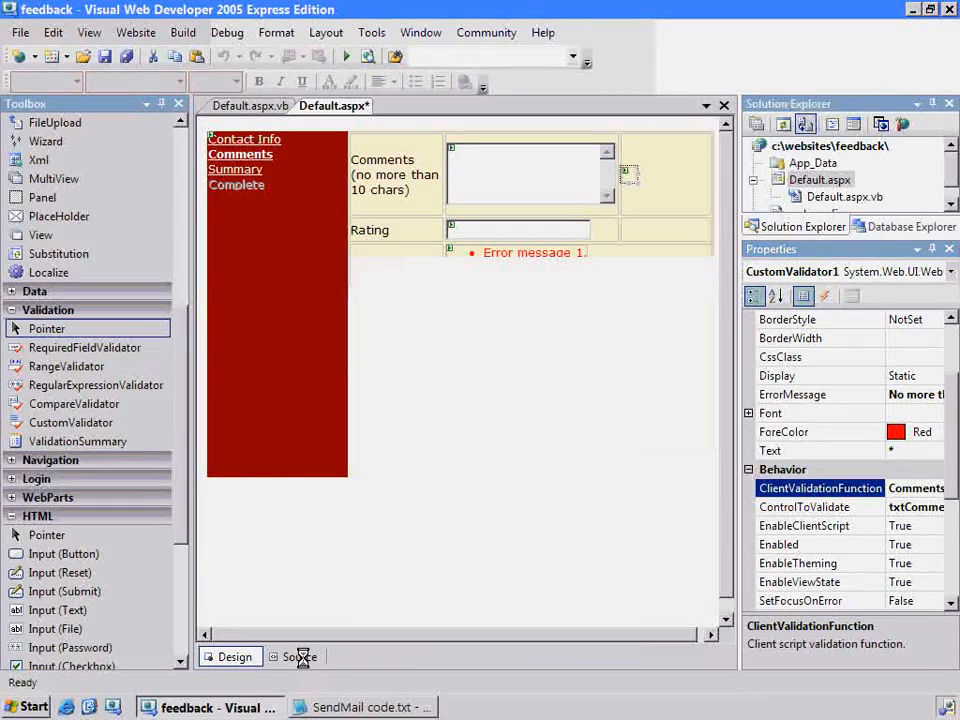
- In Source view, start a JavaScript ValidateComments(sender, args) function after the doctype
{"action": "left_click", "coordinate": [299, 657]}
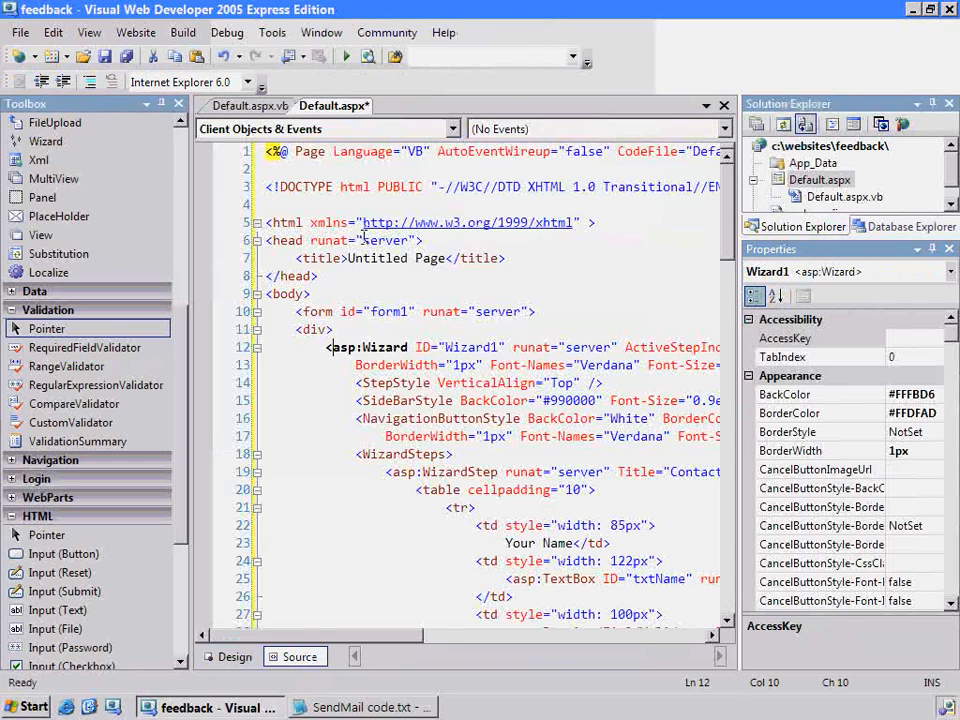
{"action": "left_click", "coordinate": [290, 204]}
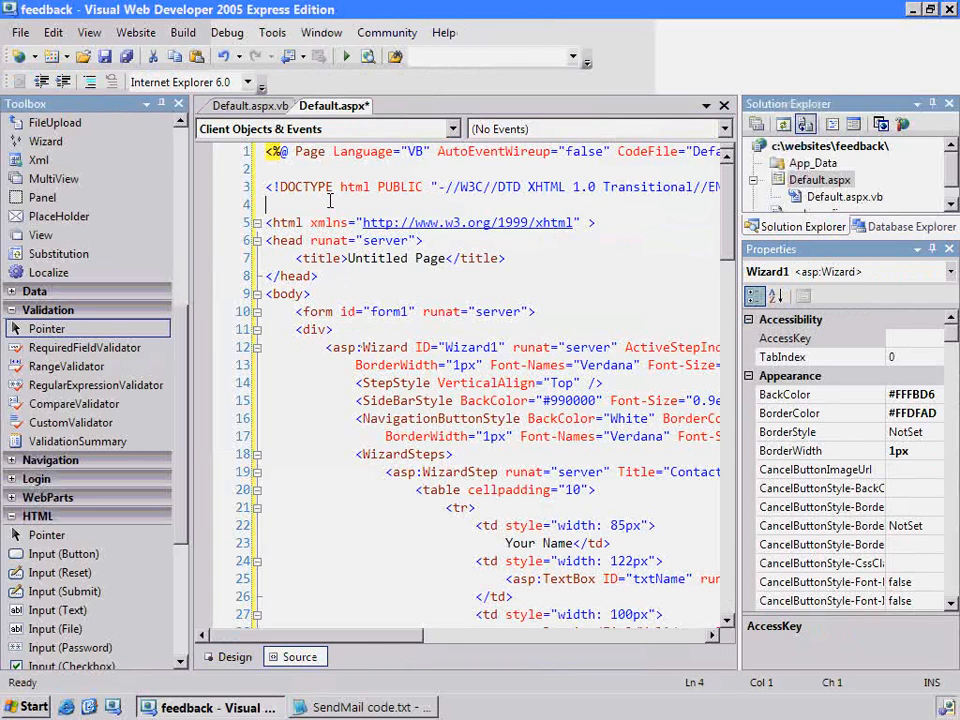
{"action": "type", "text": "<script language"}
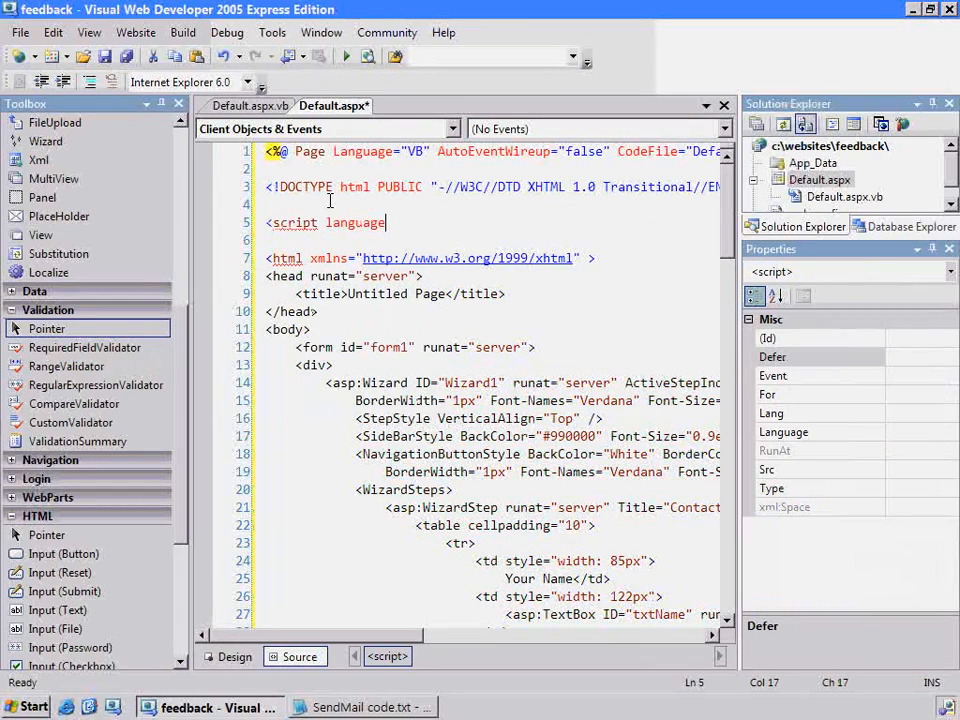
{"action": "type", "text": "=\"javascript\">"}
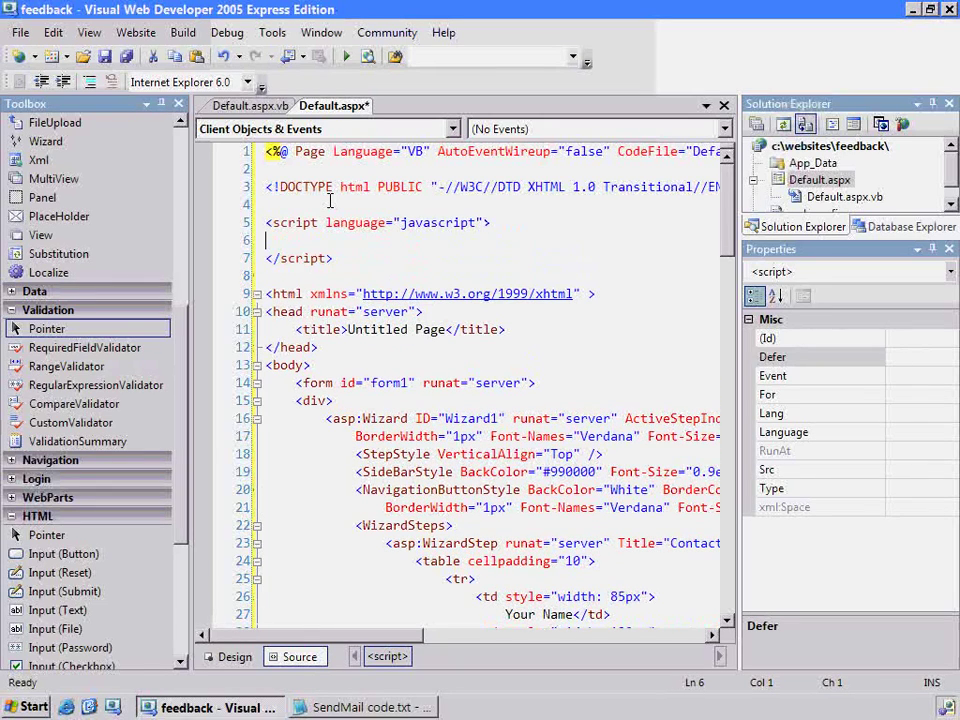
{"action": "type", "text": "function"}
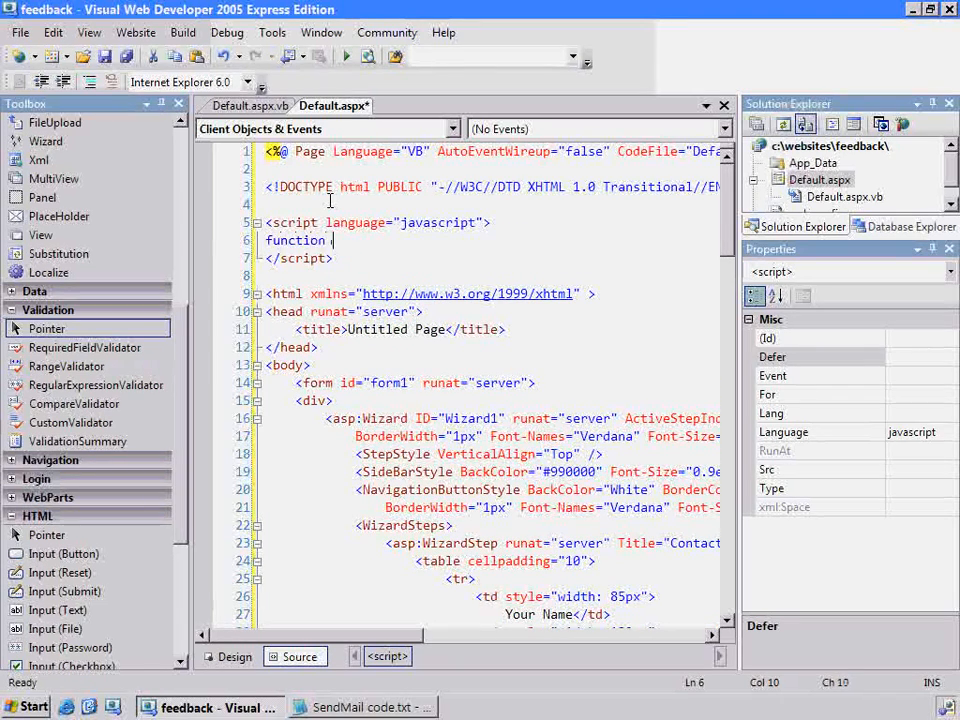
{"action": "type", "text": "ValidateCom"}
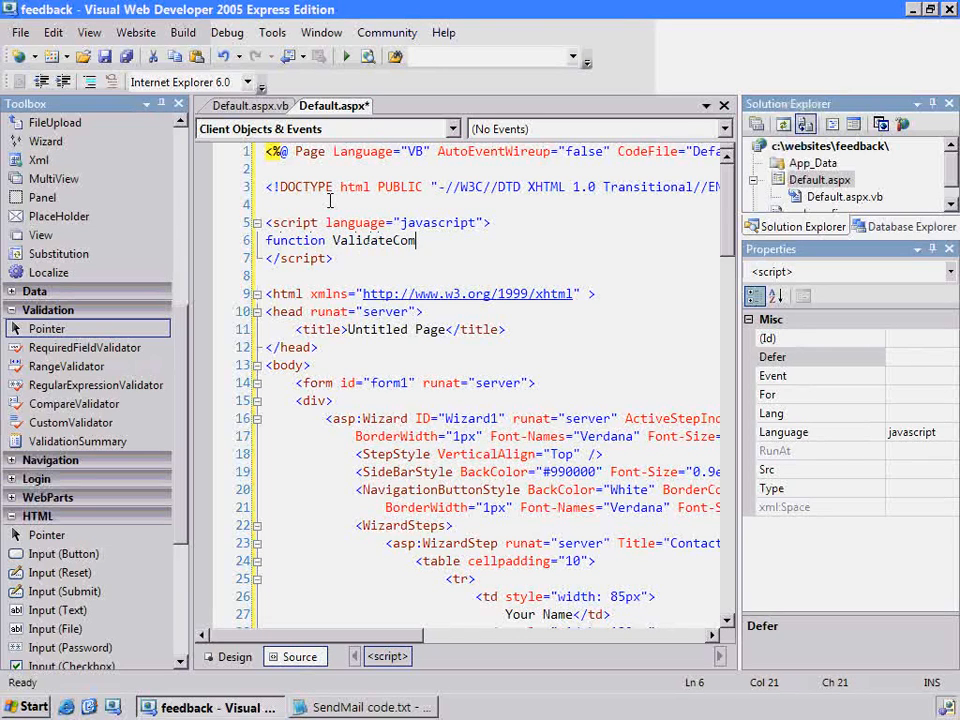
{"action": "type", "text": "ments("}
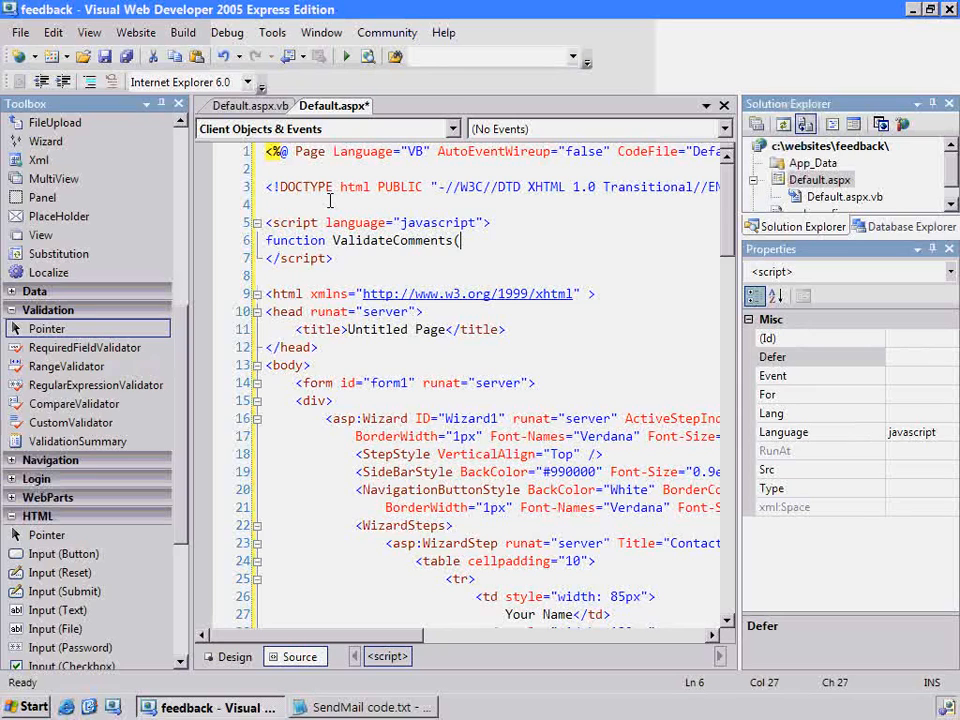
{"action": "type", "text": "sender, args"}
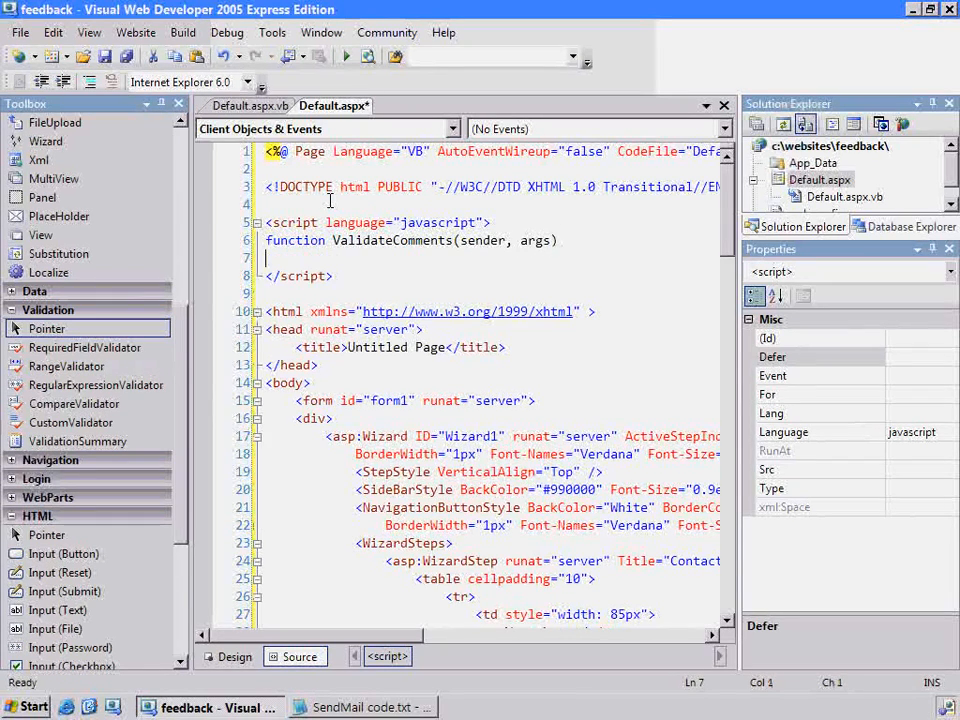
{"action": "type", "text": "{"}
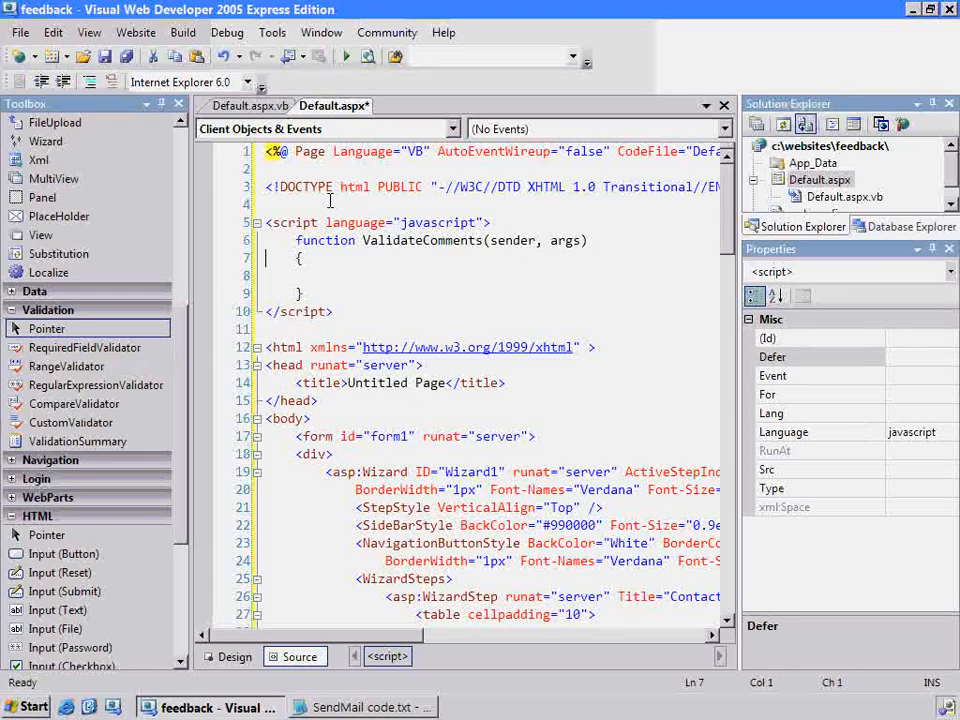
- Set args.IsValid false when args.Value.length > 10, otherwise true
{"action": "type", "text": "if"}
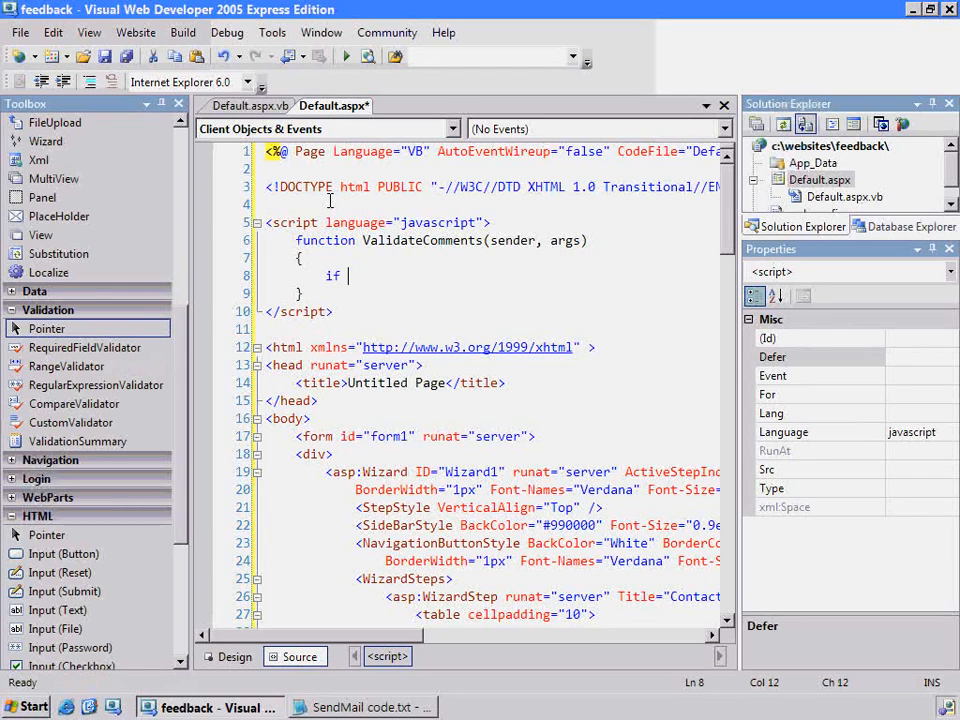
{"action": "type", "text": "(ars"}
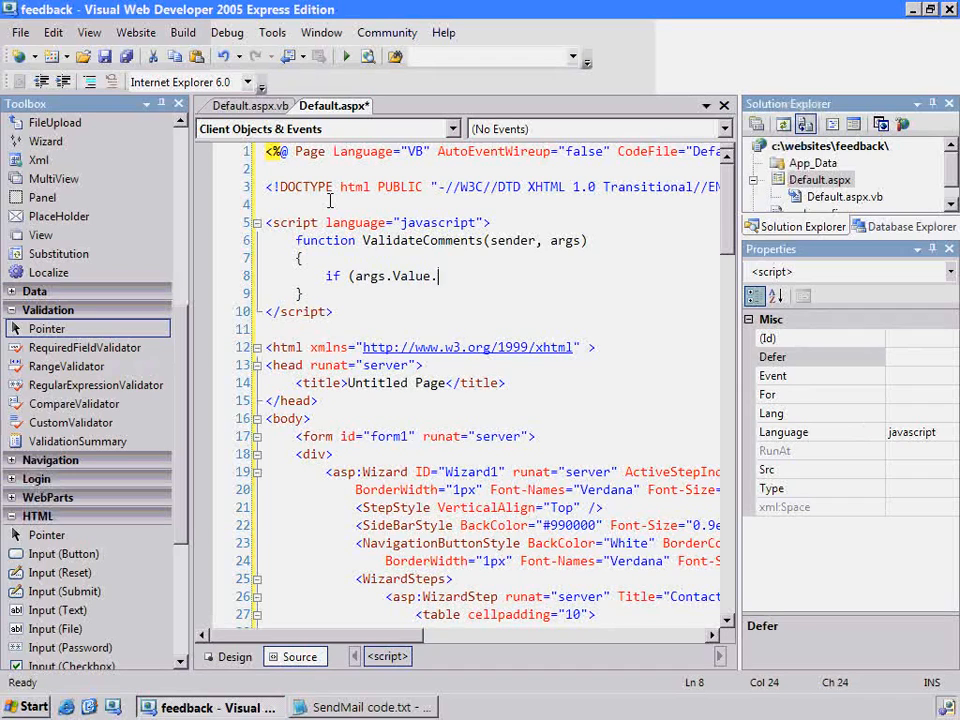
{"action": "type", "text": "length > 10"}
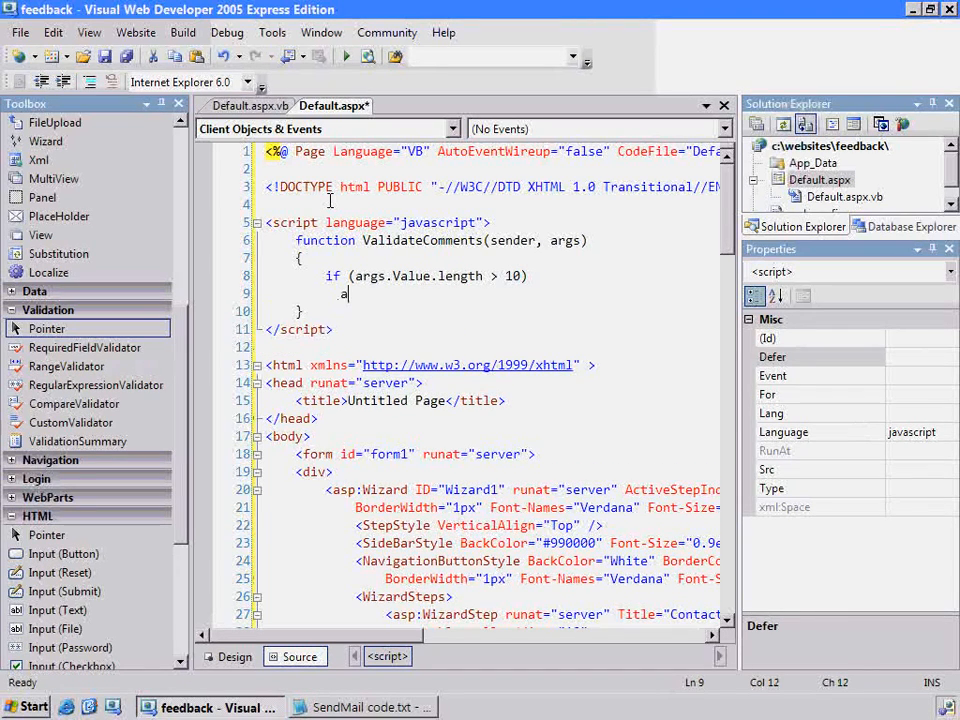
{"action": "type", "text": "rgs.IsValid = t"}
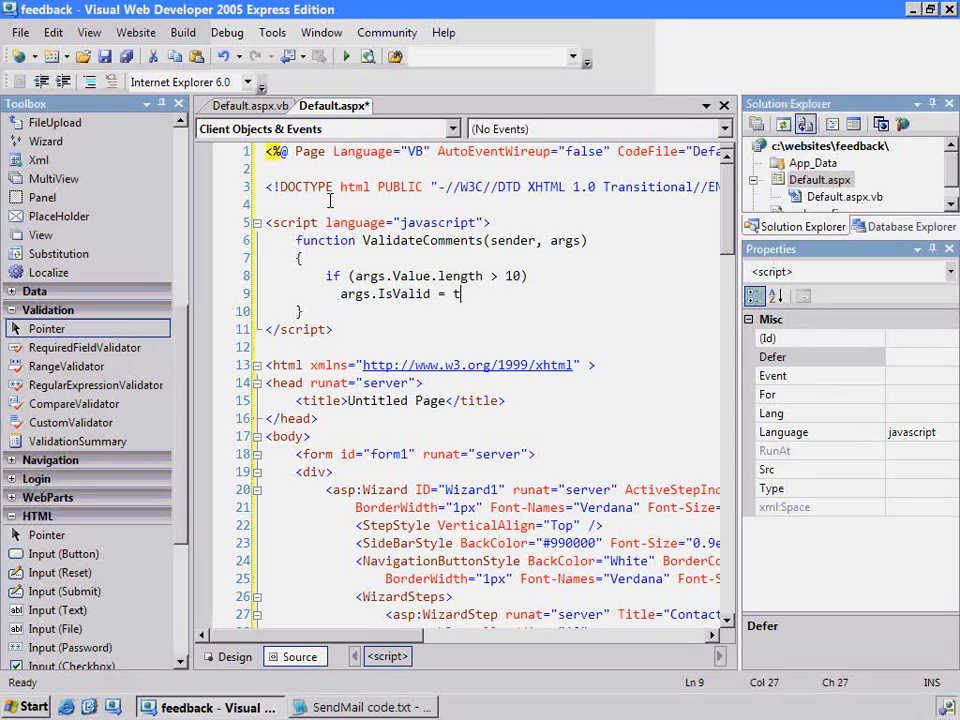
{"action": "type", "text": "las"}
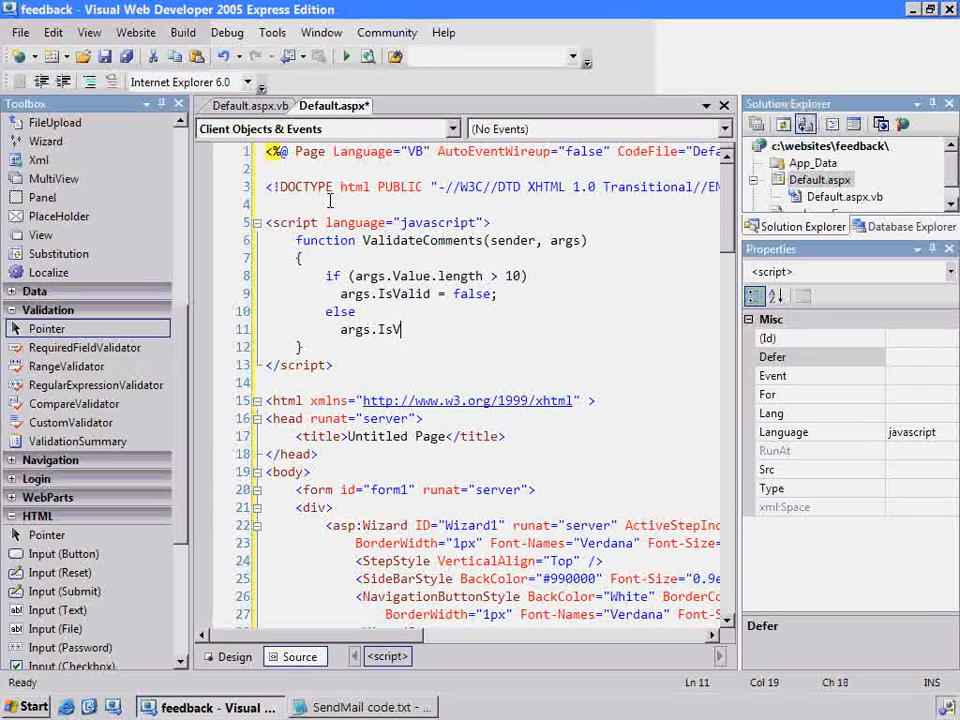
{"action": "type", "text": "alid = true;"}
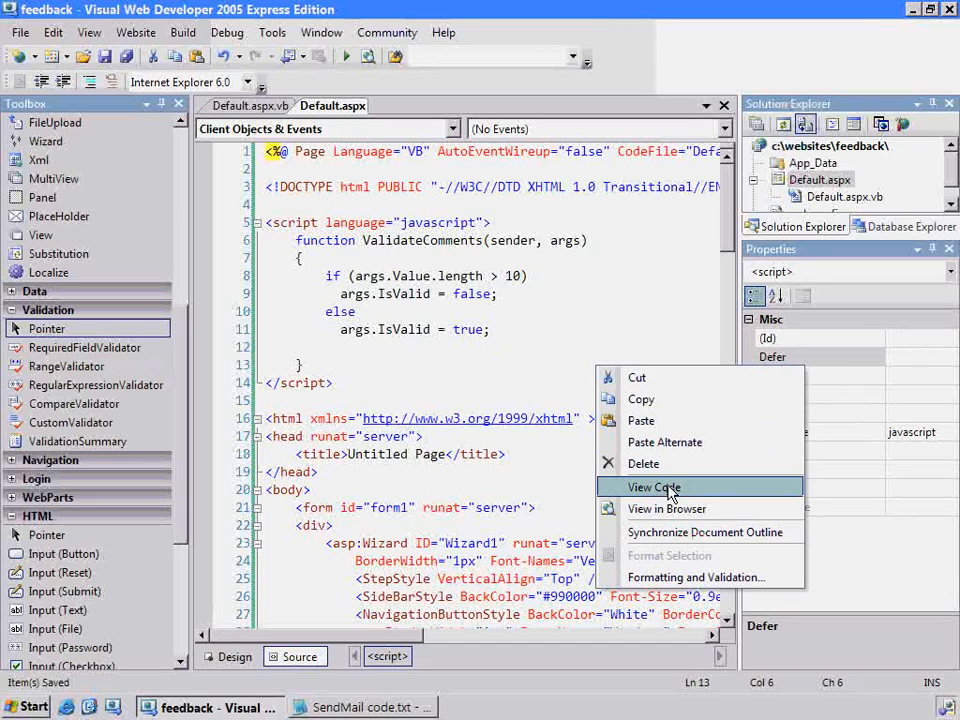
- Test the comment 'asdfasdf' in Internet Explorer and confirm the 10-character limit message, then close it
{"action": "left_click", "coordinate": [666, 509]}
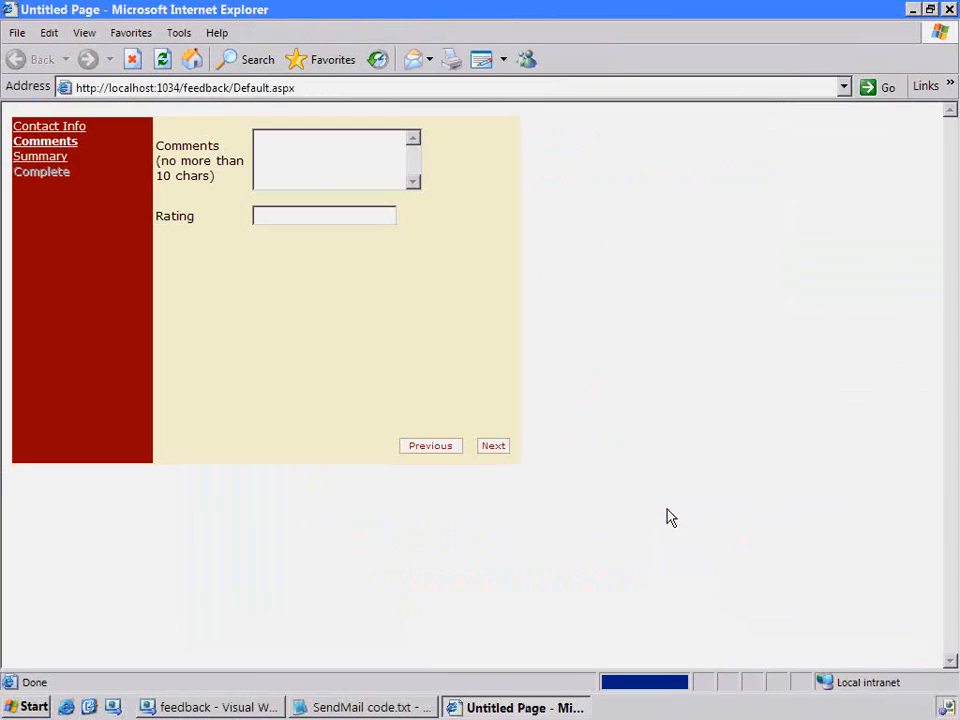
{"action": "type", "text": "asdfasdfewlrkjlkejlekrj"}
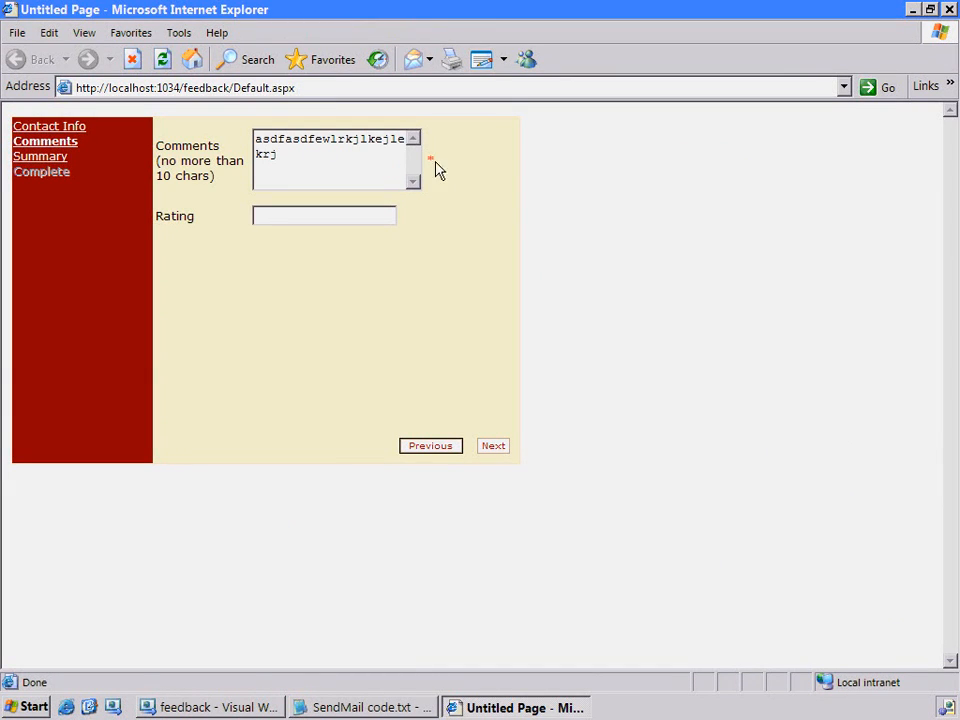
{"action": "left_click", "coordinate": [493, 445]}
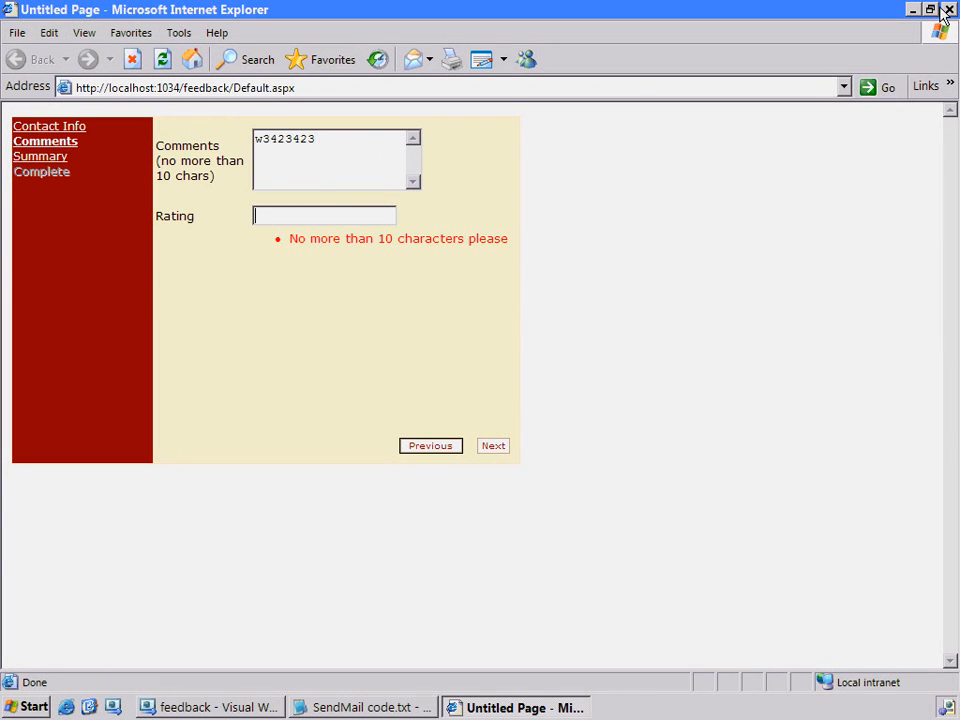
{"action": "left_click", "coordinate": [208, 707]}
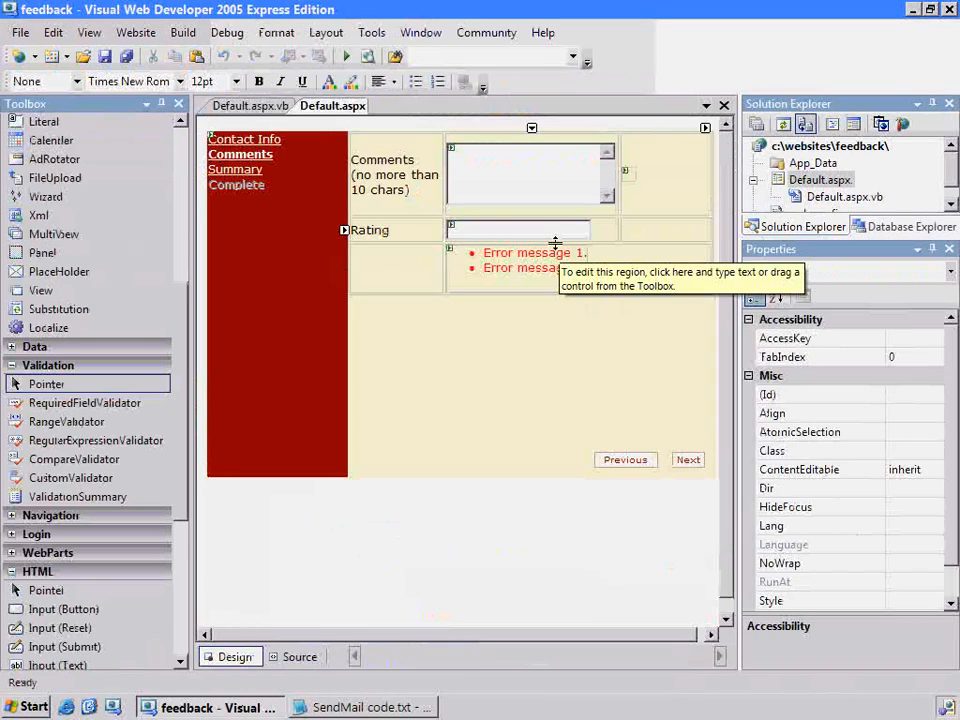
- Add a RangeValidator on txtRating with a 'between 1 and 5' message, and relabel it 'Rating (1-5)'
{"action": "left_click", "coordinate": [518, 230]}
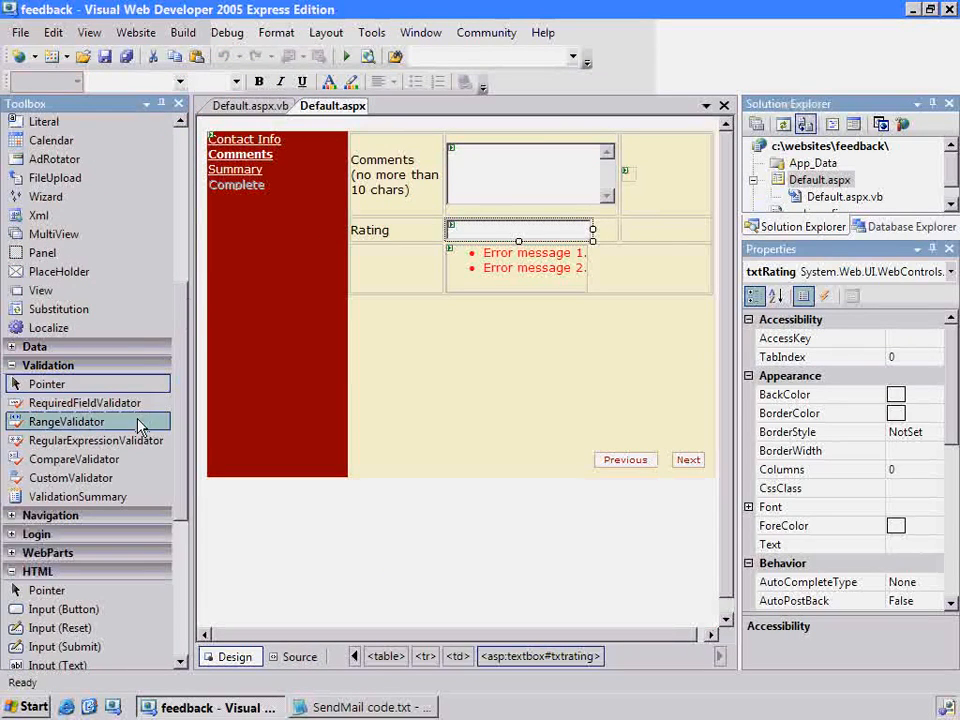
{"action": "left_click", "coordinate": [665, 230]}
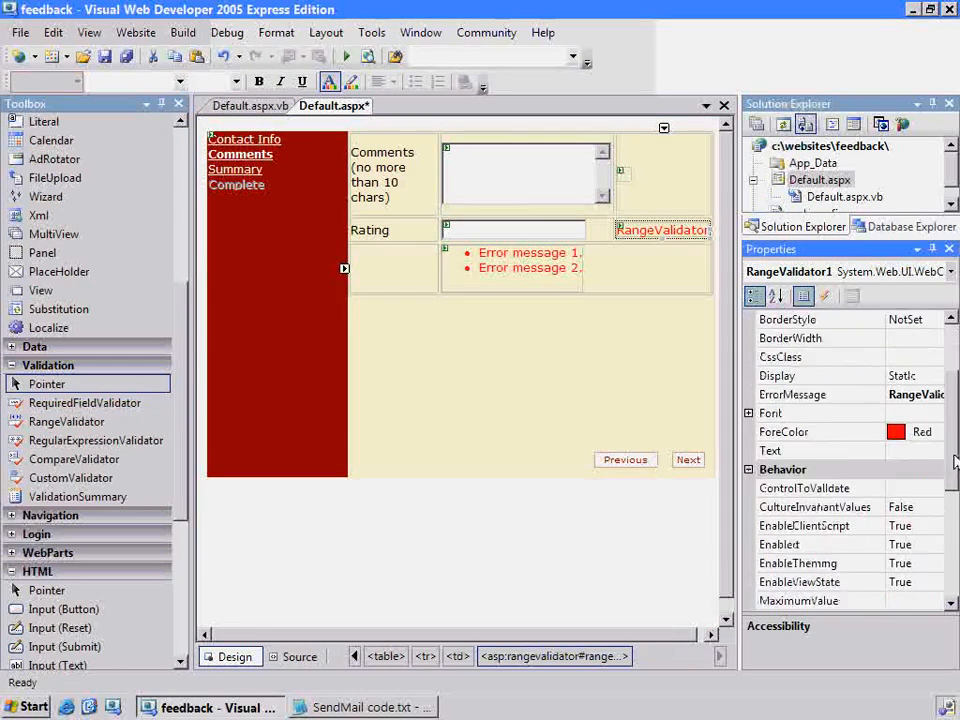
{"action": "left_click", "coordinate": [820, 488]}
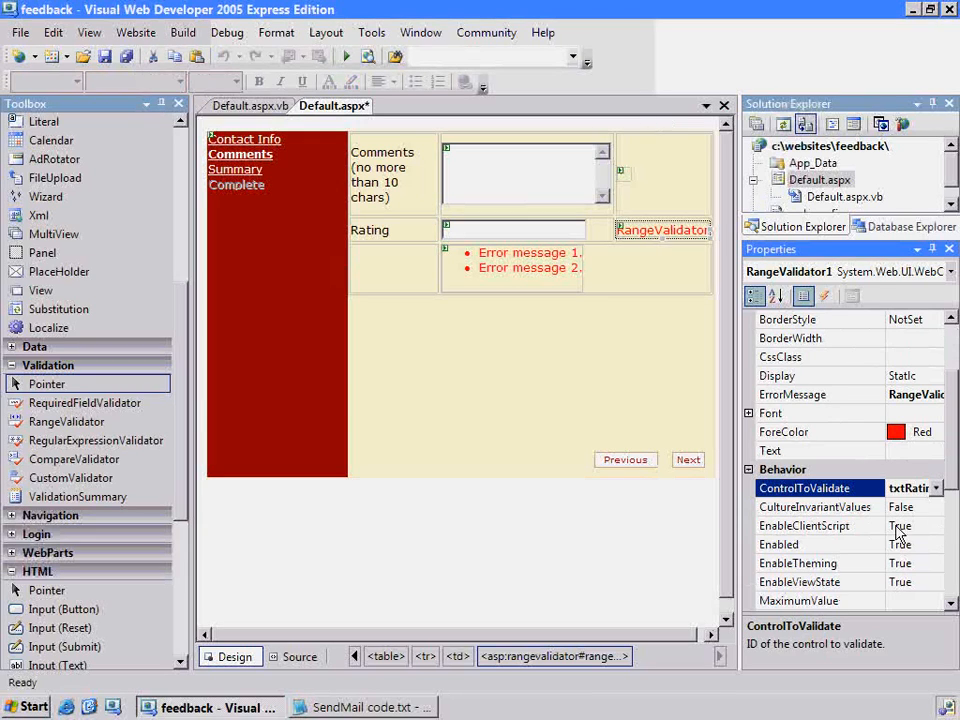
{"action": "left_click", "coordinate": [820, 394]}
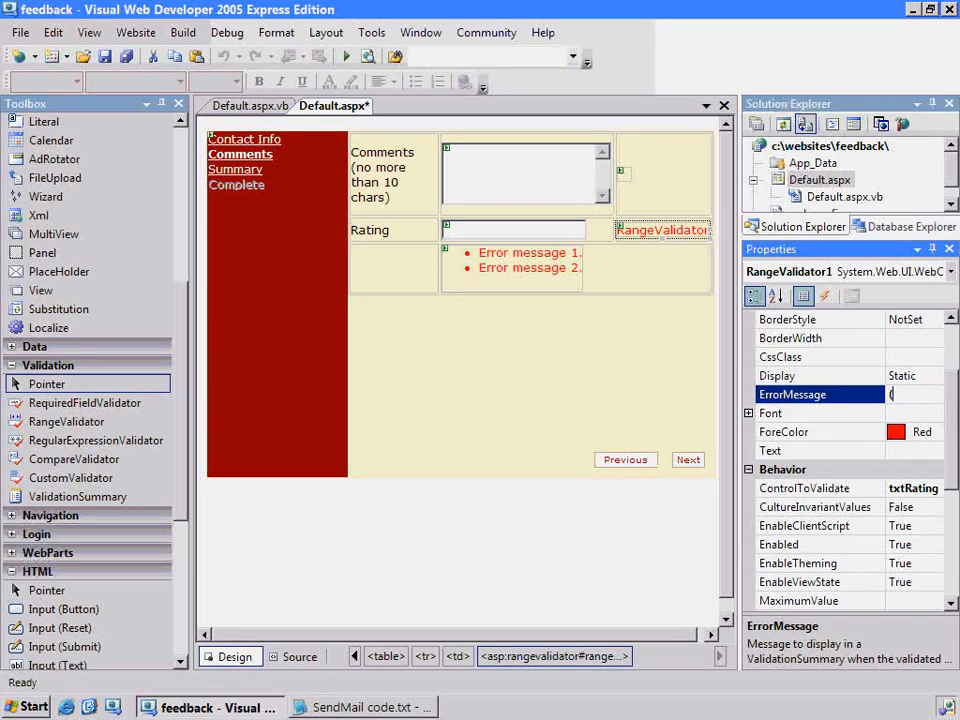
{"action": "type", "text": "a number"}
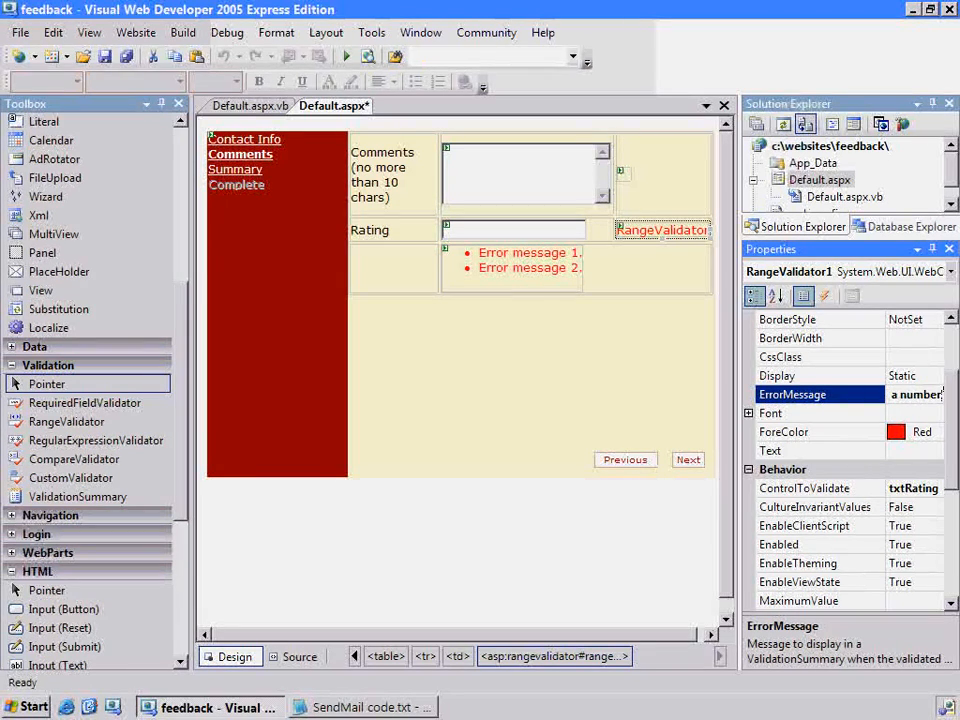
{"action": "type", "text": "en 1 and 5"}
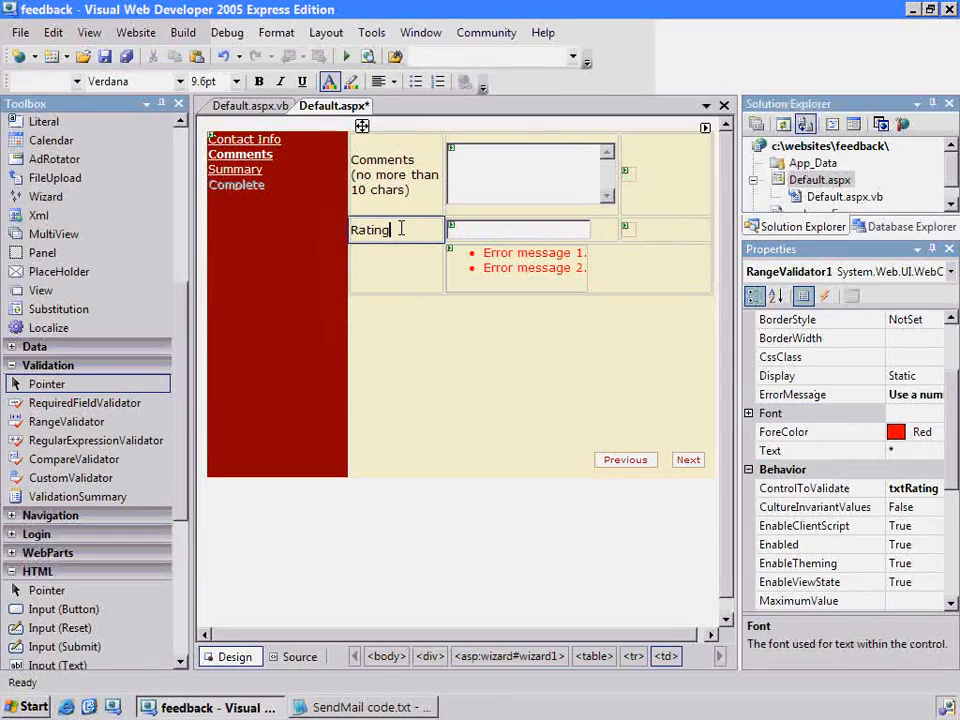
{"action": "type", "text": "(1-"}
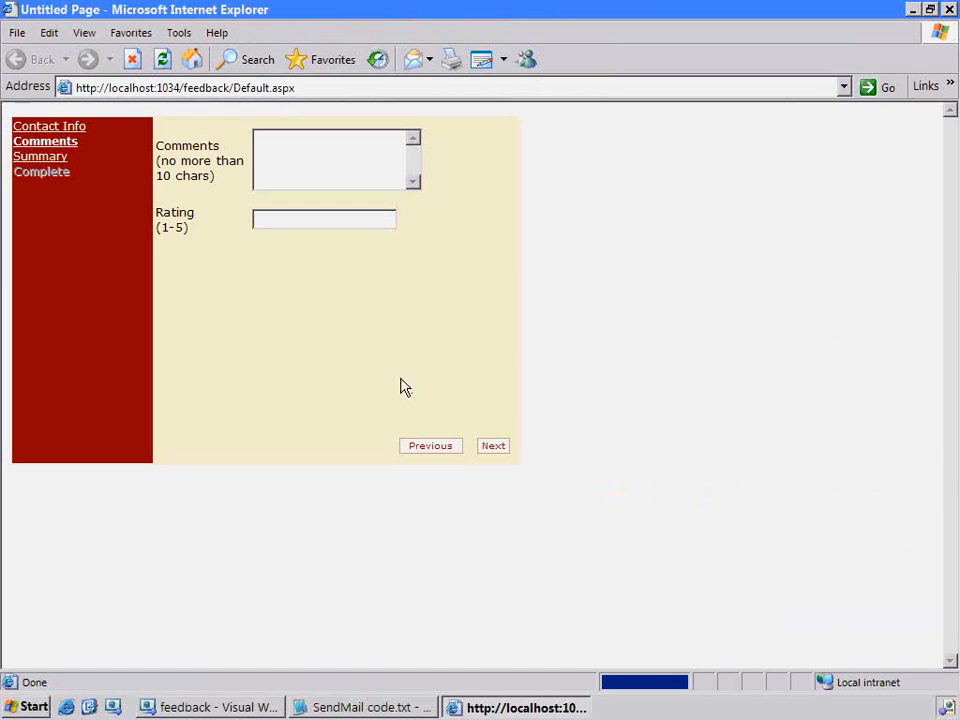
- In the browser, verify rating 589 is rejected and 2 reaches Summary, then close it
{"action": "type", "text": "589"}
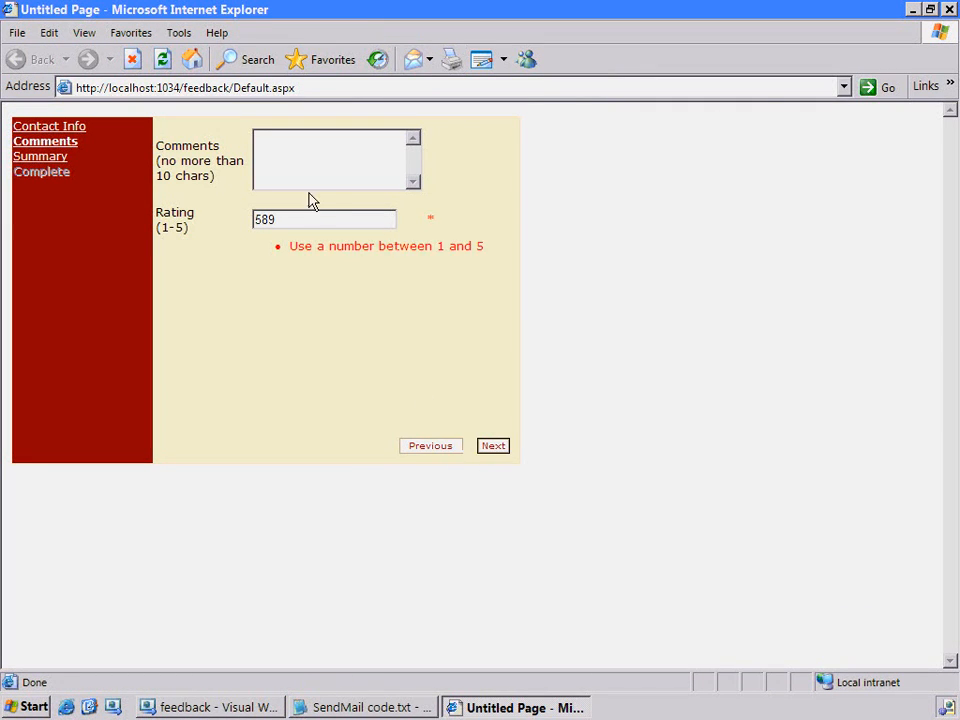
{"action": "left_click", "coordinate": [492, 445]}
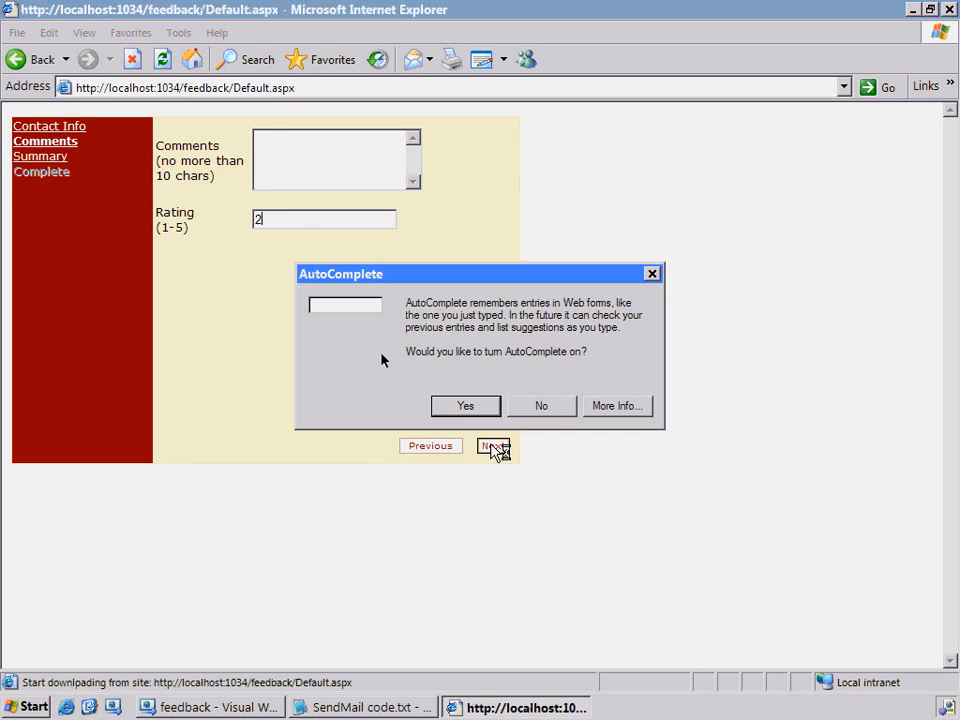
{"action": "left_click", "coordinate": [541, 405]}
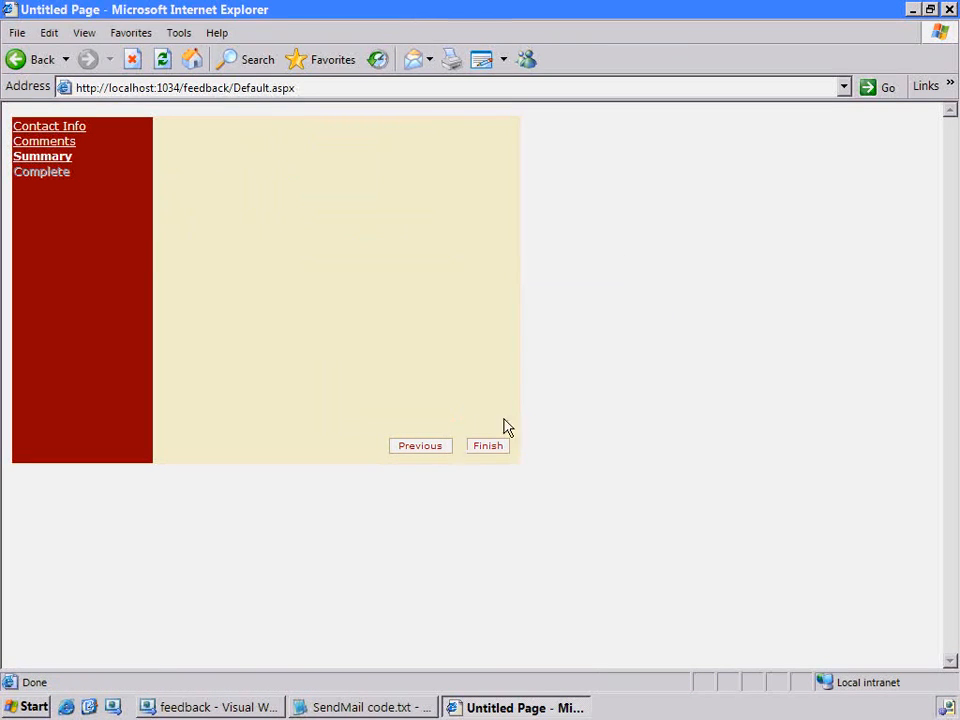
{"action": "left_click", "coordinate": [210, 707]}
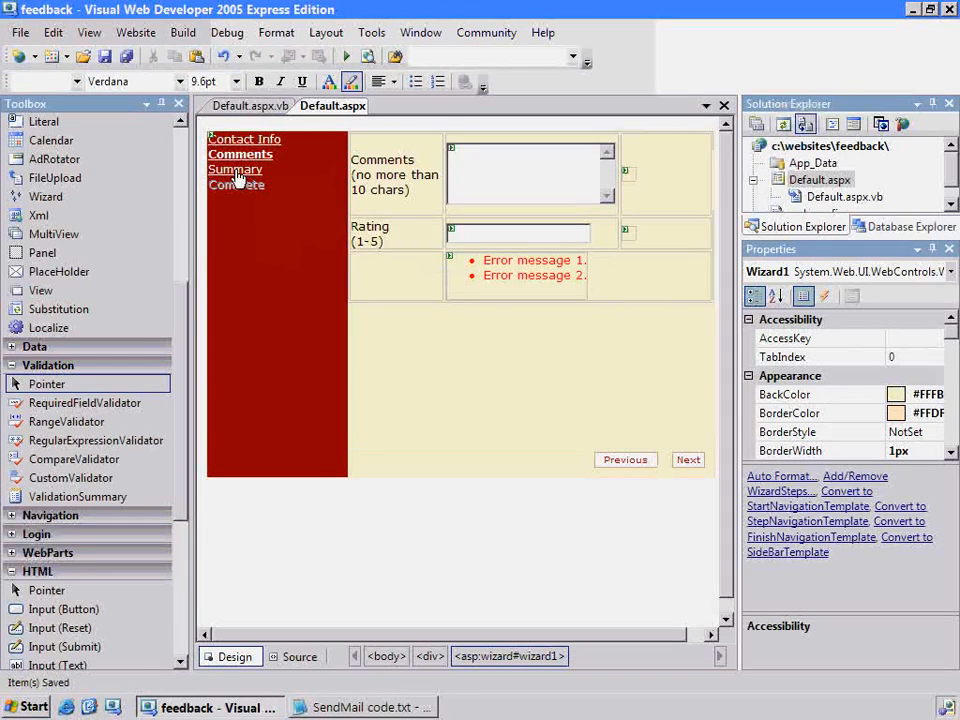
- Switch the designer to the Summary step and enter the text '(show example)'
{"action": "left_click", "coordinate": [235, 169]}
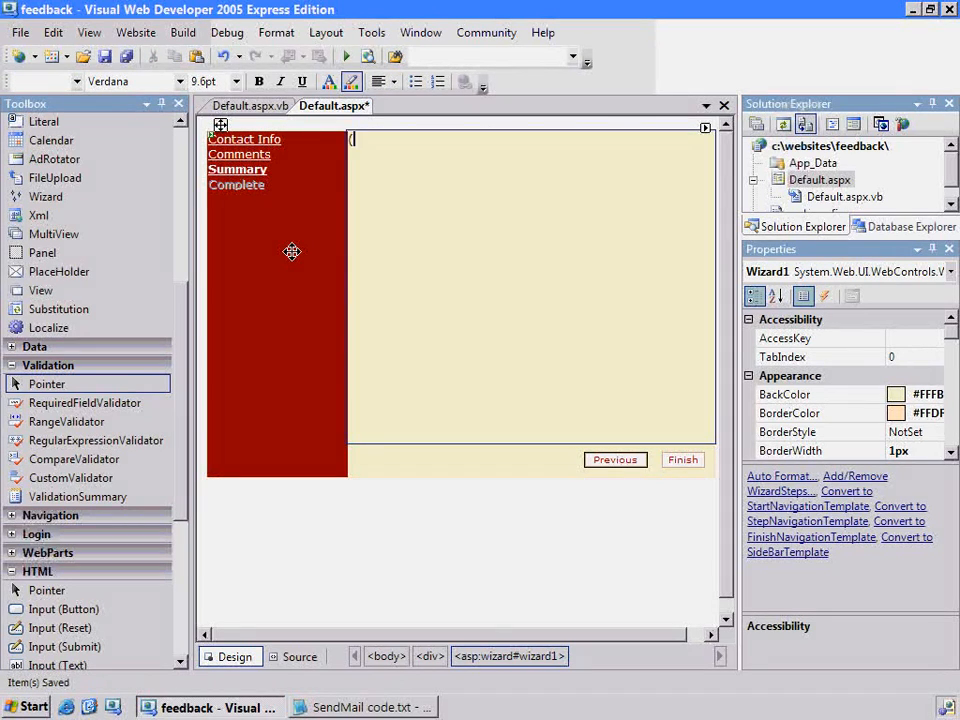
{"action": "type", "text": "(show e"}
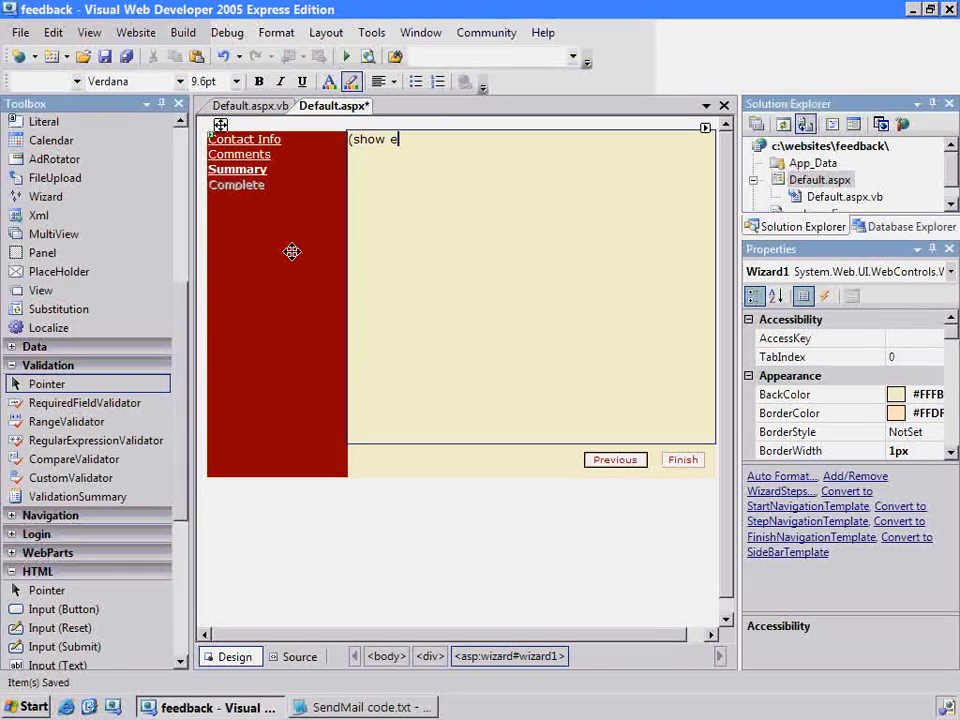
{"action": "type", "text": "xample)"}
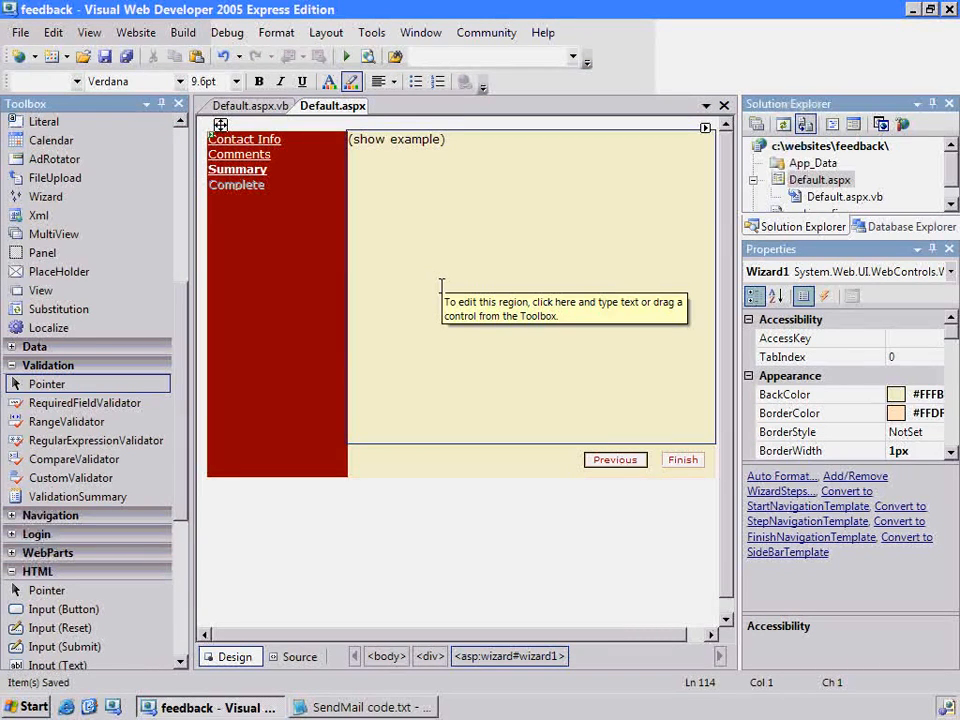
{"action": "mouse_move", "coordinate": [731, 487]}
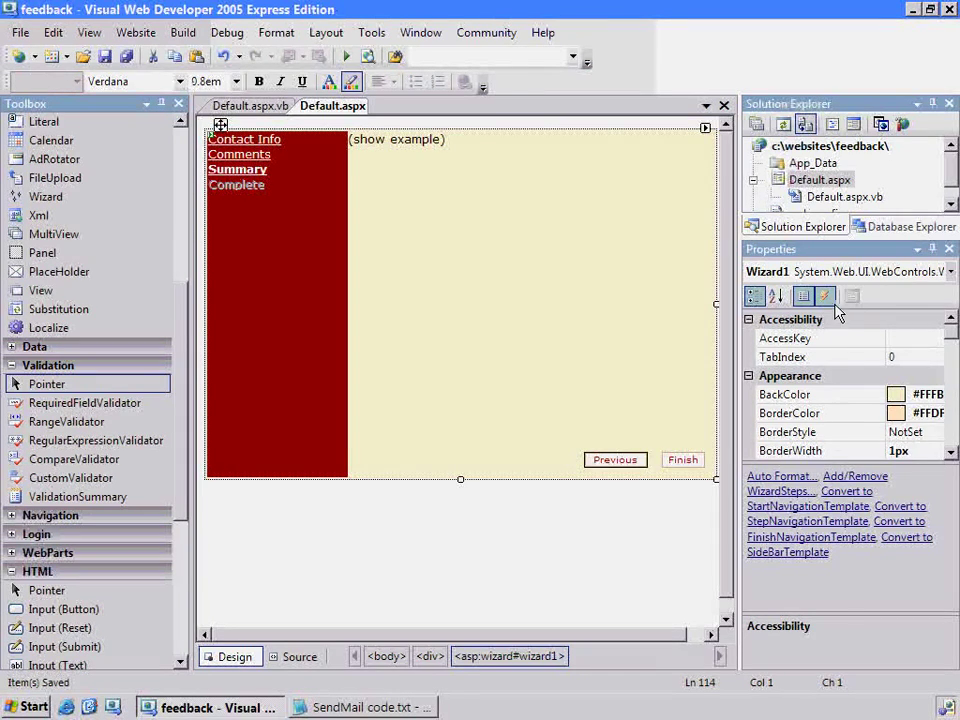
- Place the cursor below the empty Wizard1_FinishButtonClick handler to insert blank lines
{"action": "left_click", "coordinate": [825, 295]}
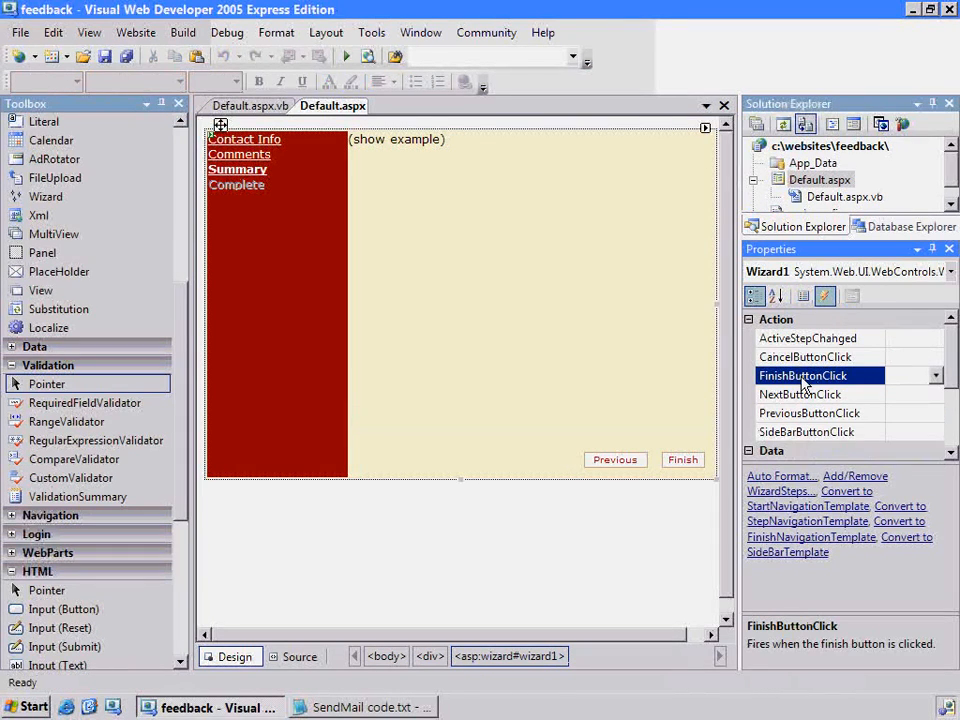
{"action": "mouse_move", "coordinate": [855, 390]}
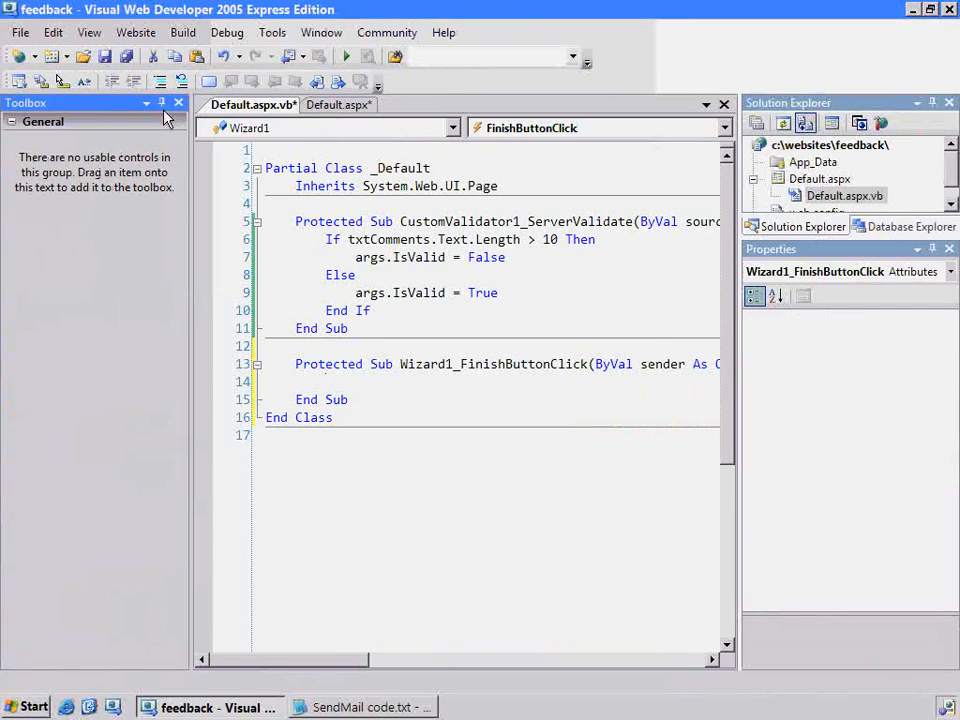
{"action": "left_click", "coordinate": [161, 102]}
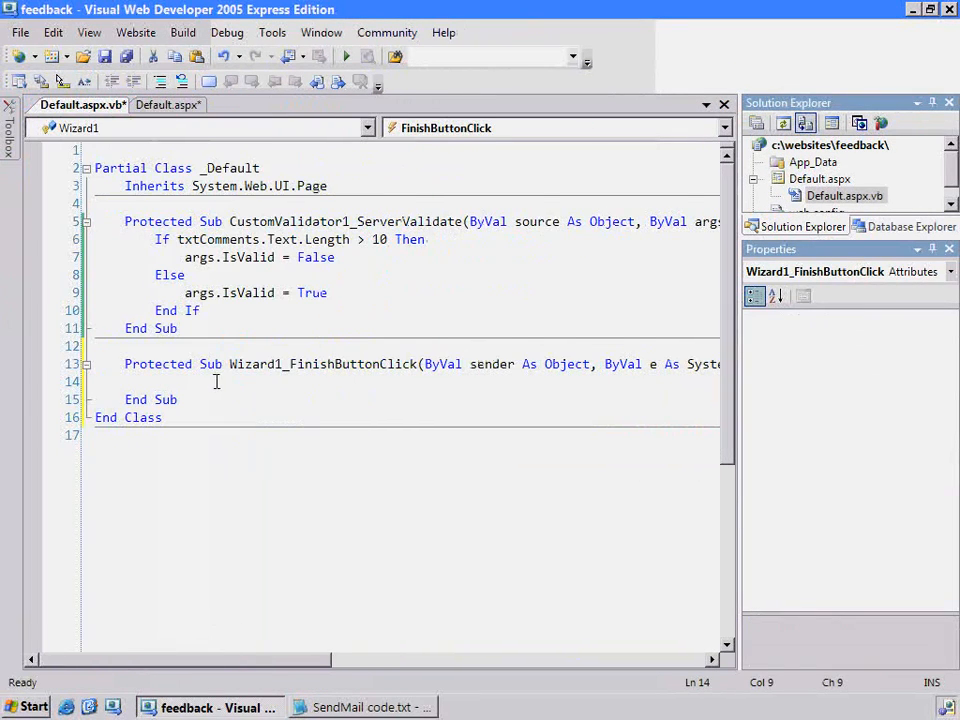
{"action": "left_click", "coordinate": [251, 382]}
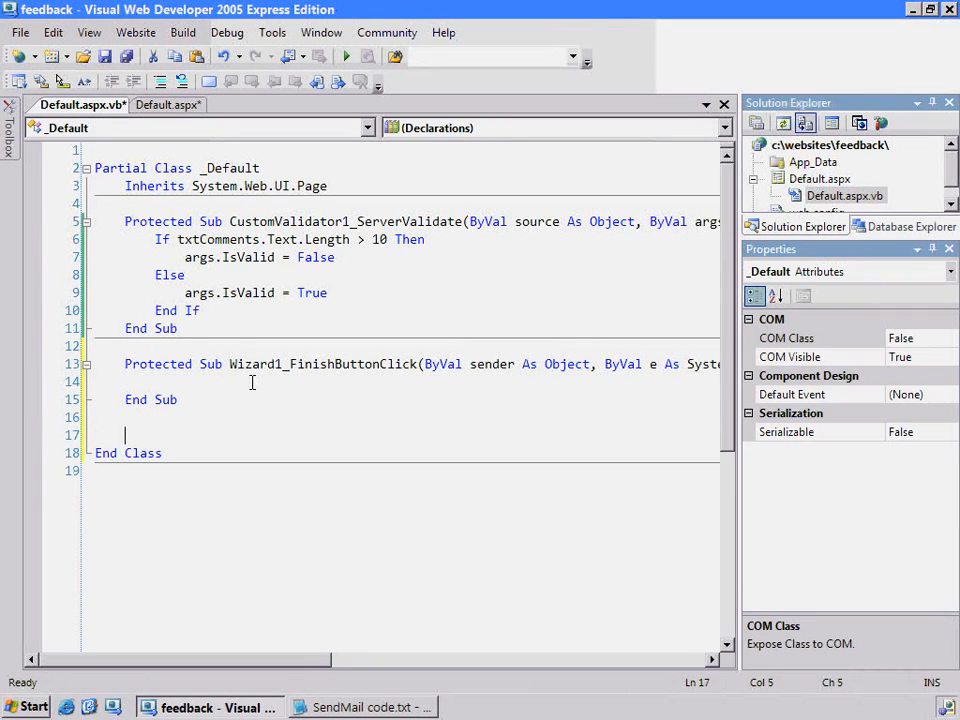
- Paste the SendMail sub from Notepad, add Imports System.Net.Mail, and save Default.aspx.vb
{"action": "left_click", "coordinate": [372, 707]}
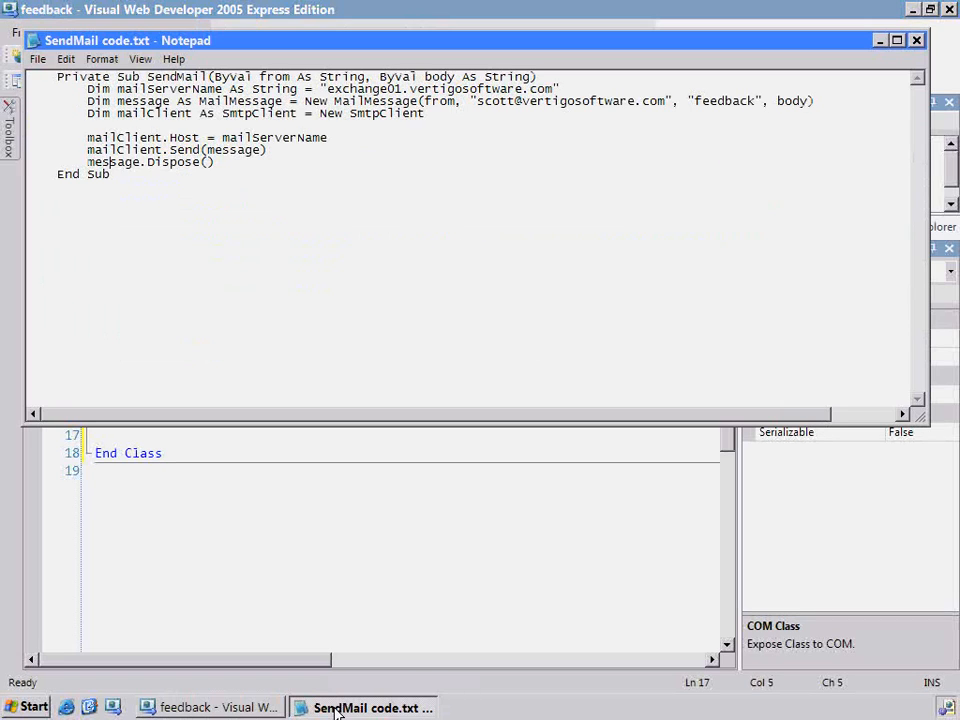
{"action": "left_click", "coordinate": [66, 58]}
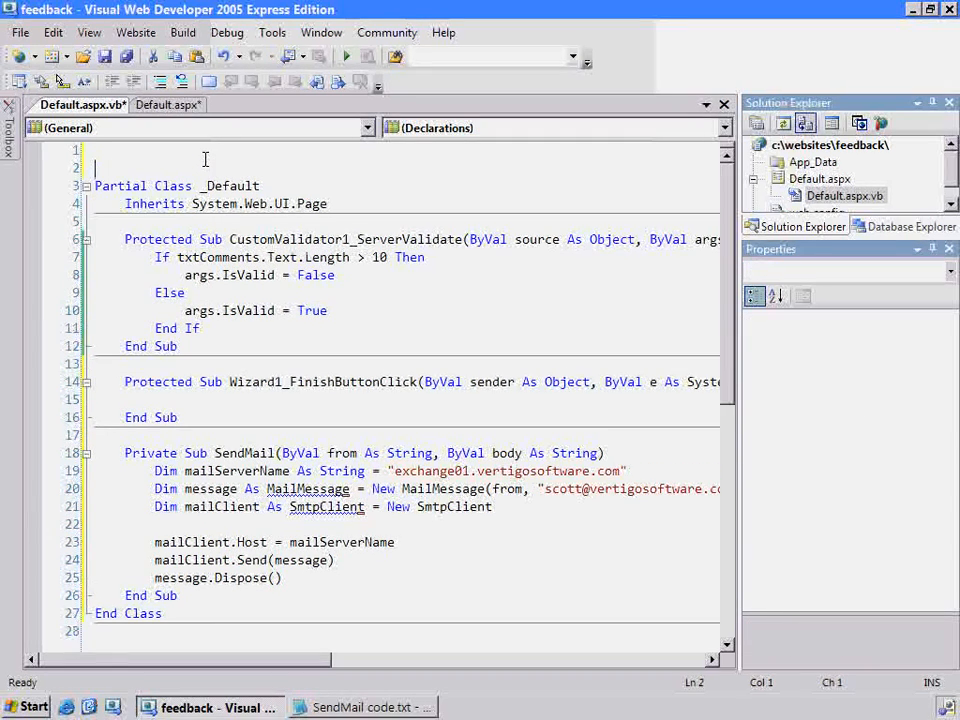
{"action": "type", "text": "imports System.Net.Mail"}
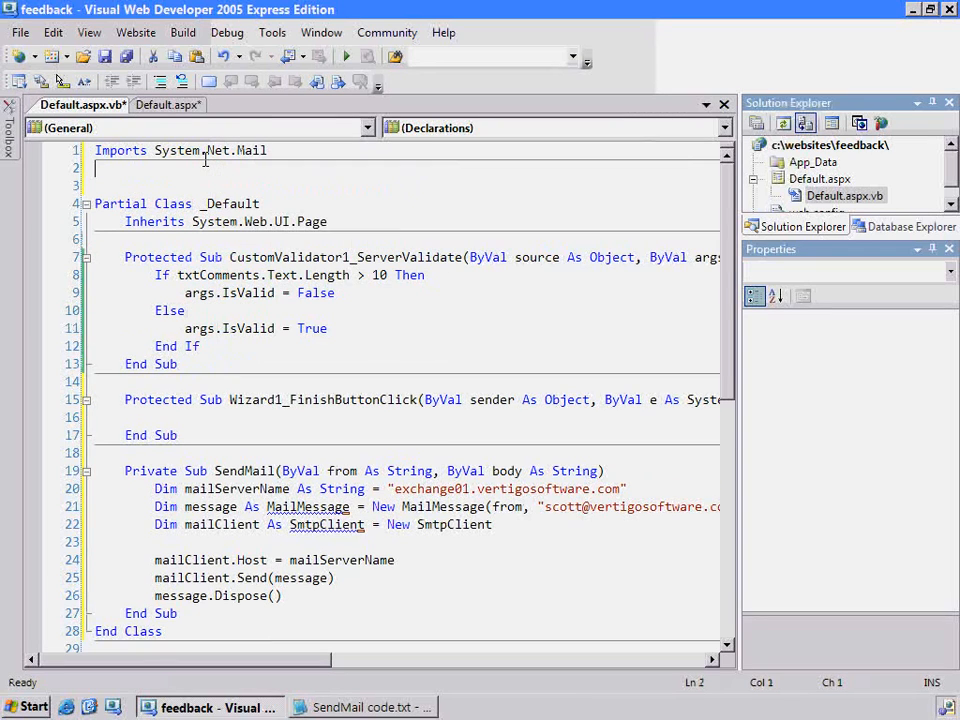
{"action": "key", "text": "ctrl+s"}
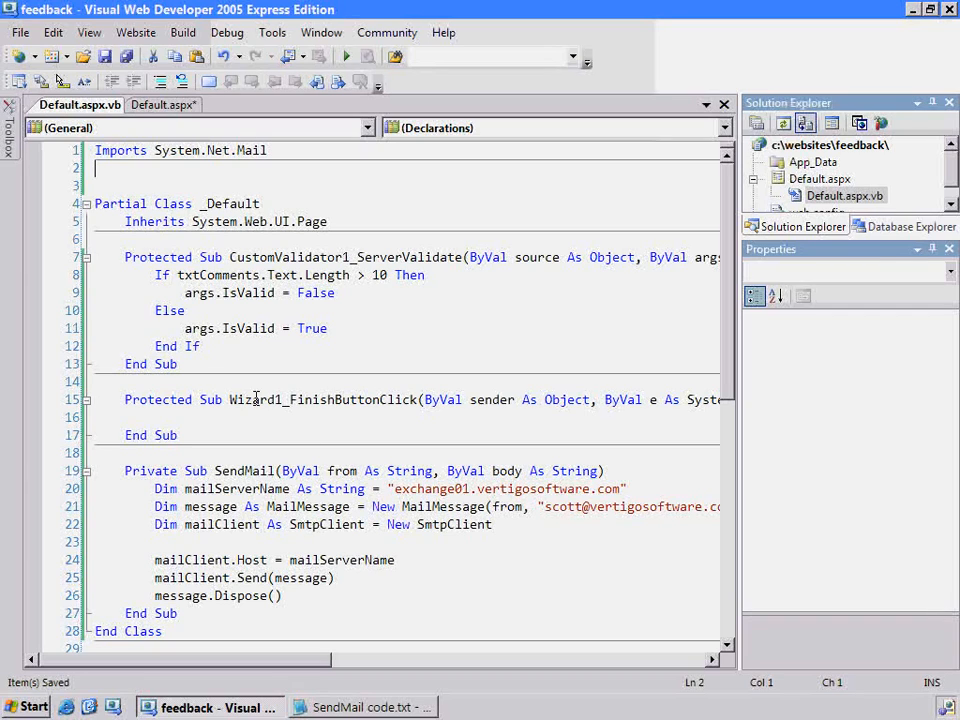
- Make the Finish handler call SendMail(txtEmail.Text, txtComments.Text) and close the old test browser
{"action": "left_click", "coordinate": [160, 417]}
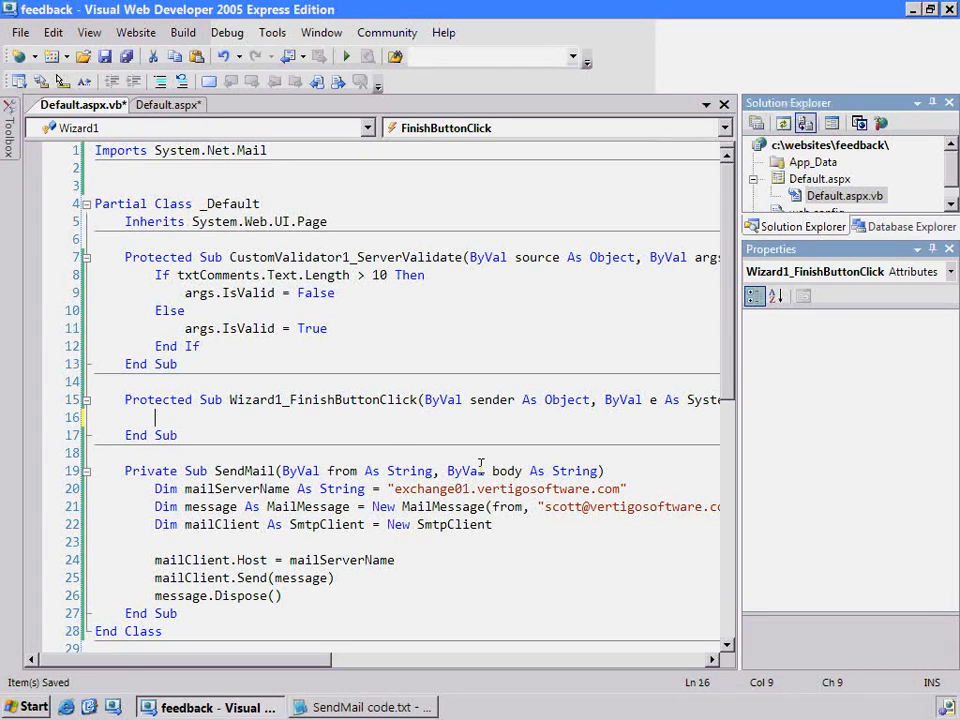
{"action": "type", "text": "SendMail"}
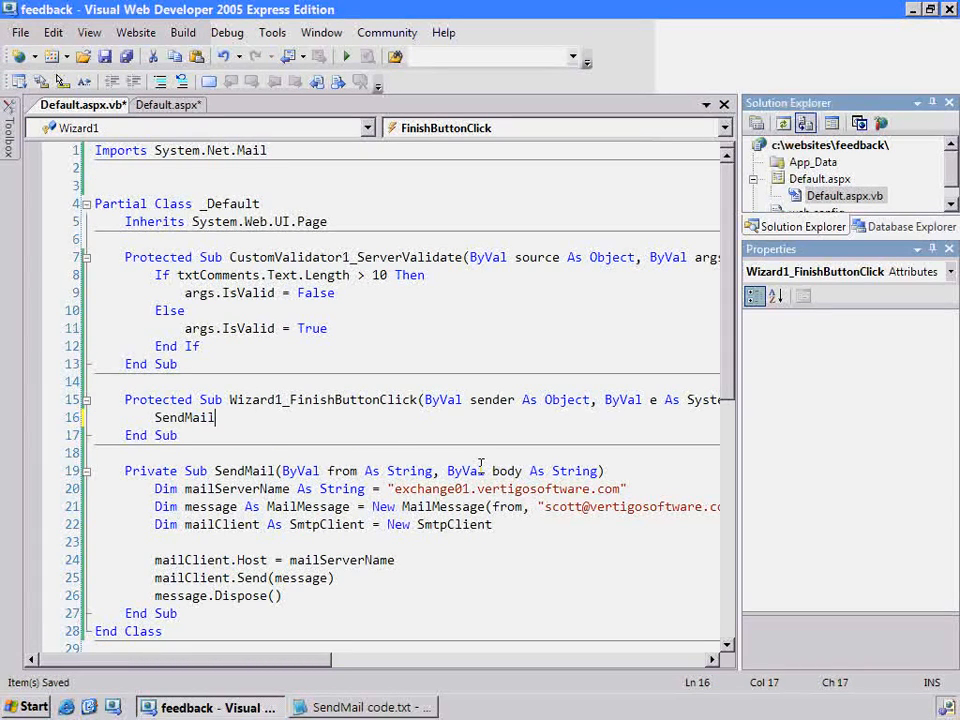
{"action": "type", "text": "("}
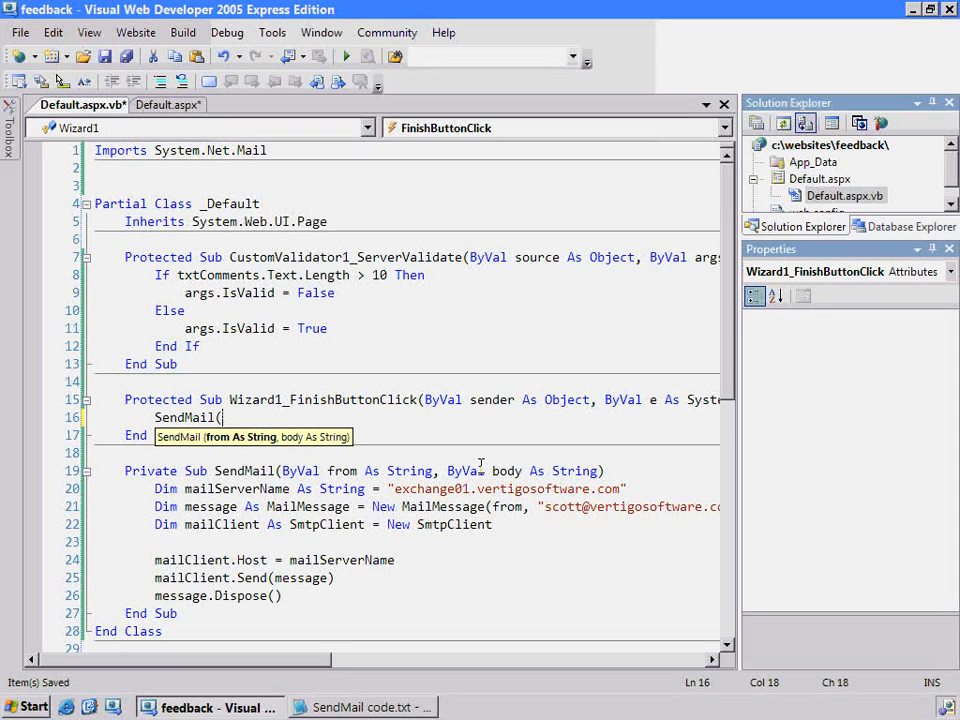
{"action": "type", "text": "txtEmail.Text,"}
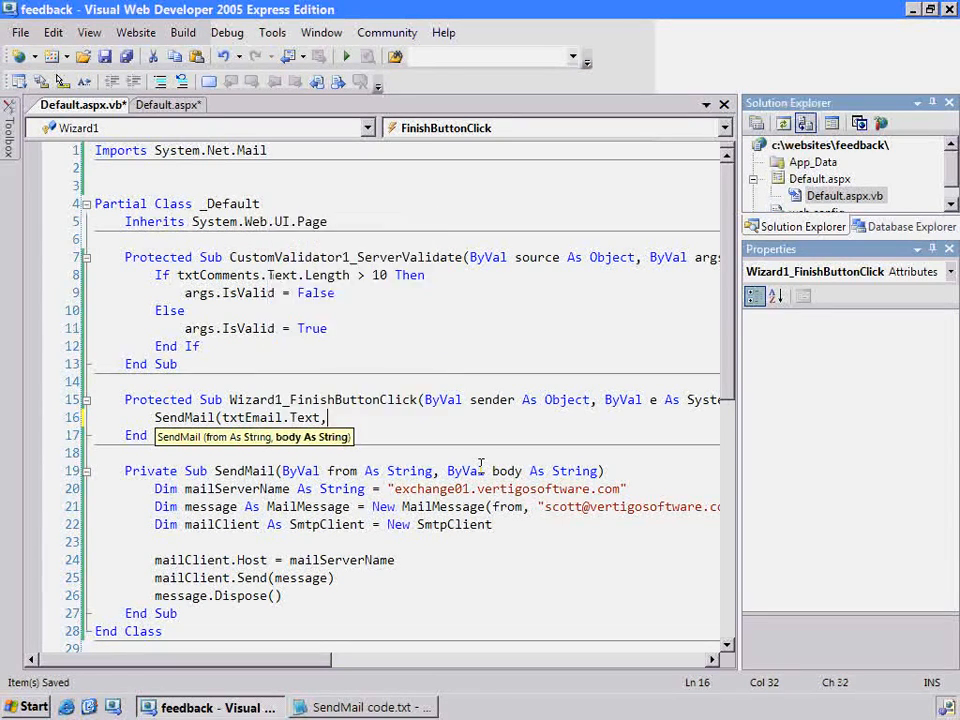
{"action": "type", "text": "txtCom"}
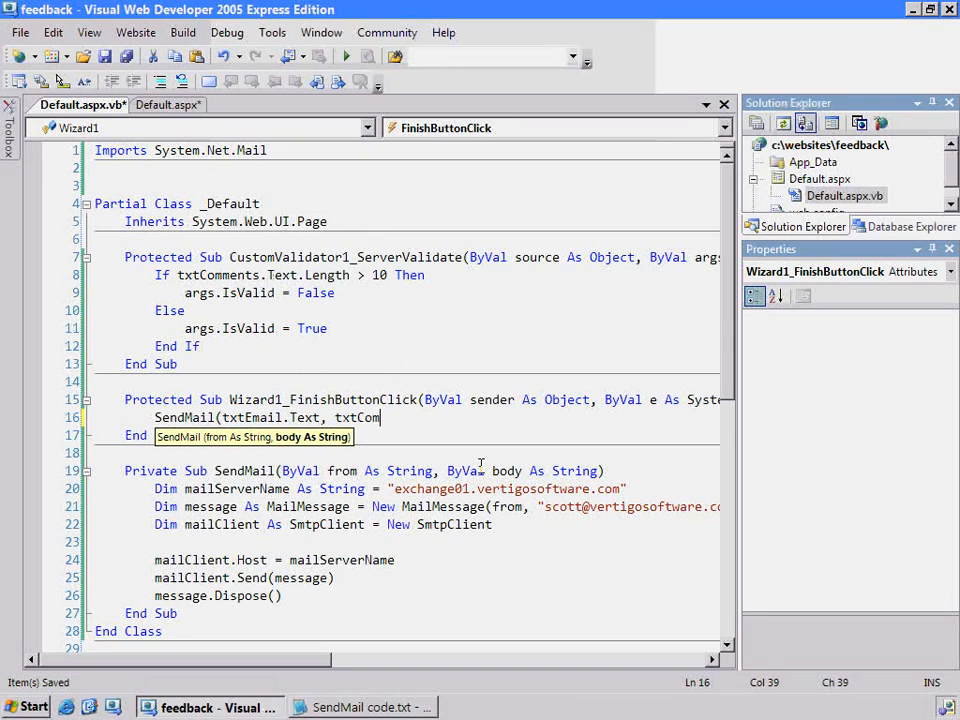
{"action": "type", "text": "ments.Text)"}
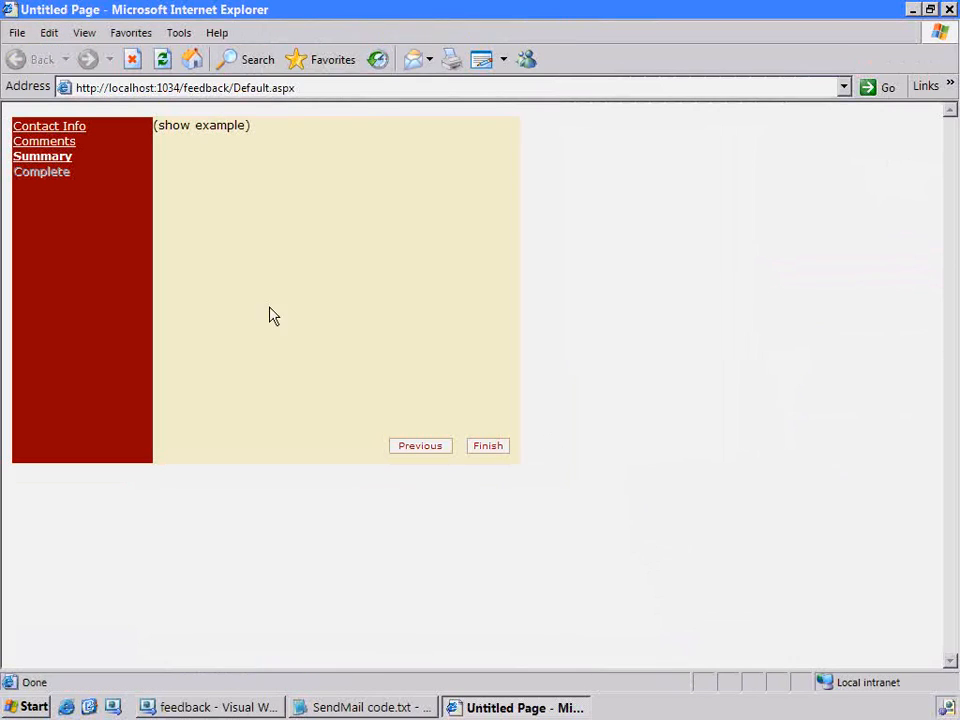
{"action": "left_click", "coordinate": [215, 707]}
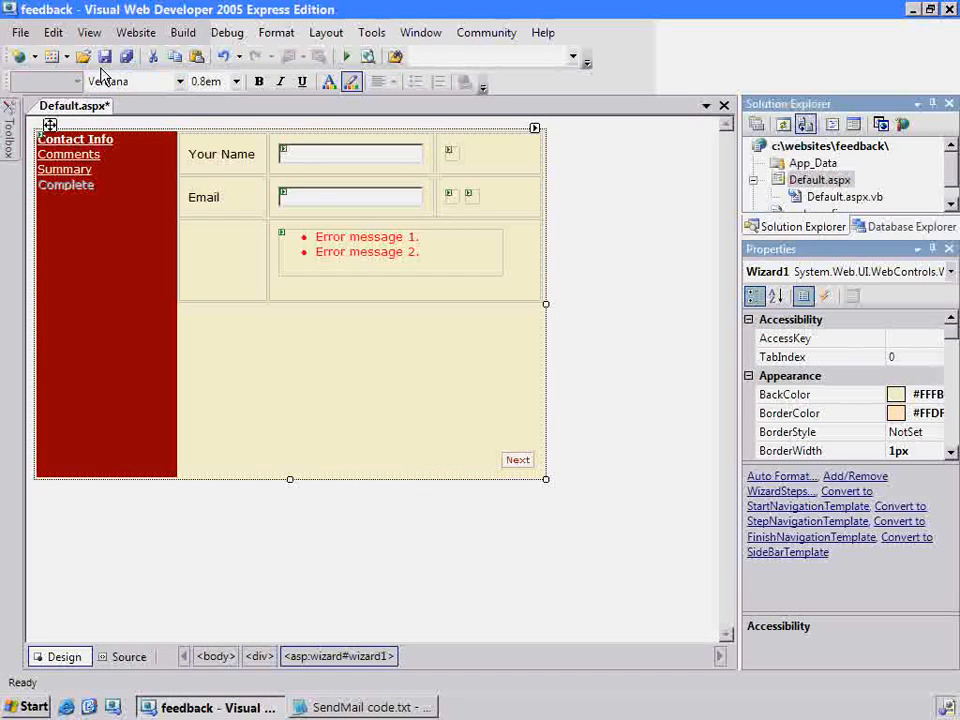
{"action": "right_click", "coordinate": [400, 400]}
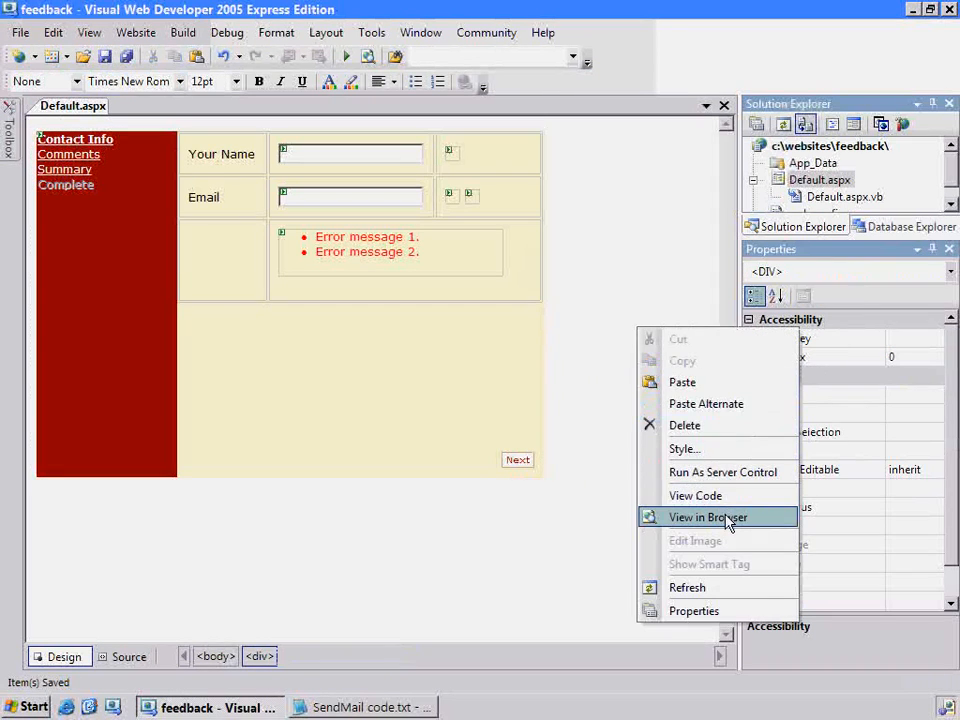
{"action": "left_click", "coordinate": [707, 517]}
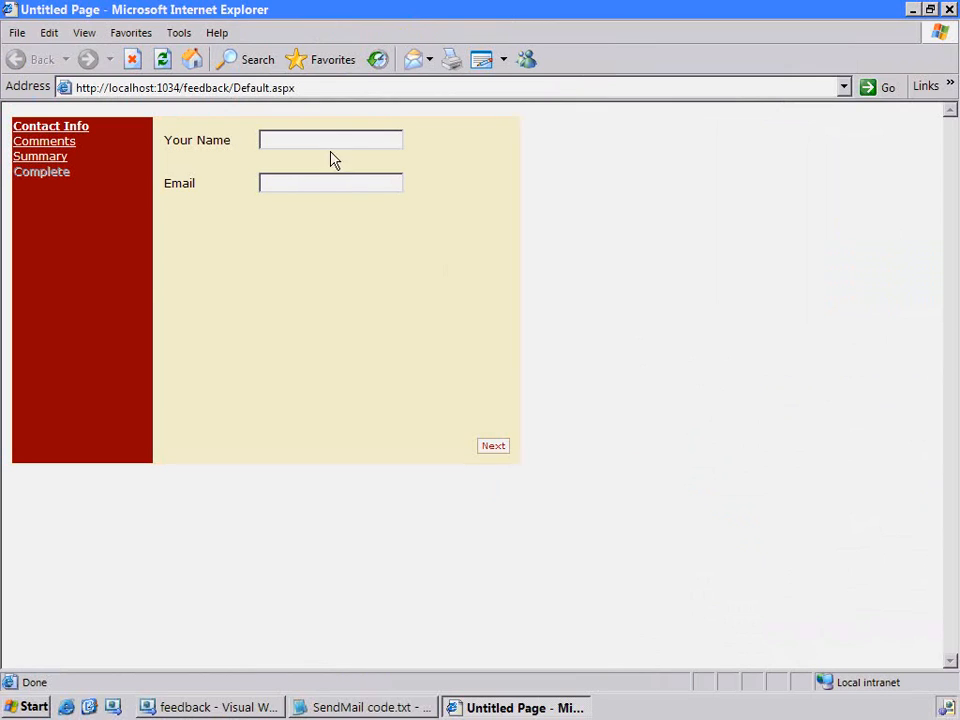
{"action": "type", "text": "Scott"}
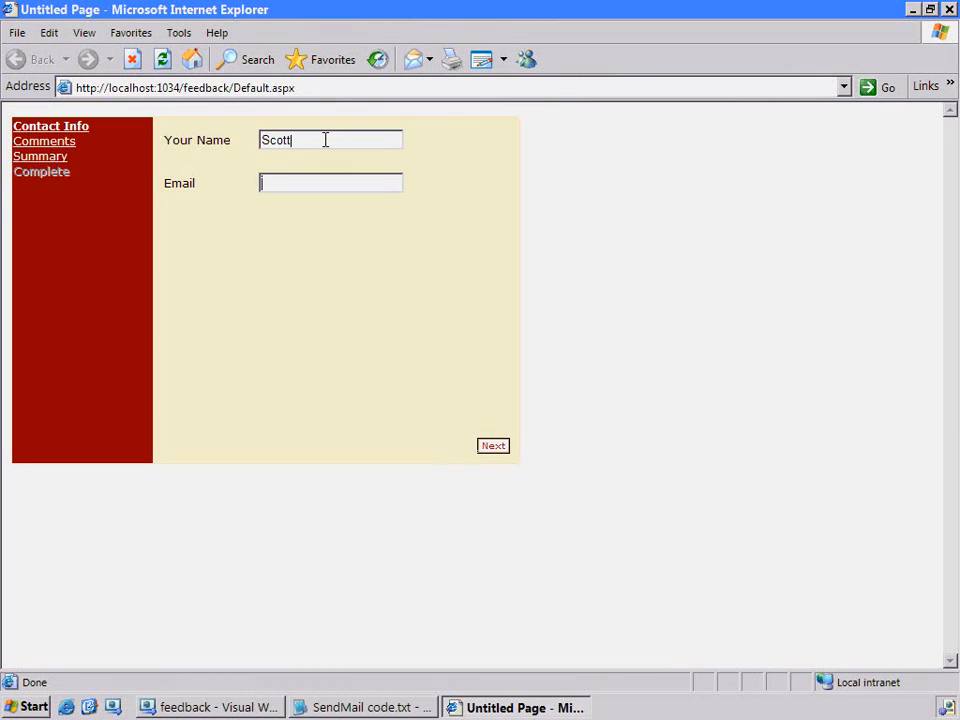
{"action": "type", "text": "foo@bar.com"}
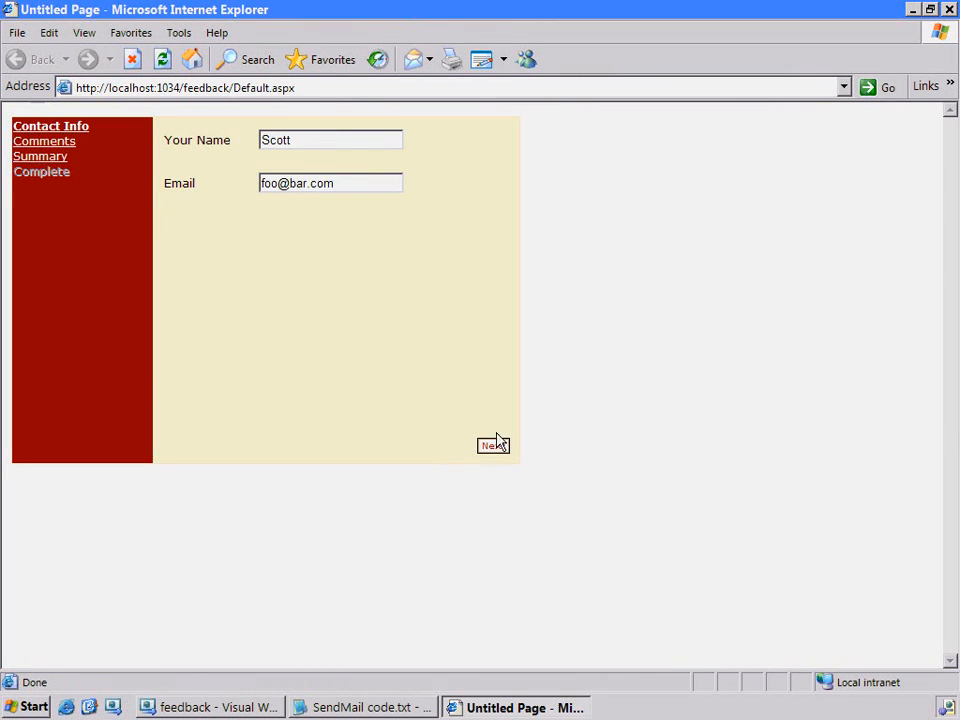
{"action": "left_click", "coordinate": [493, 444]}
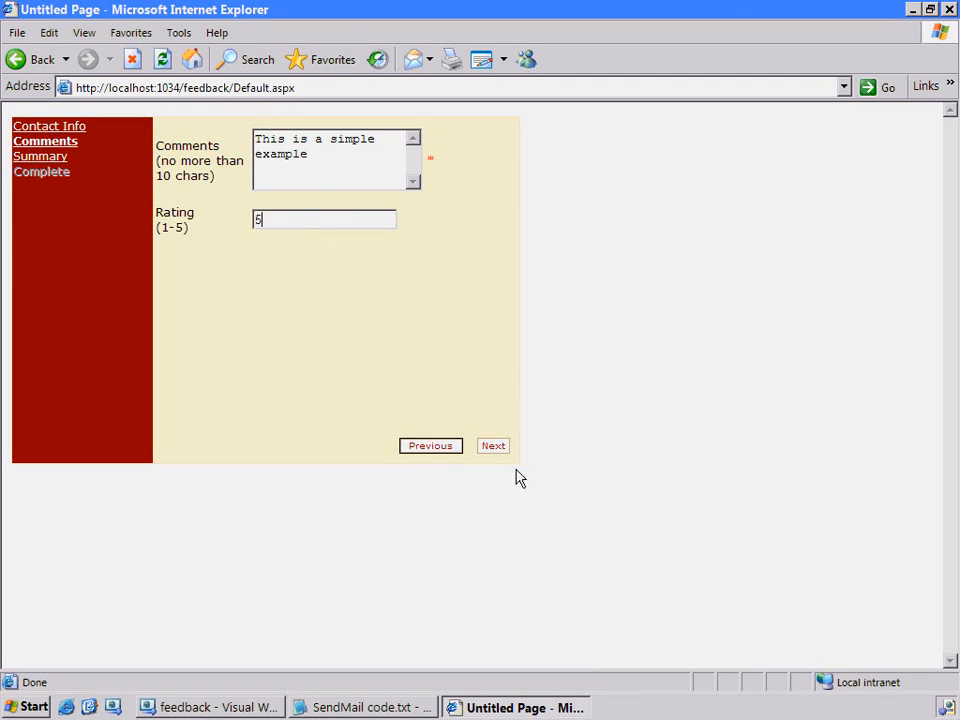
{"action": "left_click", "coordinate": [493, 445]}
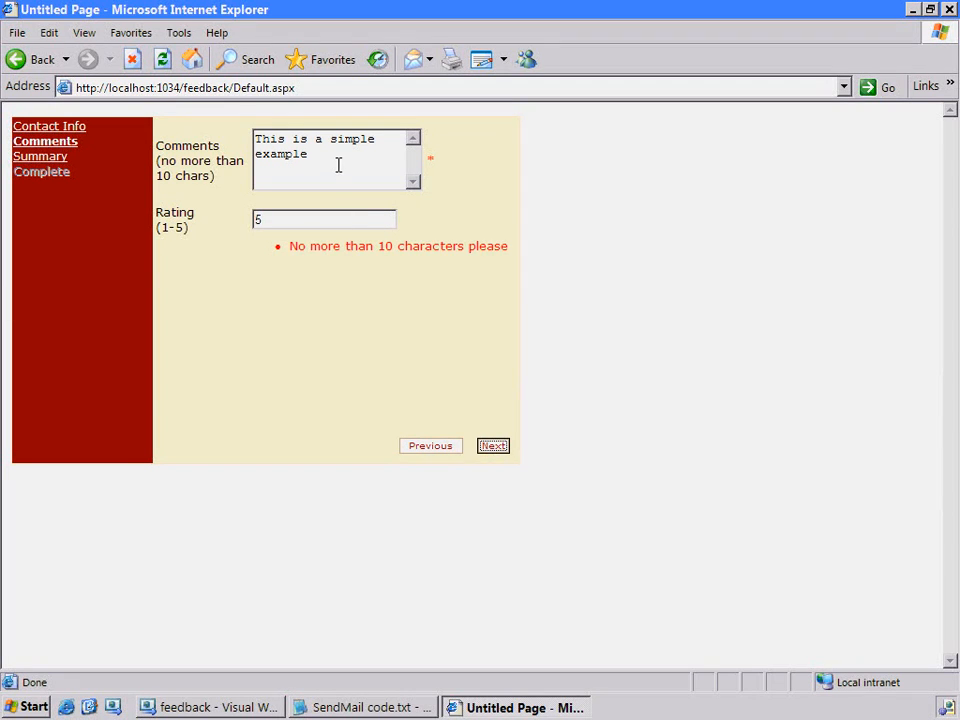
{"action": "type", "text": "Simp"}
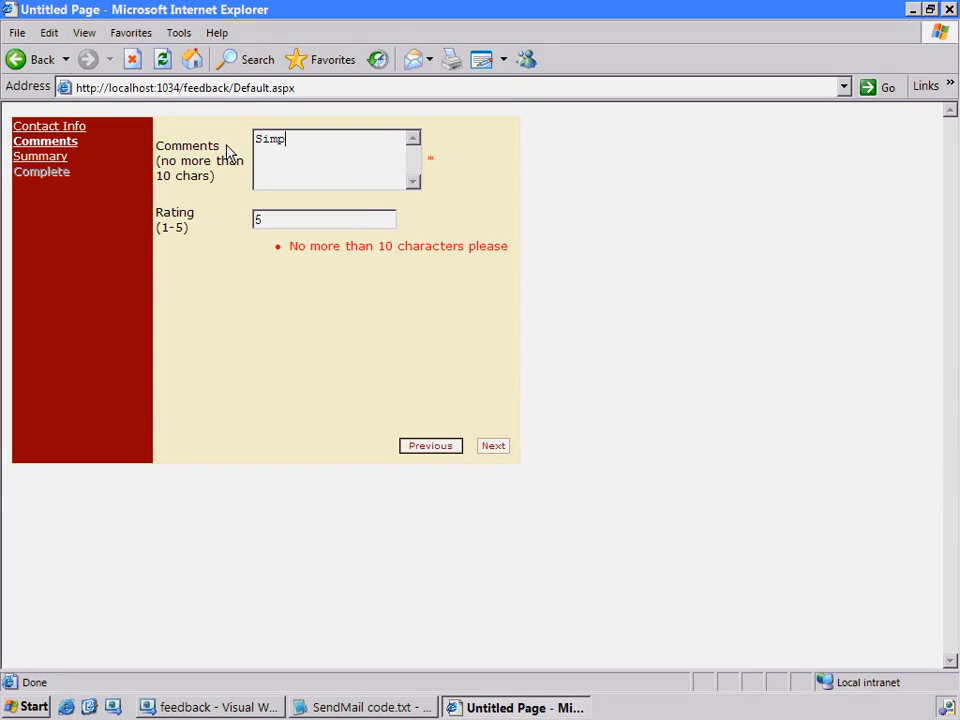
{"action": "left_click", "coordinate": [492, 445]}
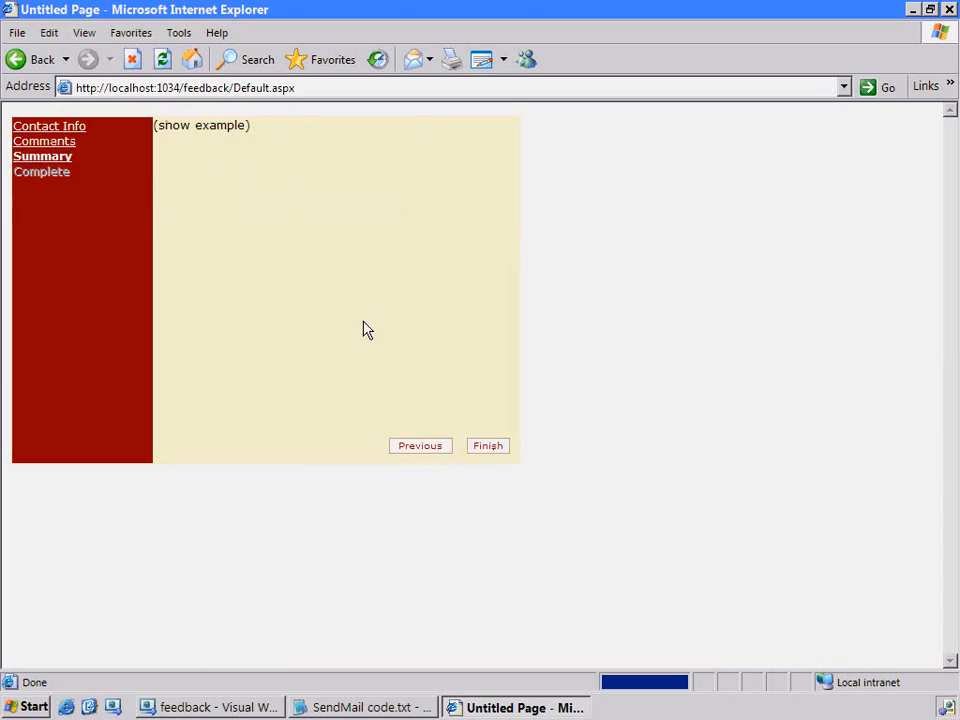
{"action": "left_click", "coordinate": [488, 445]}
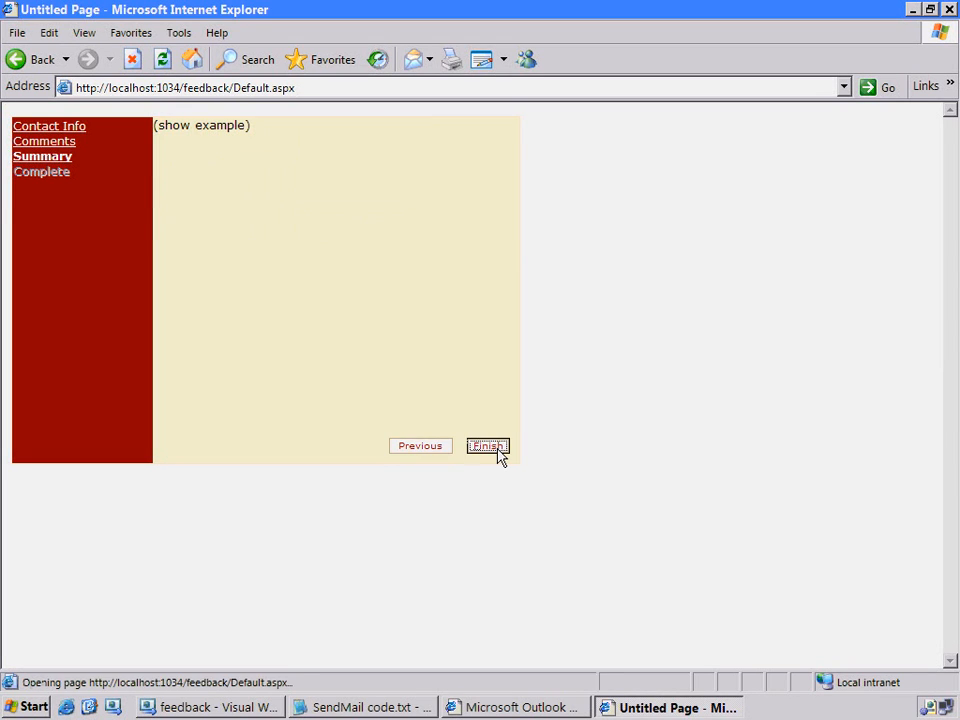
{"action": "left_click", "coordinate": [488, 445]}
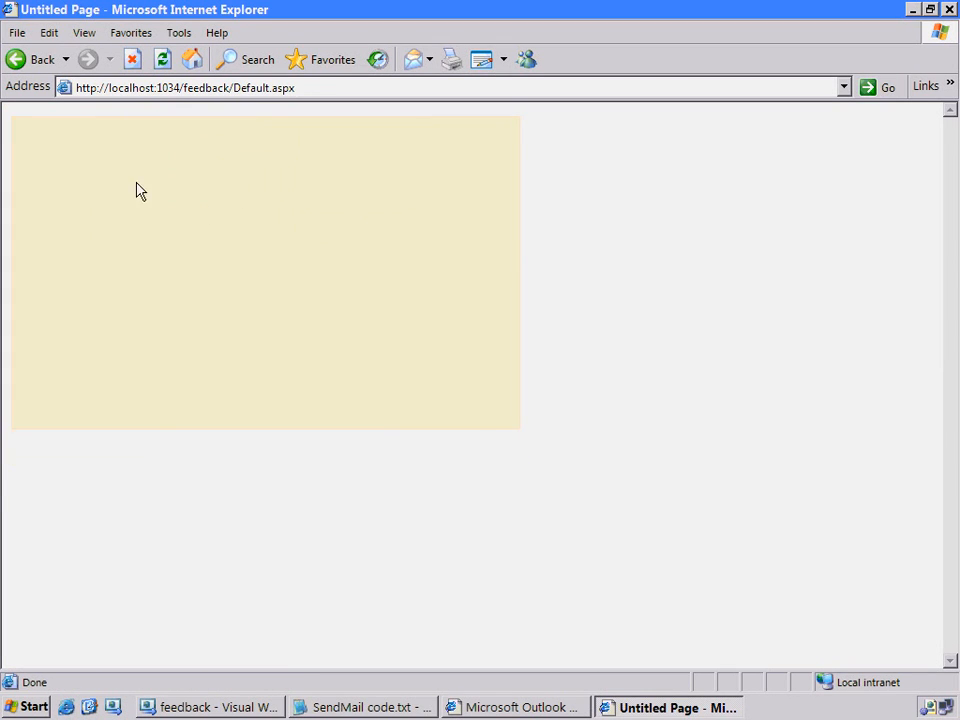
{"action": "mouse_move", "coordinate": [379, 206]}
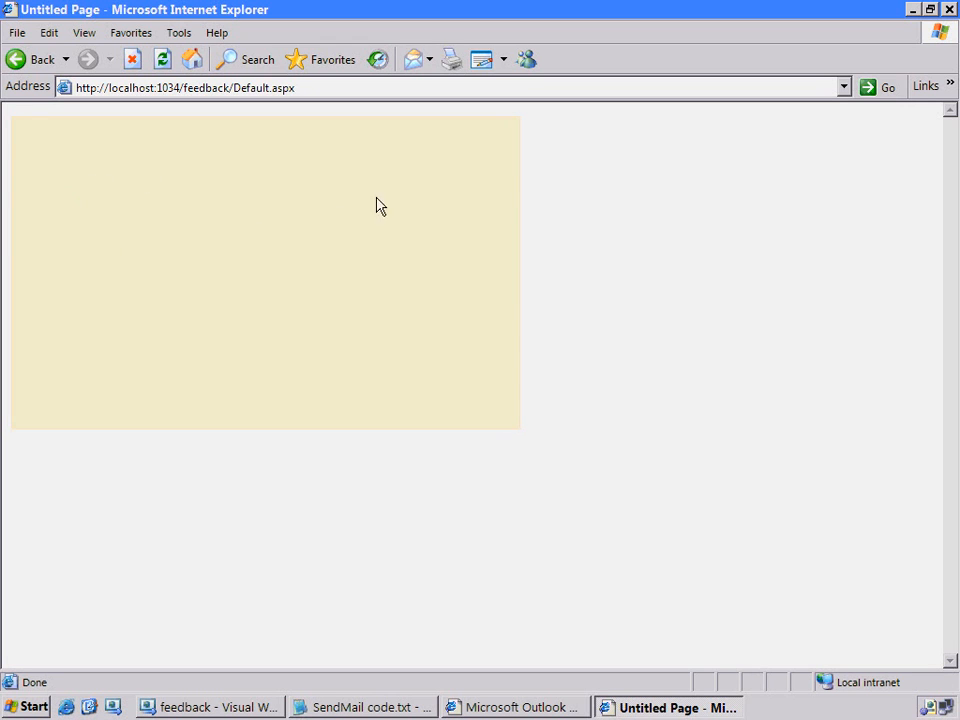
{"action": "mouse_move", "coordinate": [515, 707]}
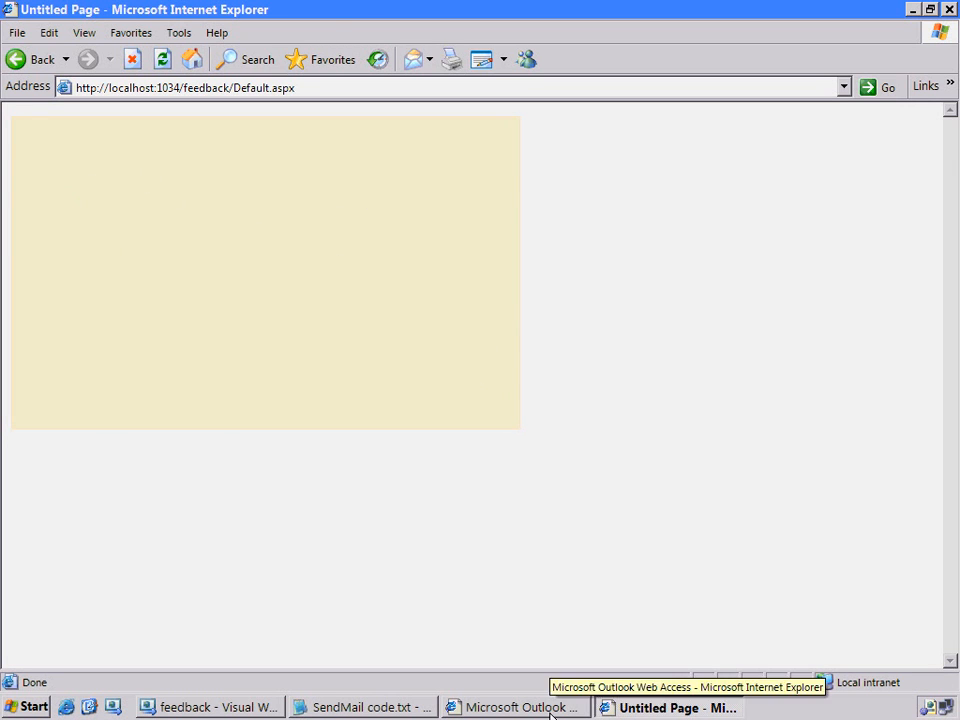
{"action": "left_click", "coordinate": [515, 707]}
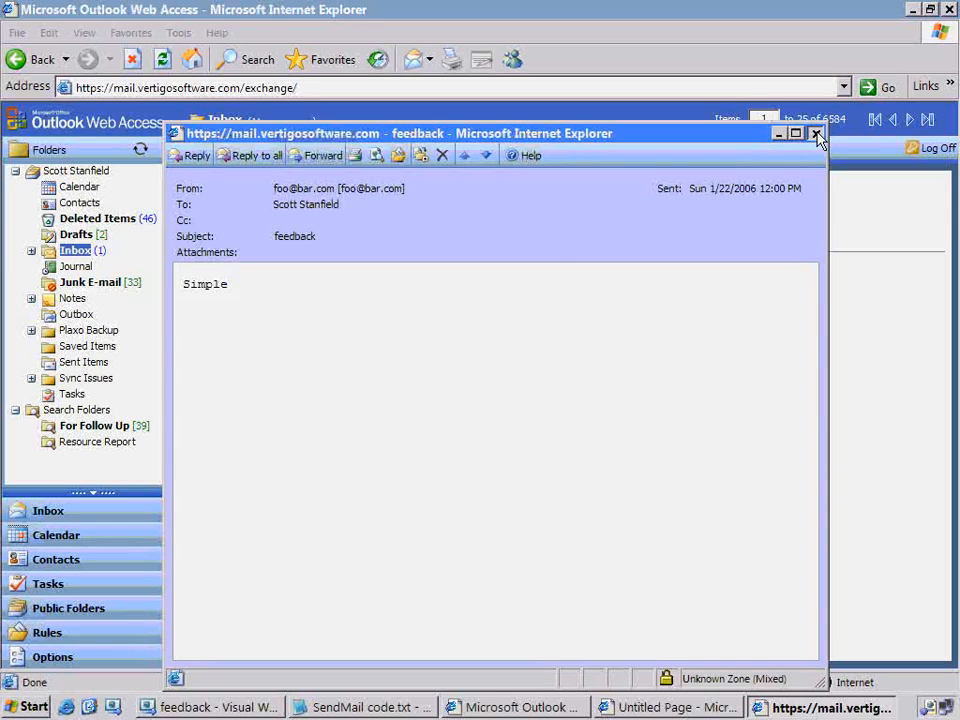
{"action": "left_click", "coordinate": [815, 133]}
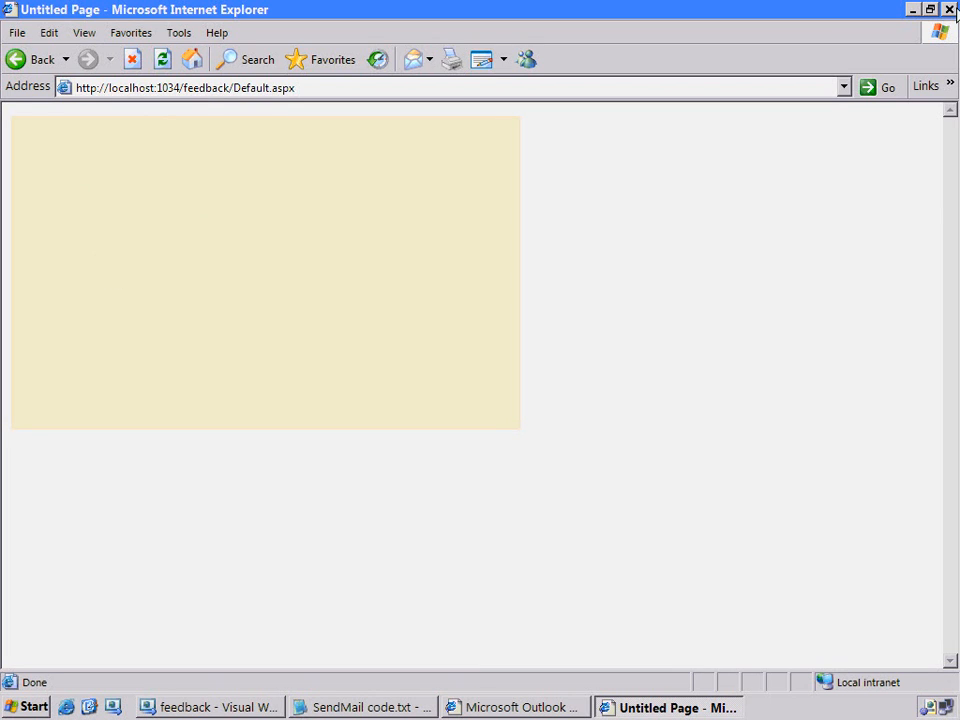
{"action": "left_click", "coordinate": [210, 707]}
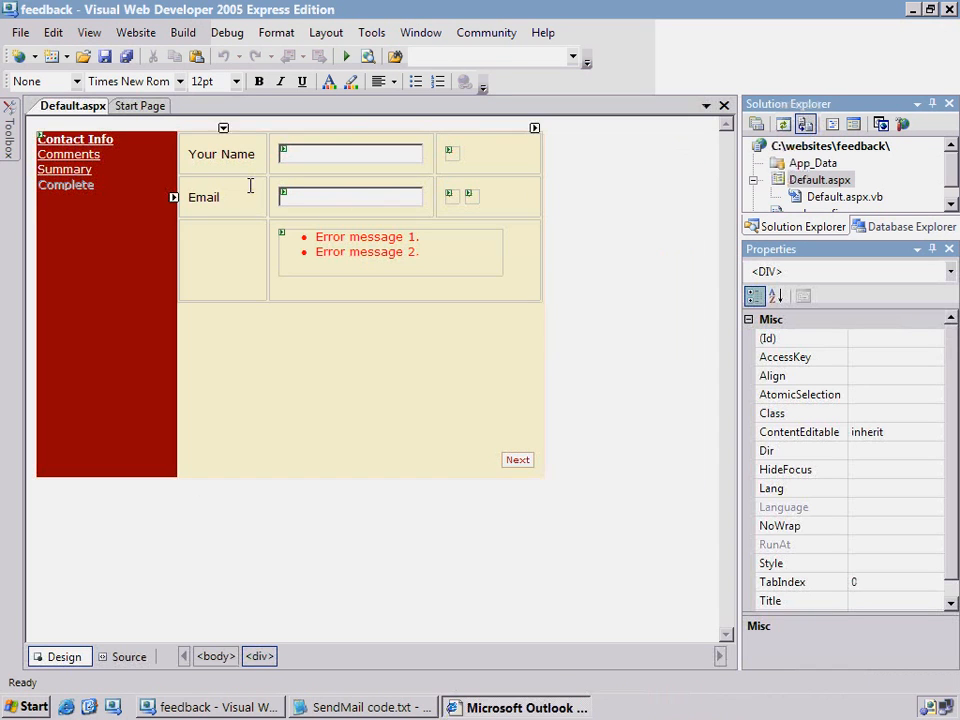